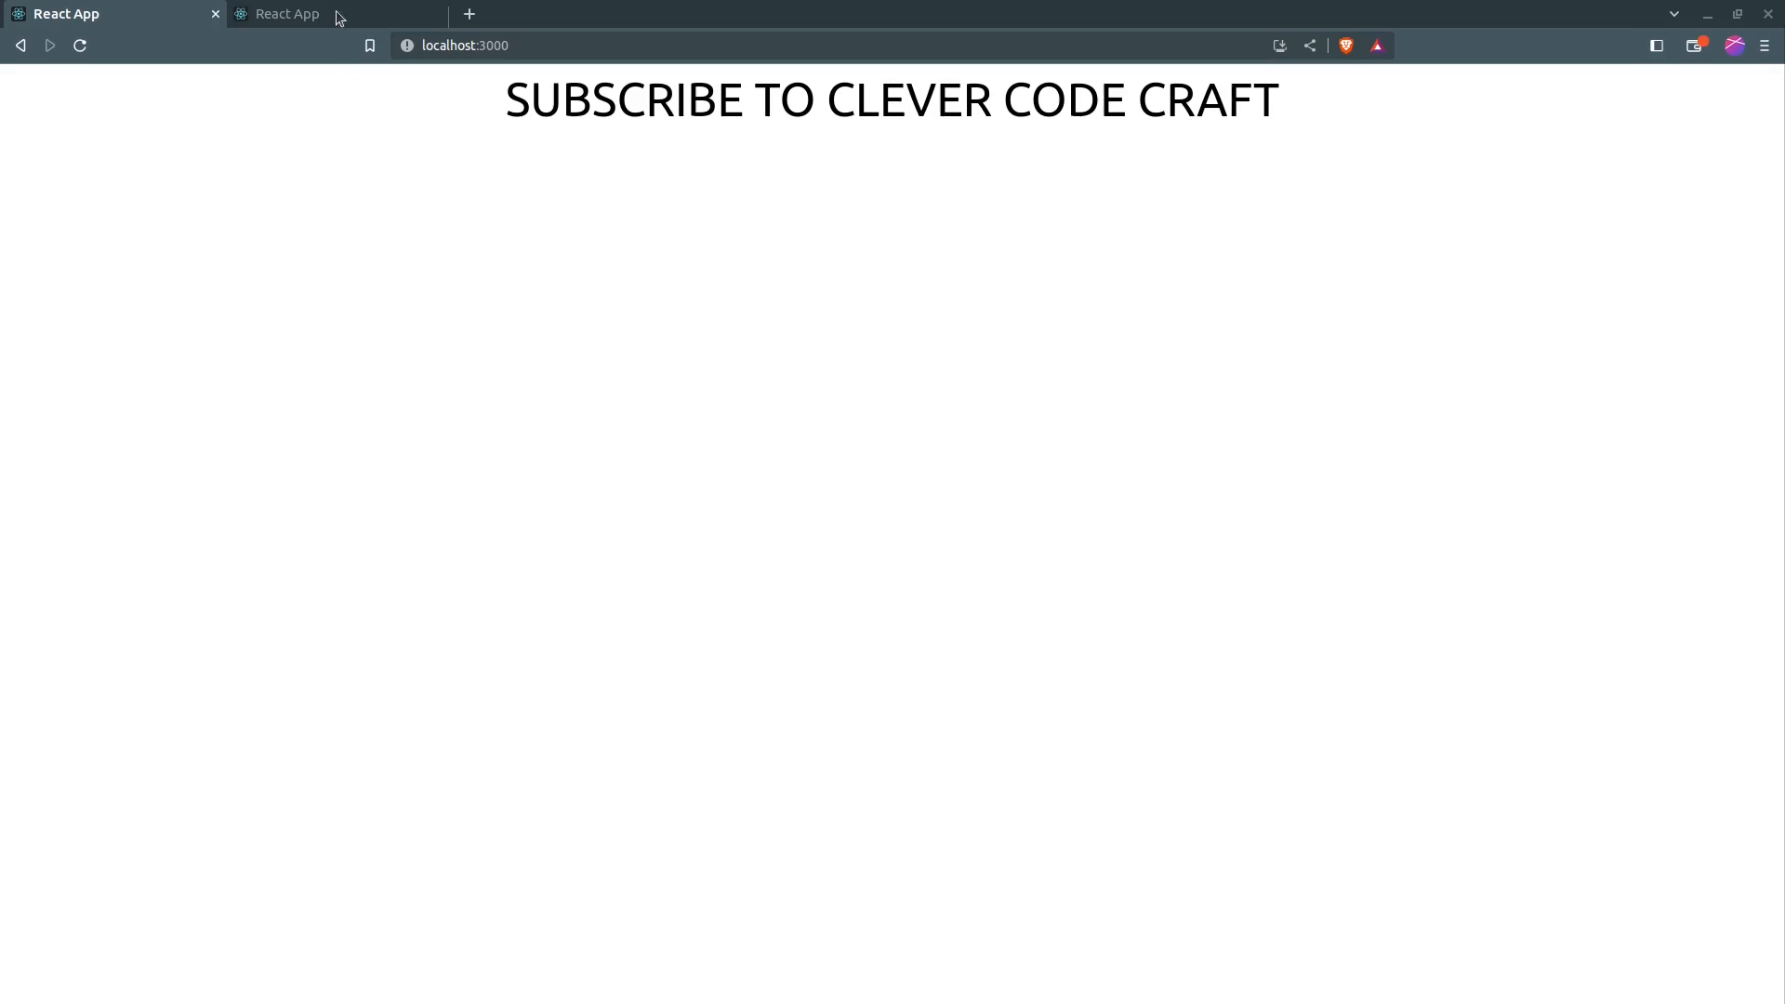
Switch to the finished paint app, pick black and draw SUBSCRIBE strokes on the canvas.
{"action": "left_click", "coordinate": [284, 13]}
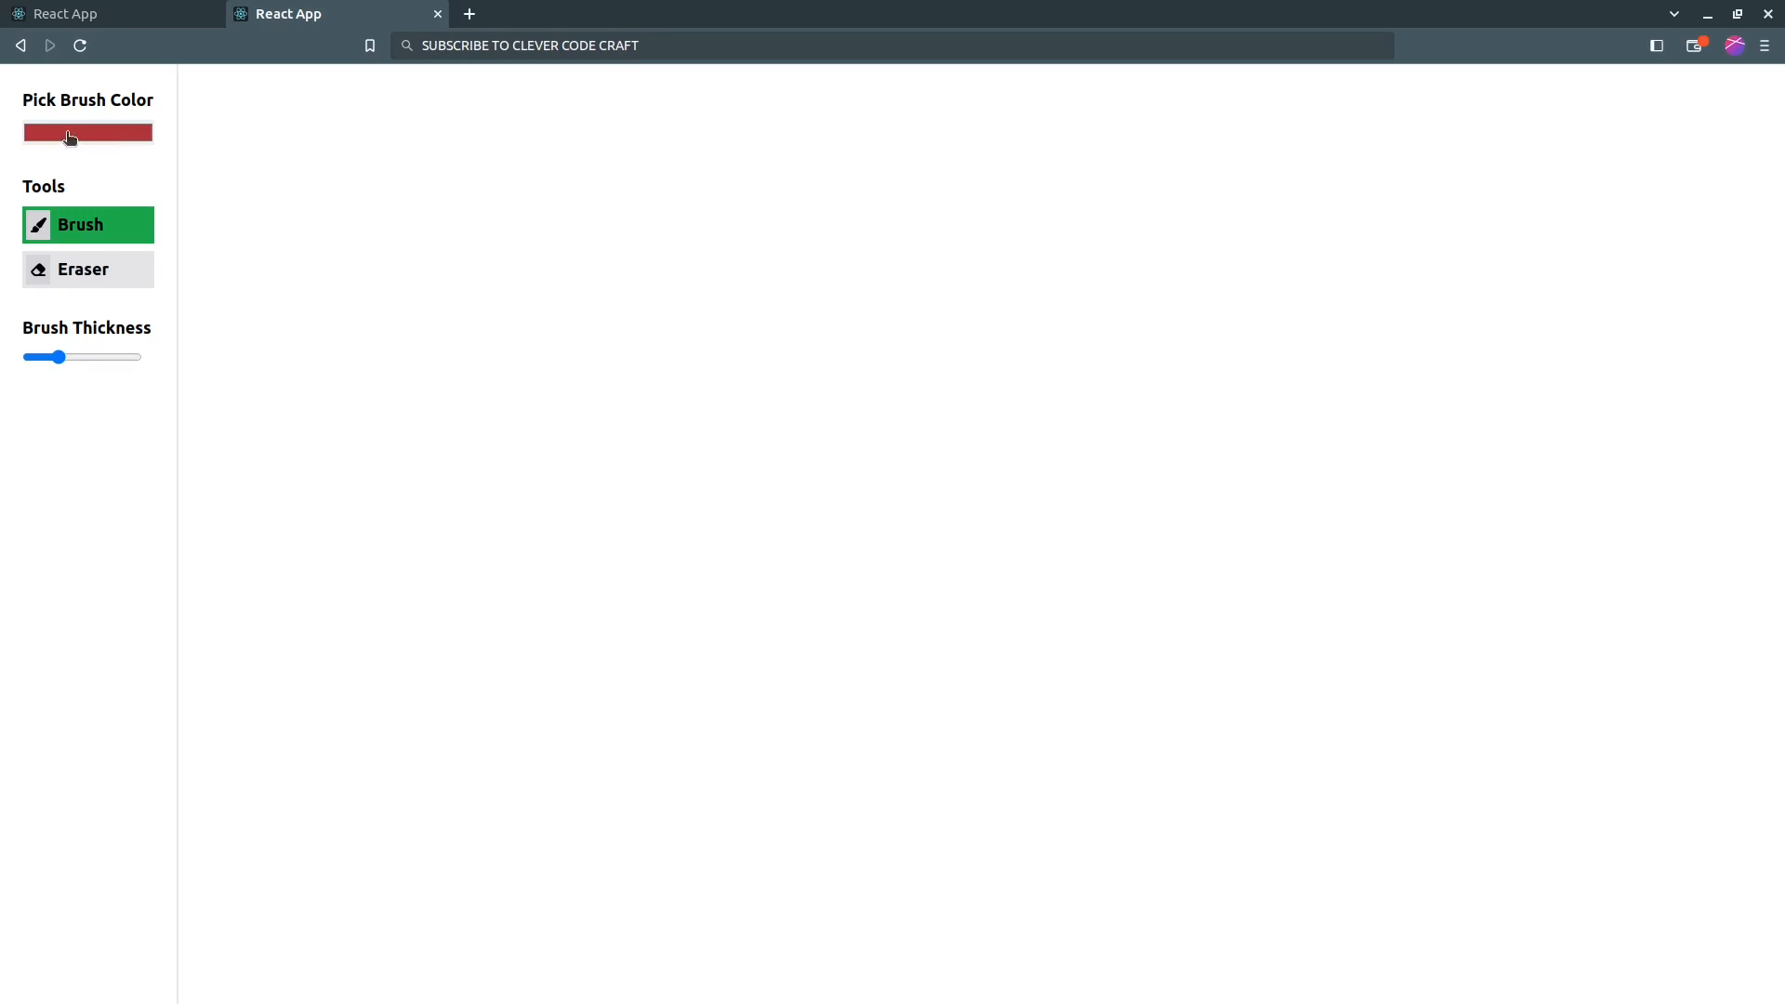
{"action": "mouse_move", "coordinate": [123, 138]}
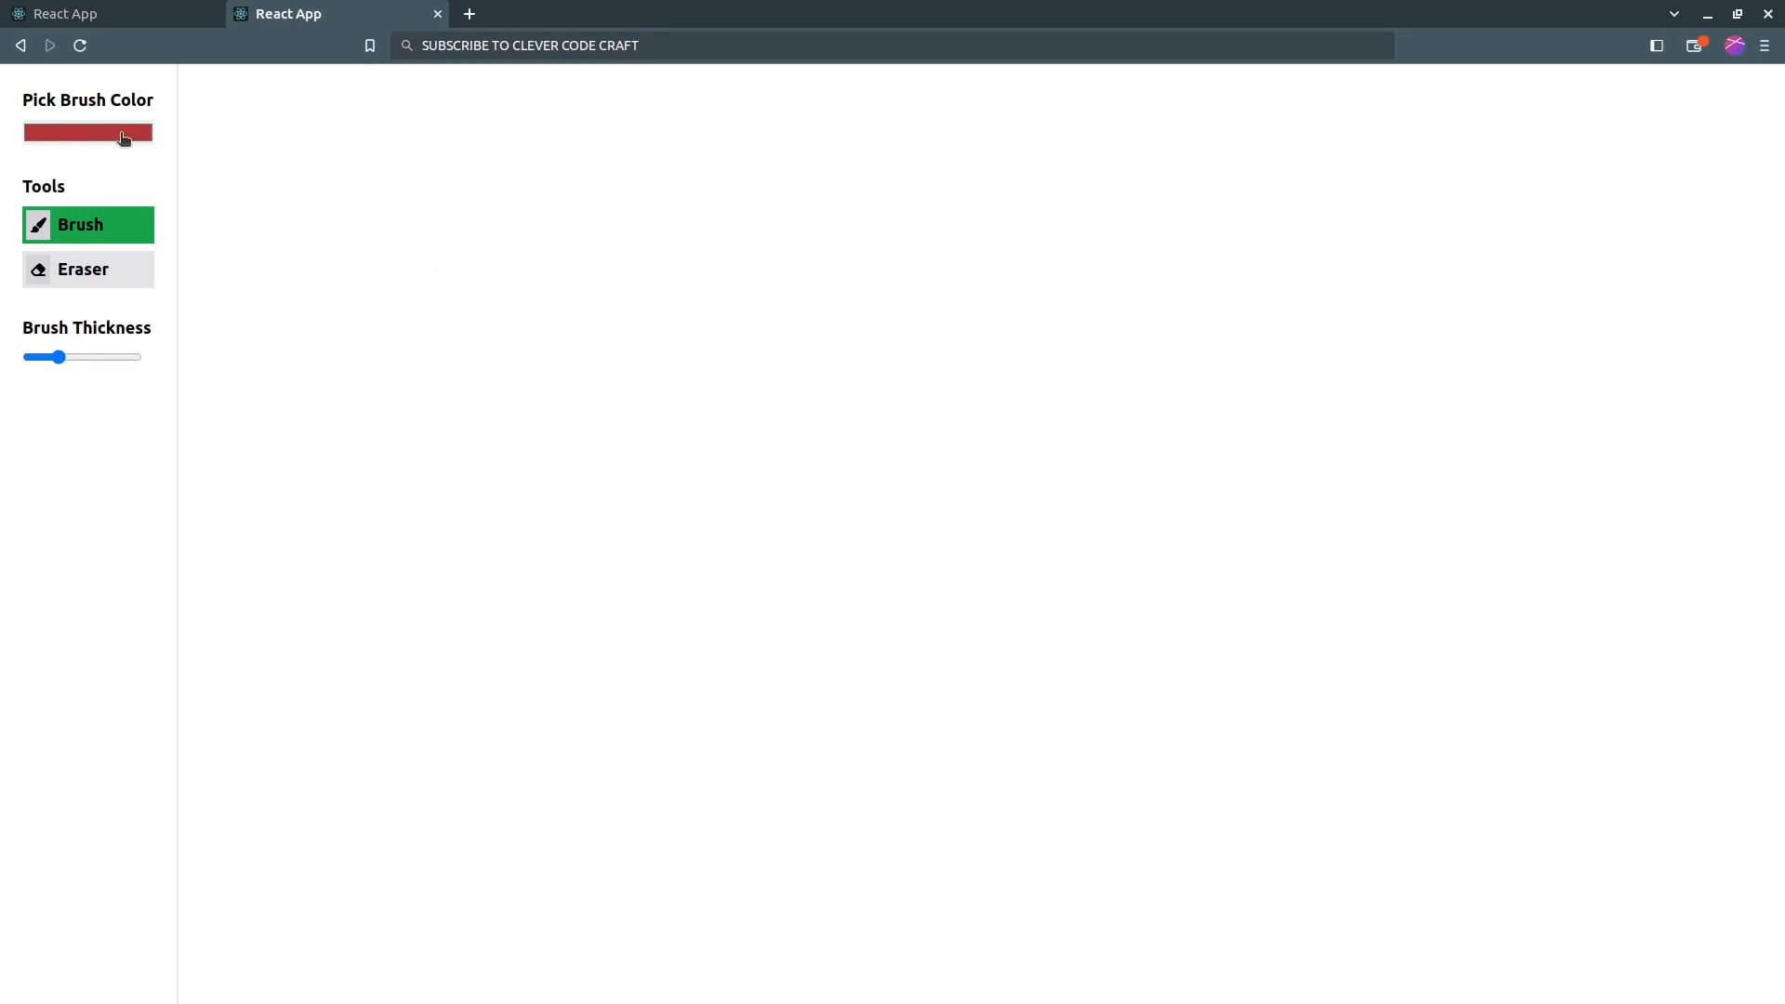
{"action": "left_click", "coordinate": [87, 132]}
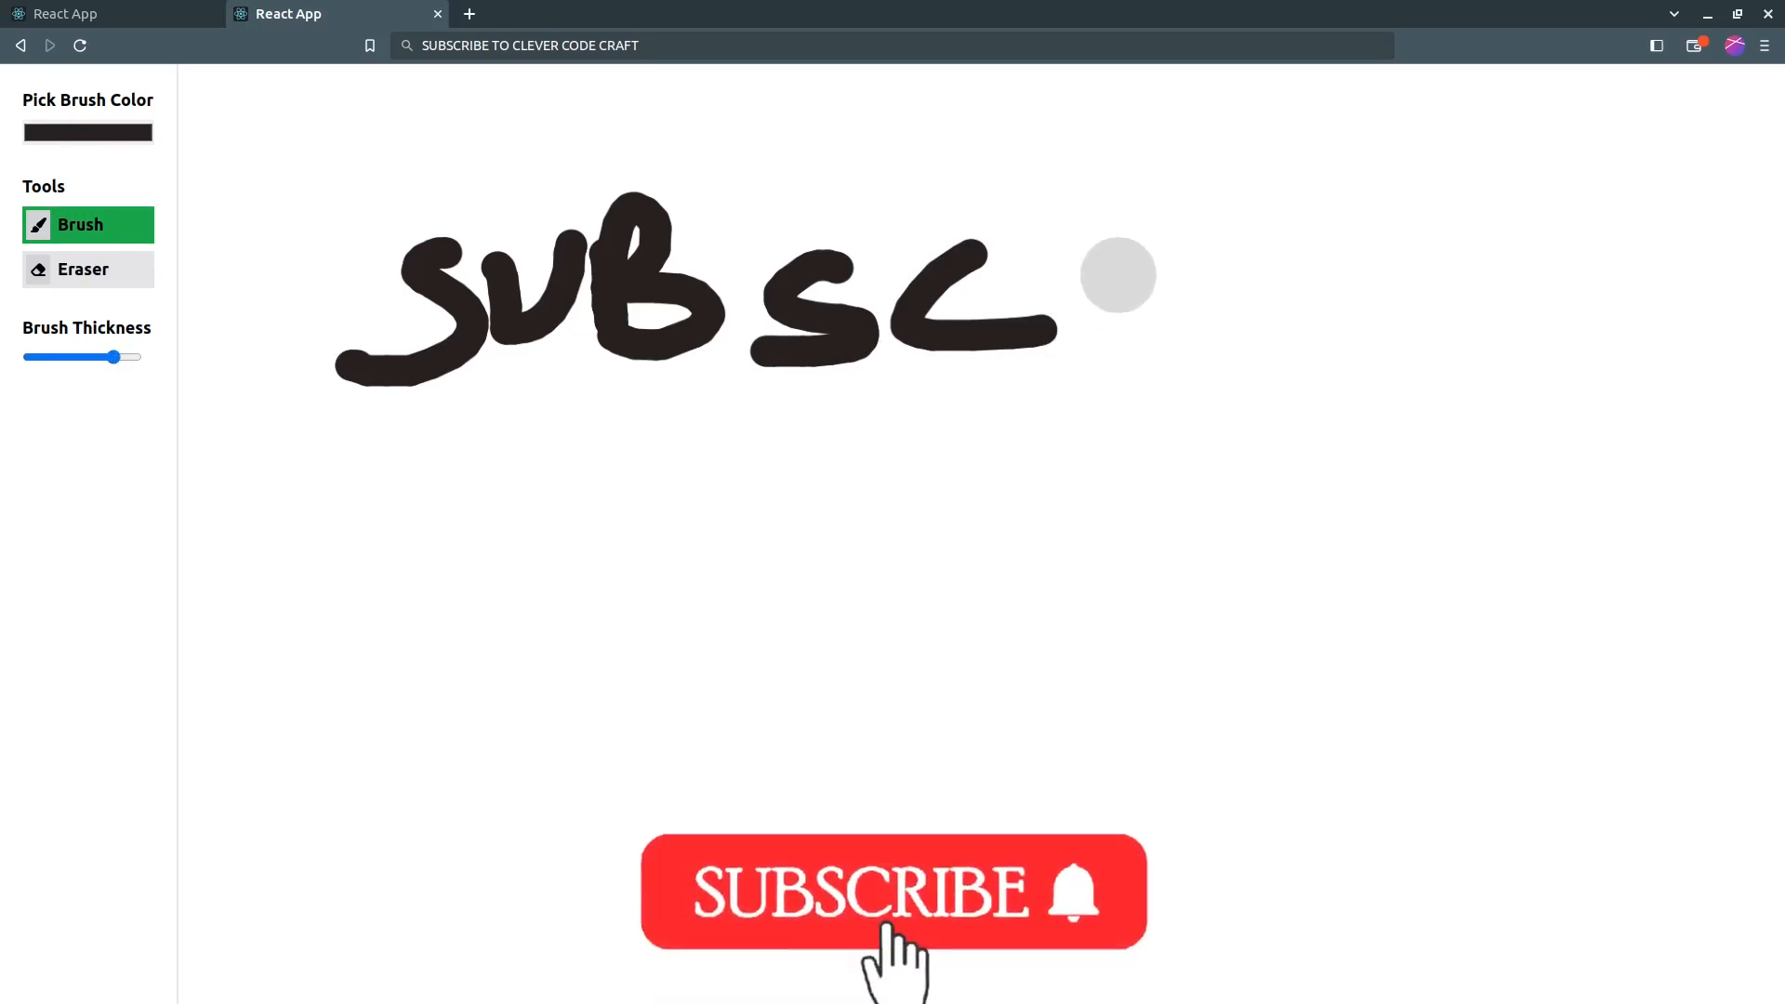
{"action": "left_click_drag", "start_coordinate": [111, 357], "coordinate": [34, 357]}
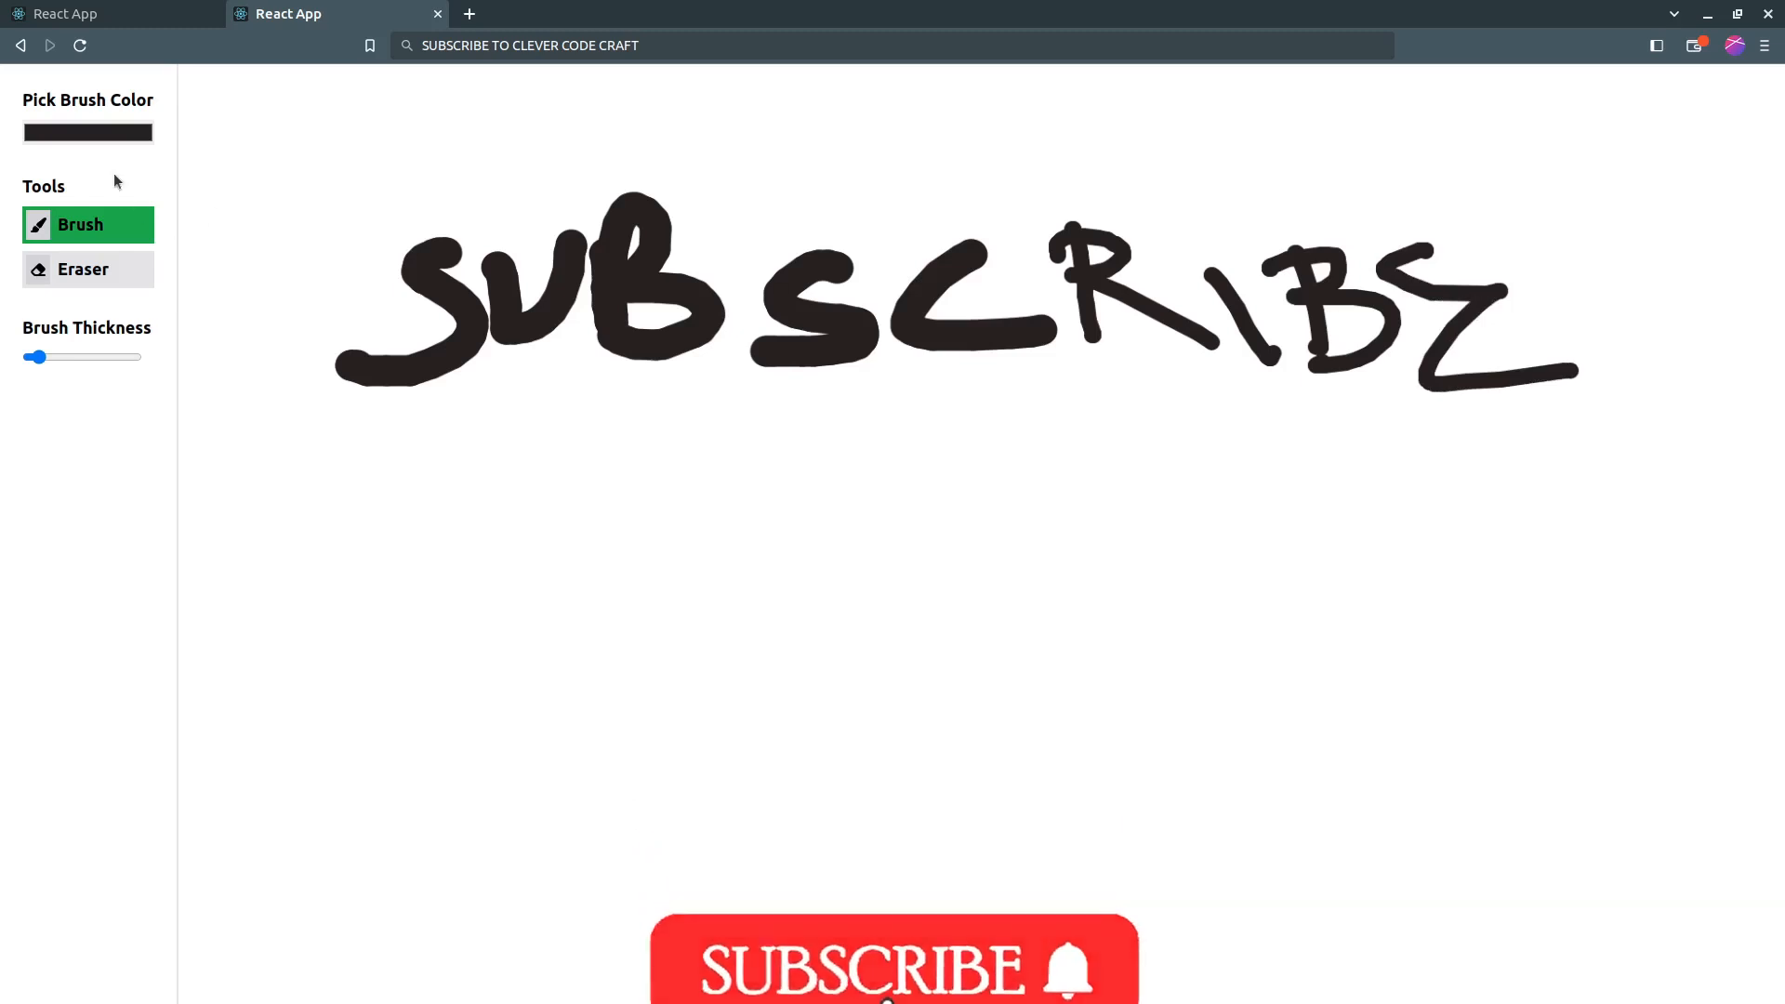
{"action": "left_click_drag", "start_coordinate": [606, 489], "coordinate": [602, 707]}
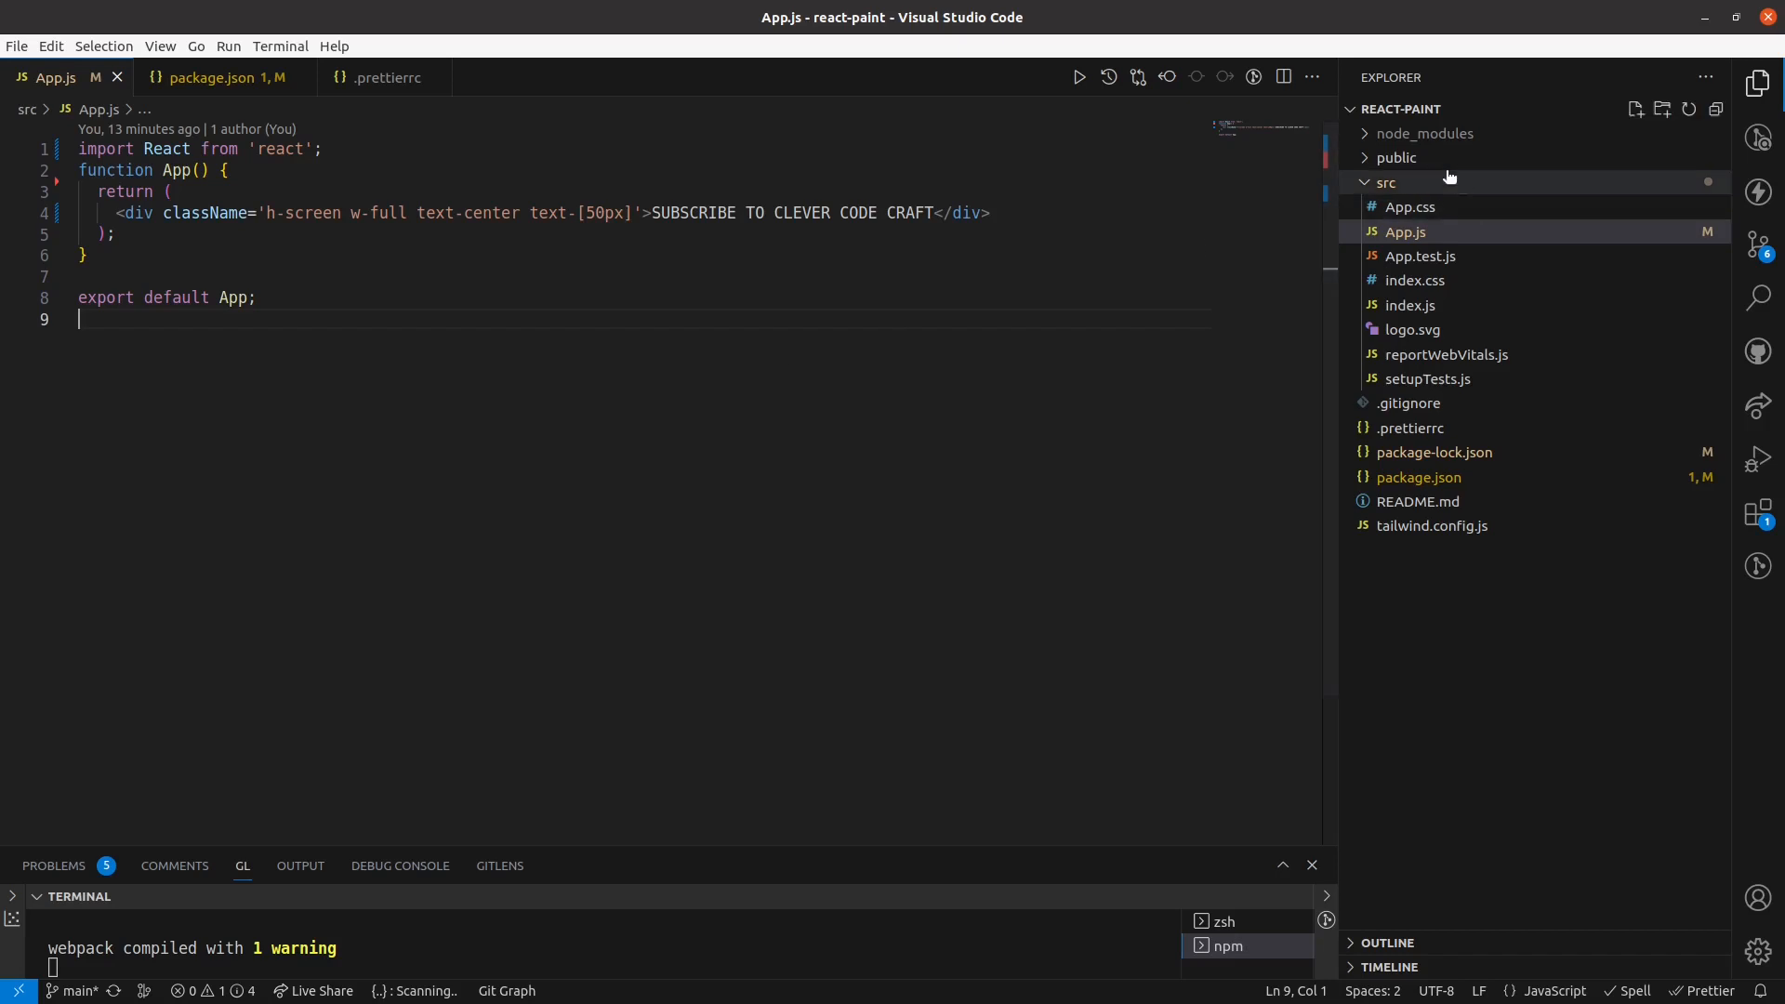
{"action": "mouse_move", "coordinate": [1386, 182]}
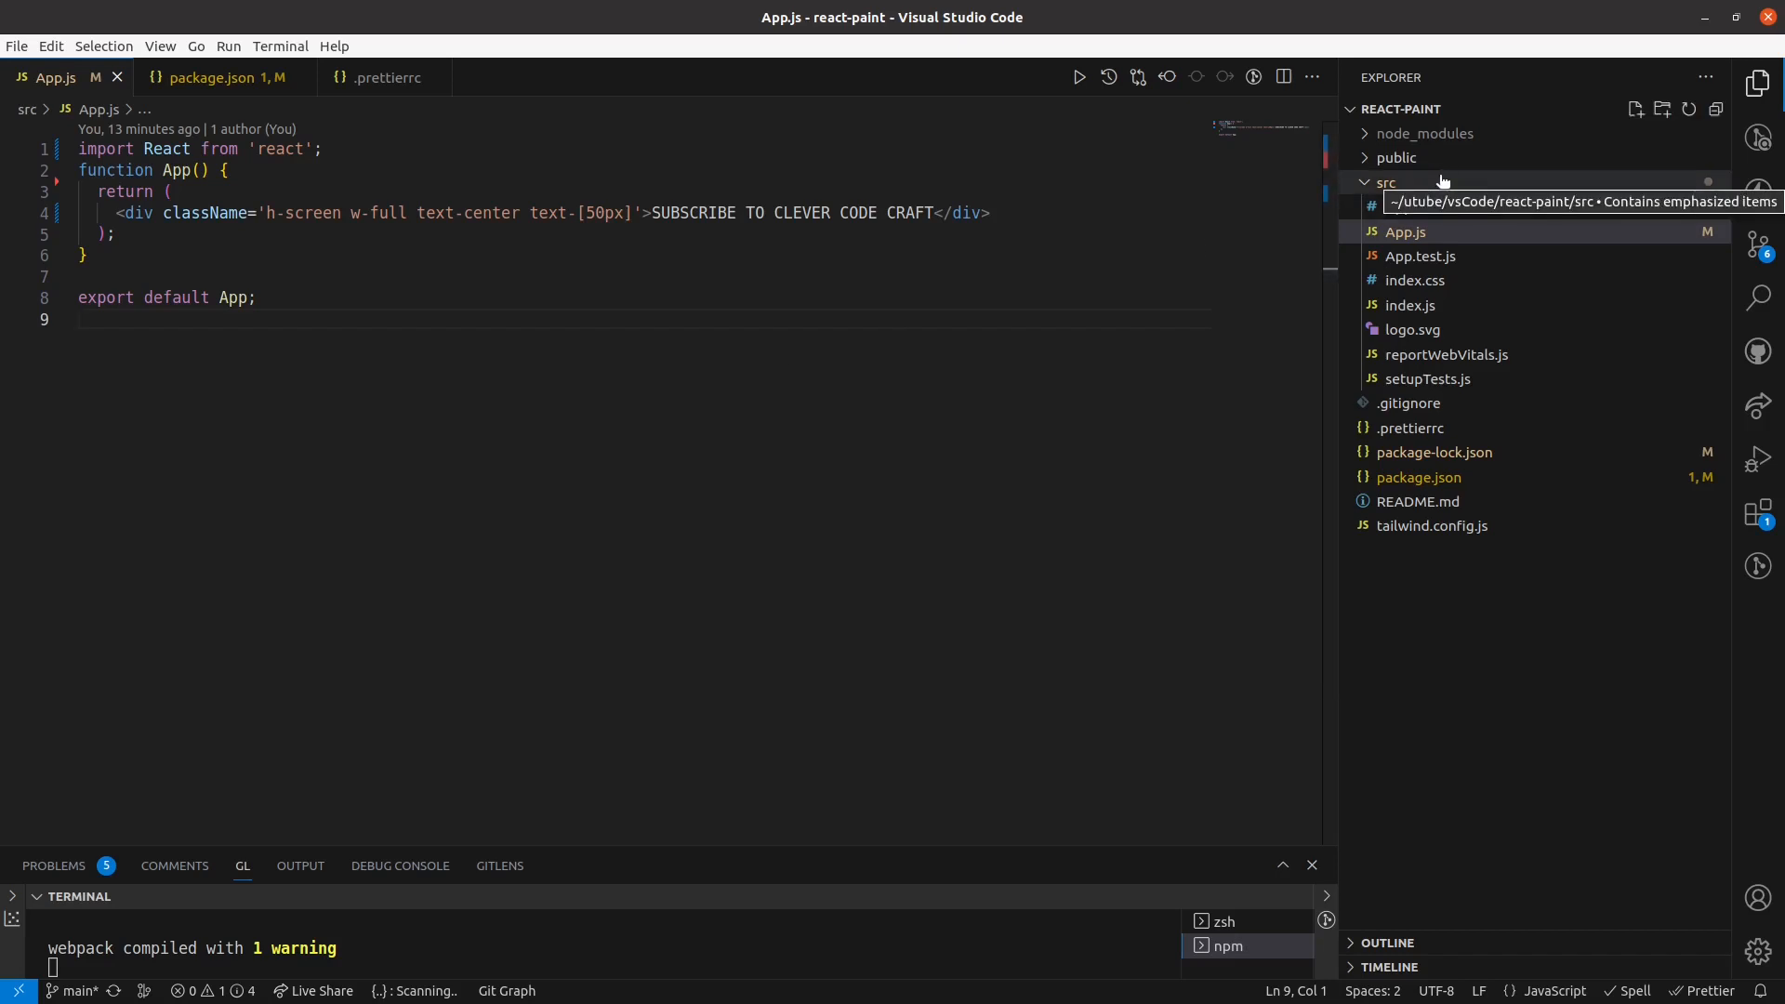
Create a components folder in src with CanvasPreview.jsx and SideToolBar.jsx, then return to App.js.
{"action": "right_click", "coordinate": [1386, 182]}
{"action": "type", "text": "components"}
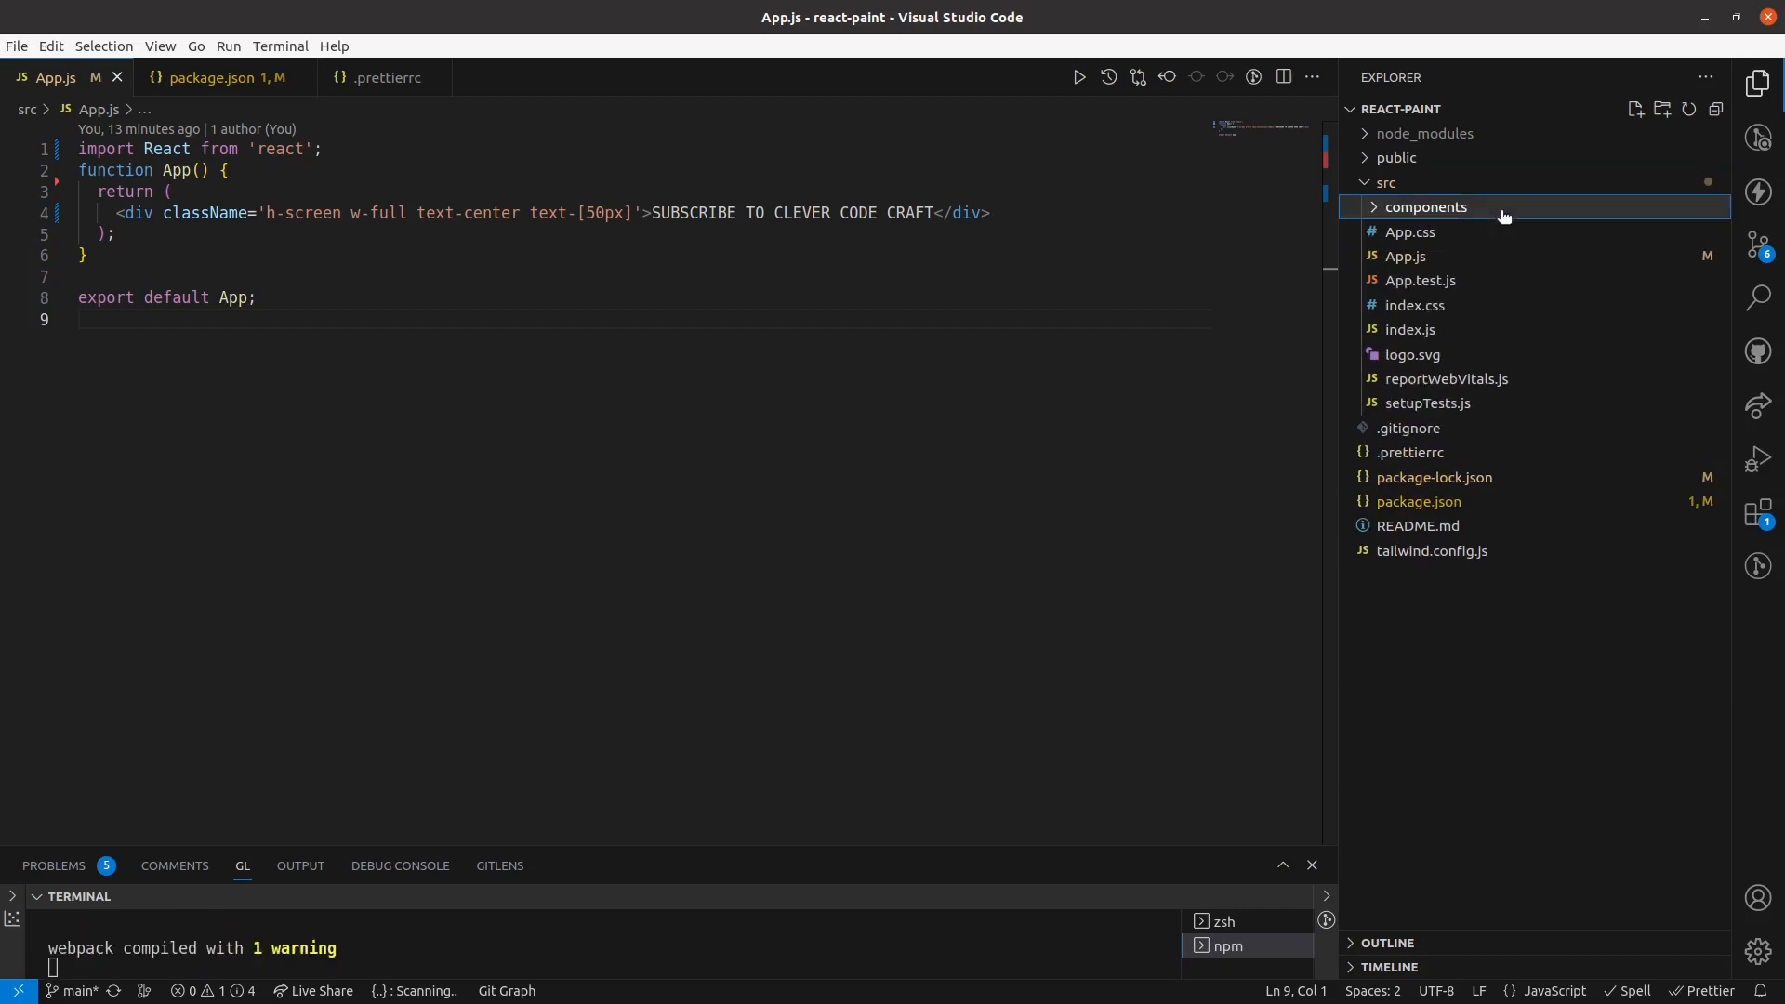
{"action": "right_click", "coordinate": [1426, 207]}
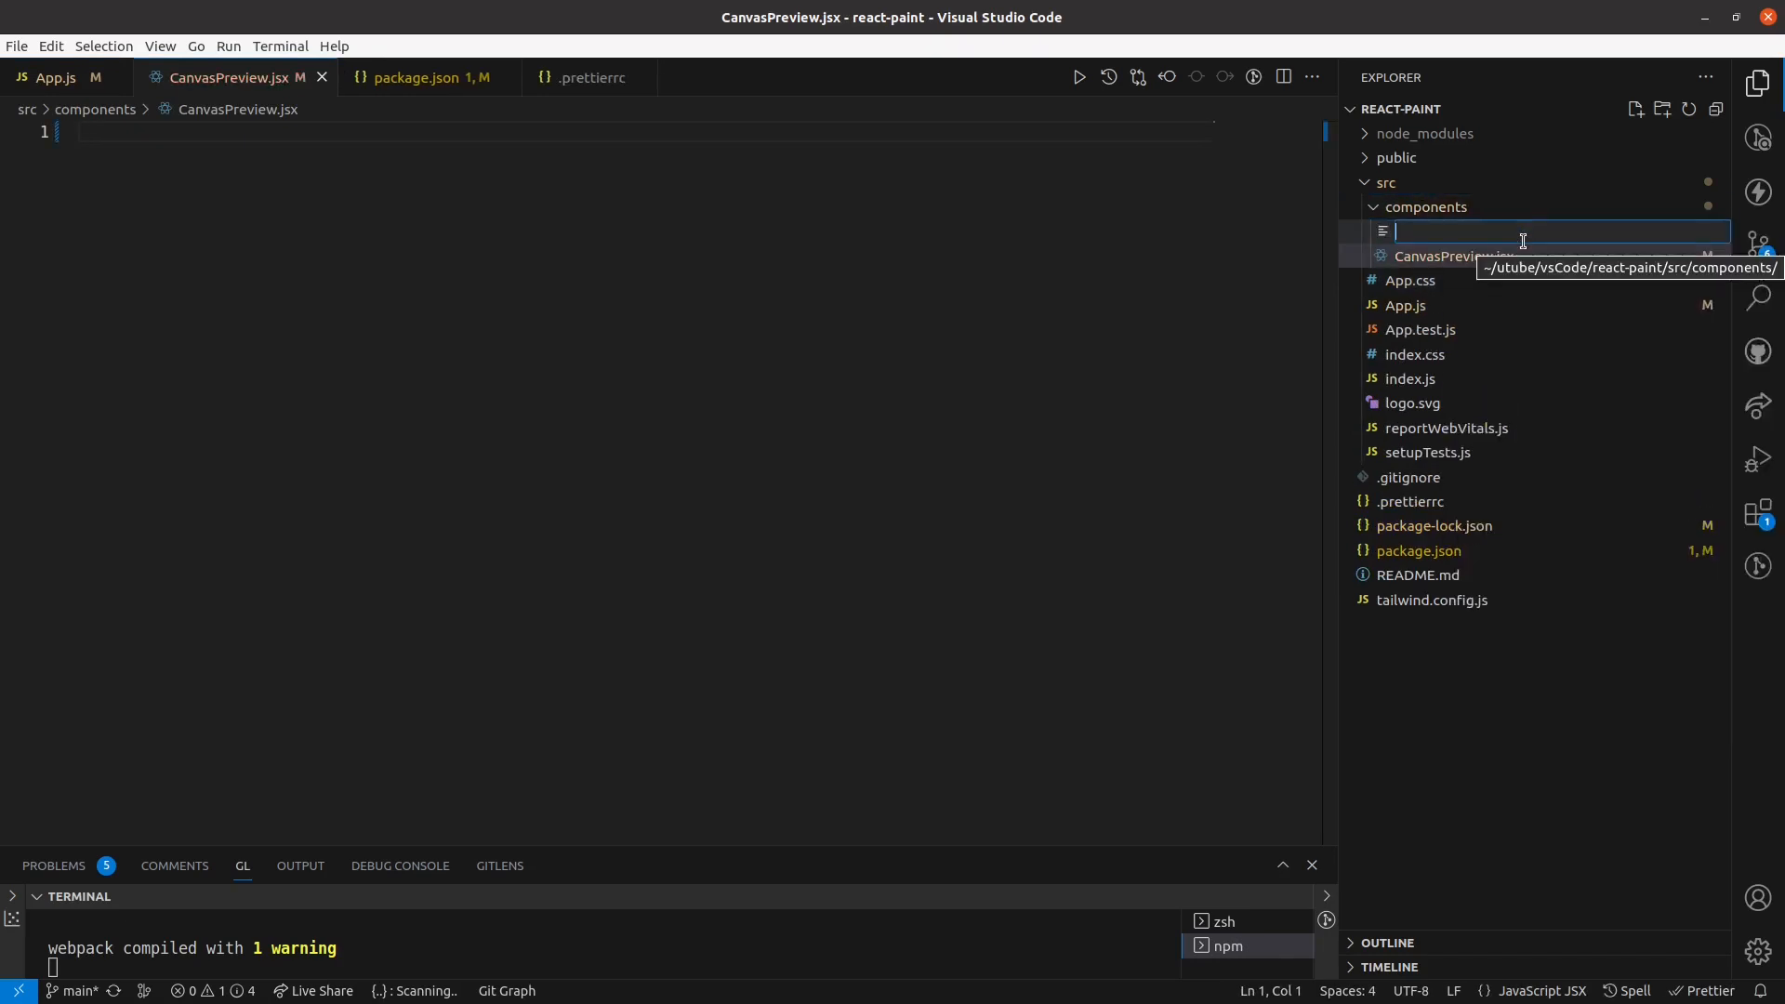
{"action": "type", "text": "SideToolB"}
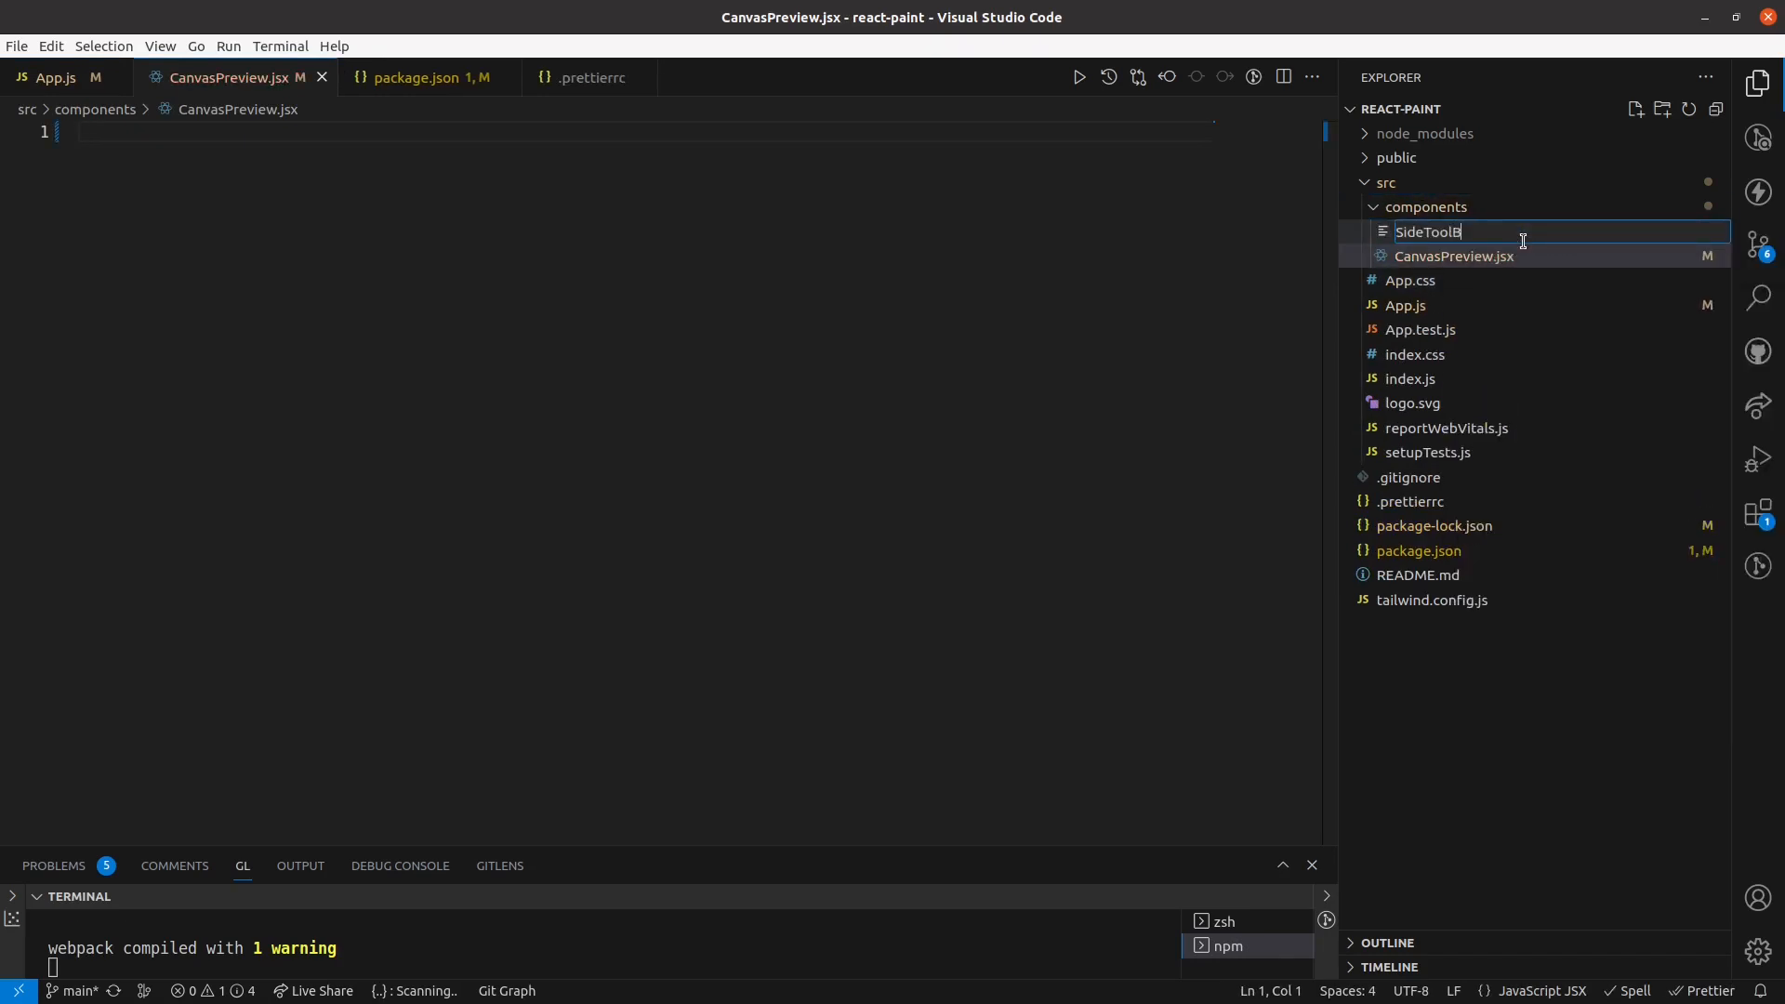
{"action": "type", "text": "ar.jsx"}
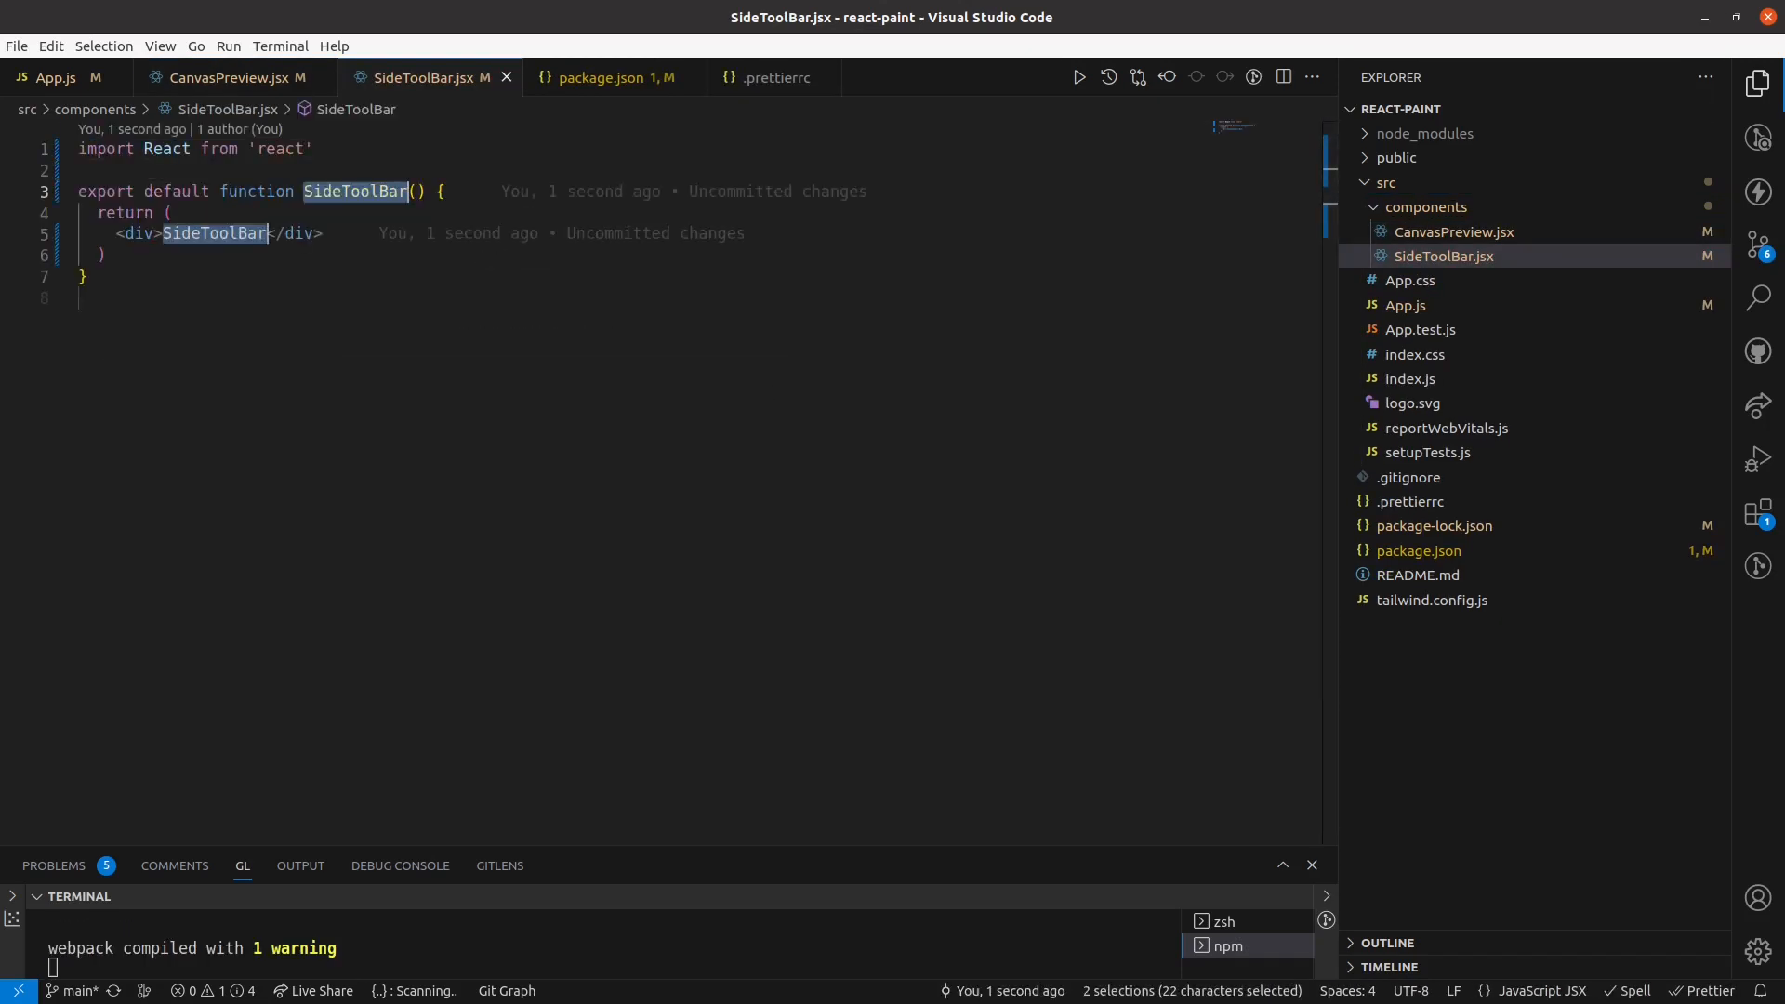
{"action": "left_click", "coordinate": [230, 78]}
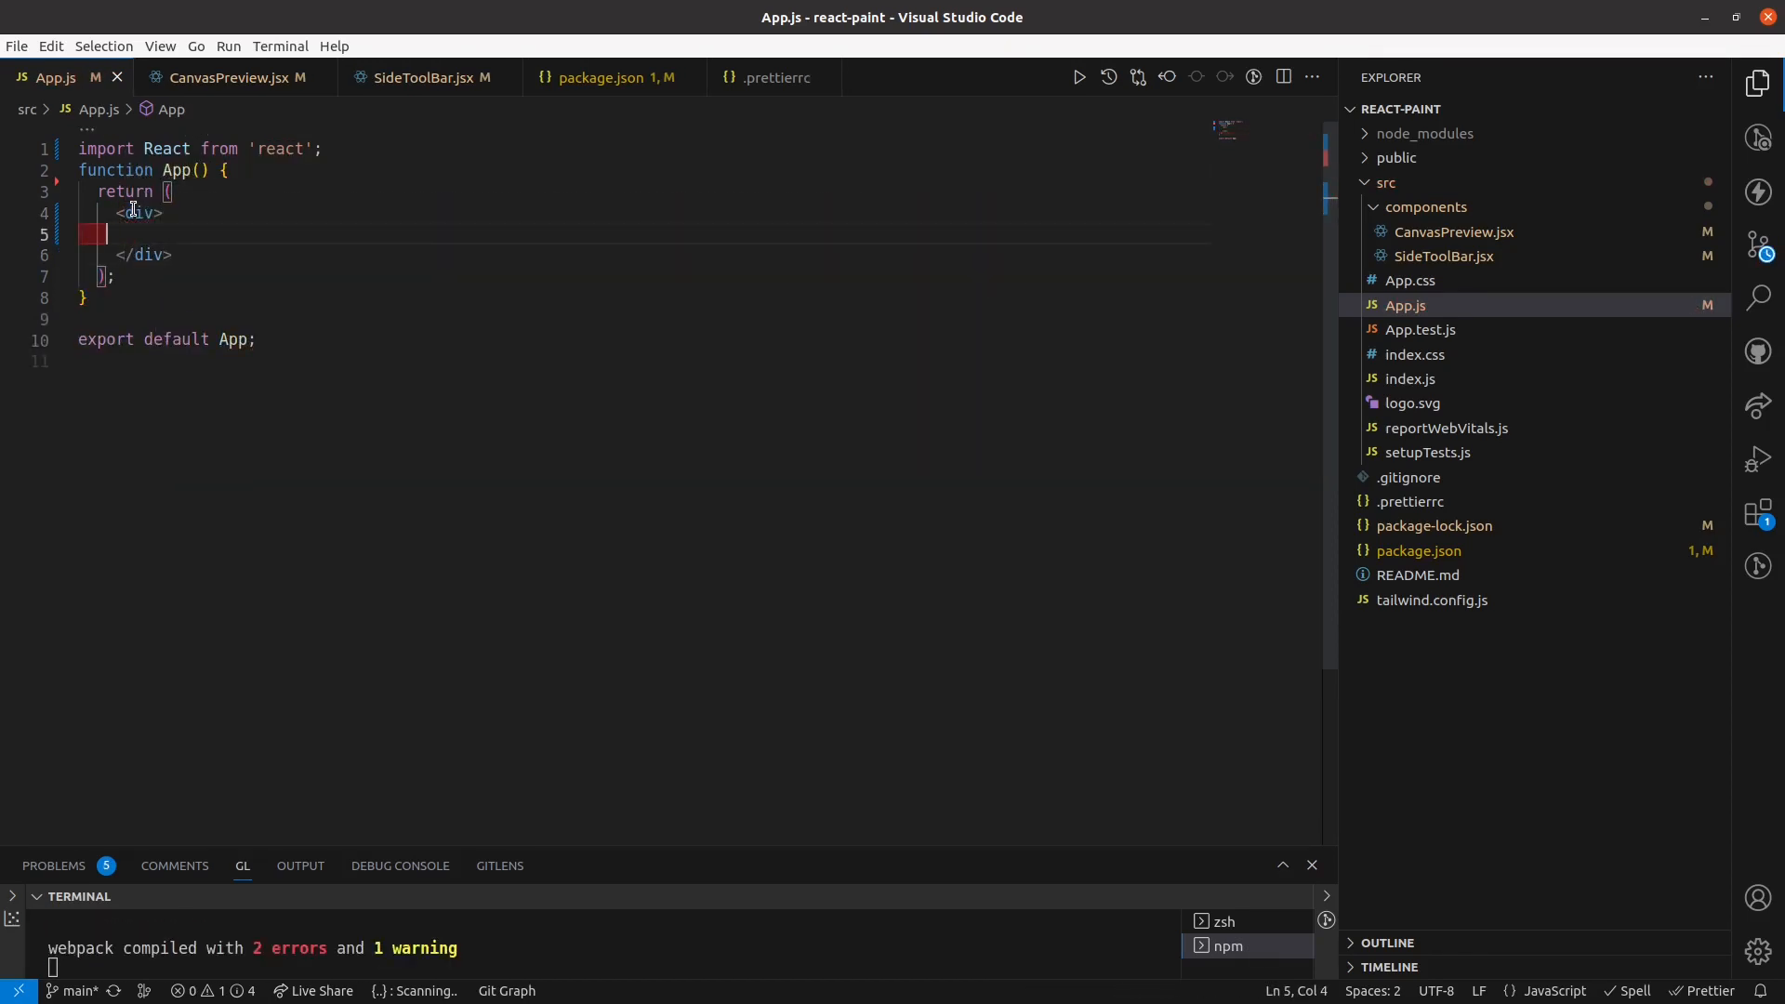
Render <SideToolBar /> and <CanvasPreview /> in App.js, accepting the auto-imports.
{"action": "type", "text": "<SideToolBar />"}
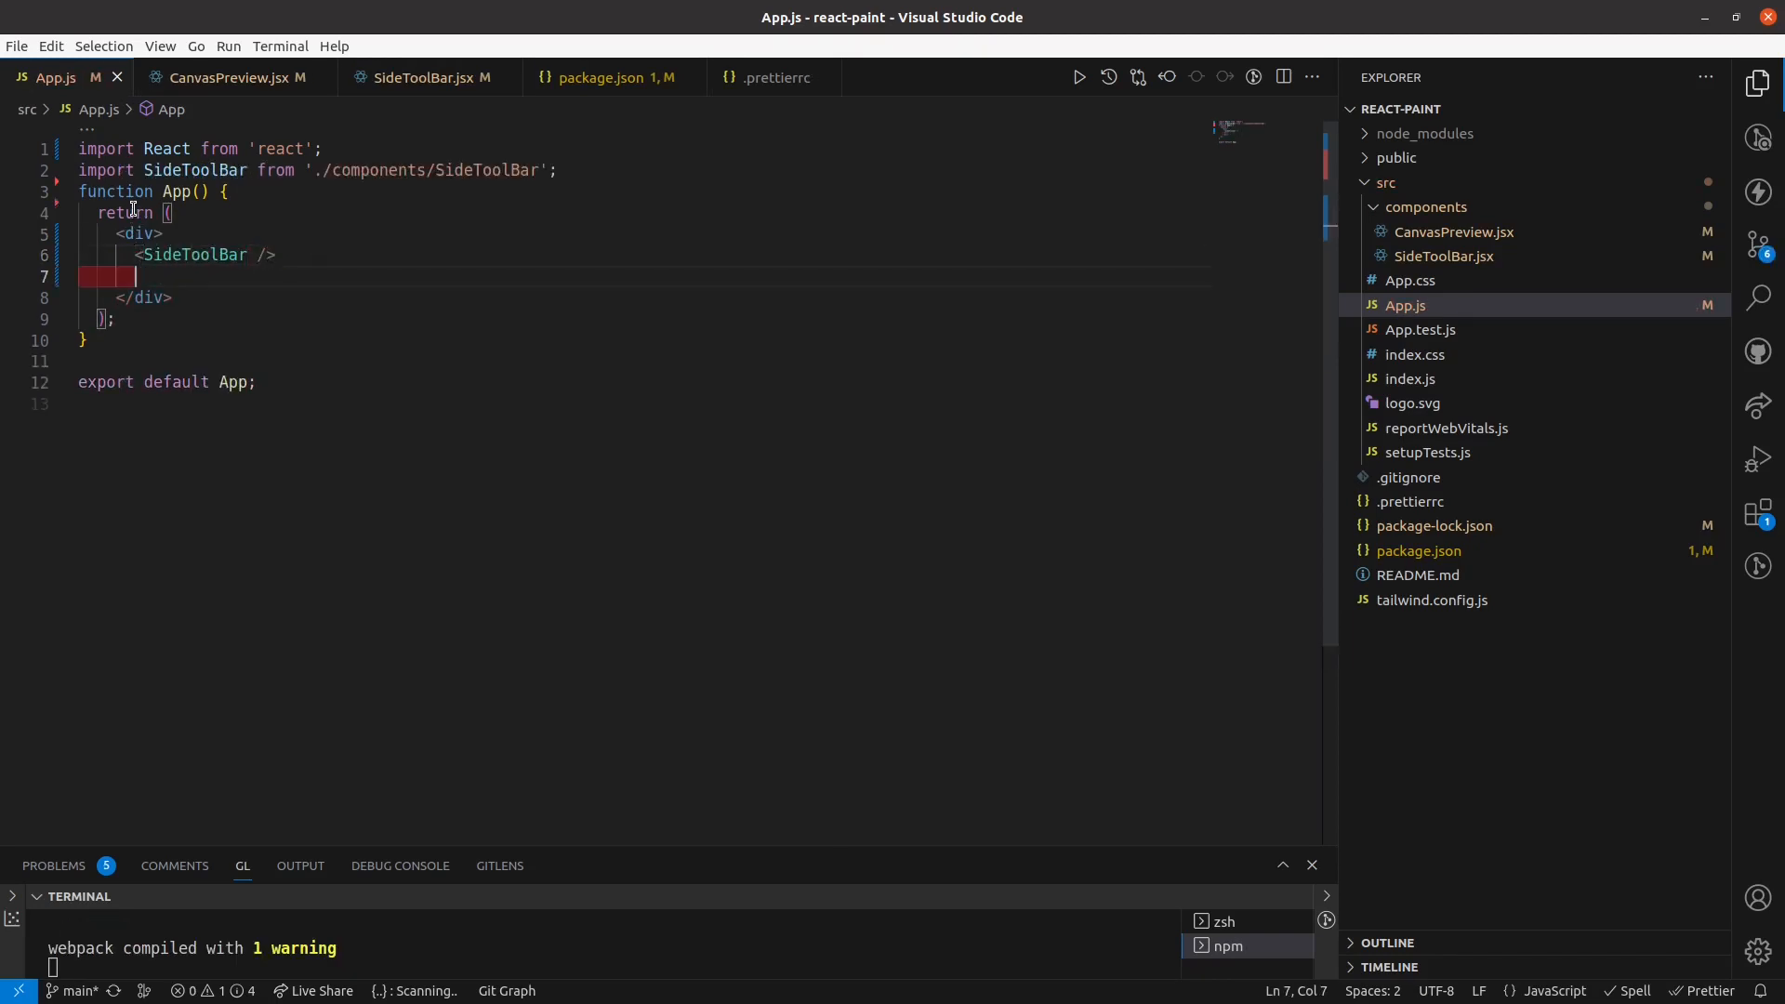
{"action": "type", "text": "Cans"}
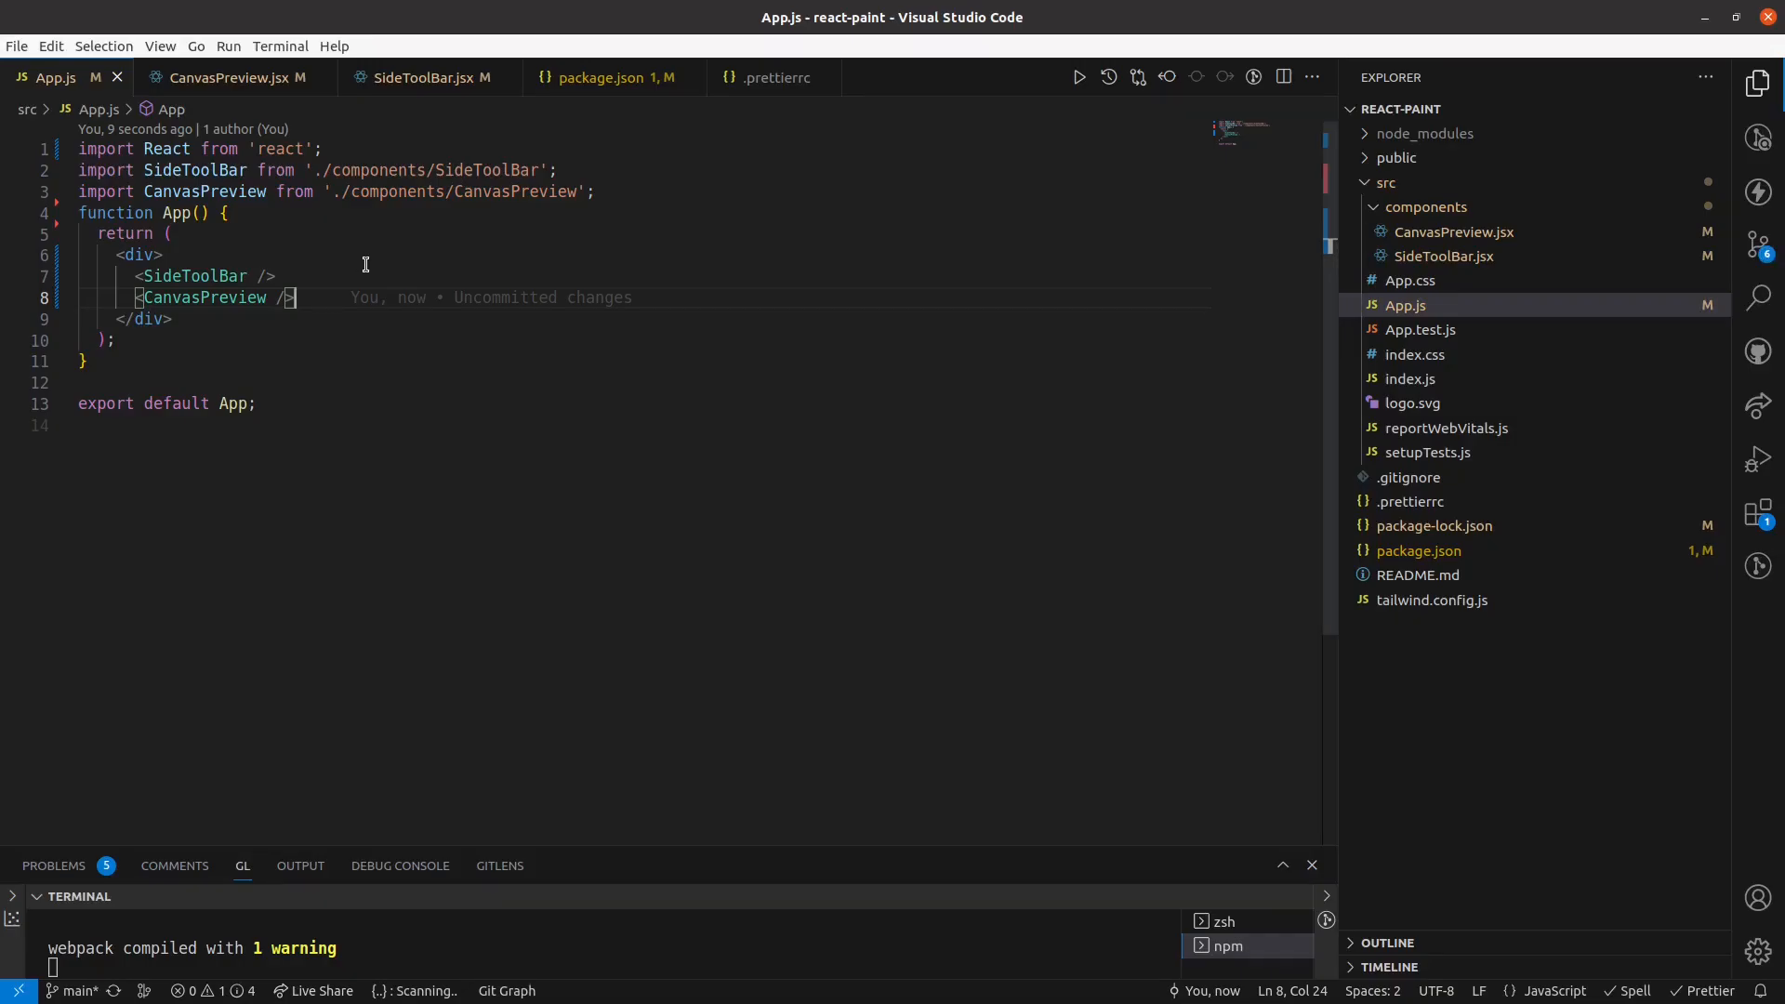
{"action": "mouse_move", "coordinate": [1363, 246]}
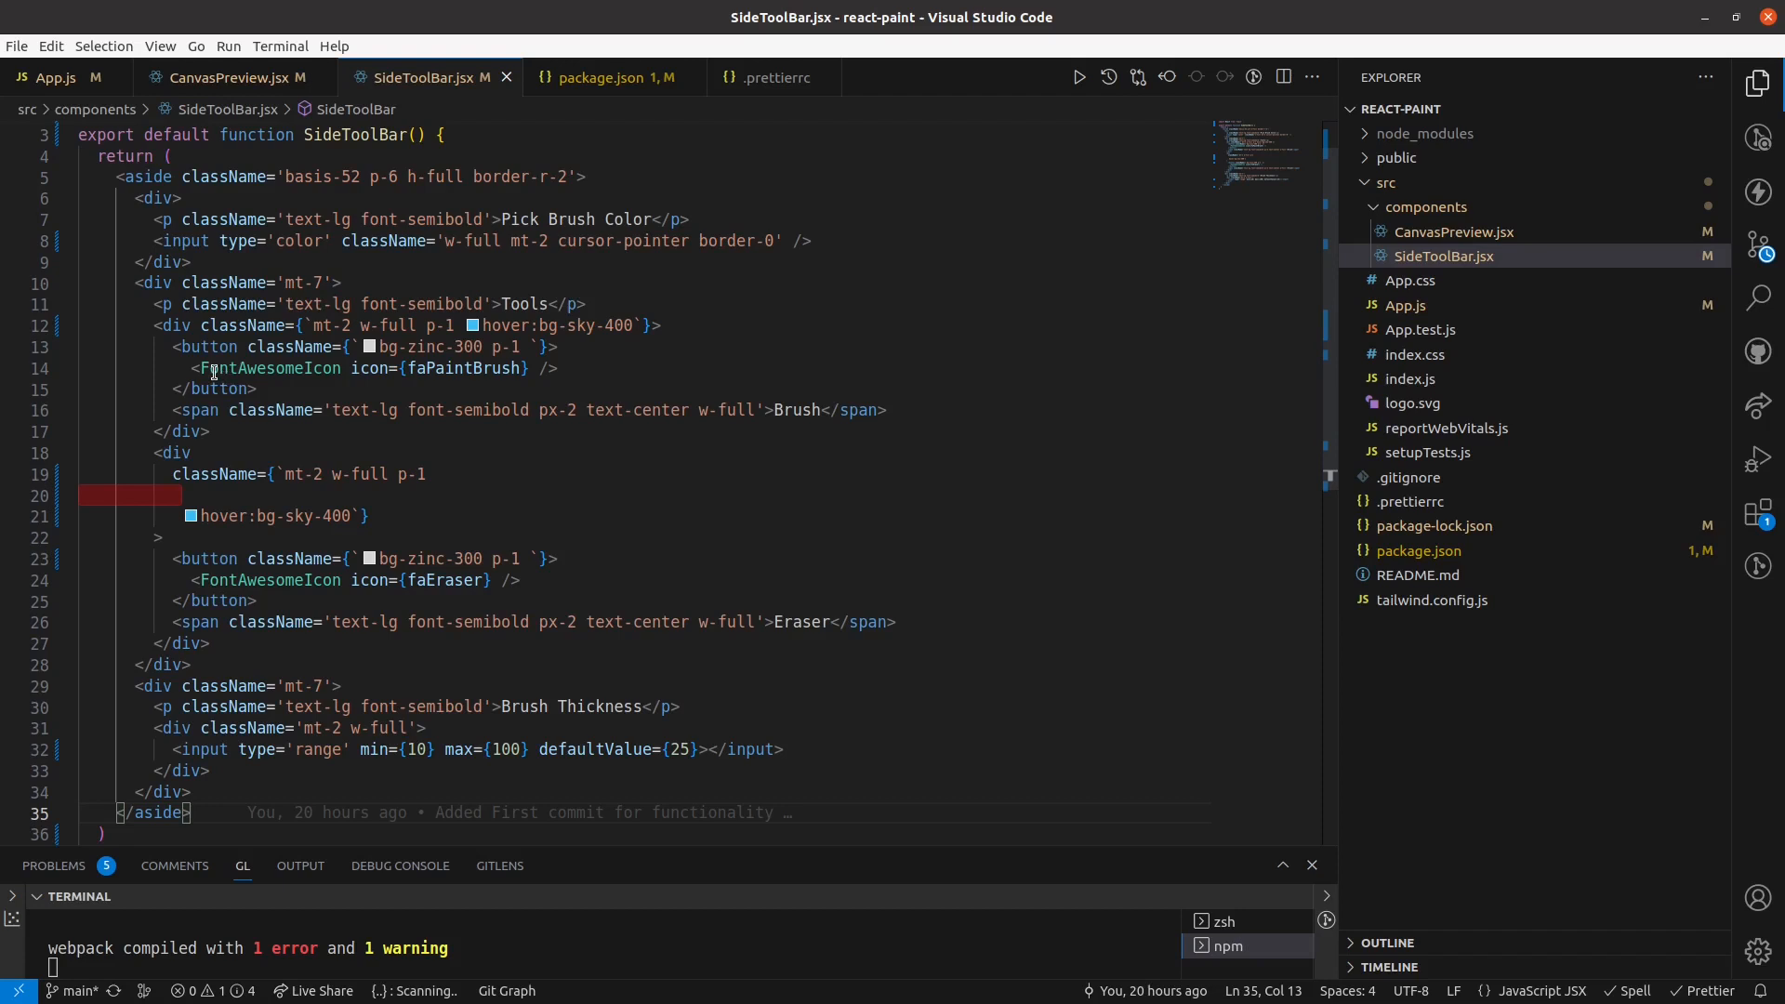
Check the Font Awesome package names and import FontAwesomeIcon into SideToolBar.jsx.
{"action": "double_click", "coordinate": [268, 368]}
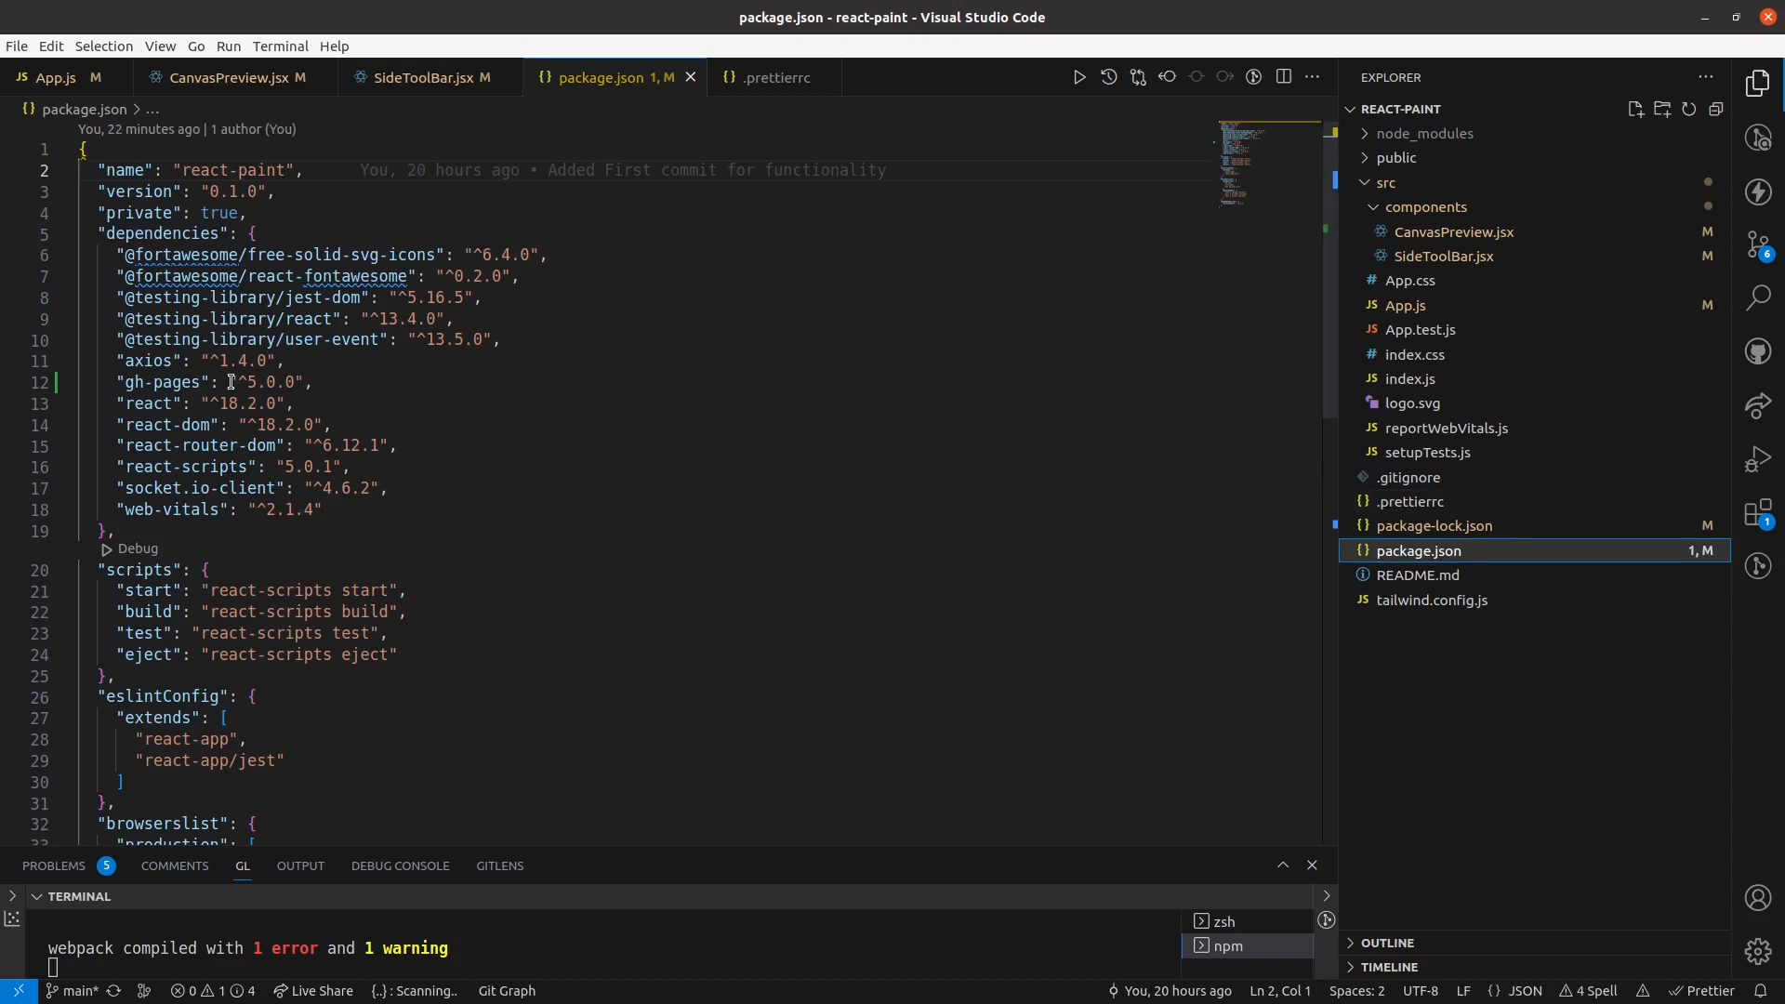
{"action": "double_click", "coordinate": [333, 276]}
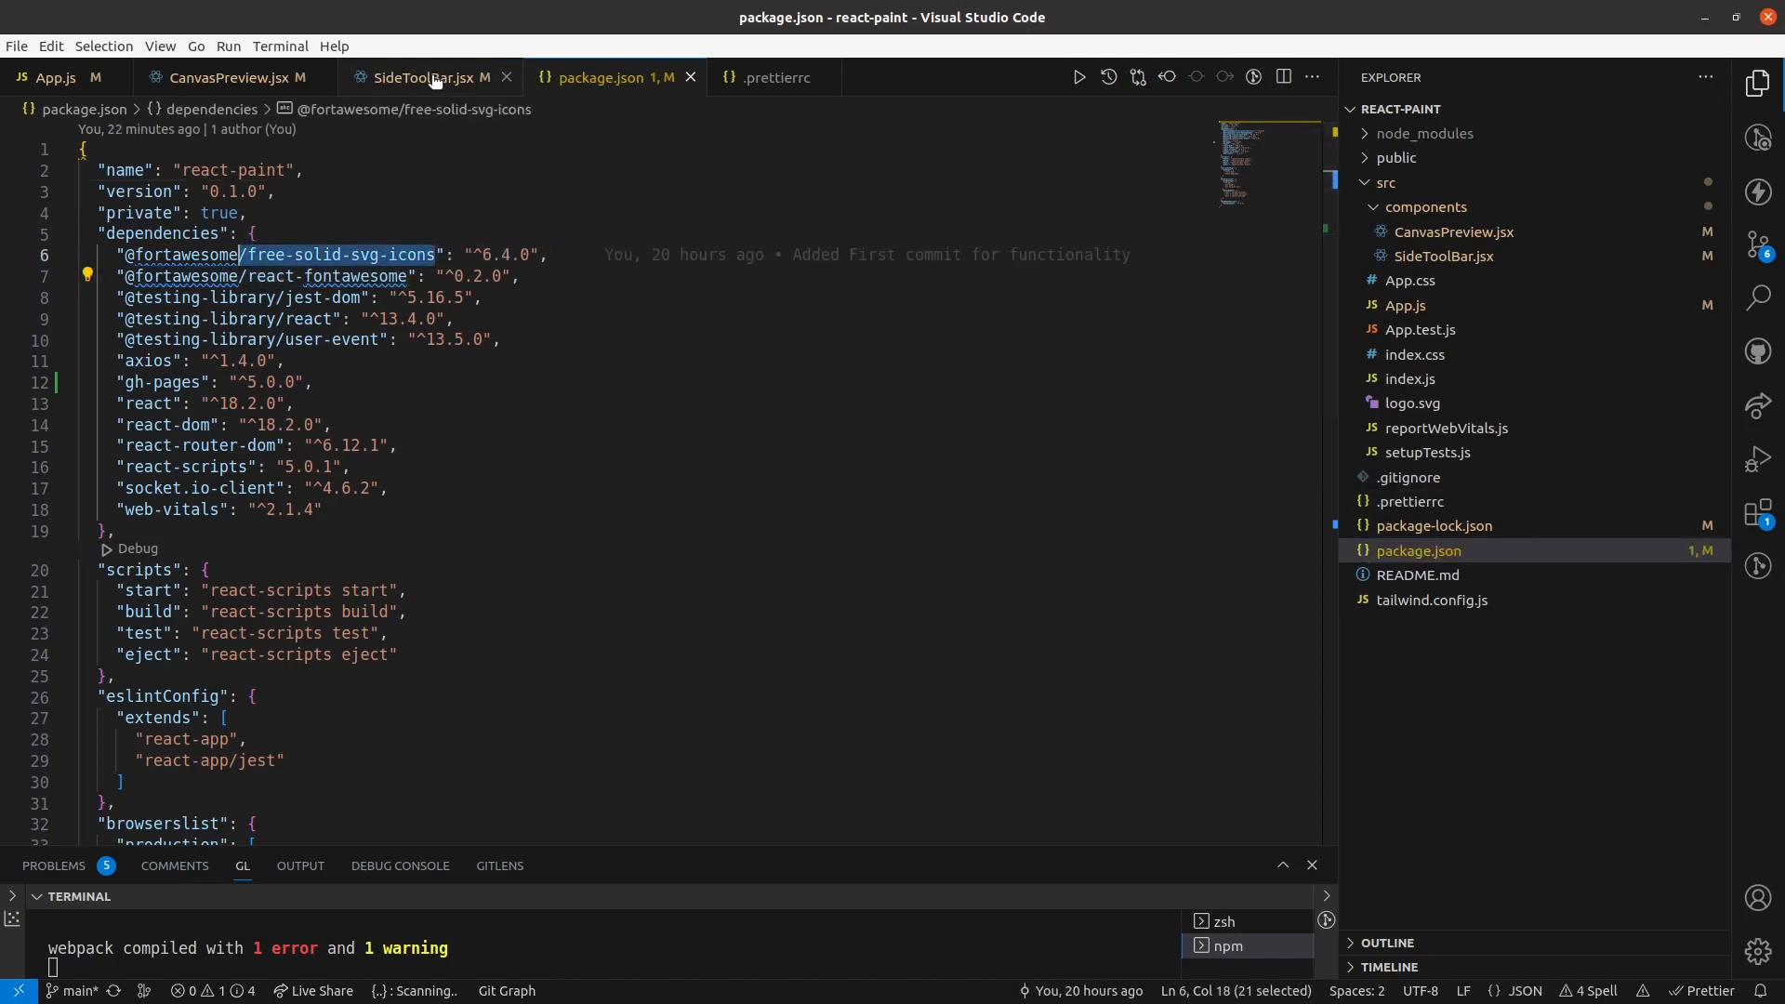
{"action": "left_click", "coordinate": [423, 78]}
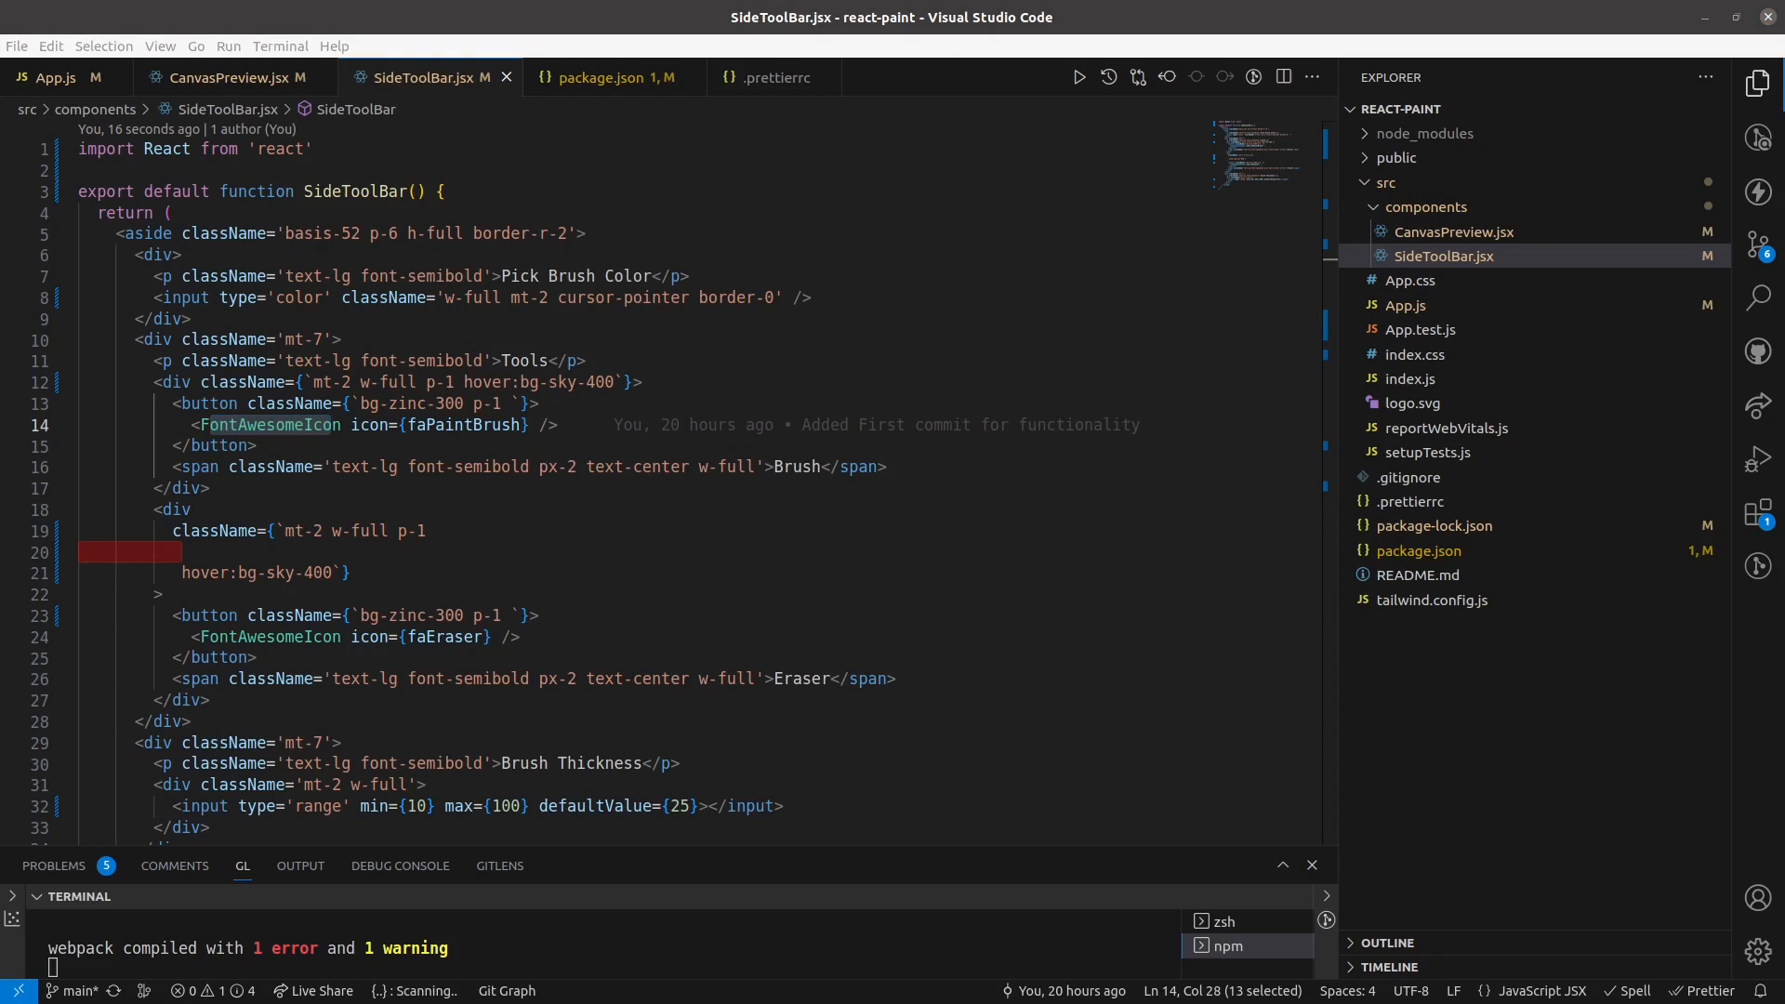
{"action": "mouse_move", "coordinate": [97, 164]}
{"action": "type", "text": "import { FontAwesomeIcon } from '@fortawesome/react-fontawesome';"}
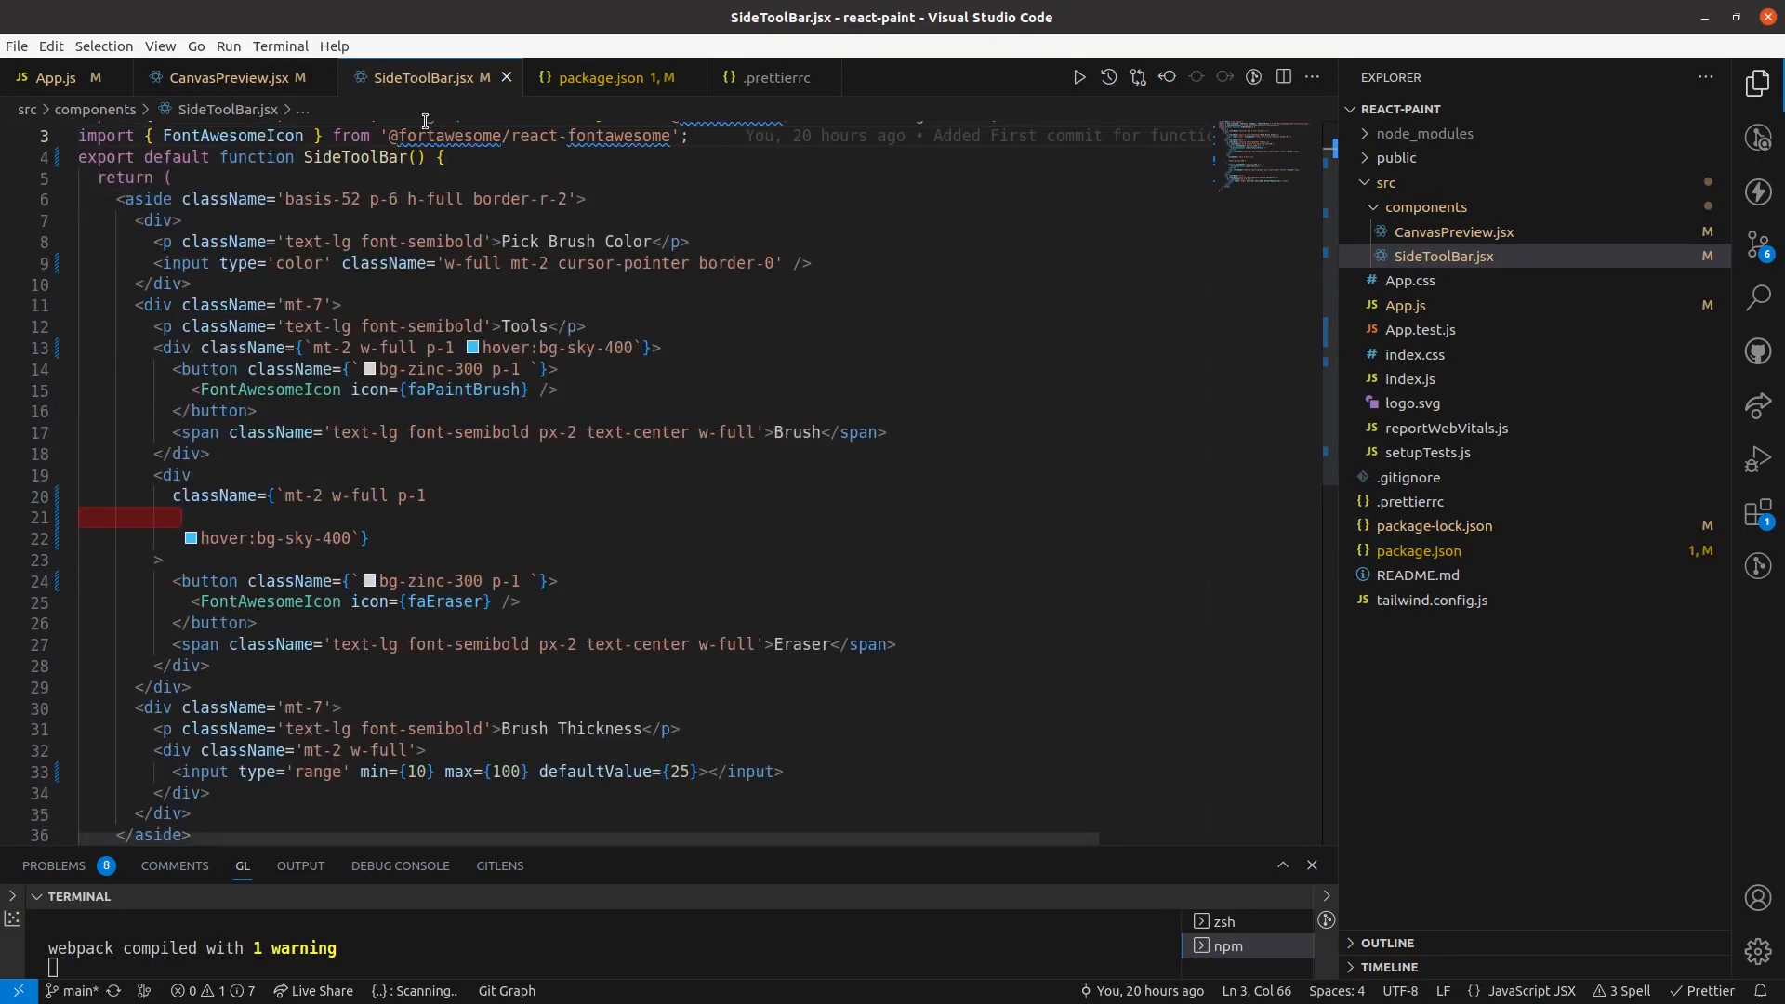
{"action": "left_click", "coordinate": [224, 78]}
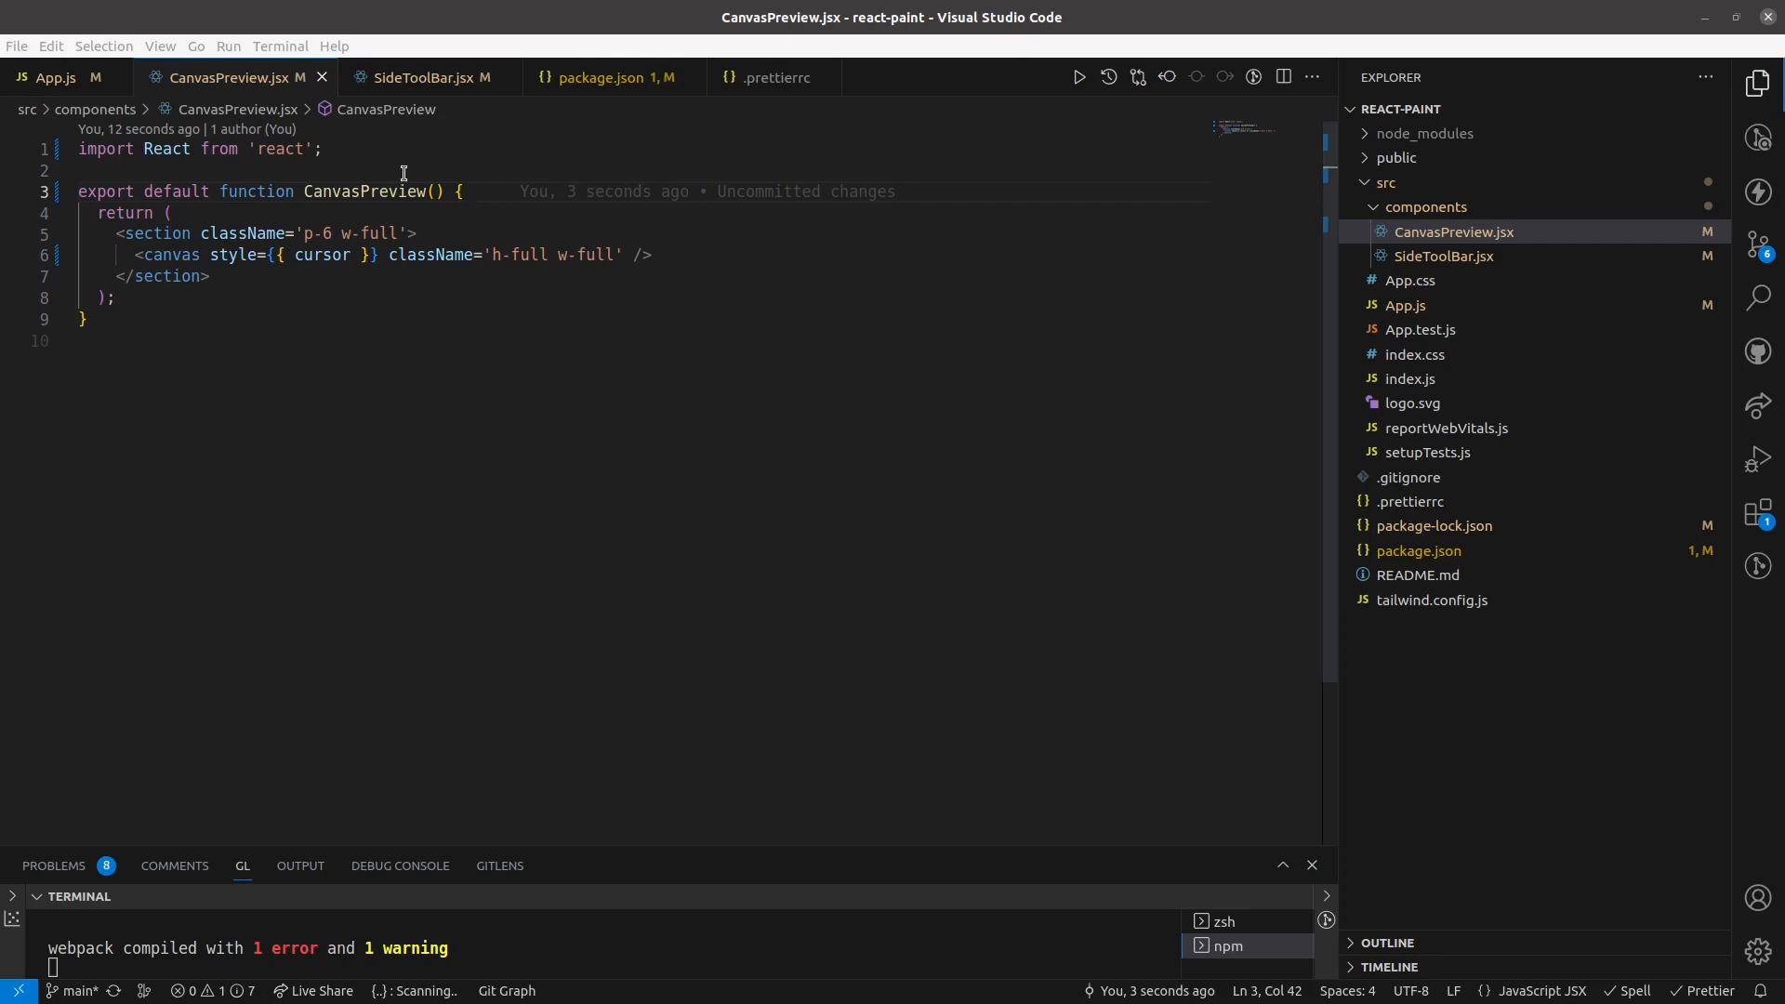
Declare const cursor = ''; at the top of the CanvasPreview component.
{"action": "type", "text": "const"}
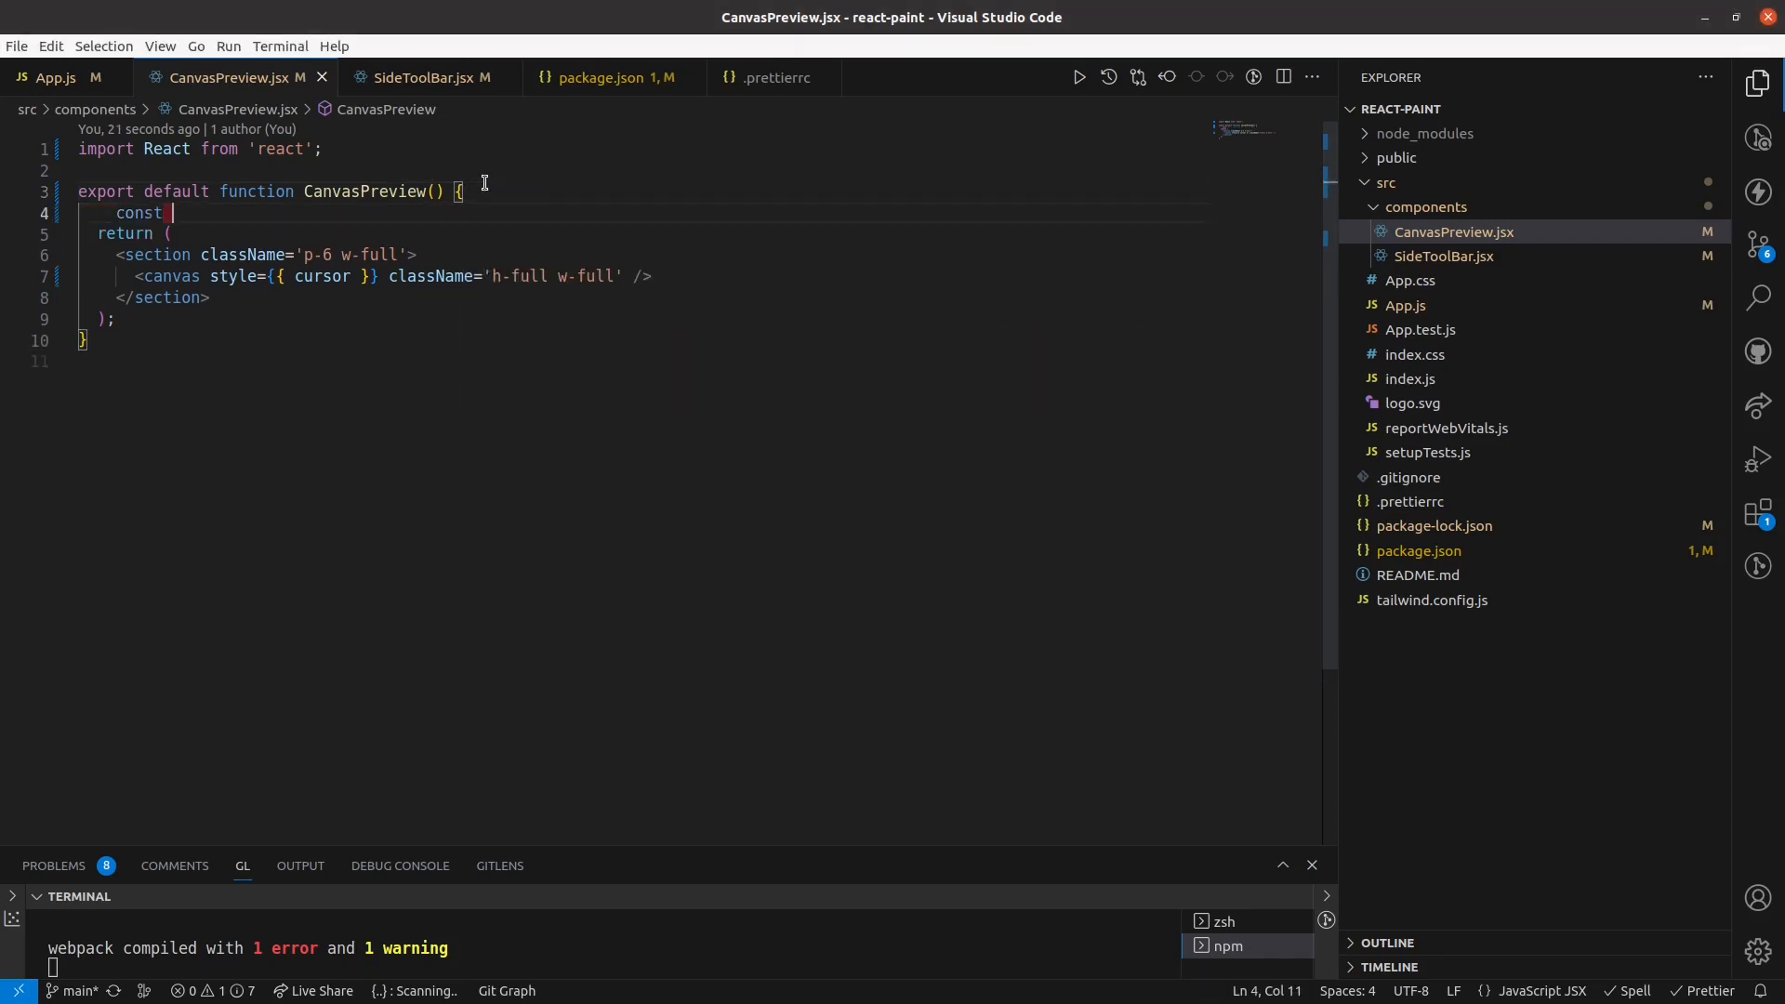
{"action": "type", "text": "cursor"}
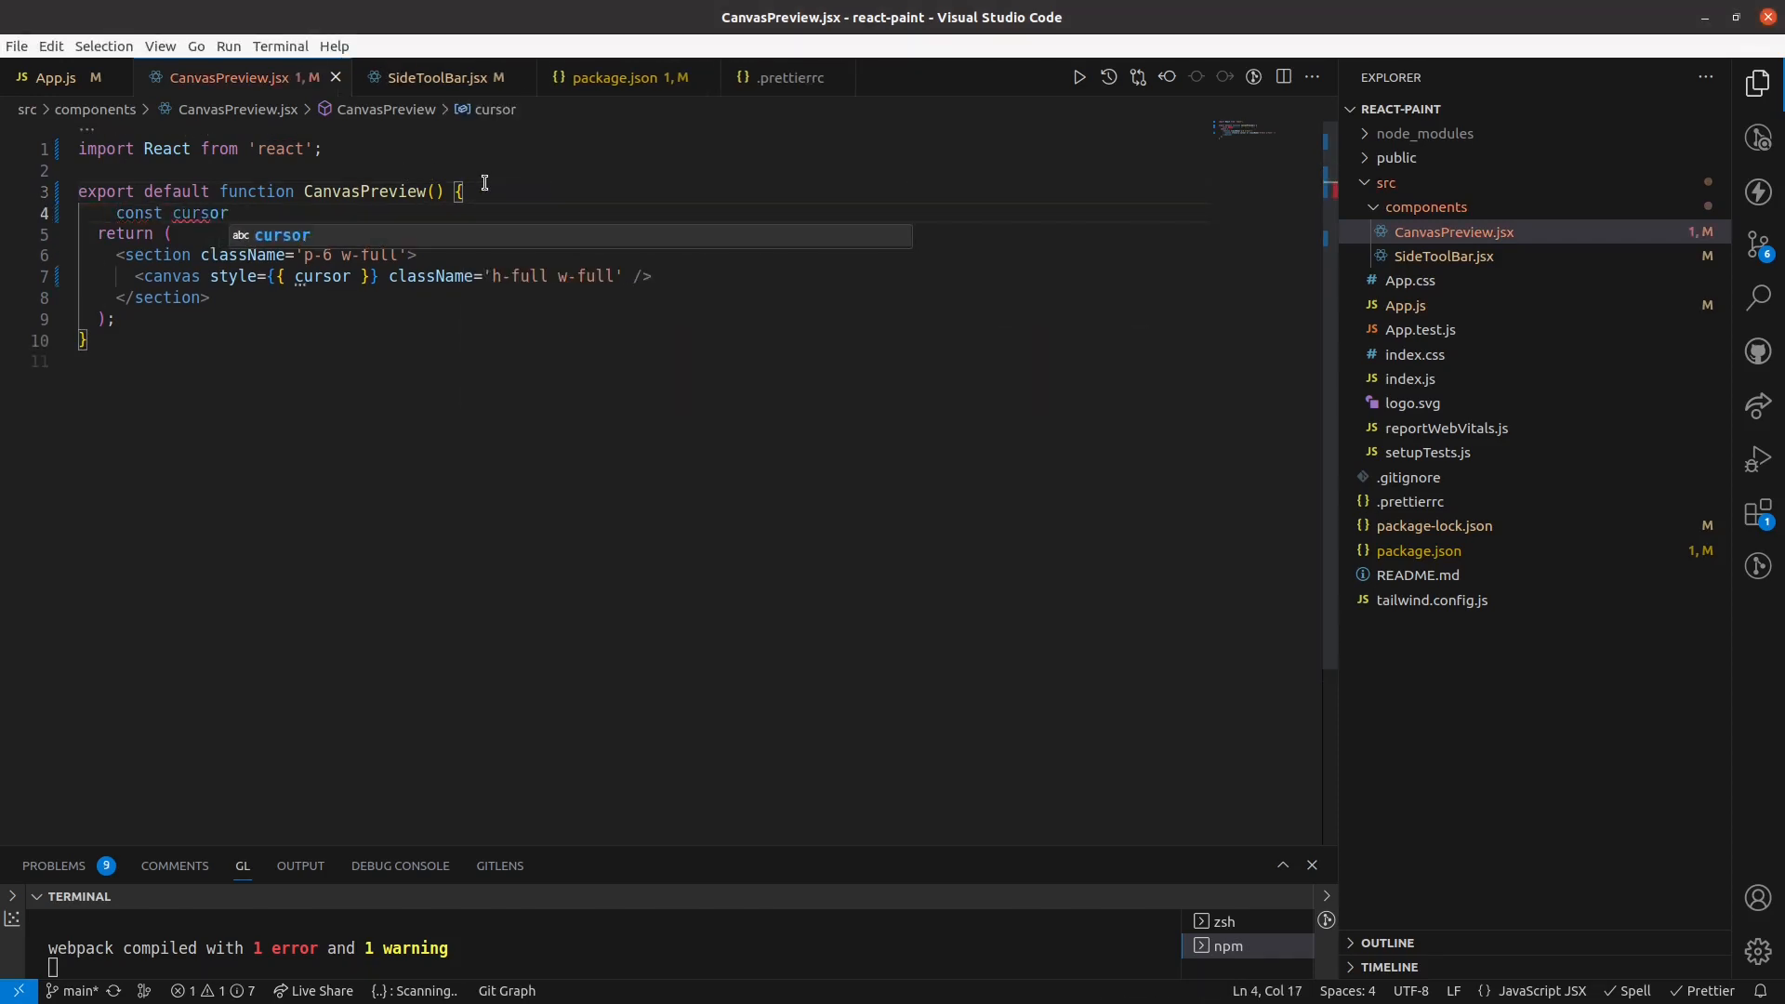
{"action": "type", "text": "= '';"}
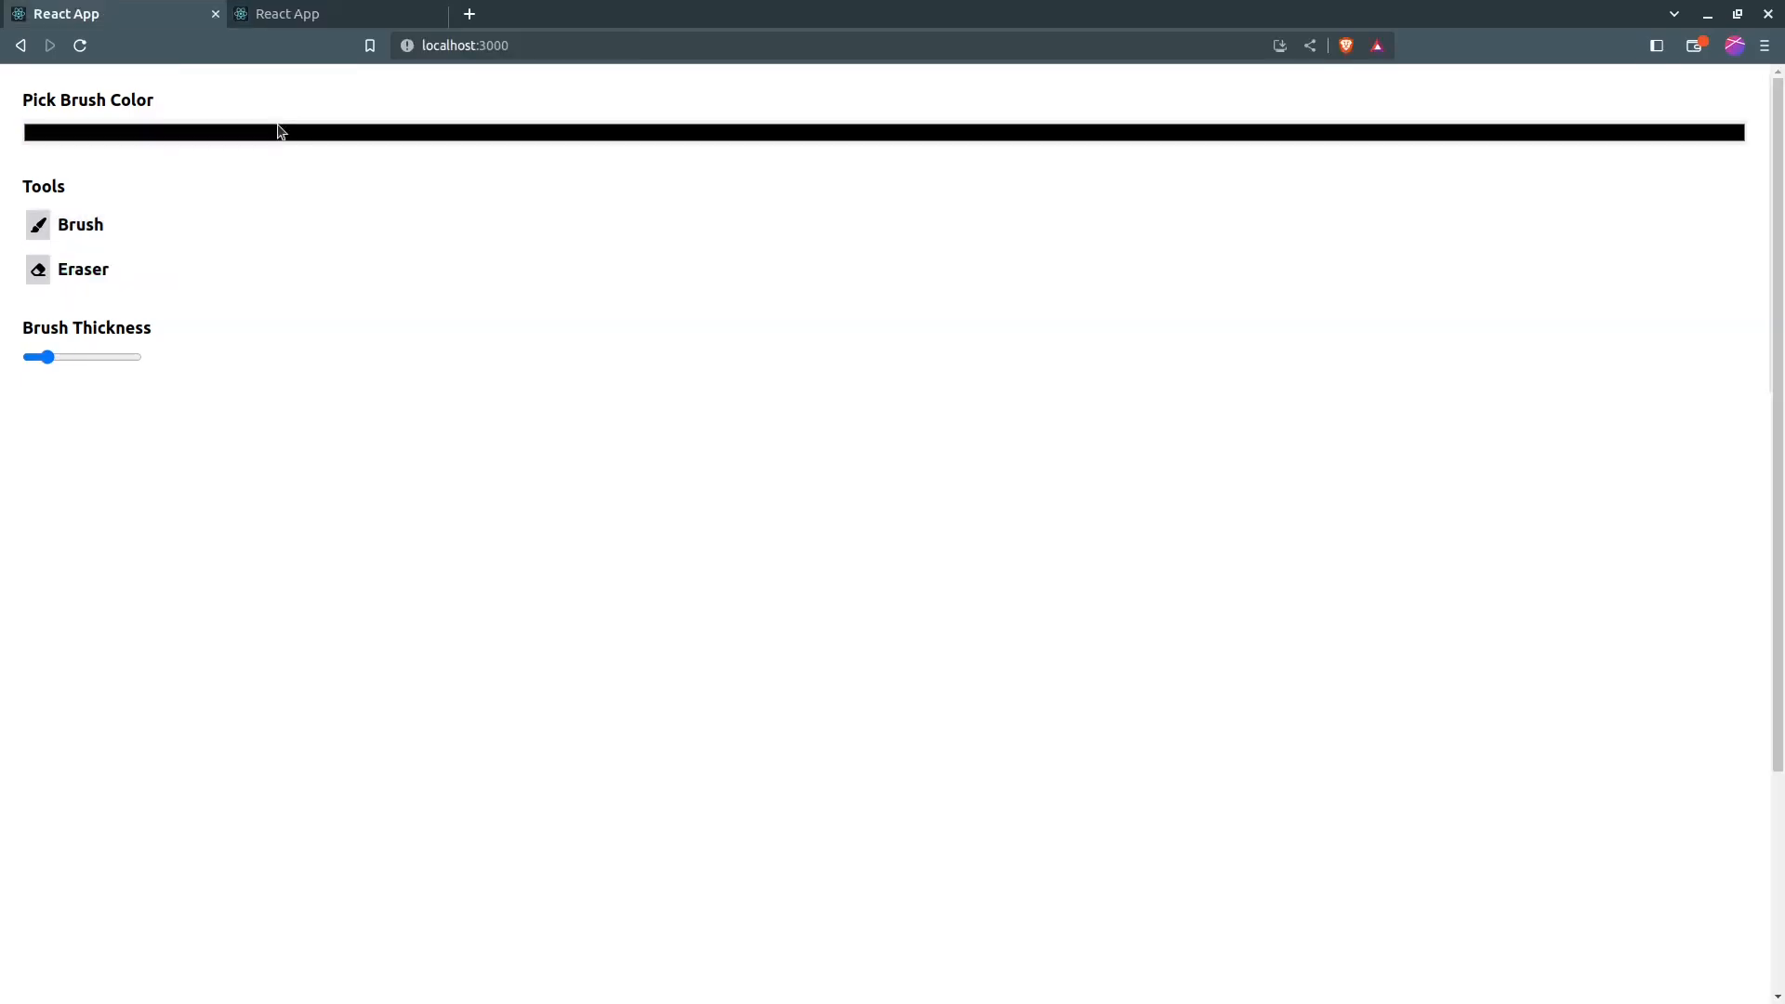
{"action": "mouse_move", "coordinate": [124, 226]}
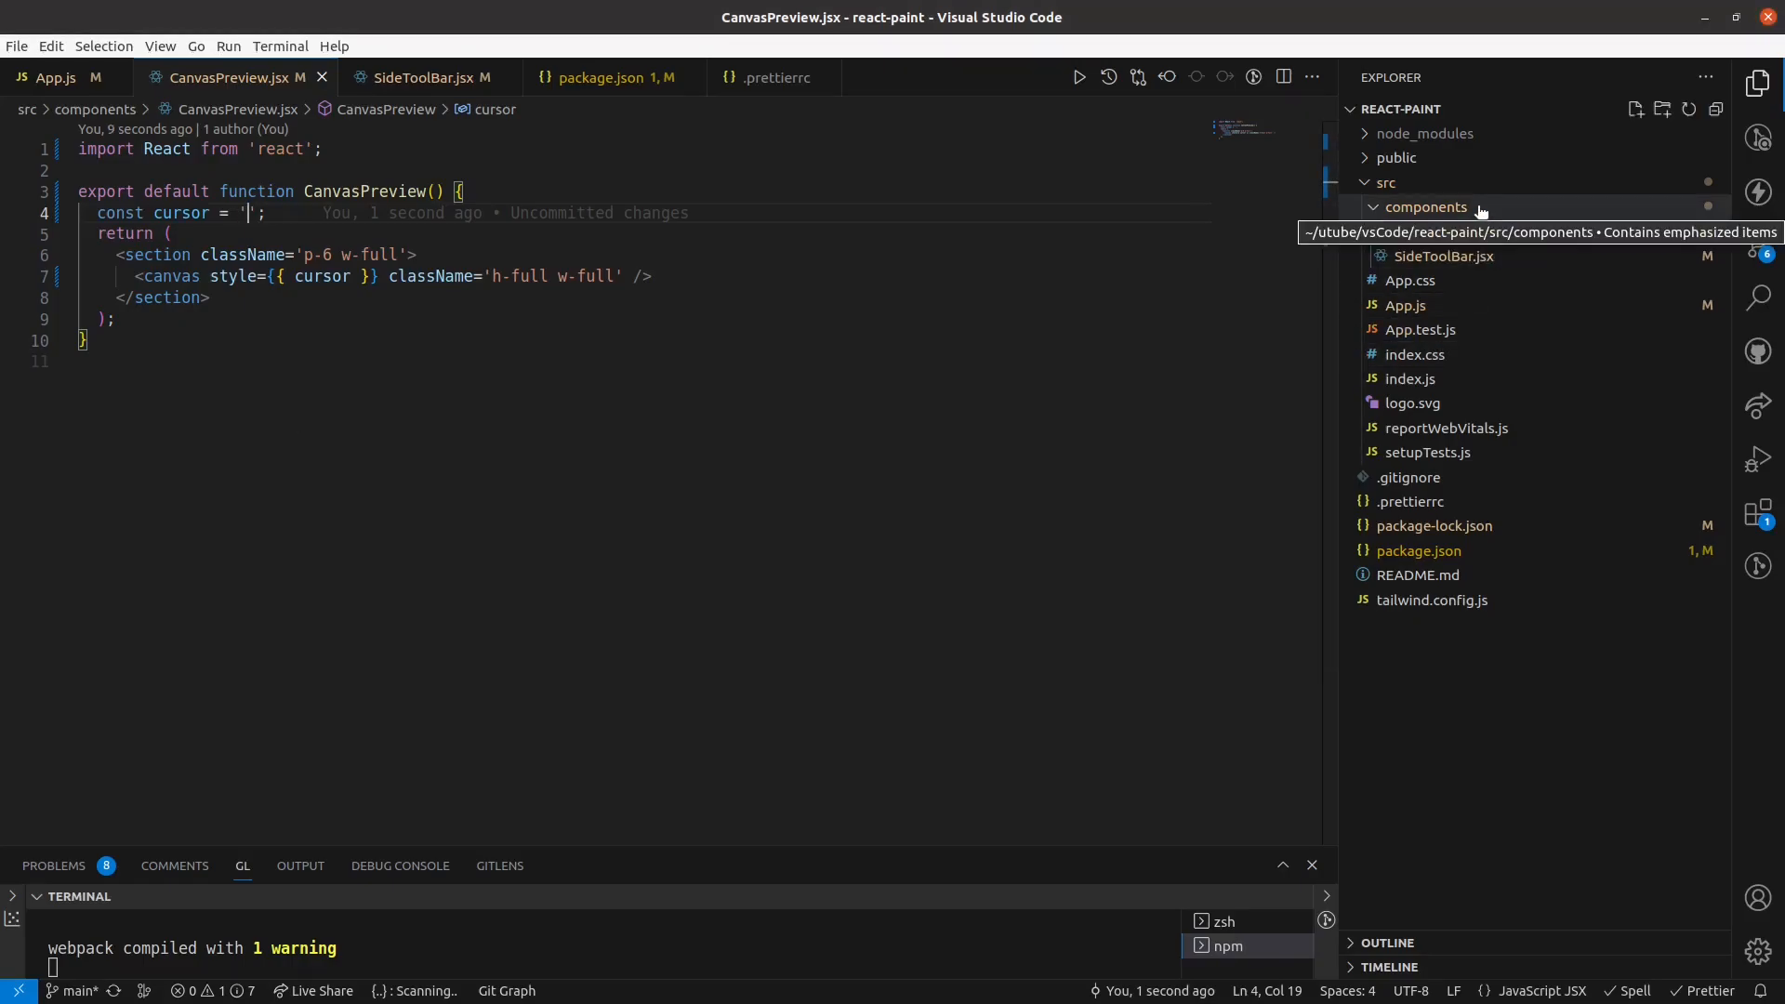
Create a new paintCustomHook.js file inside the src folder.
{"action": "left_click", "coordinate": [1426, 207]}
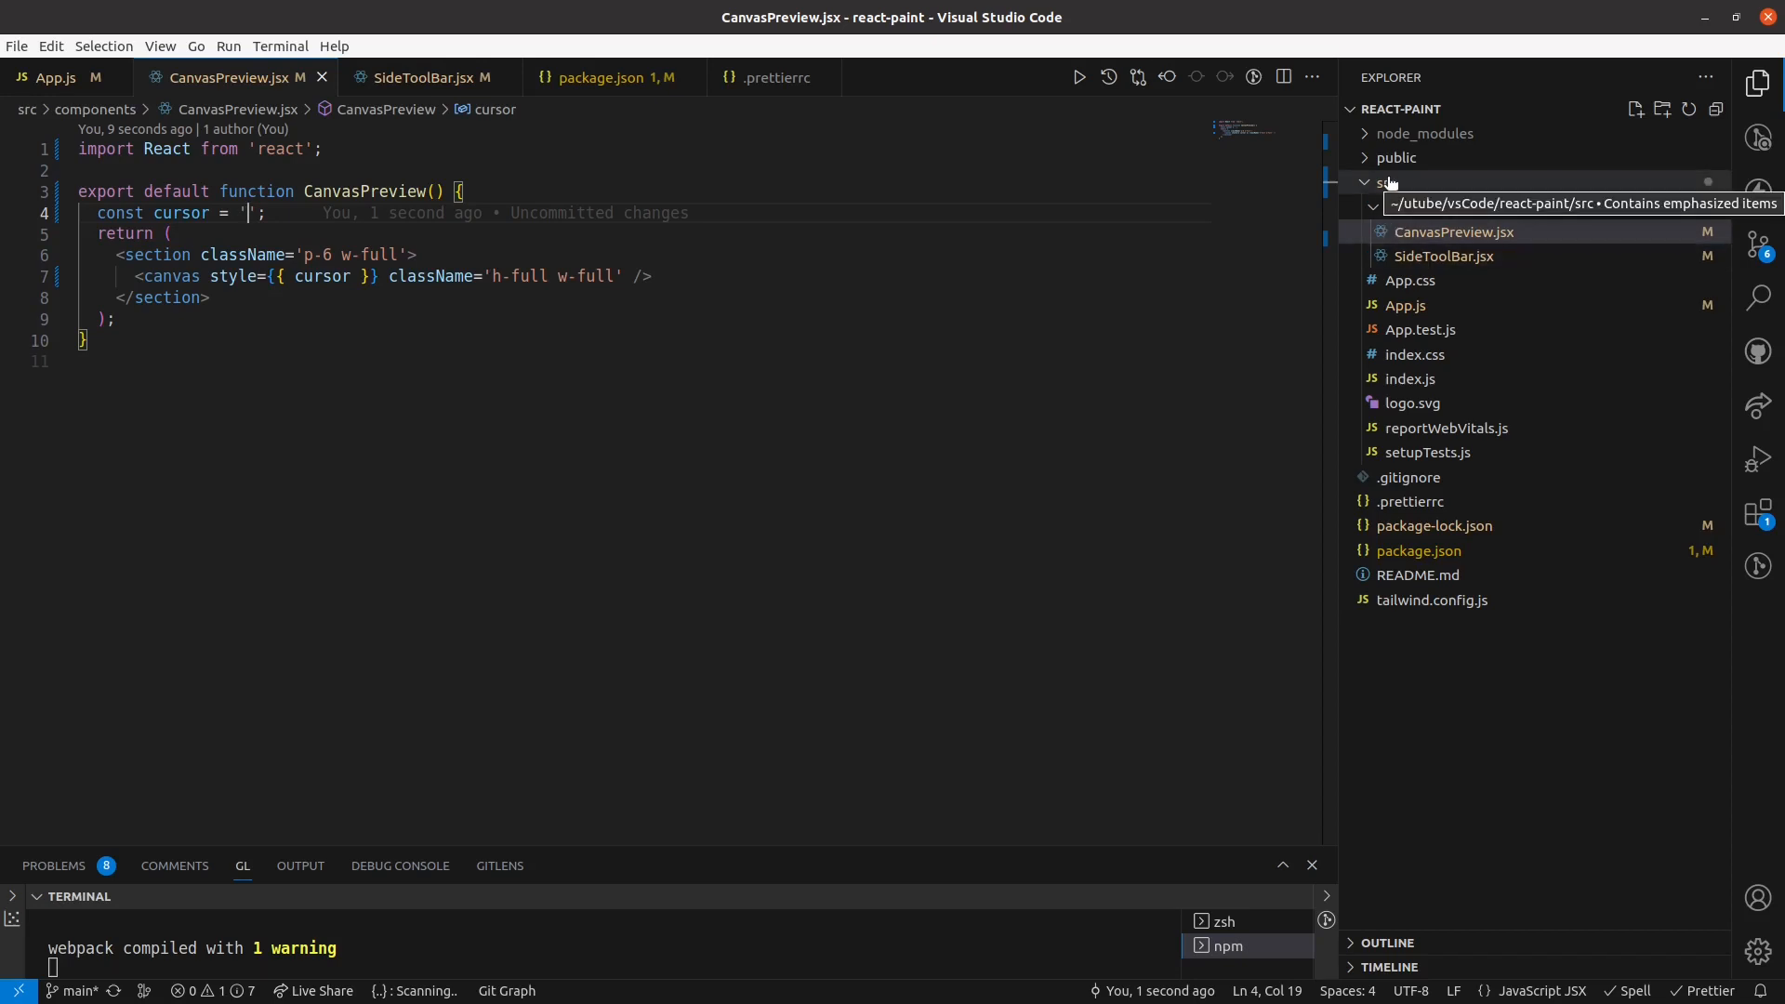
{"action": "right_click", "coordinate": [1384, 182]}
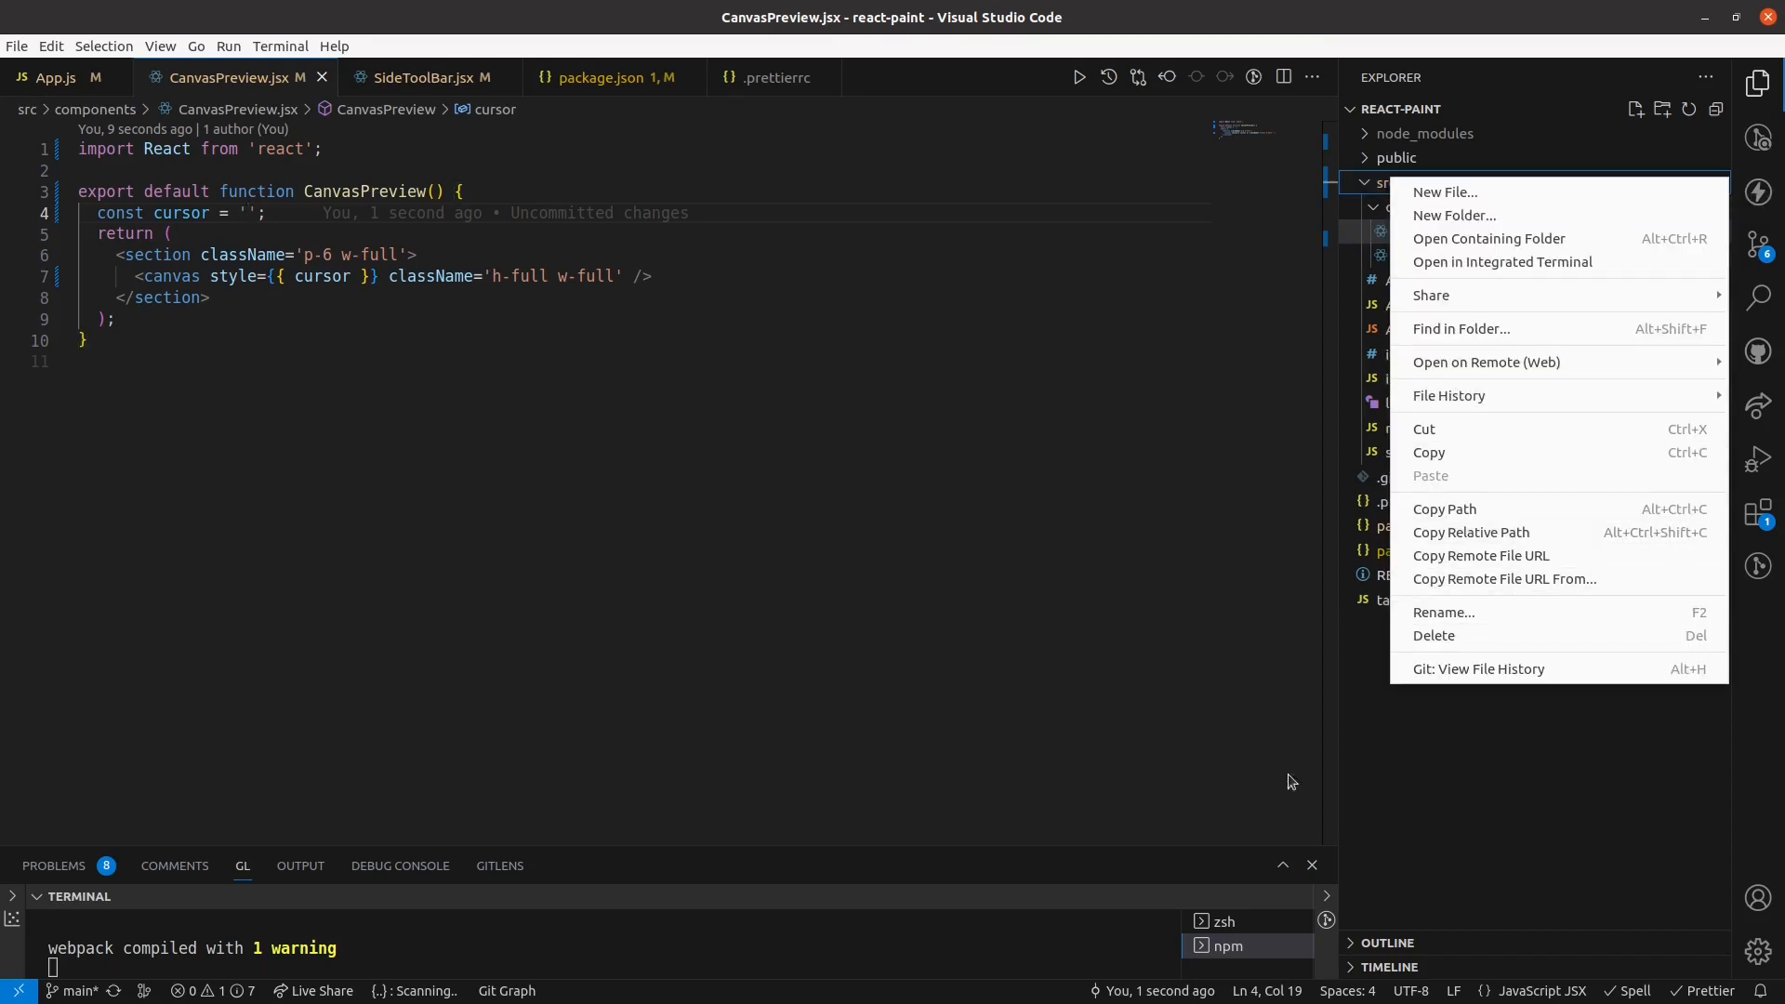
{"action": "left_click", "coordinate": [1445, 191]}
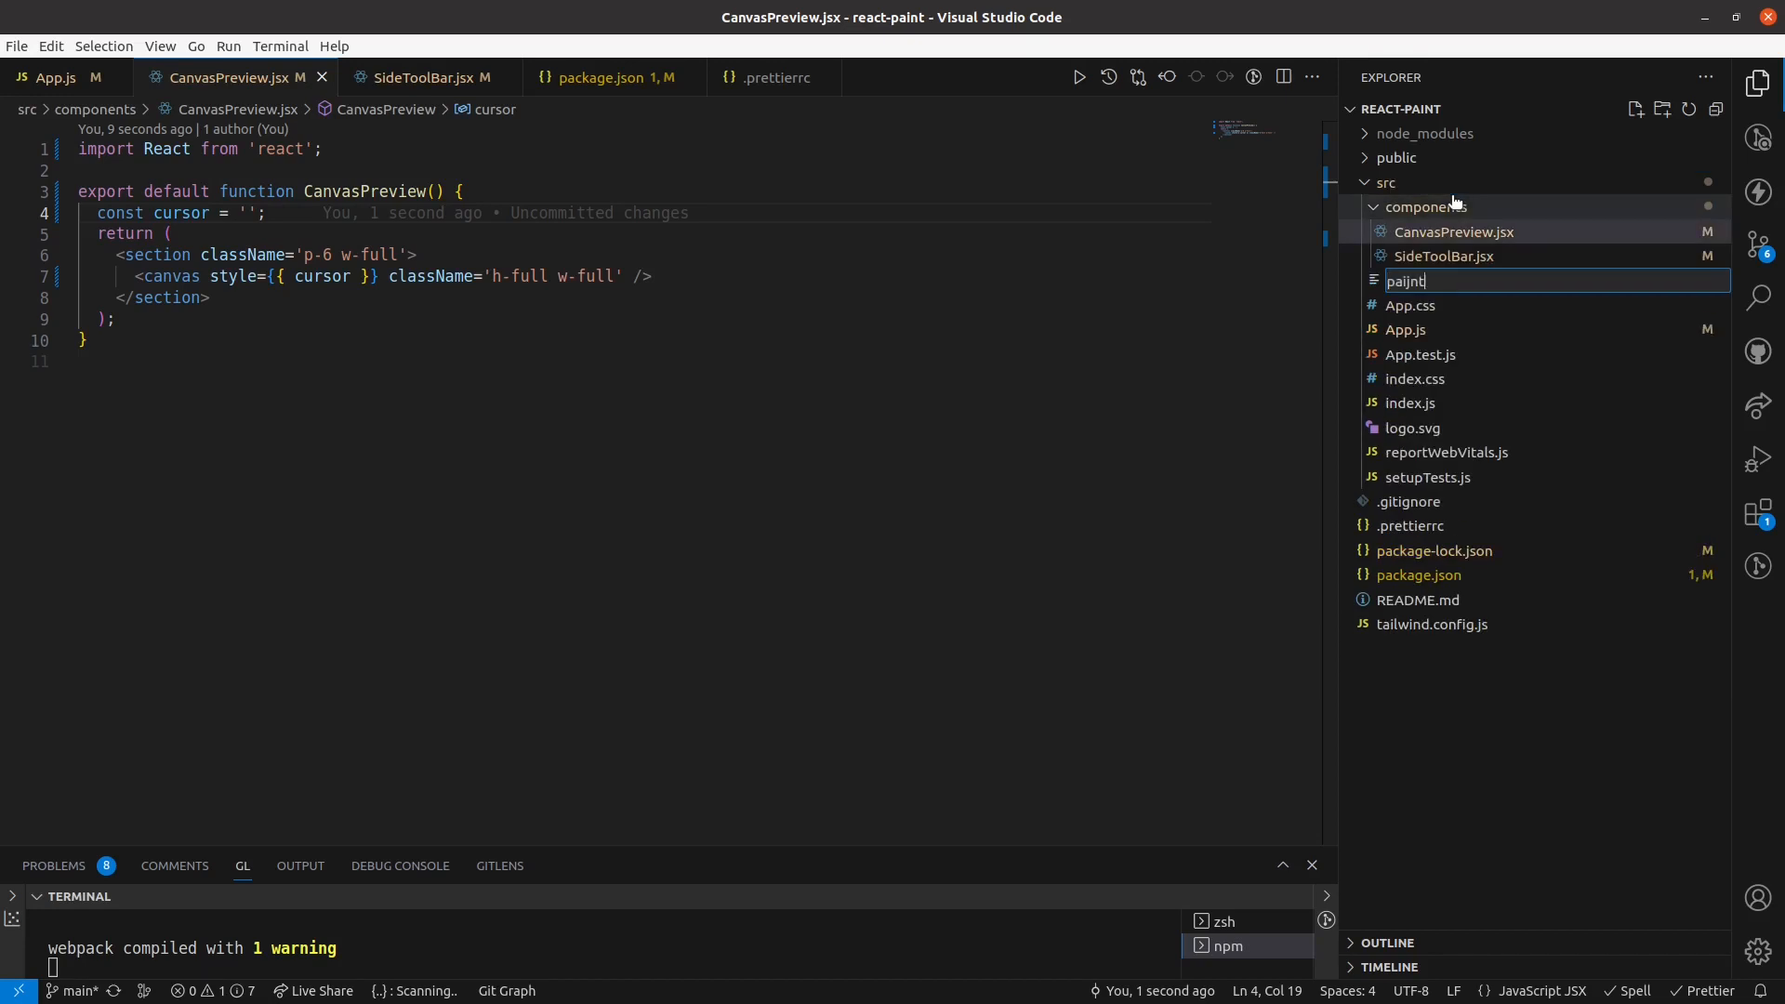
{"action": "type", "text": "paintCustom"}
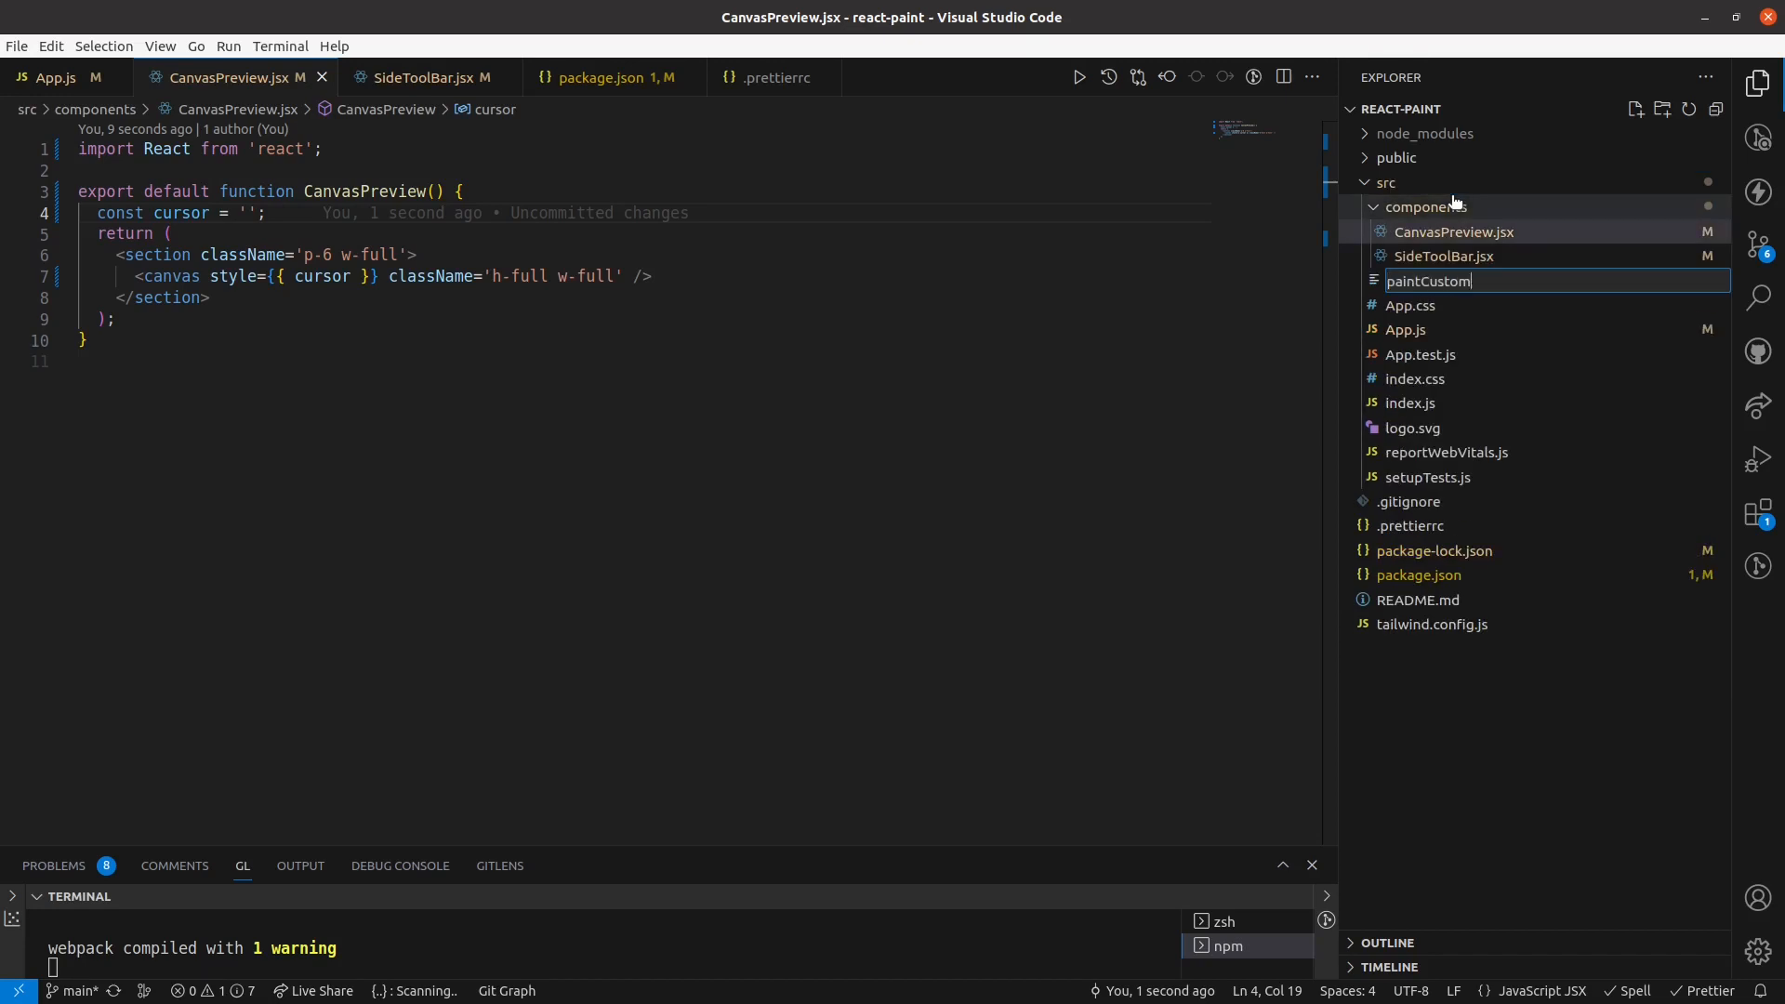
{"action": "type", "text": ".hs"}
{"action": "type", "text": "return ["}
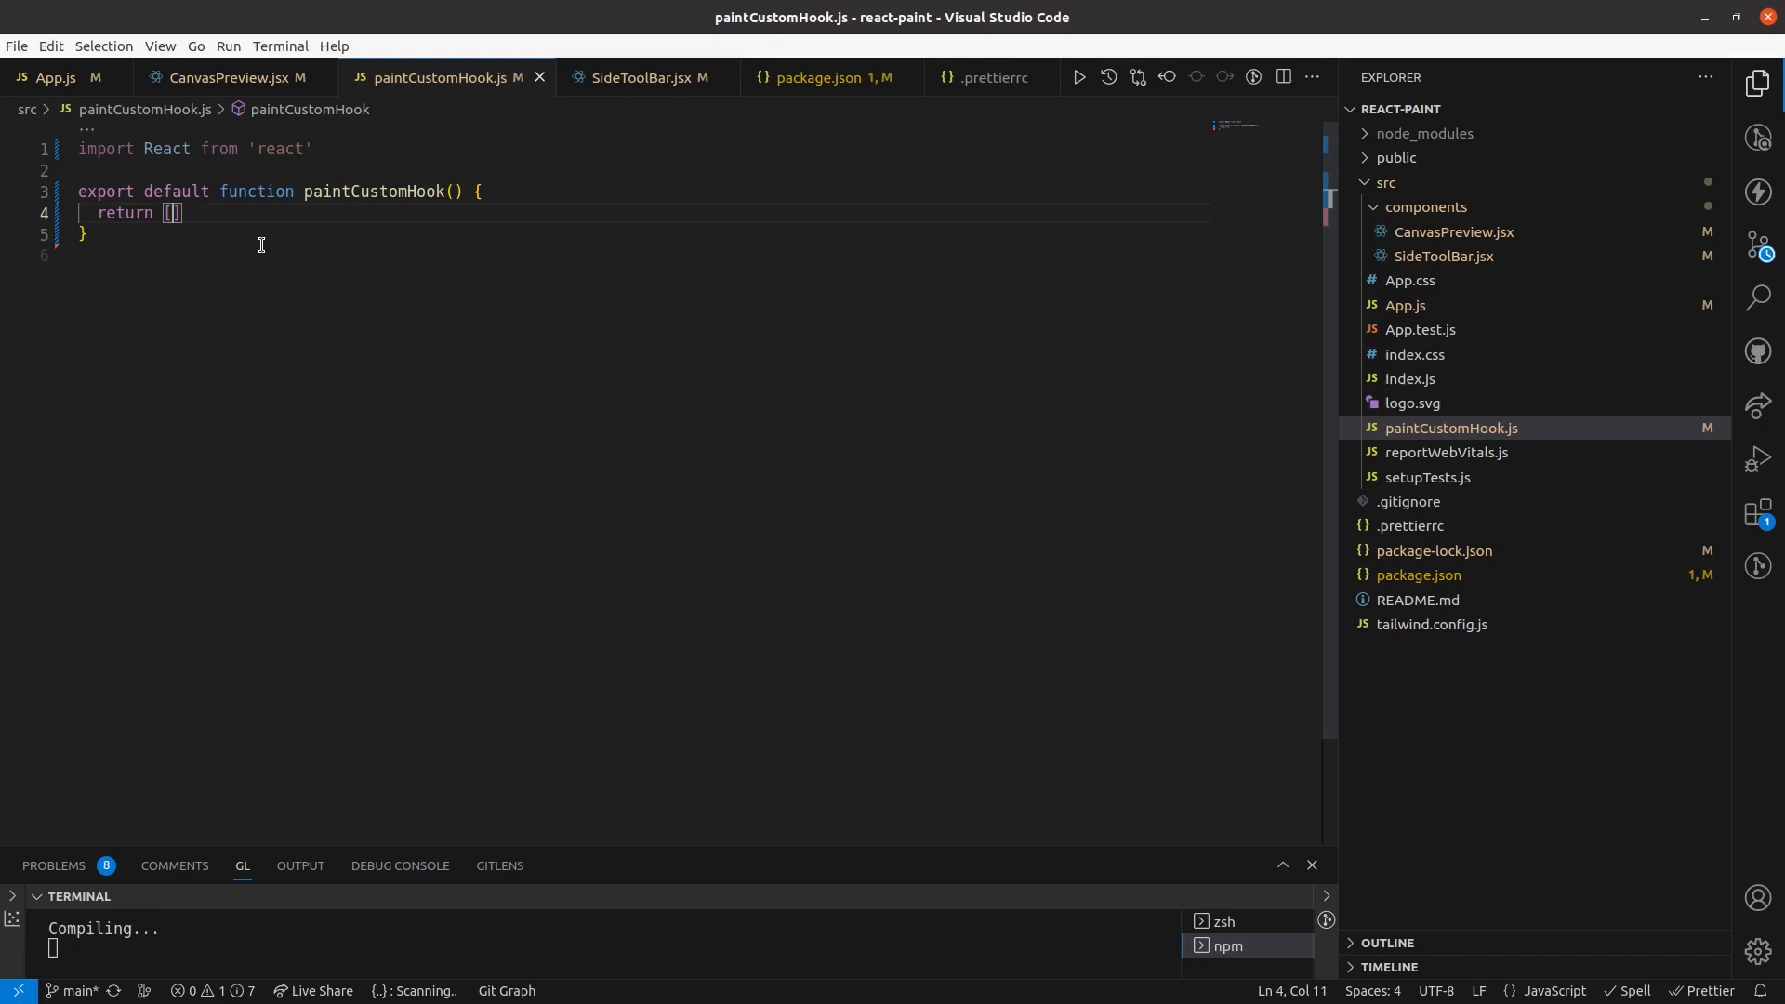
Make the hook return [{}, {}] and declare const canvasRef = useRef(null).
{"action": "type", "text": "{}, {}"}
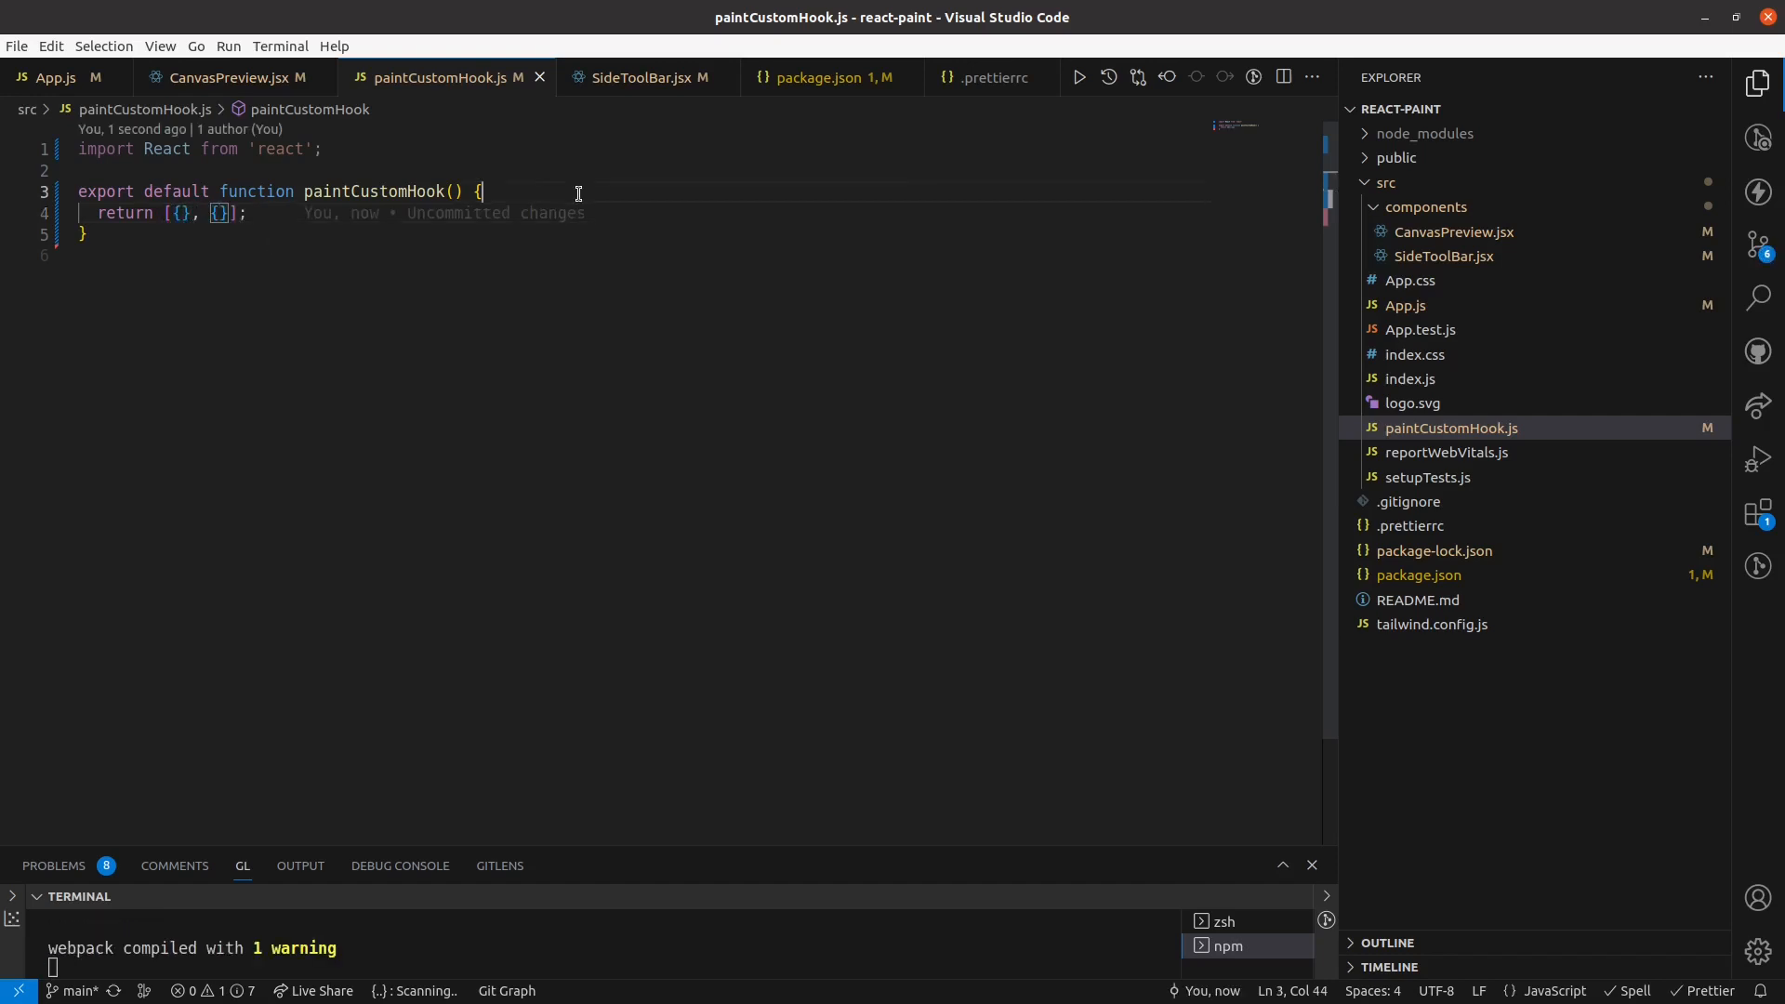
{"action": "type", "text": "const canvasRef = useRef(null);"}
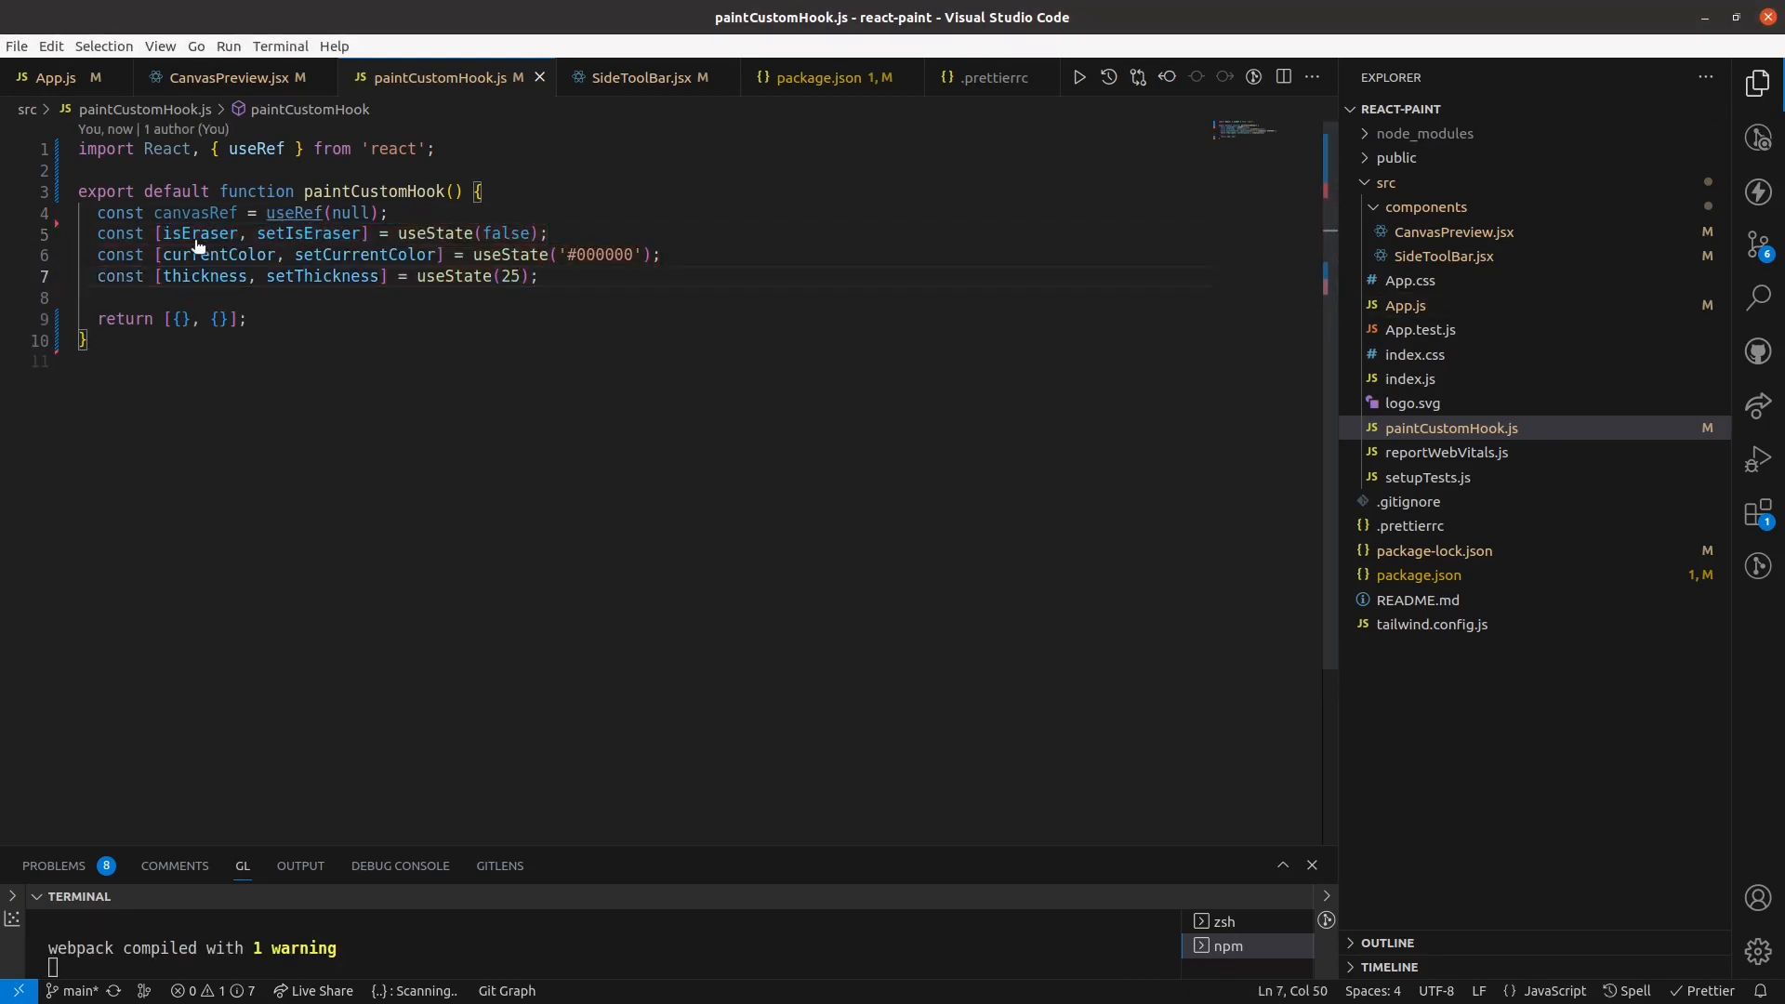
{"action": "double_click", "coordinate": [199, 234]}
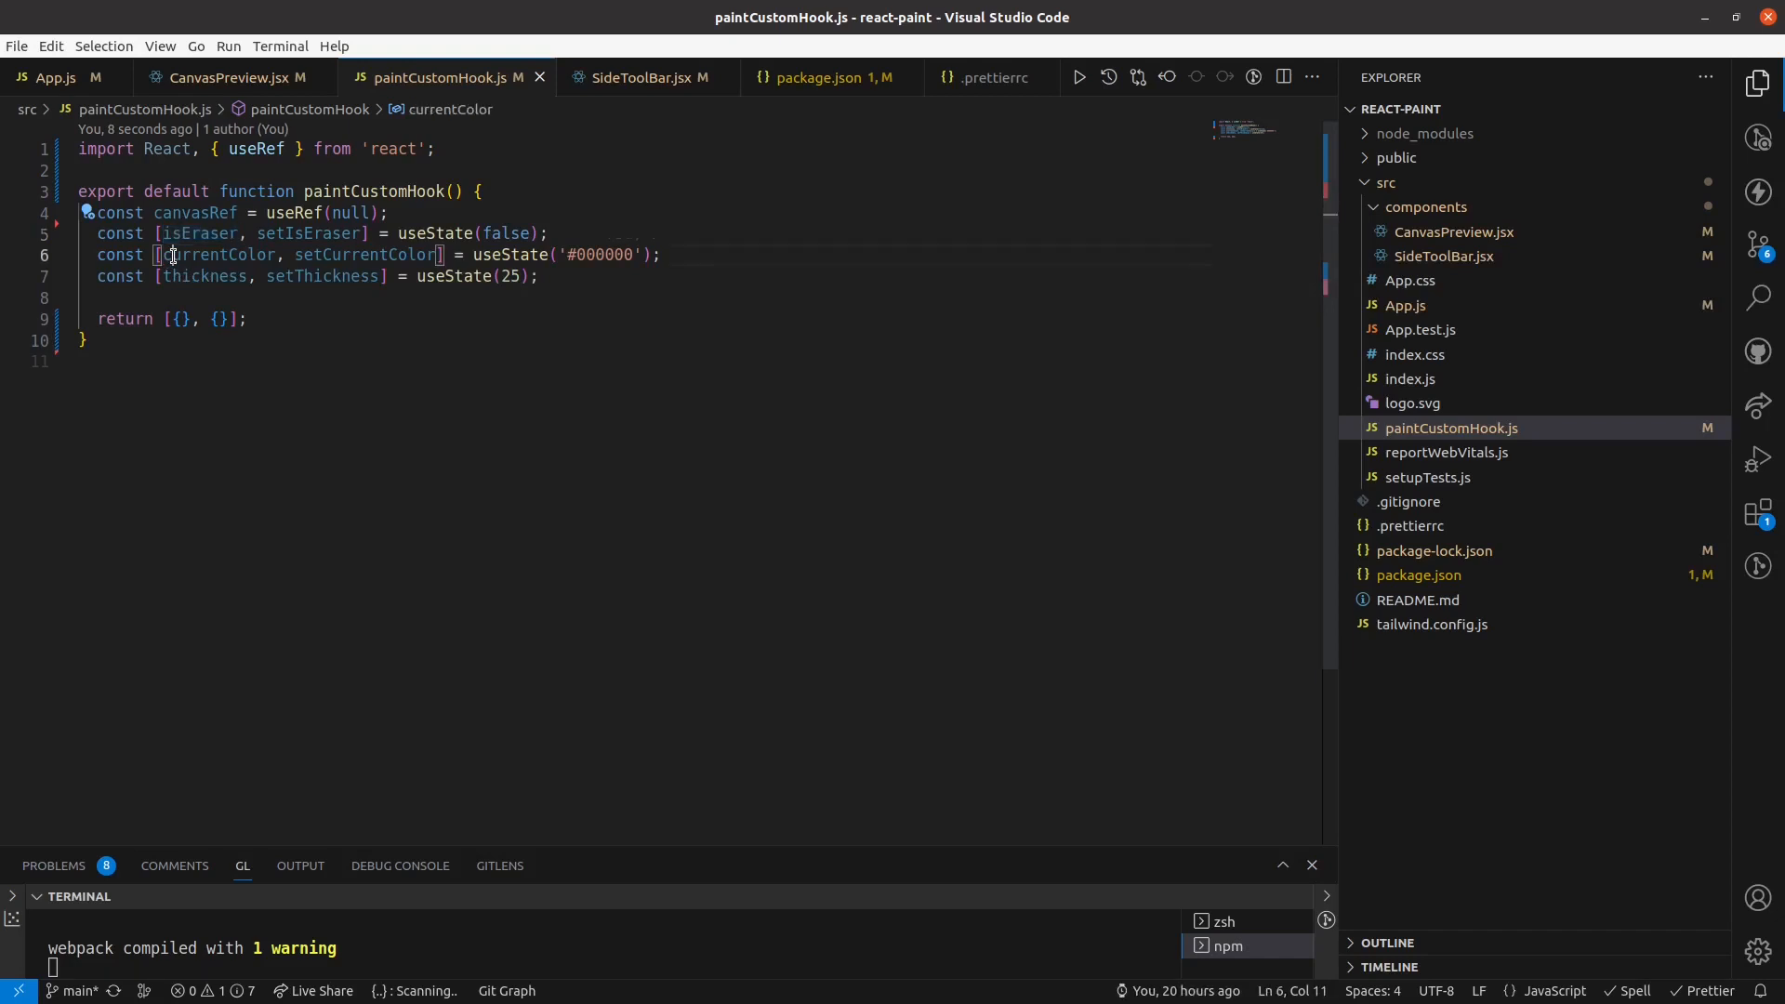
{"action": "double_click", "coordinate": [220, 255]}
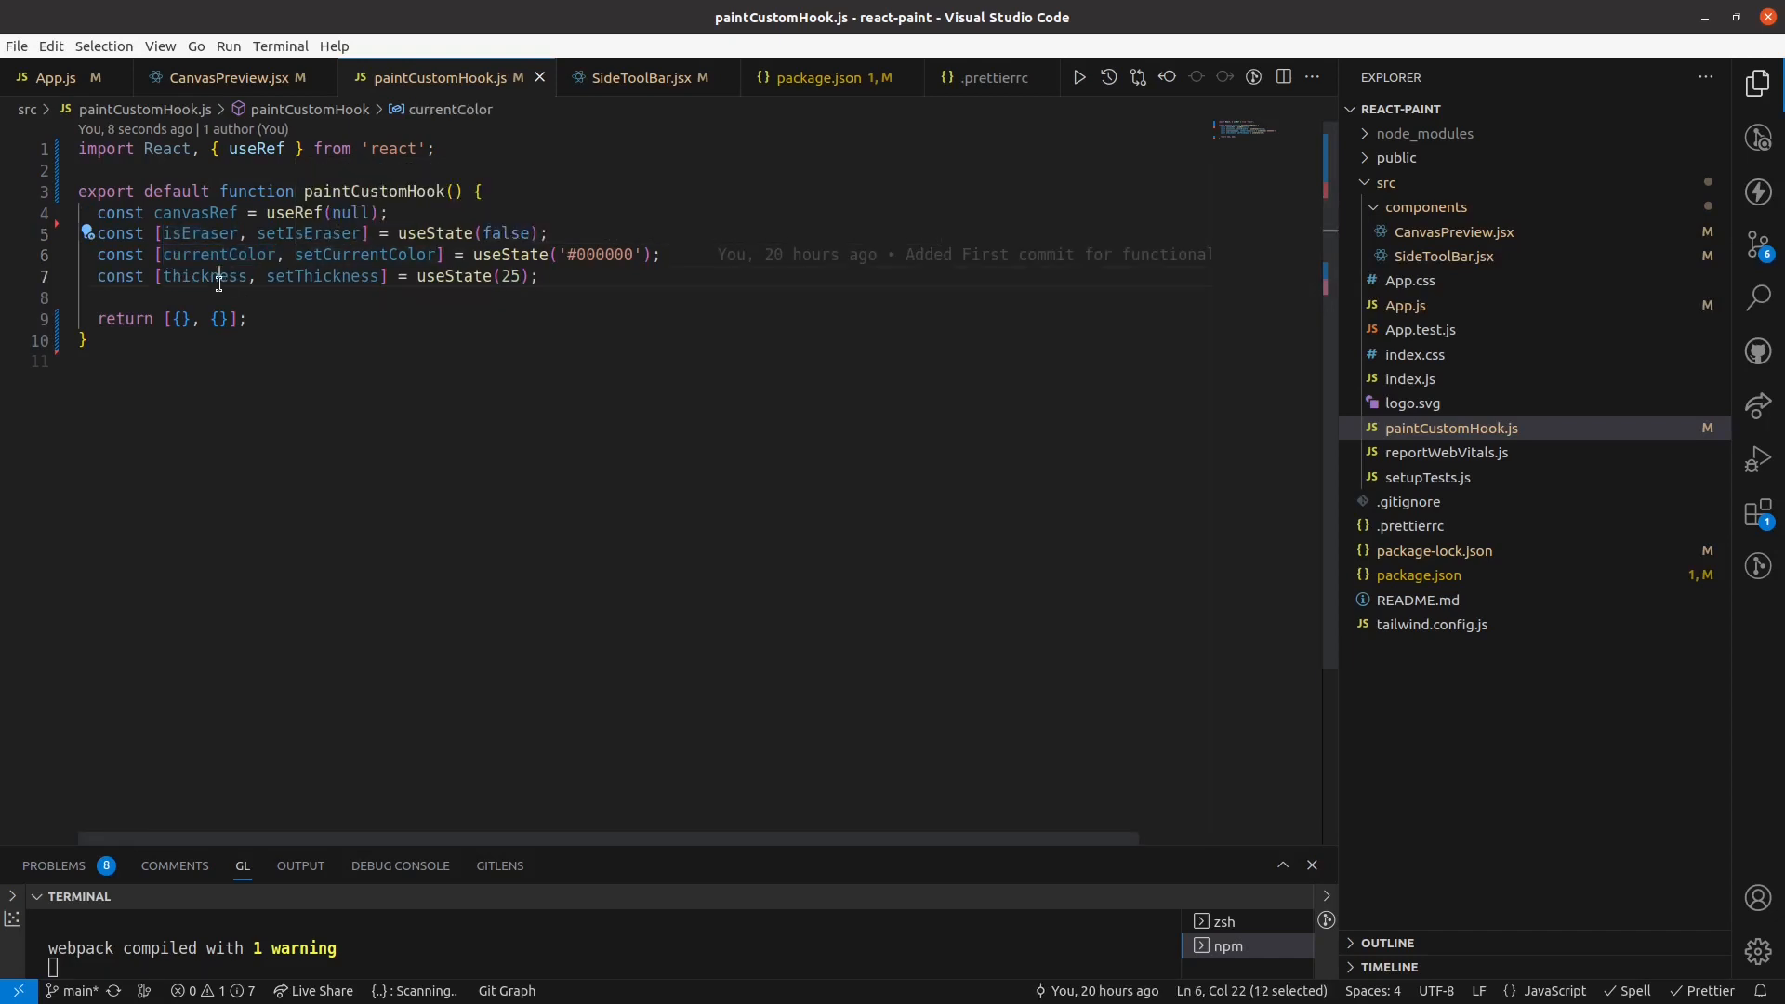
{"action": "left_click", "coordinate": [545, 276]}
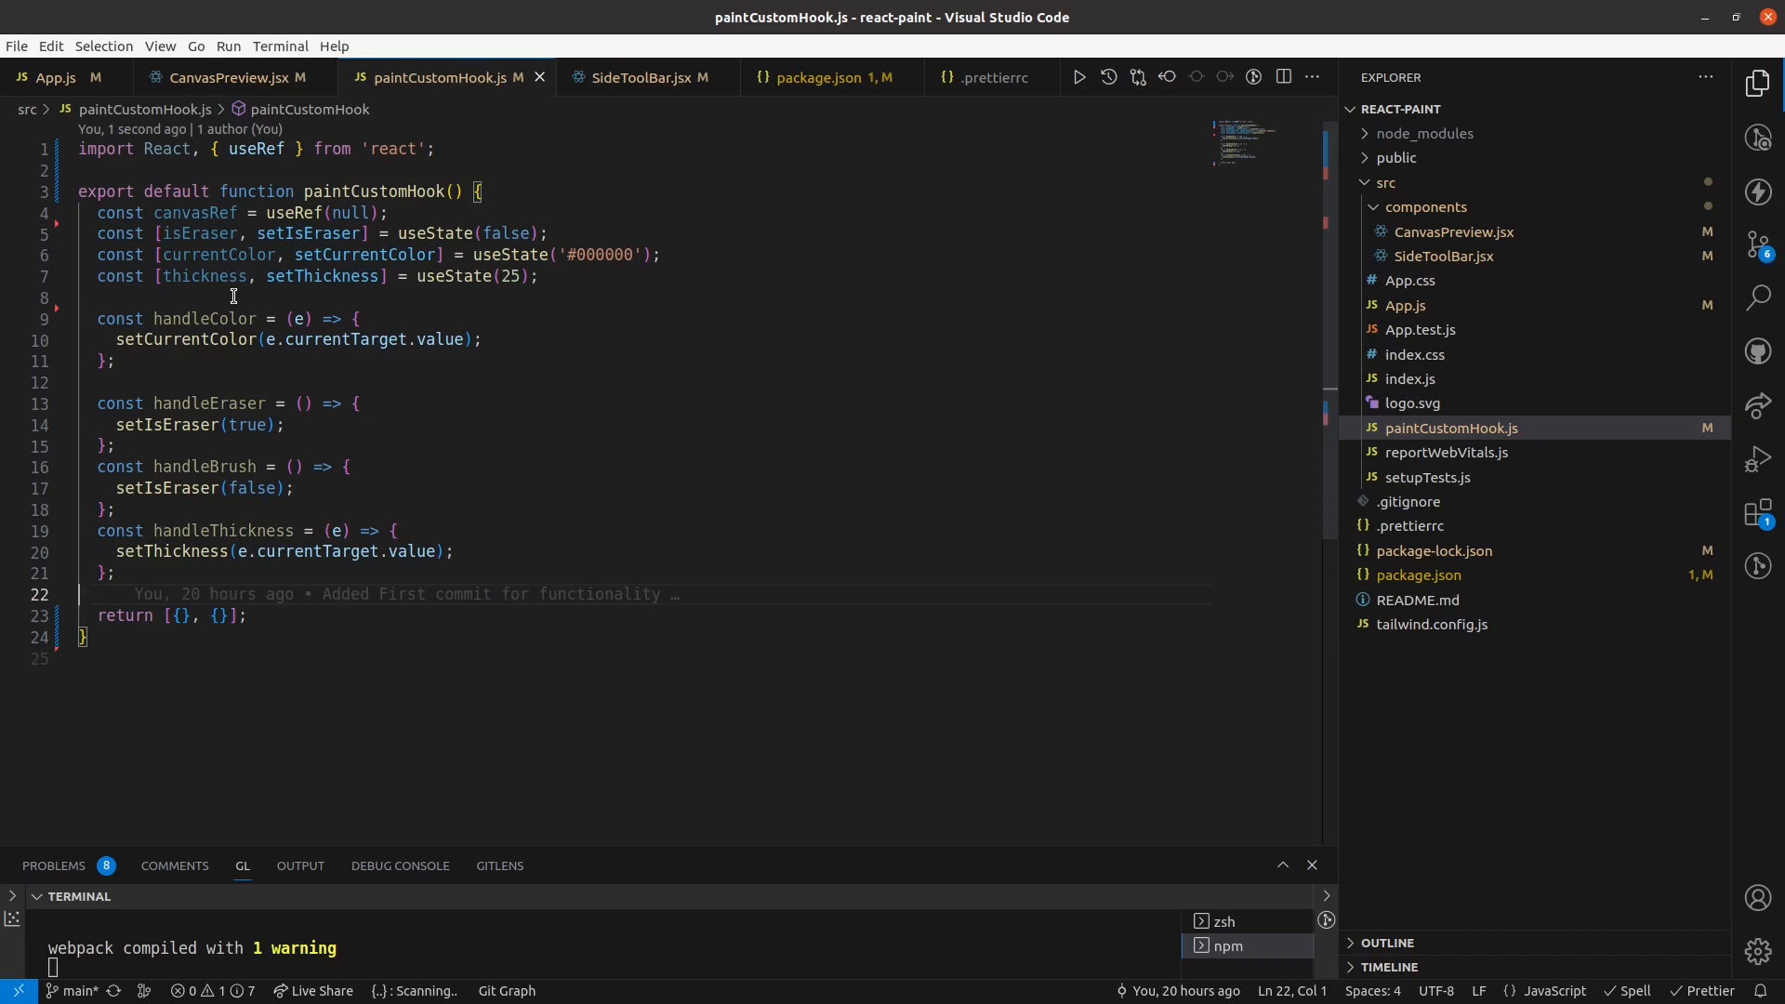
Return handleColor, handleEraser, handleBrush and handleThickness from the hook, then go to App.js.
{"action": "double_click", "coordinate": [204, 318]}
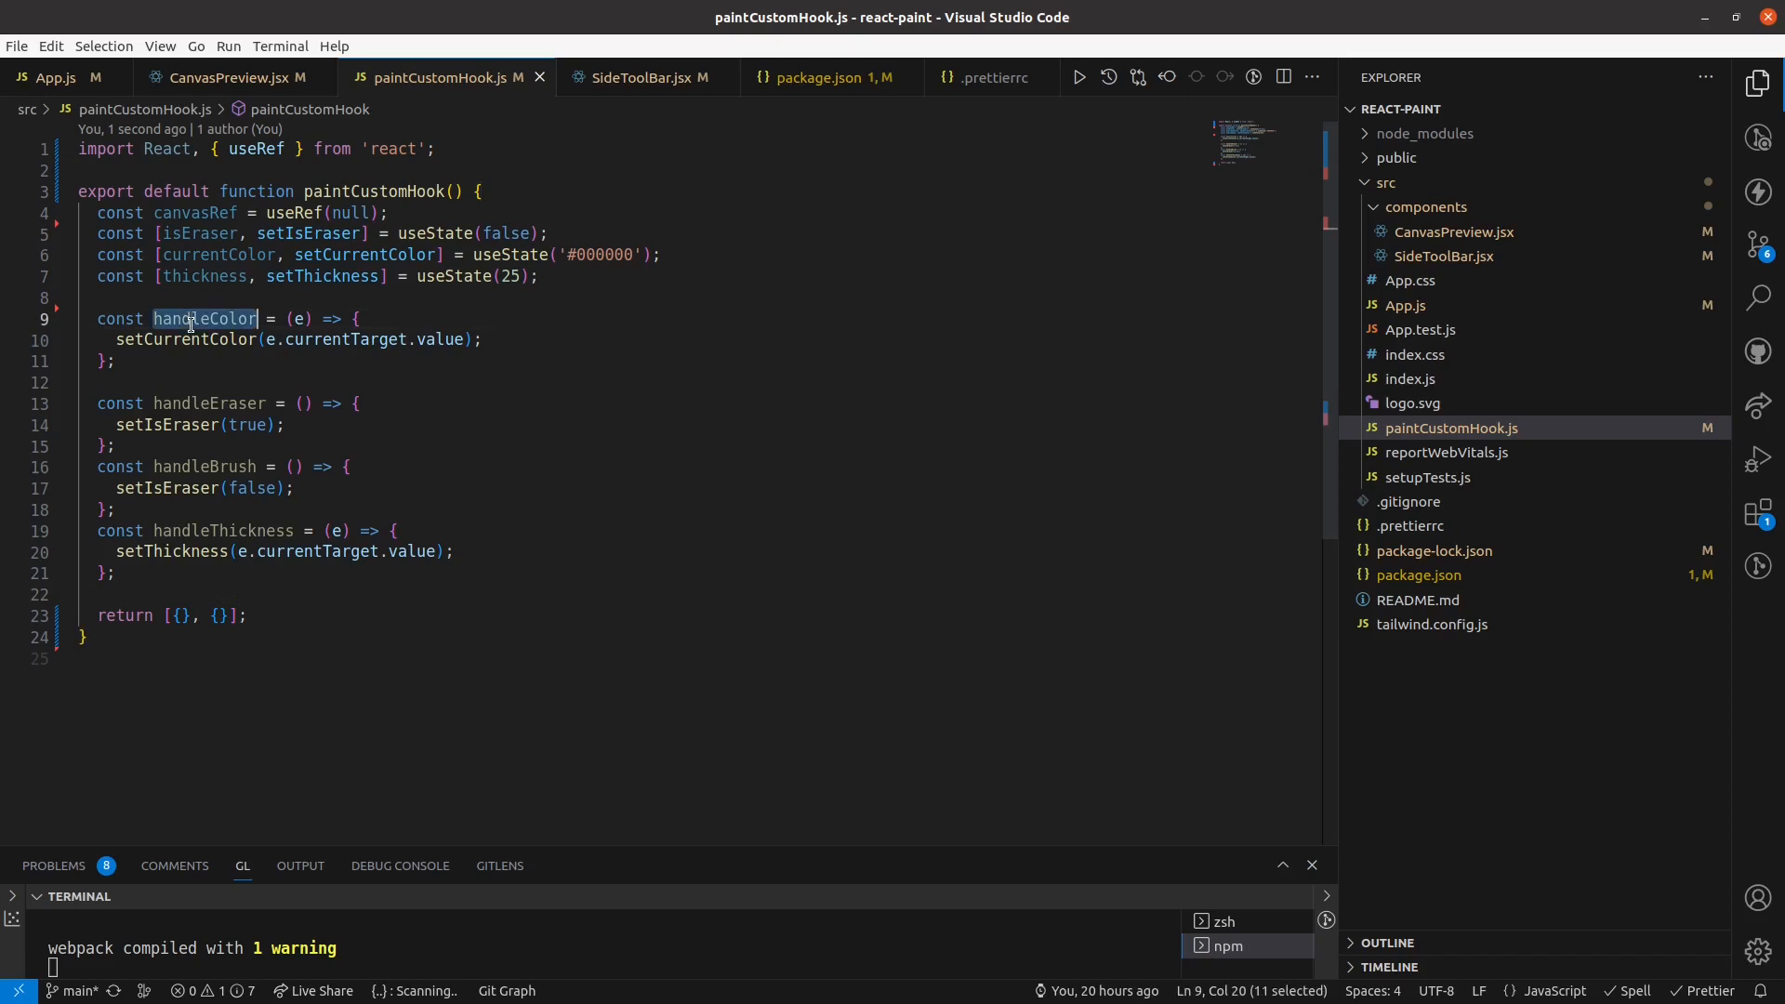
{"action": "type", "text": "handleColor"}
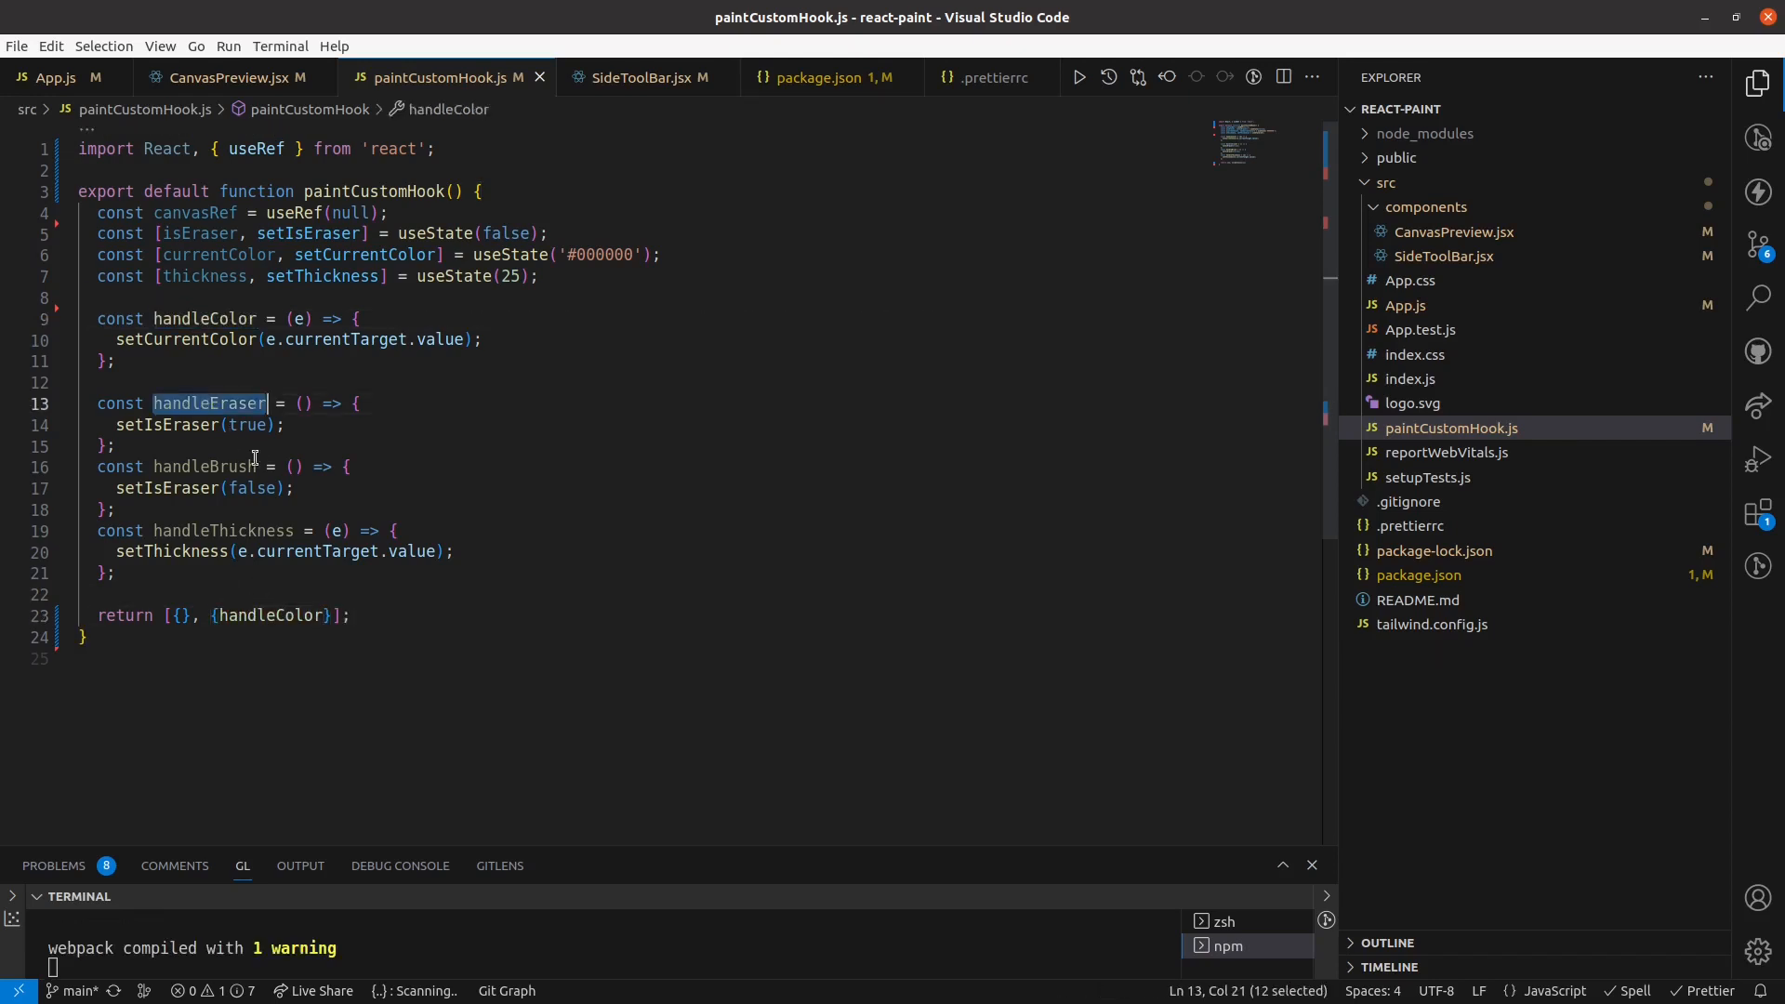
{"action": "type", "text": ",handleEraser"}
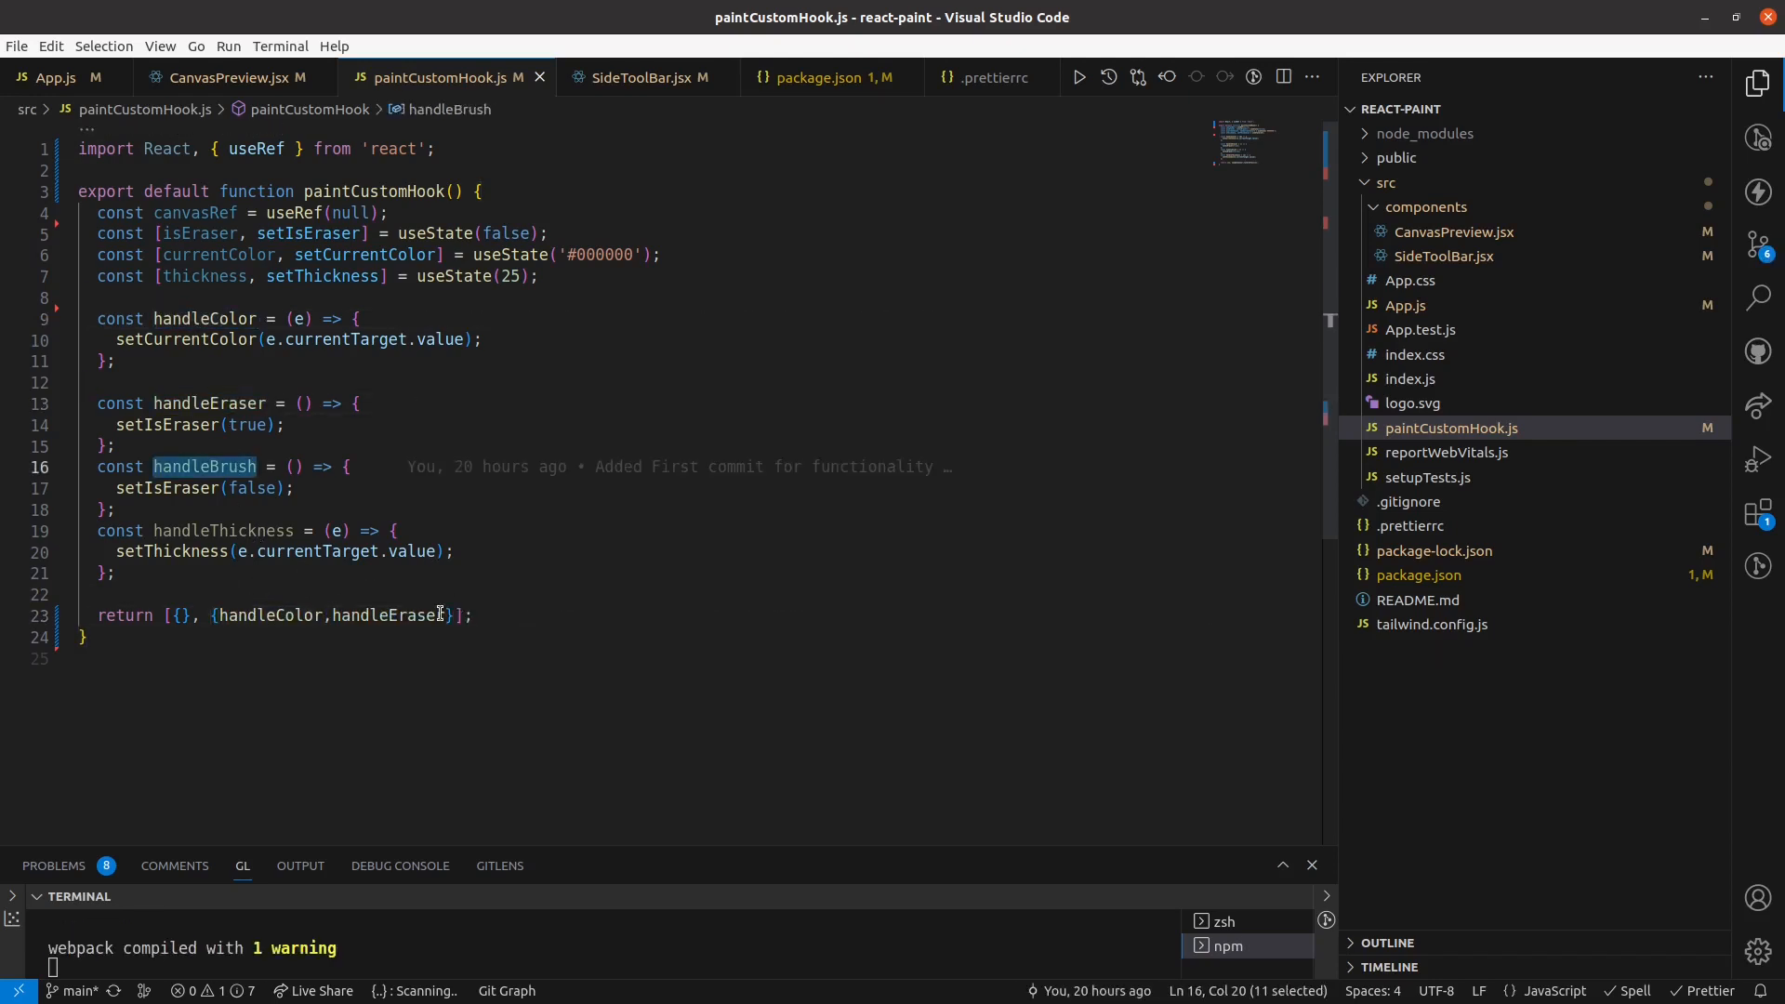
{"action": "type", "text": "handleBrush"}
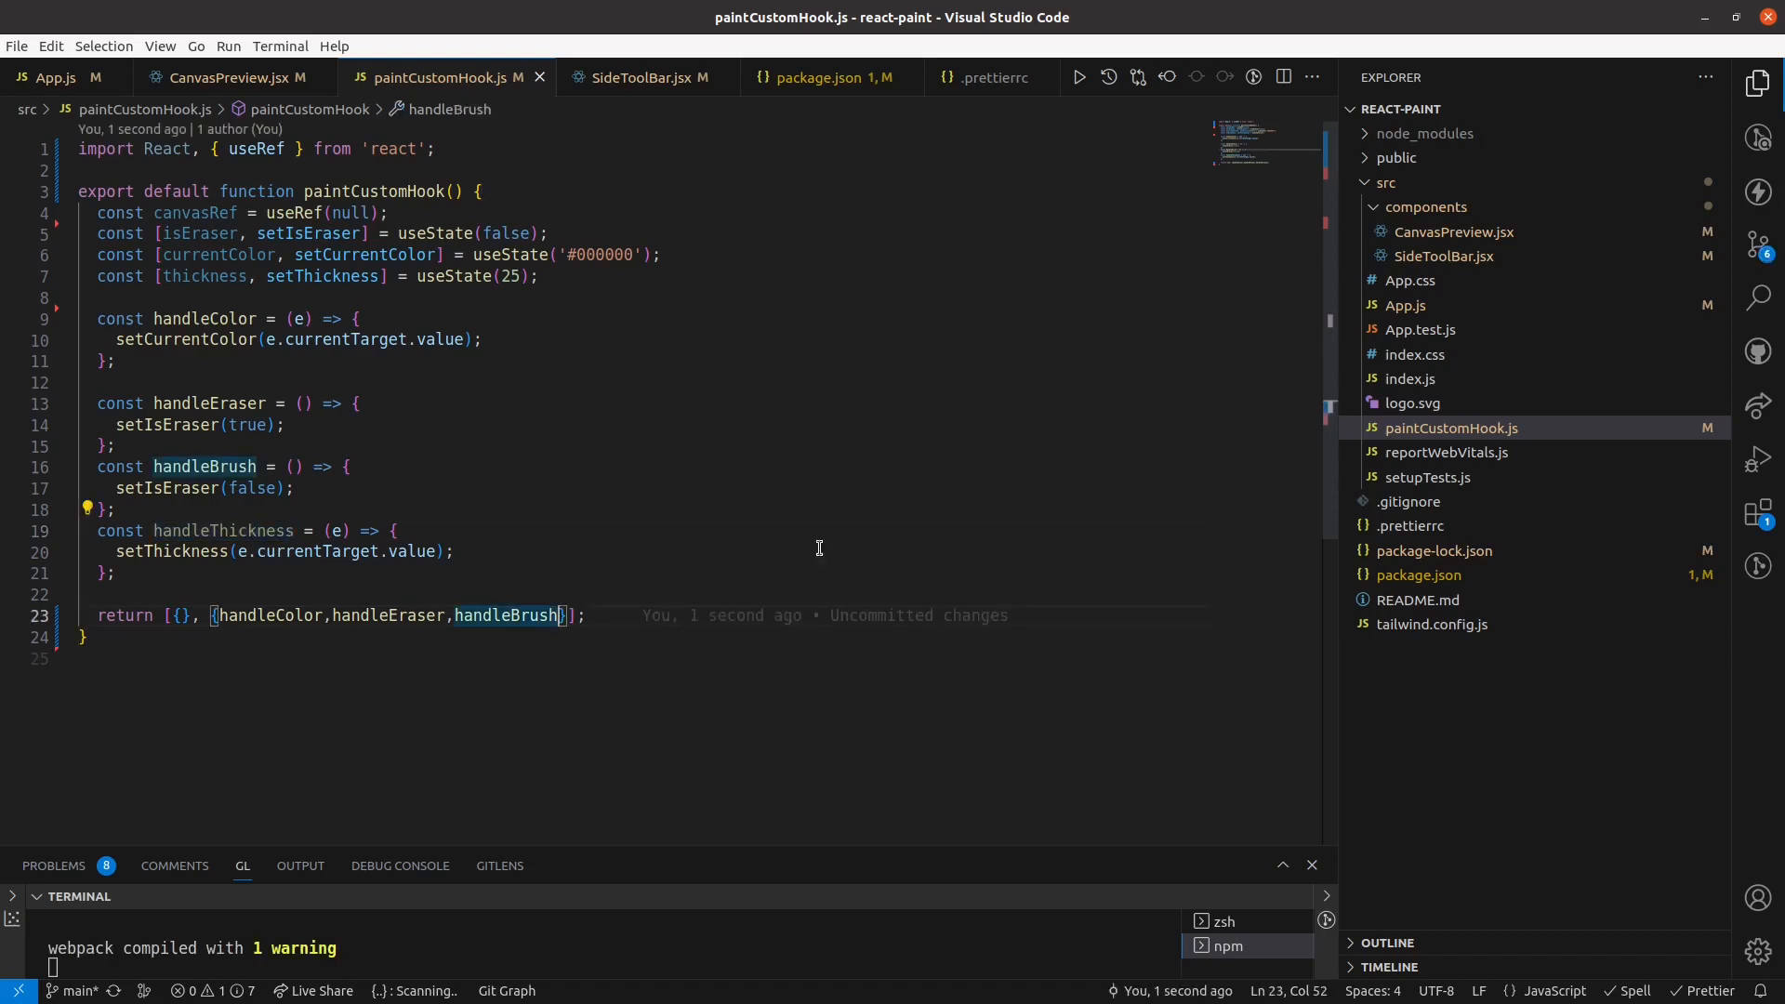
{"action": "type", "text": ", handleThickness"}
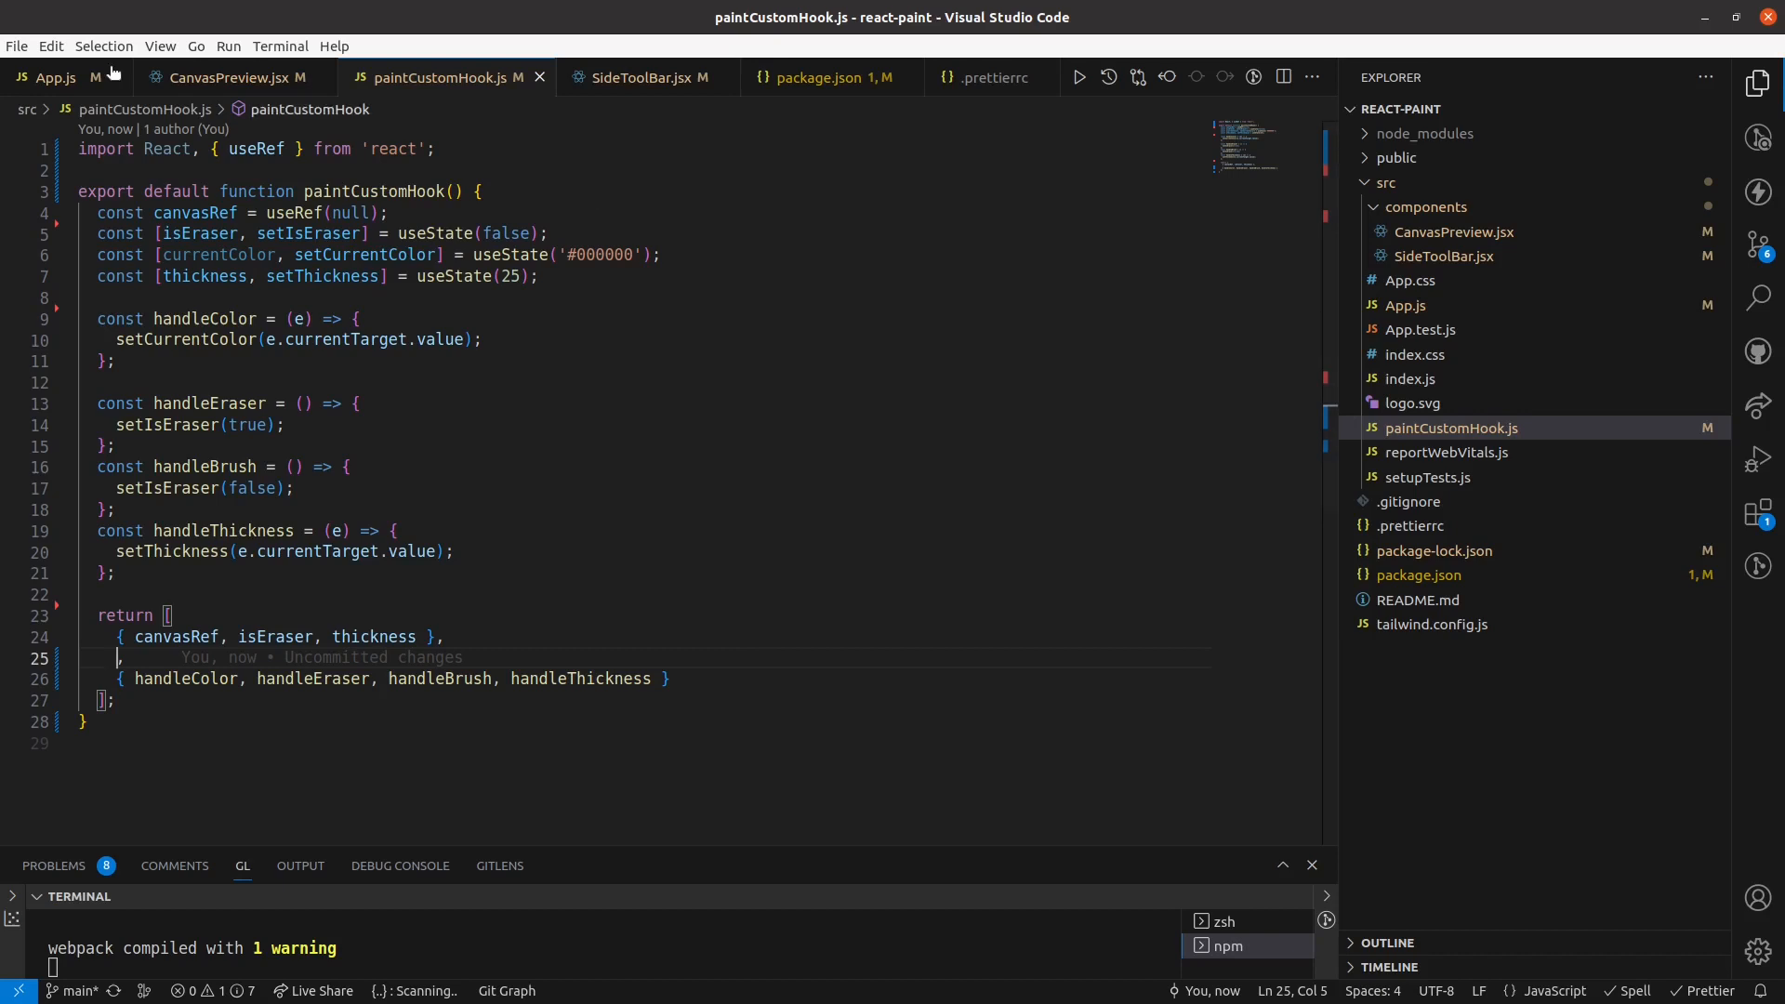
{"action": "left_click", "coordinate": [49, 78]}
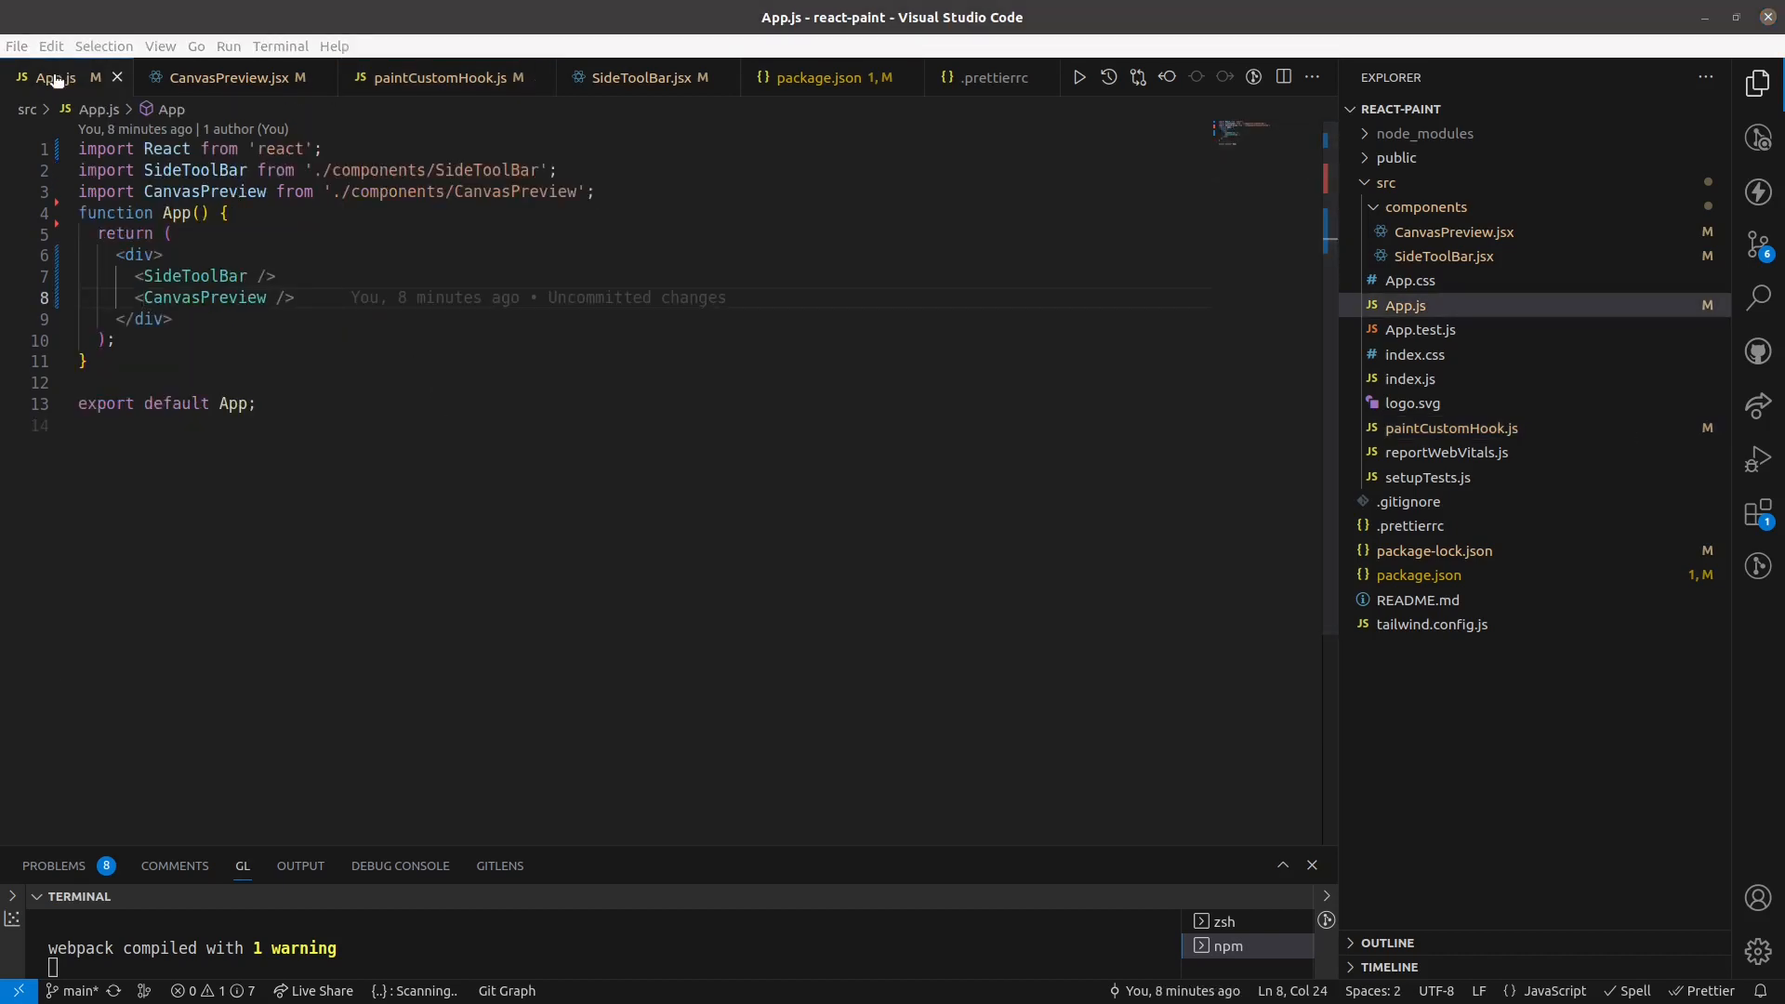
Type const [{canvasRef, ...states}, {...handleFn}] = usePain inside App().
{"action": "type", "text": "const [{"}
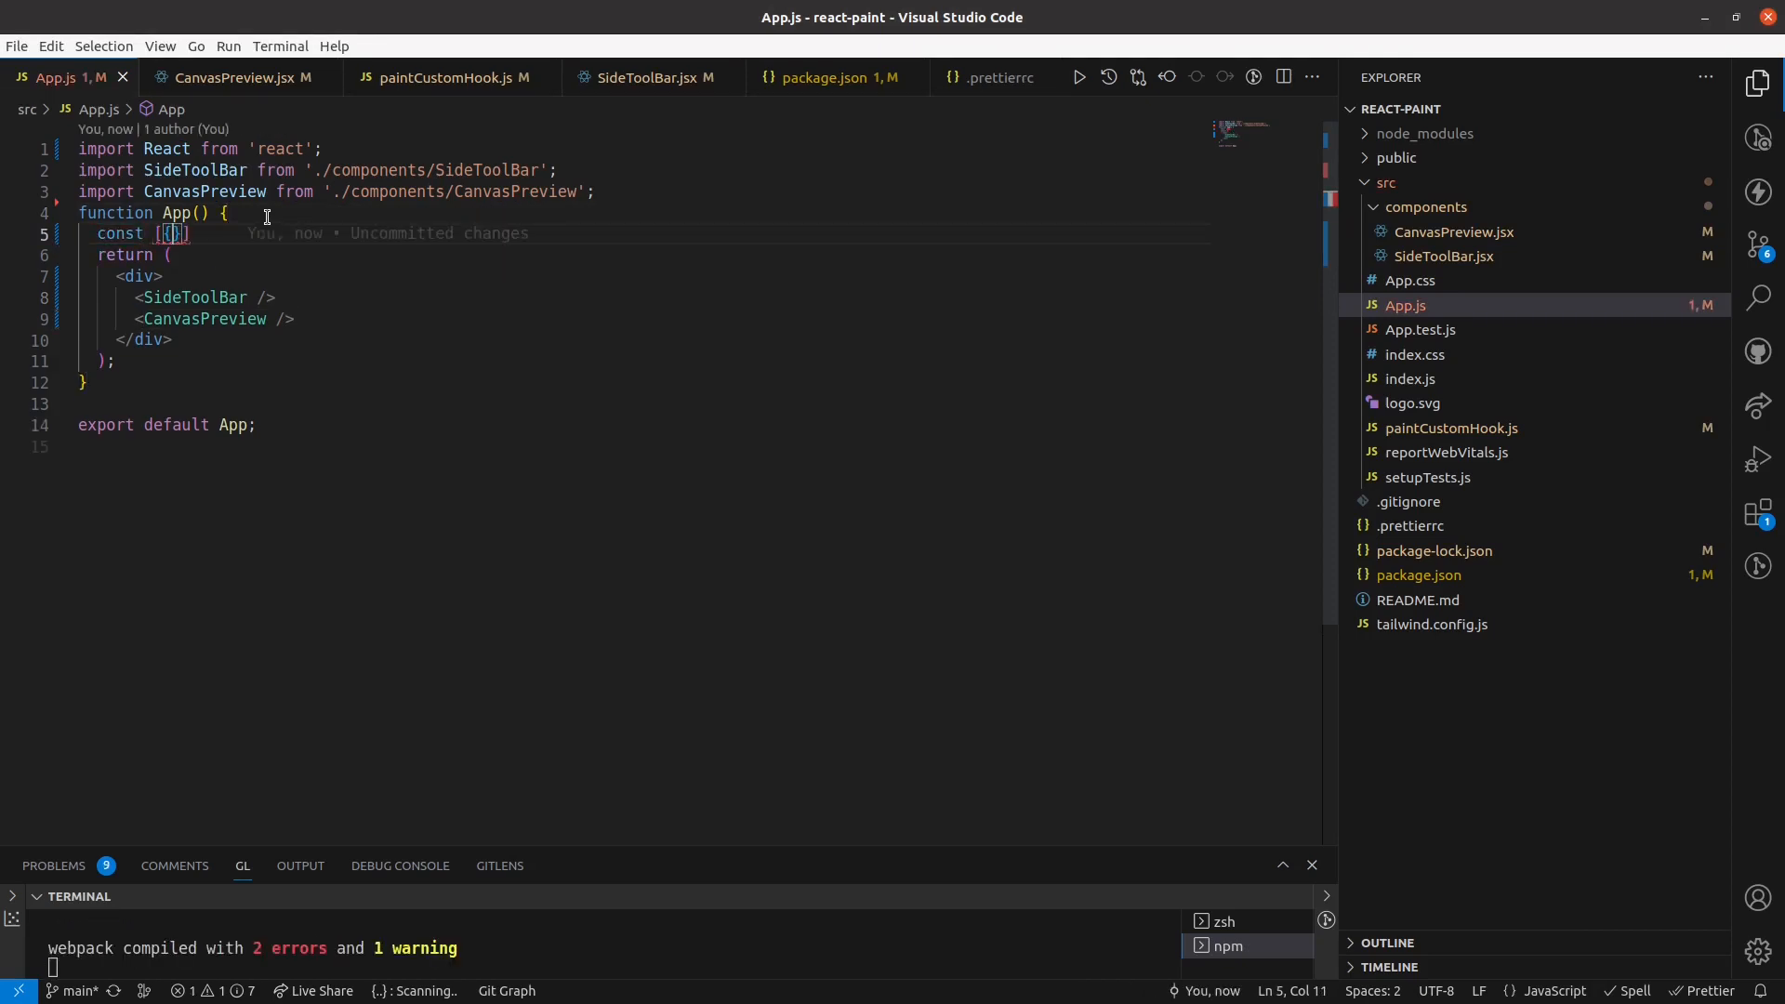
{"action": "type", "text": "canvasRef,"}
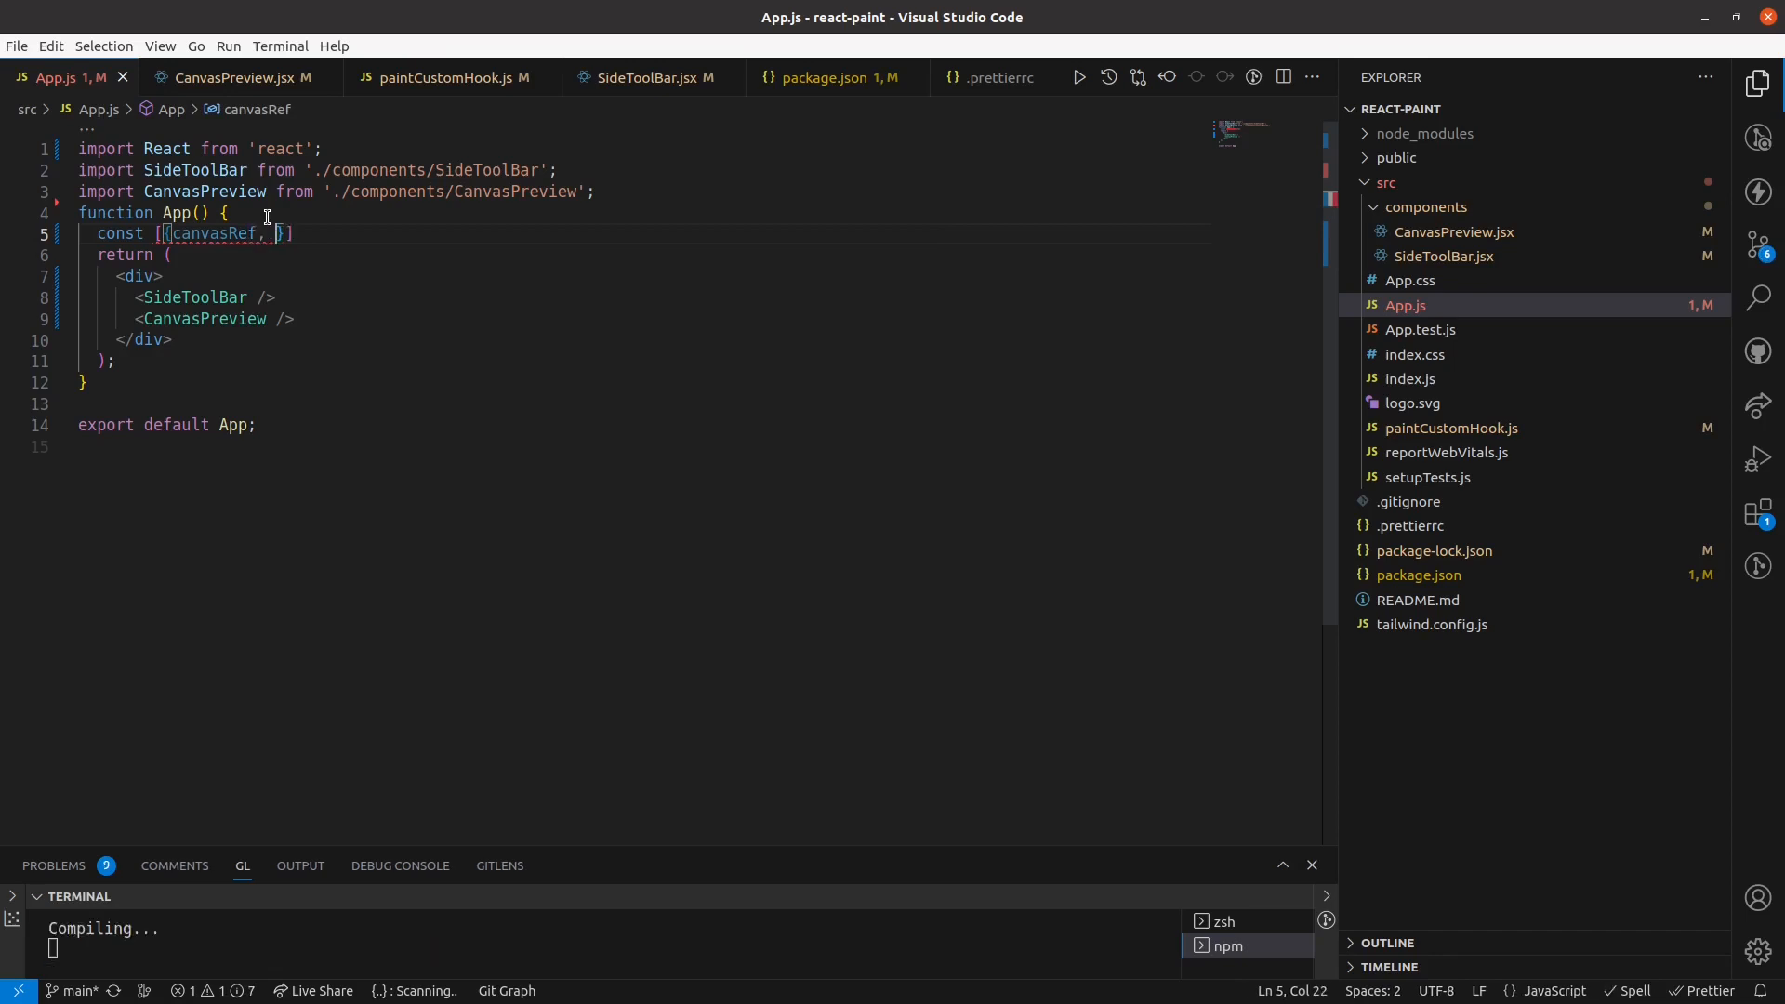
{"action": "type", "text": "...states}, {"}
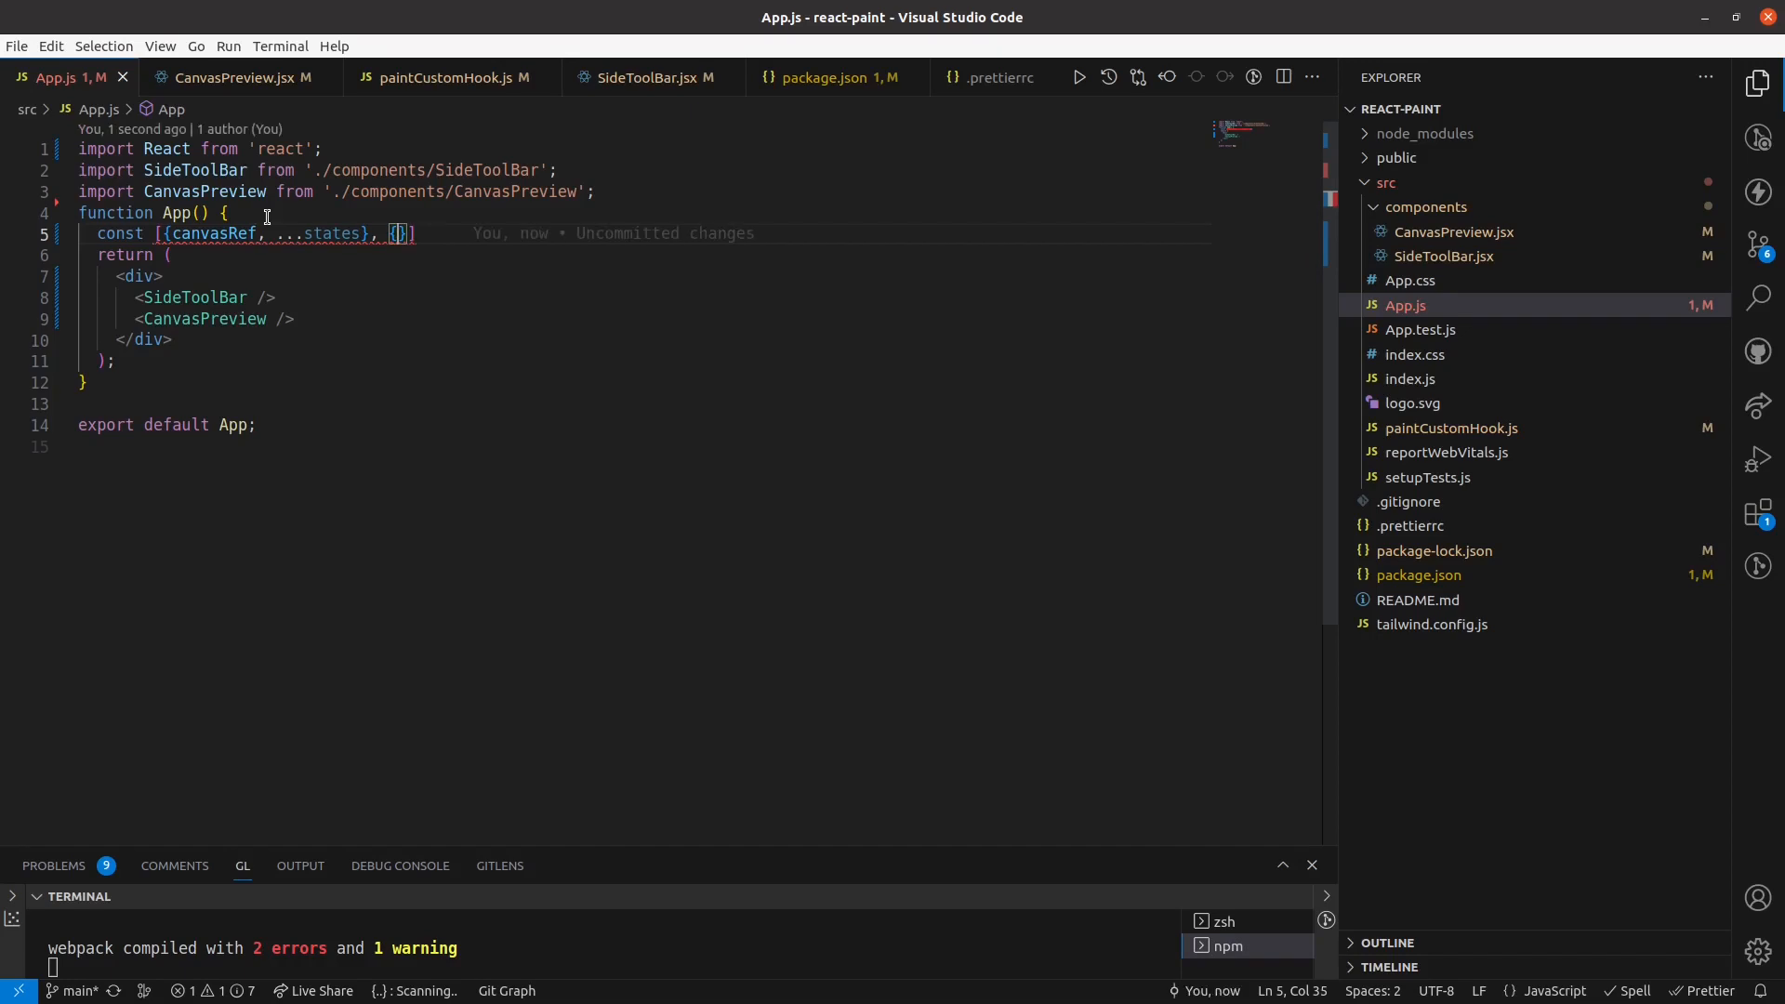
{"action": "type", "text": "...handle"}
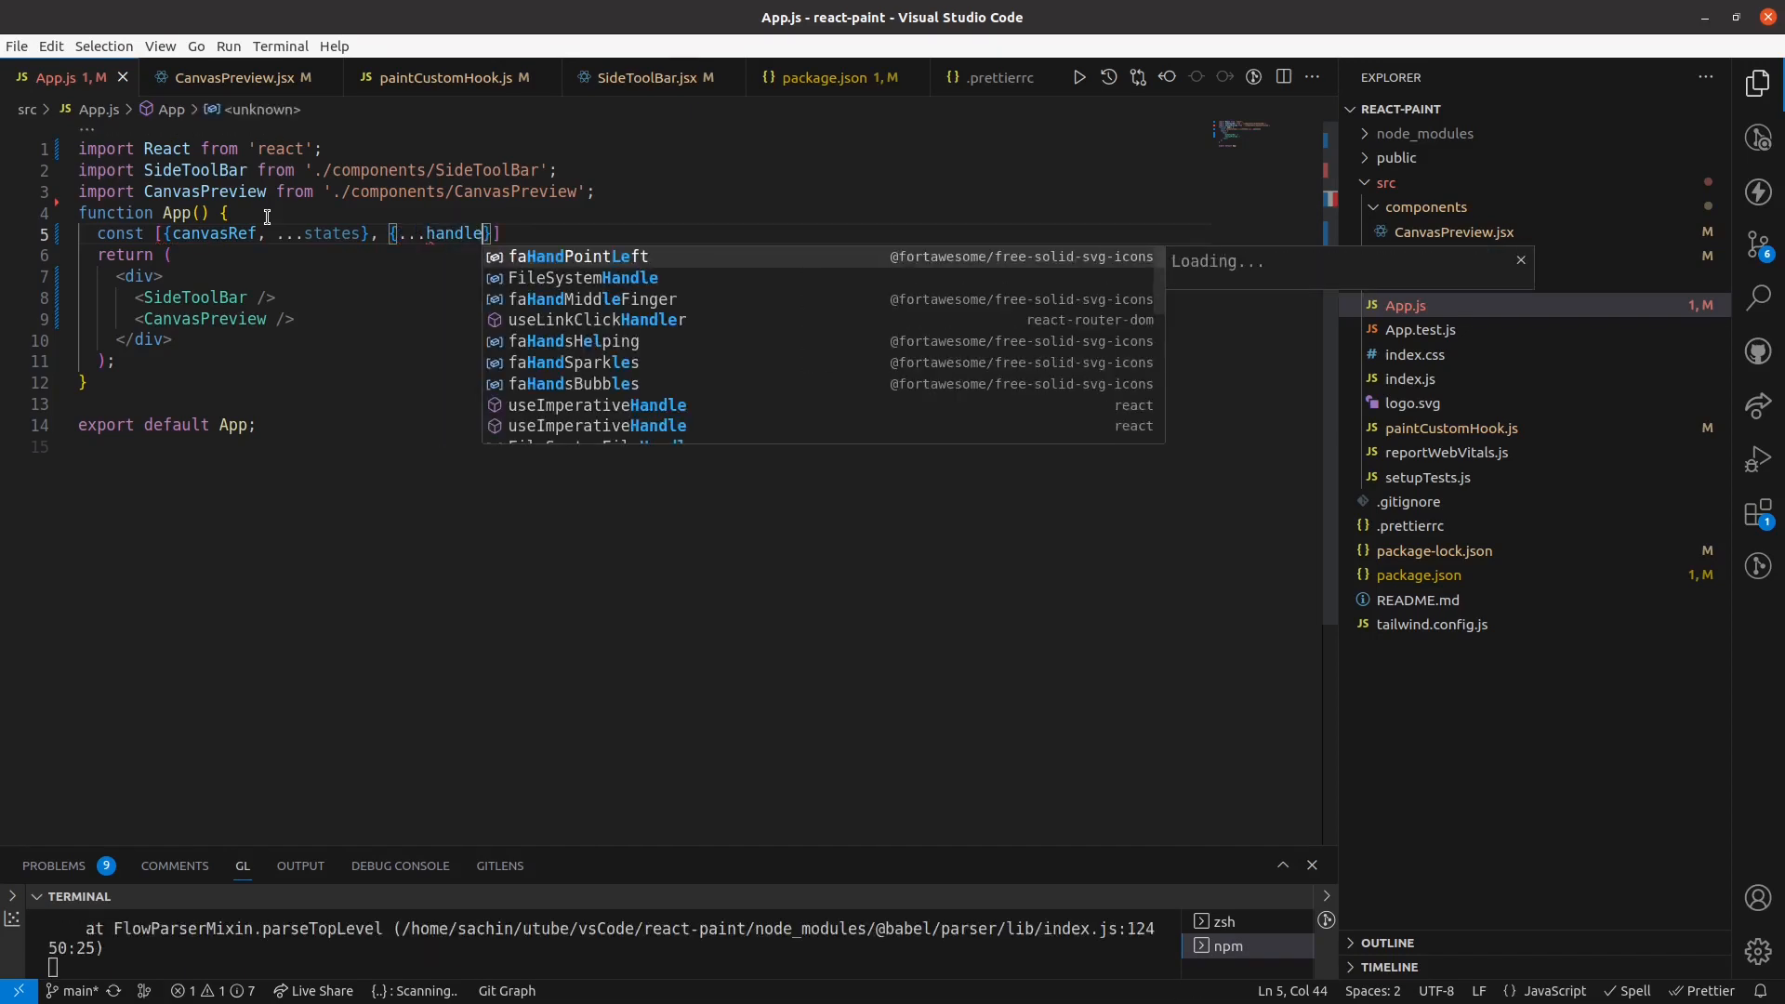
{"action": "type", "text": "Fn"}
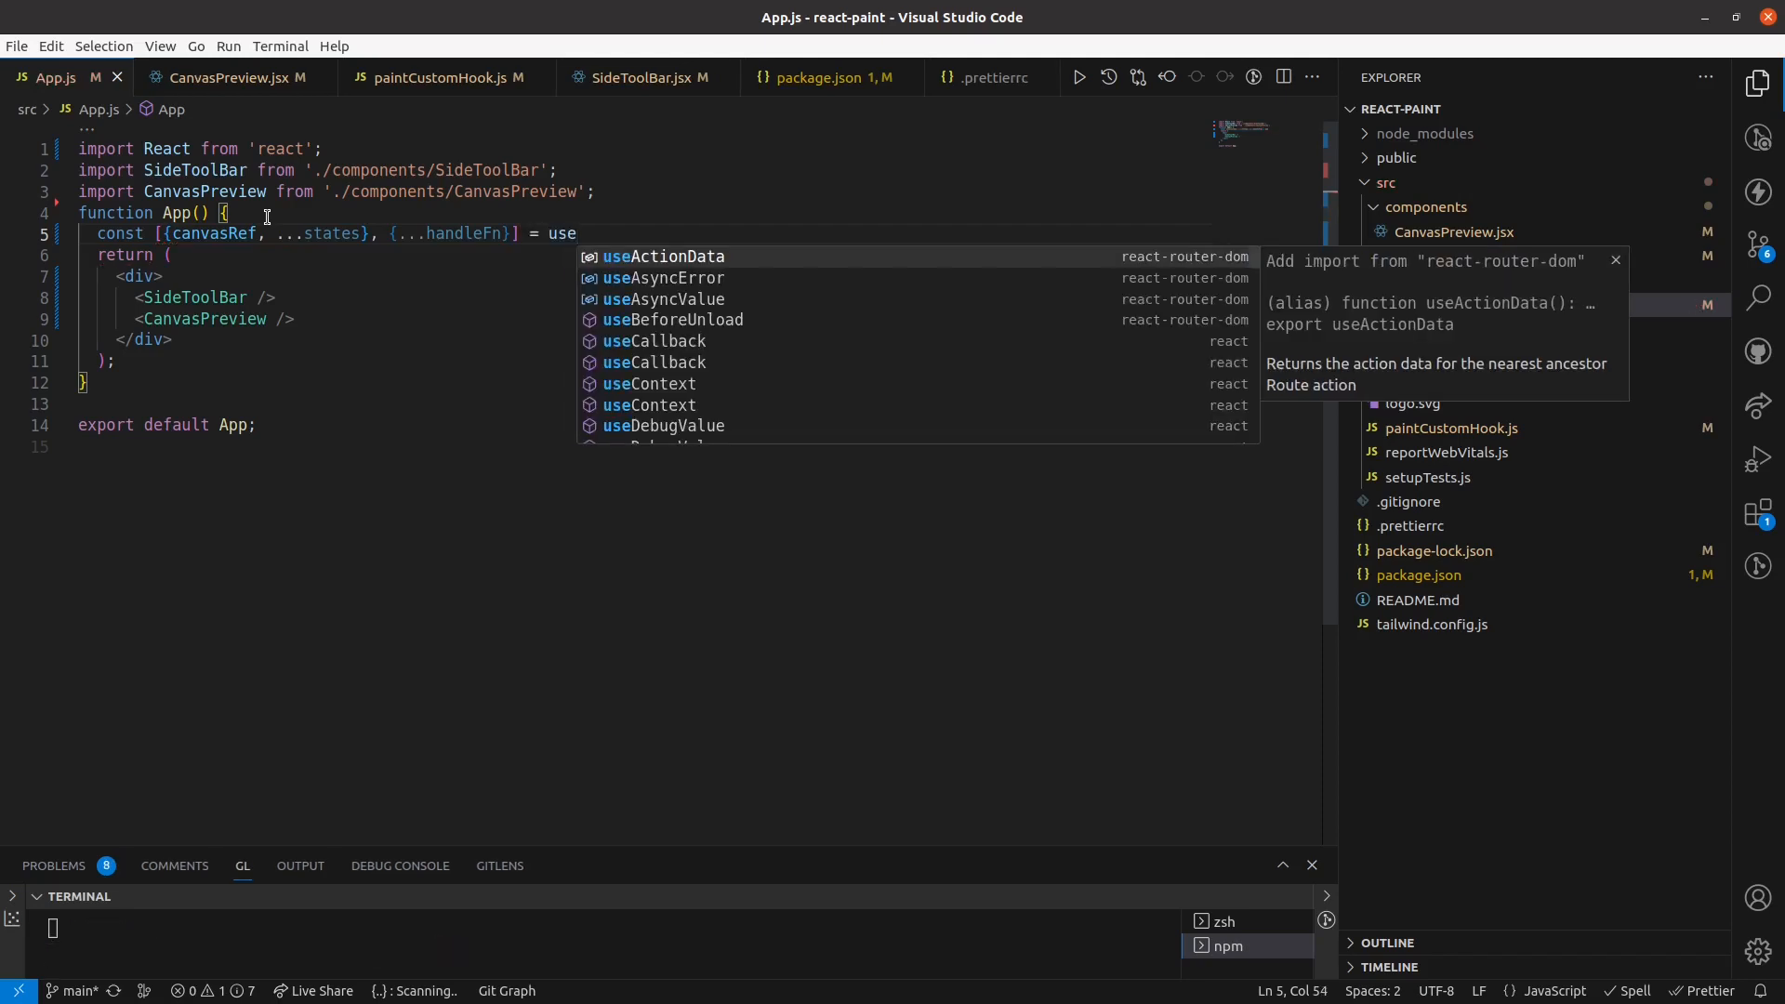
{"action": "type", "text": "Pain"}
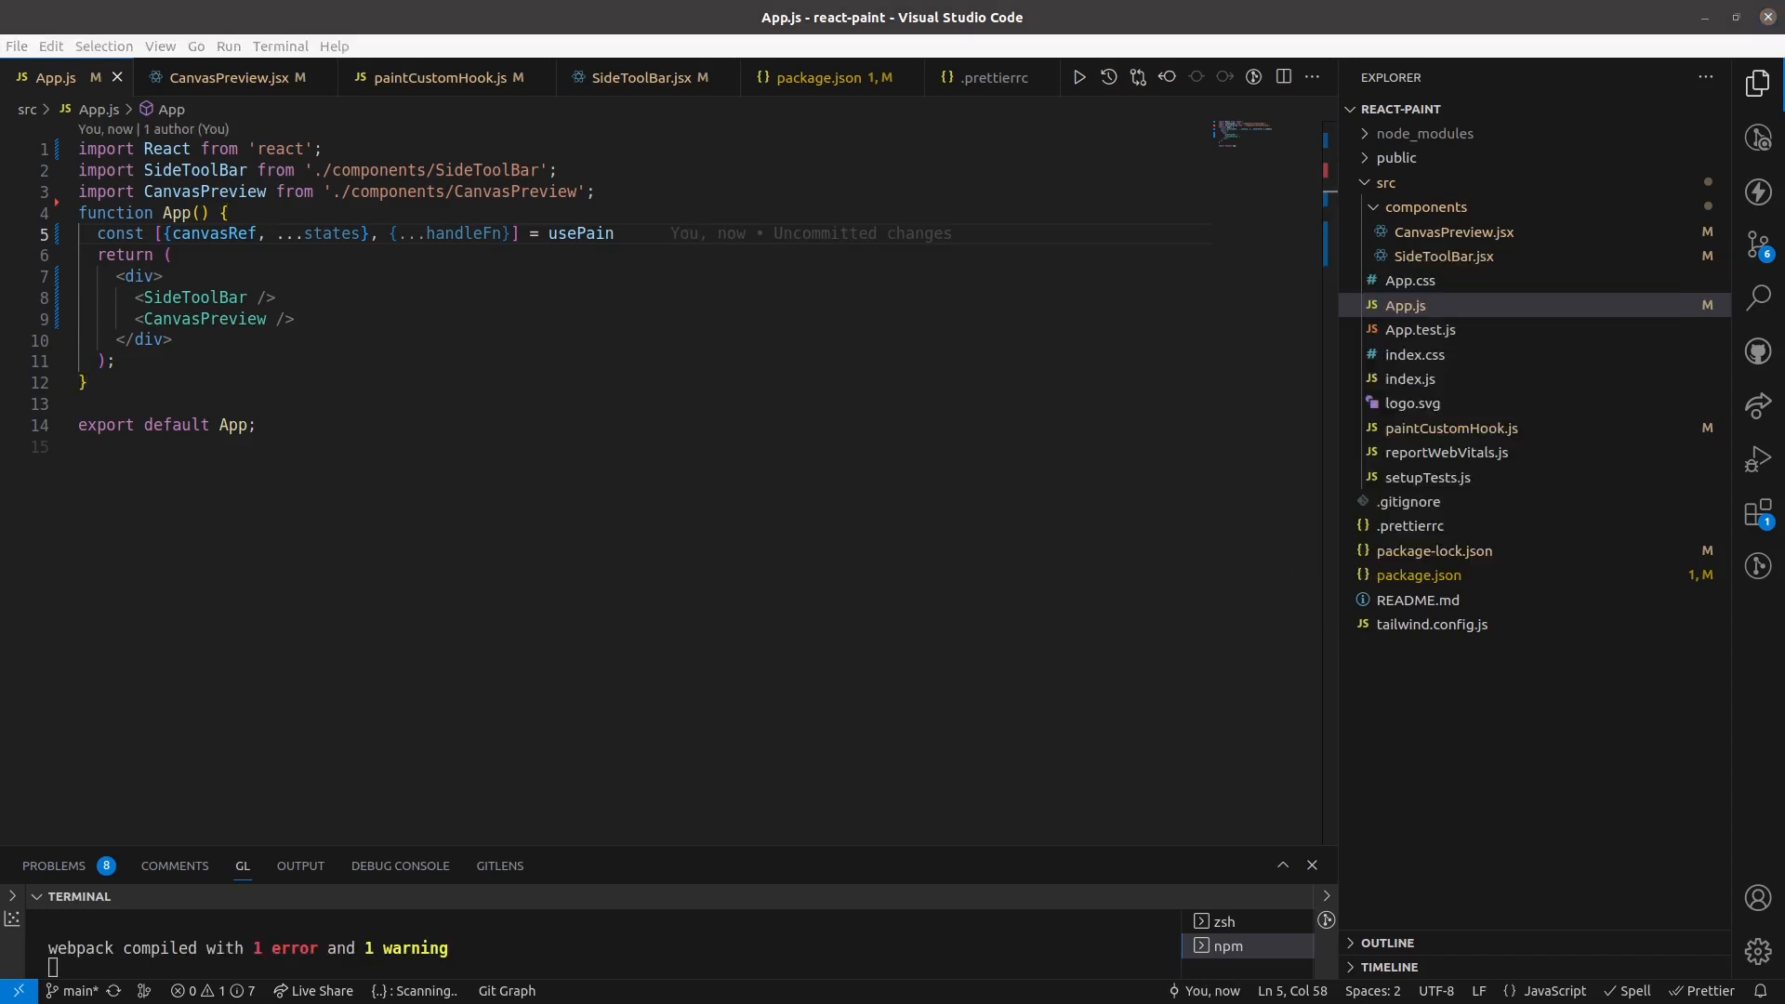
{"action": "mouse_move", "coordinate": [1453, 428]}
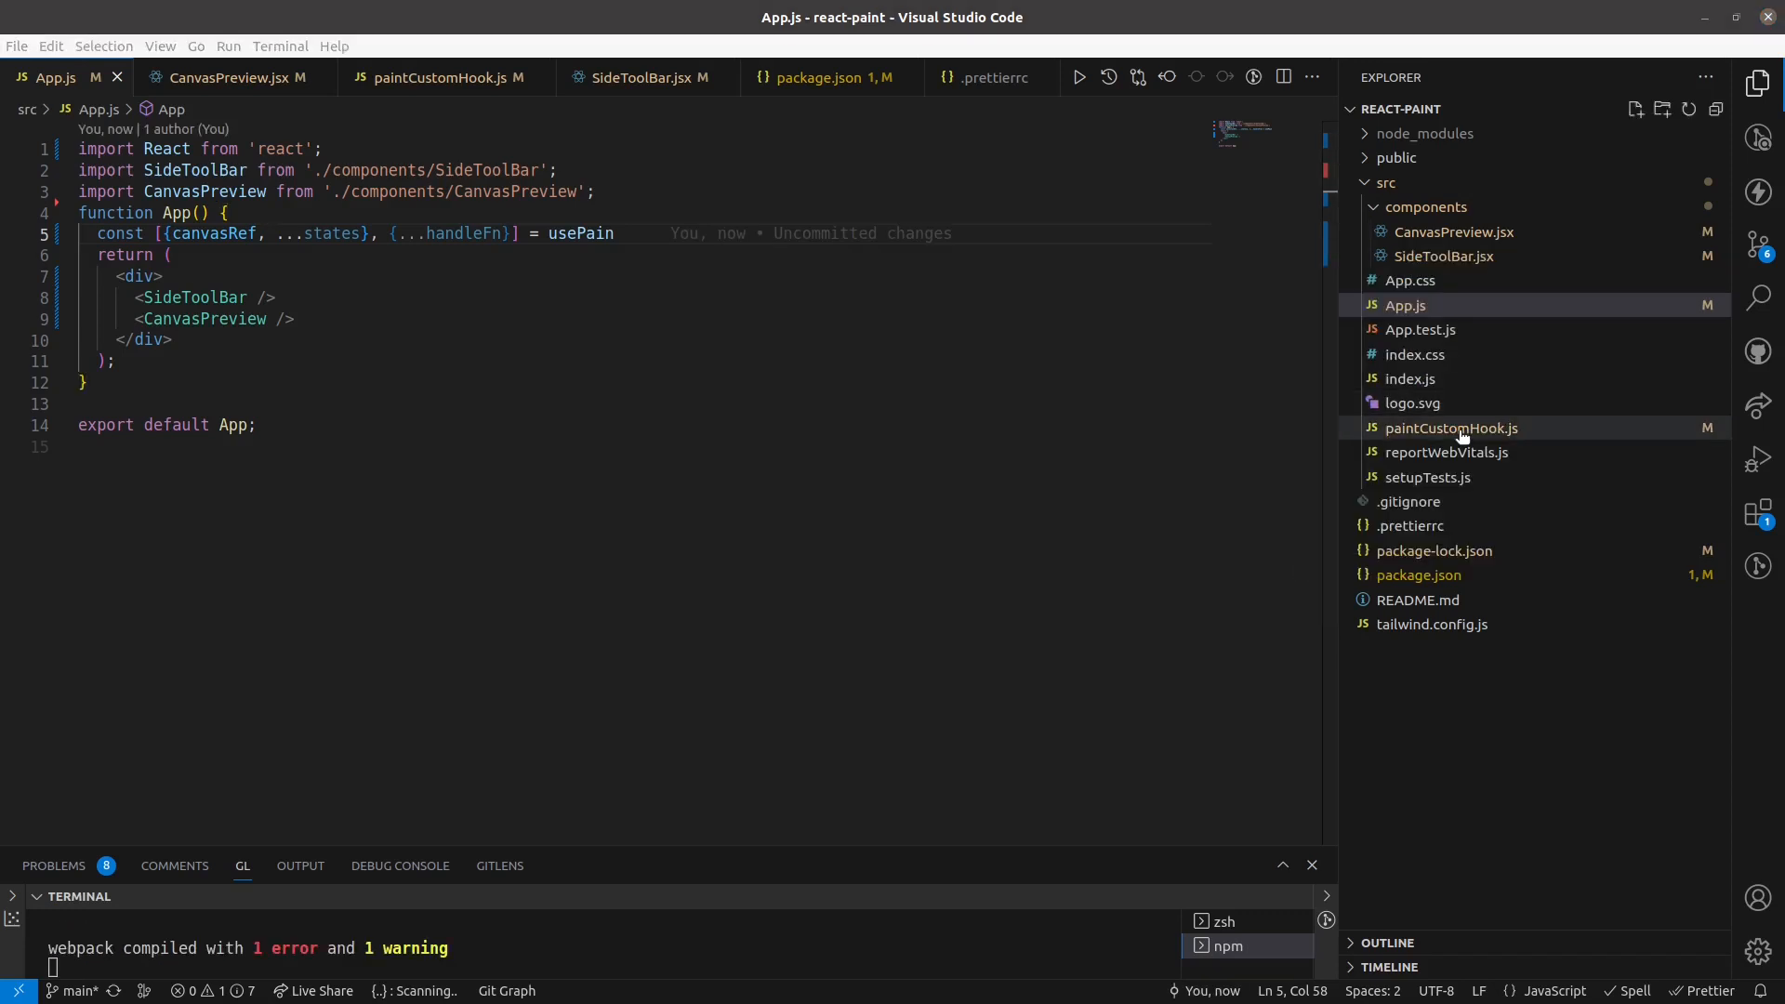
Rename the hook function to usePaintCustomHook in paintCustomHook.js and return to App.js.
{"action": "left_click", "coordinate": [1452, 428]}
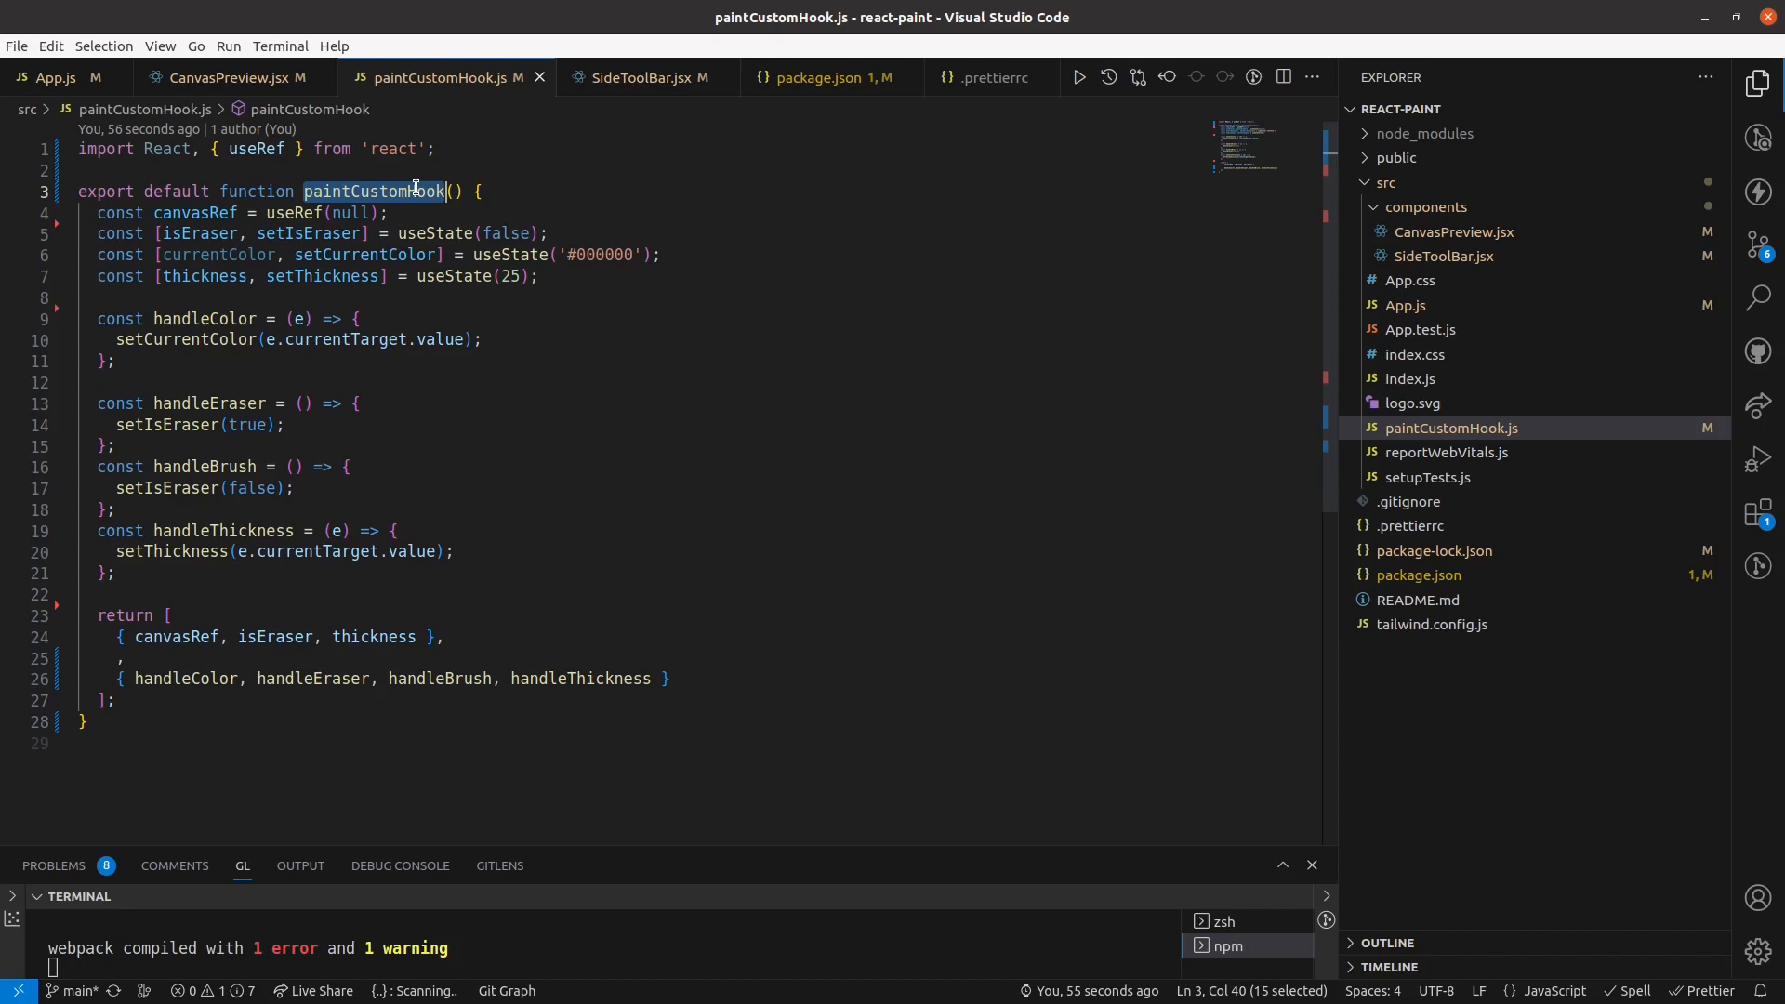
{"action": "type", "text": "usePaintCustomHook"}
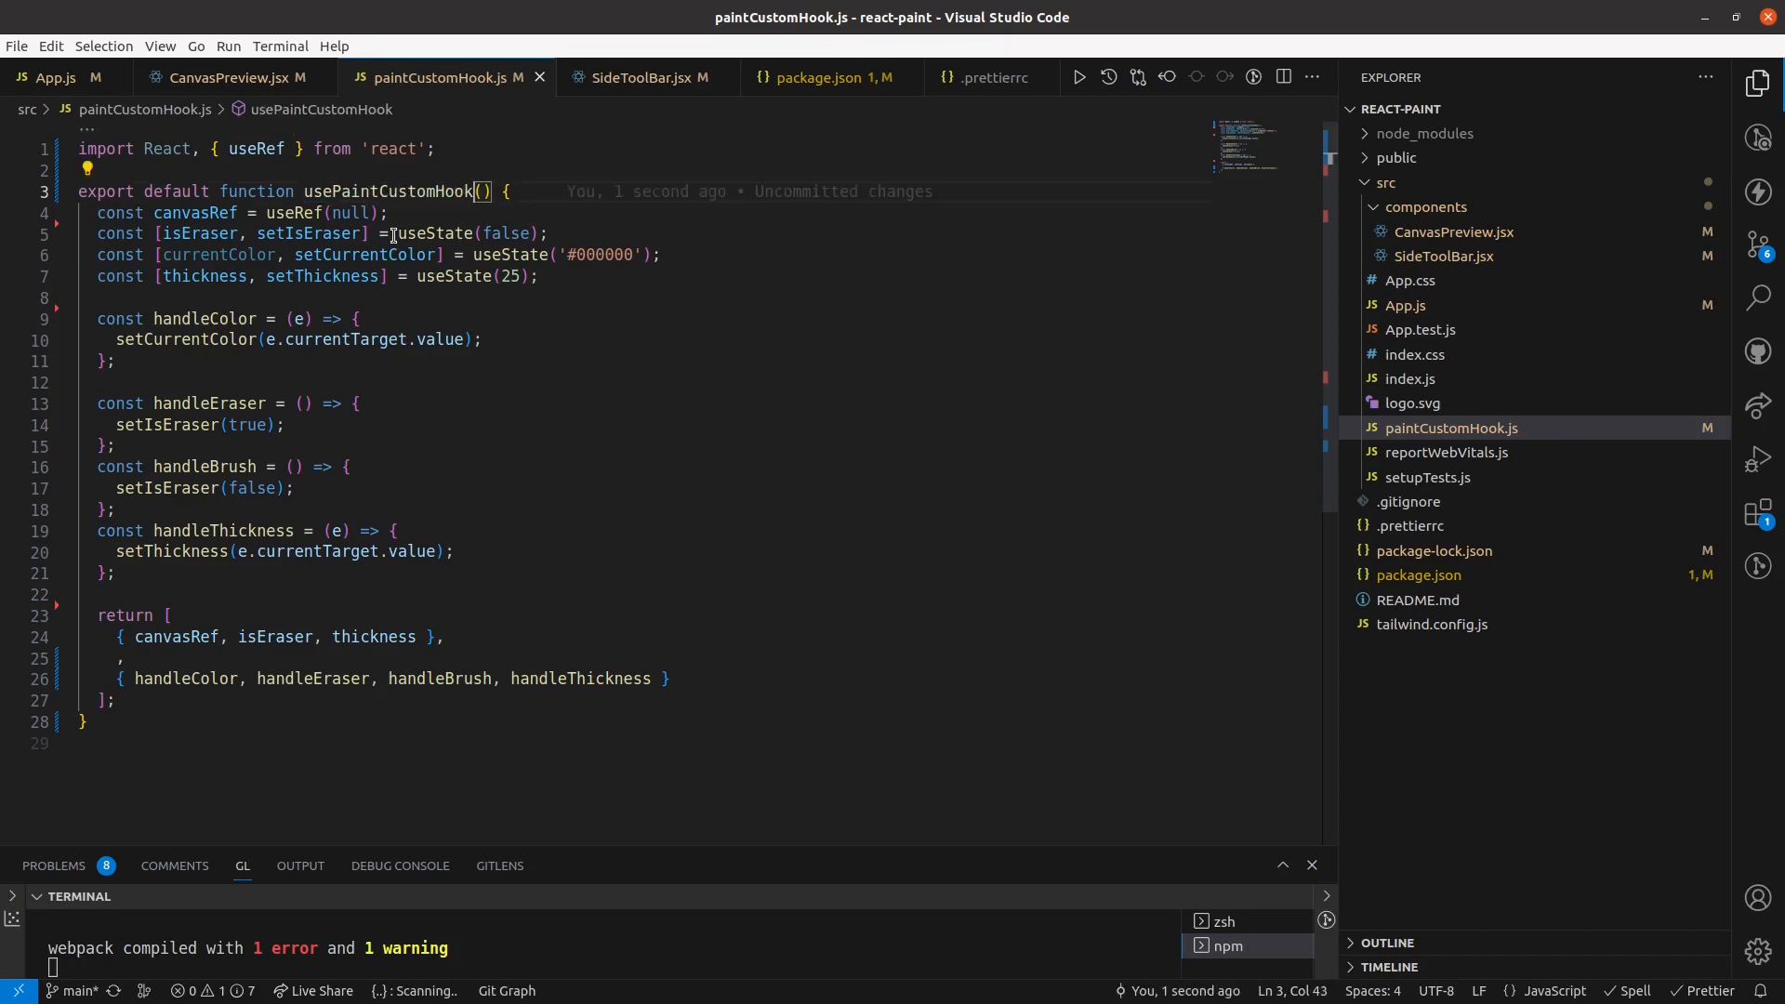
{"action": "left_click", "coordinate": [48, 78]}
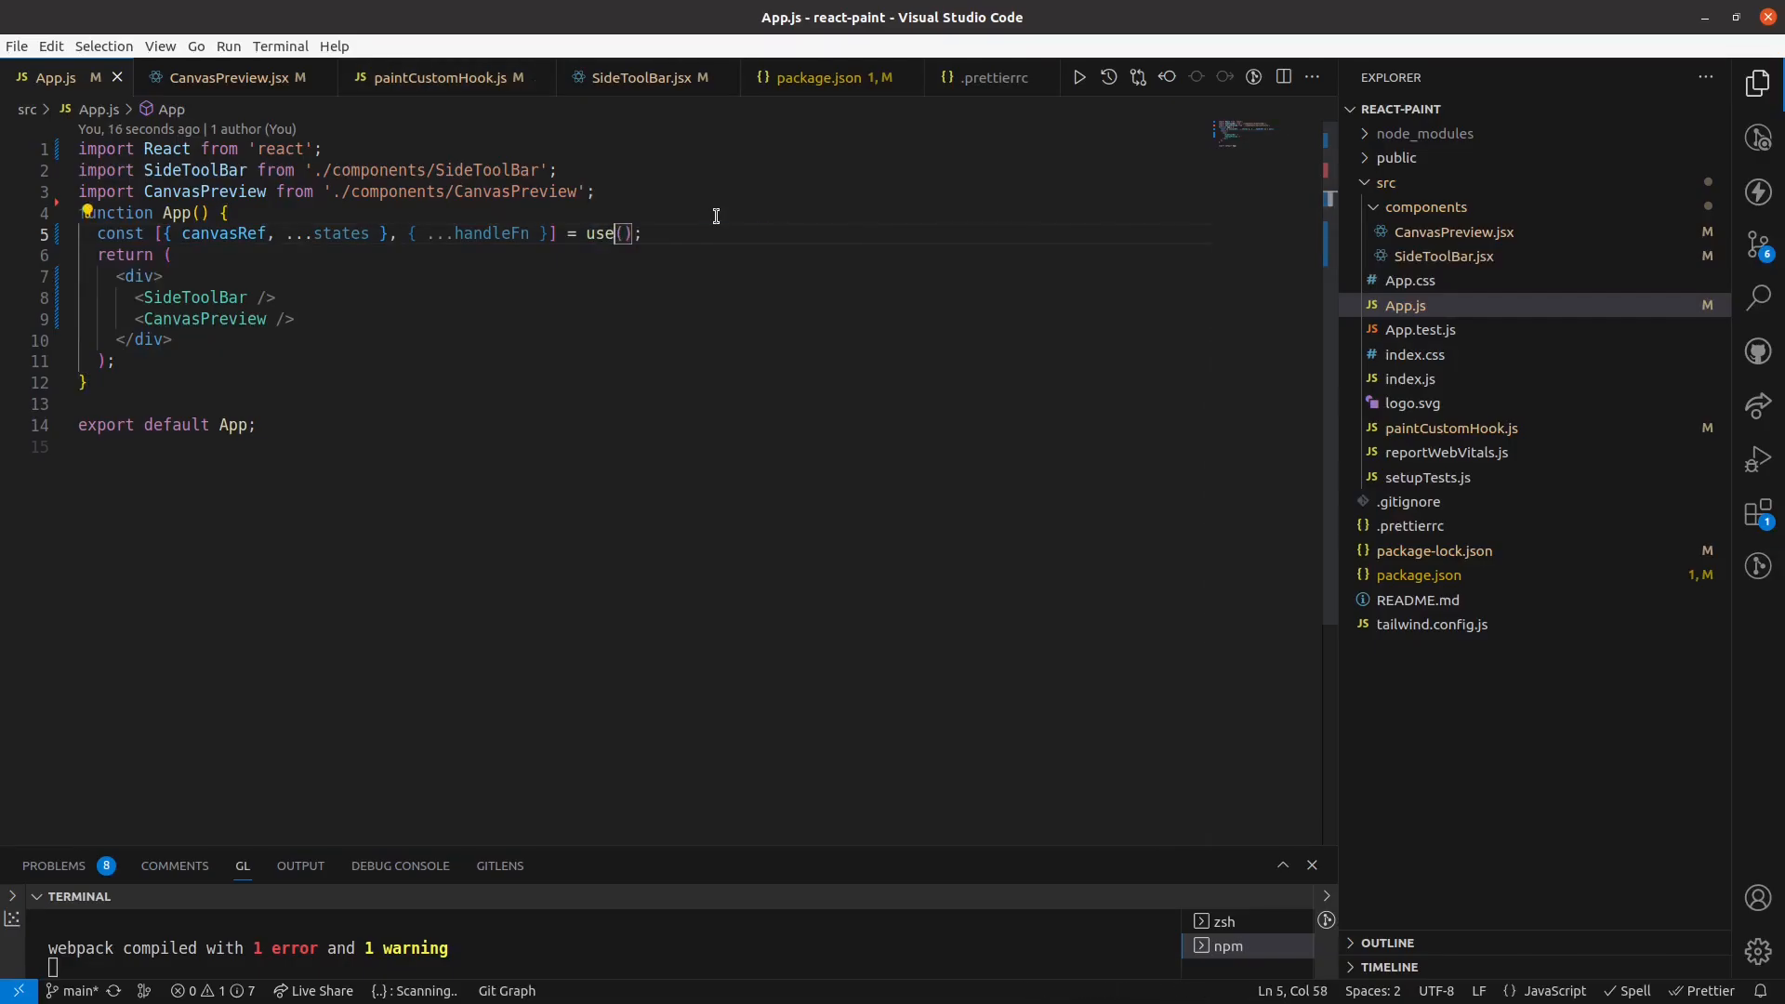
Call usePaintCustomHook, pass canvasRef={canvasRef} to CanvasPreview and {...handleFn} to SideToolBar.
{"action": "type", "text": "CustomHook"}
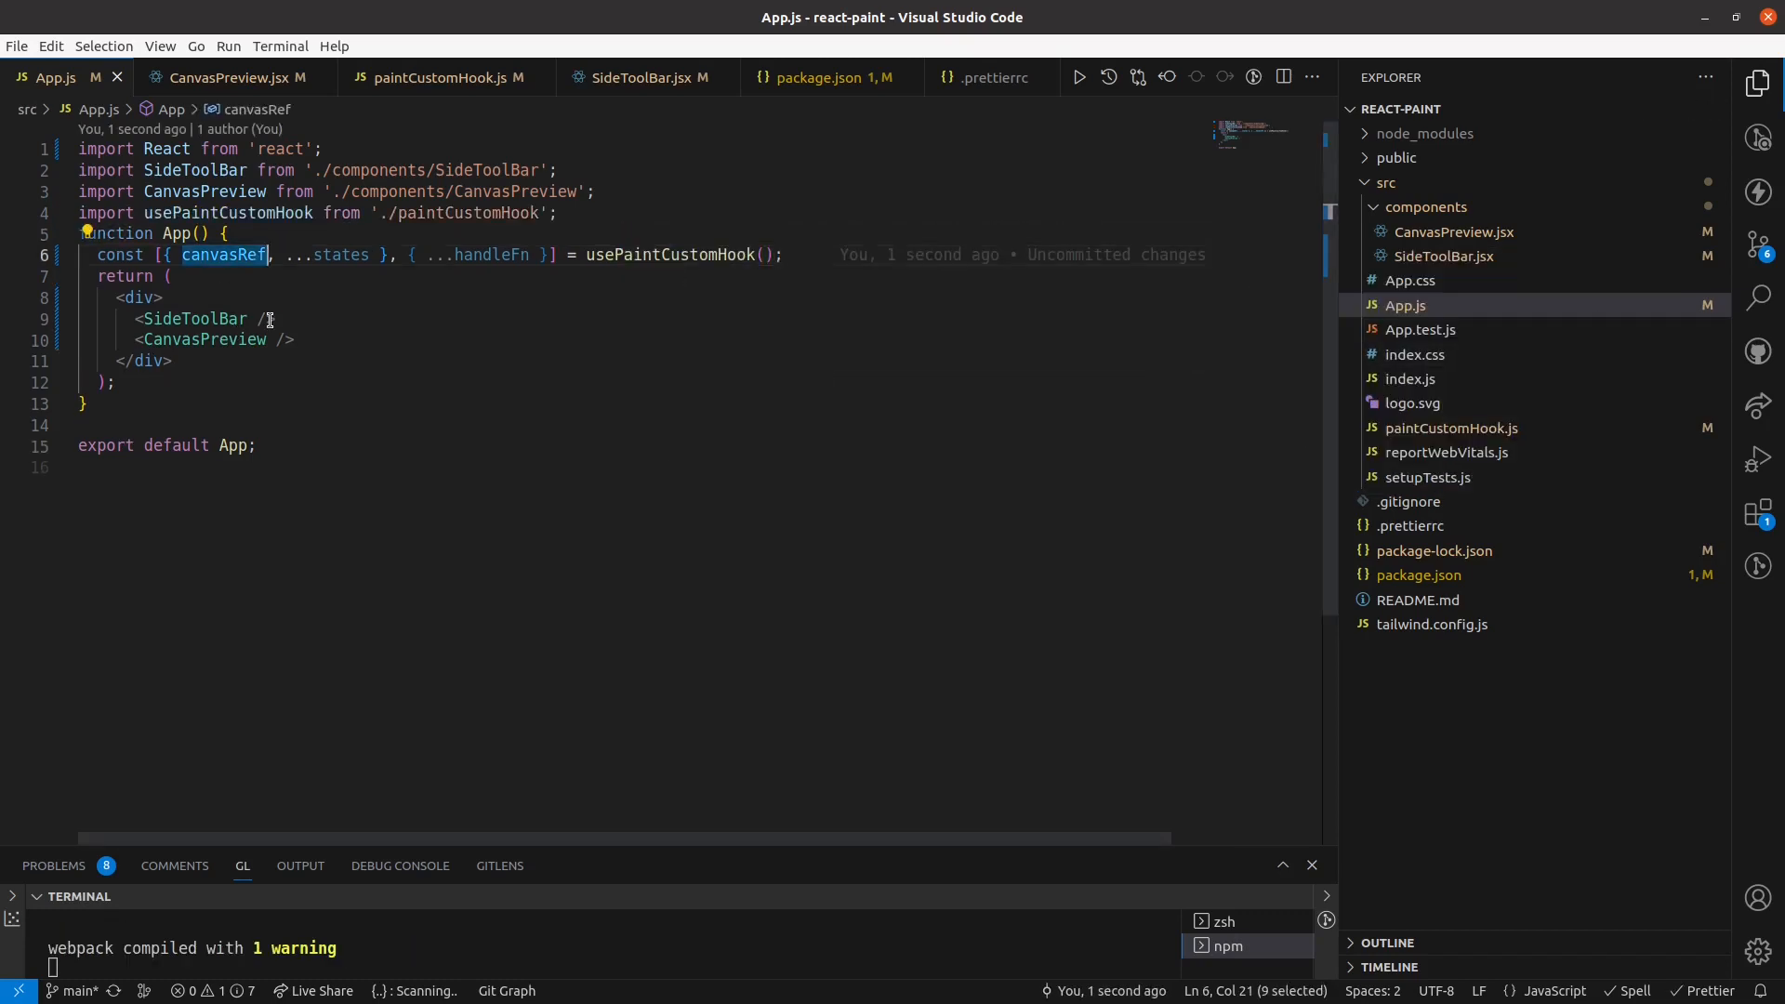
{"action": "type", "text": "canvasRef={c"}
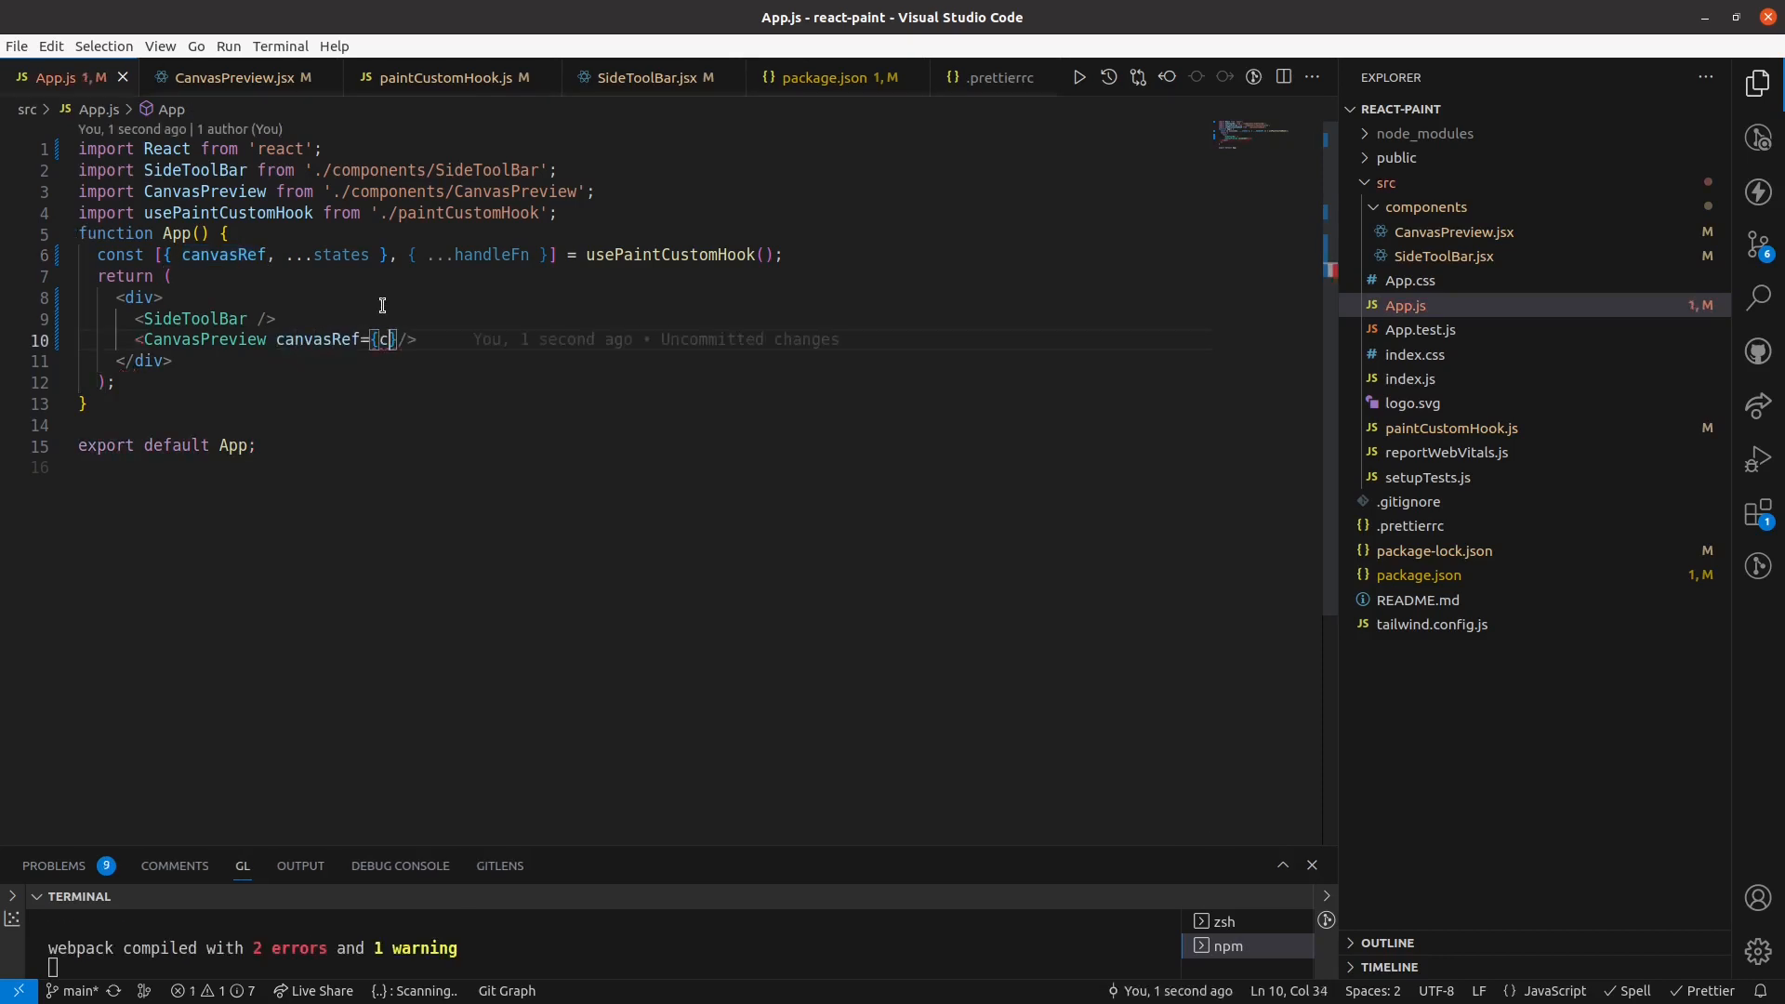
{"action": "type", "text": "anvasRef"}
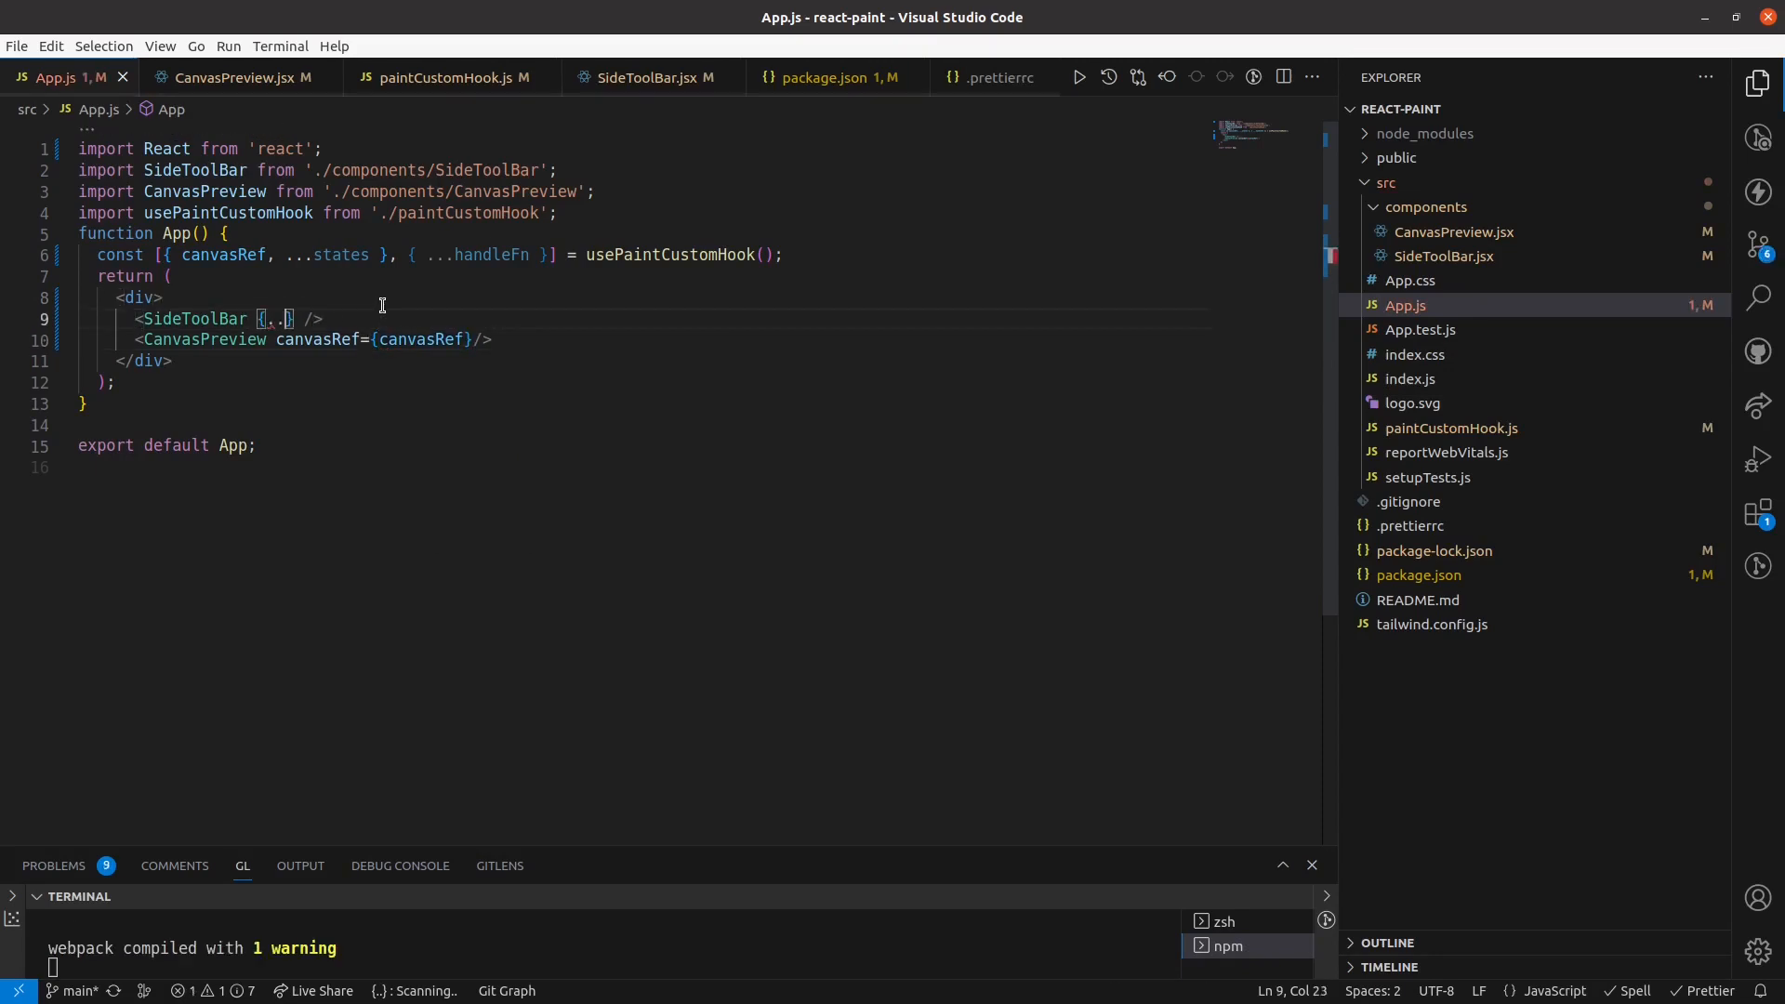
{"action": "type", "text": "handleFn"}
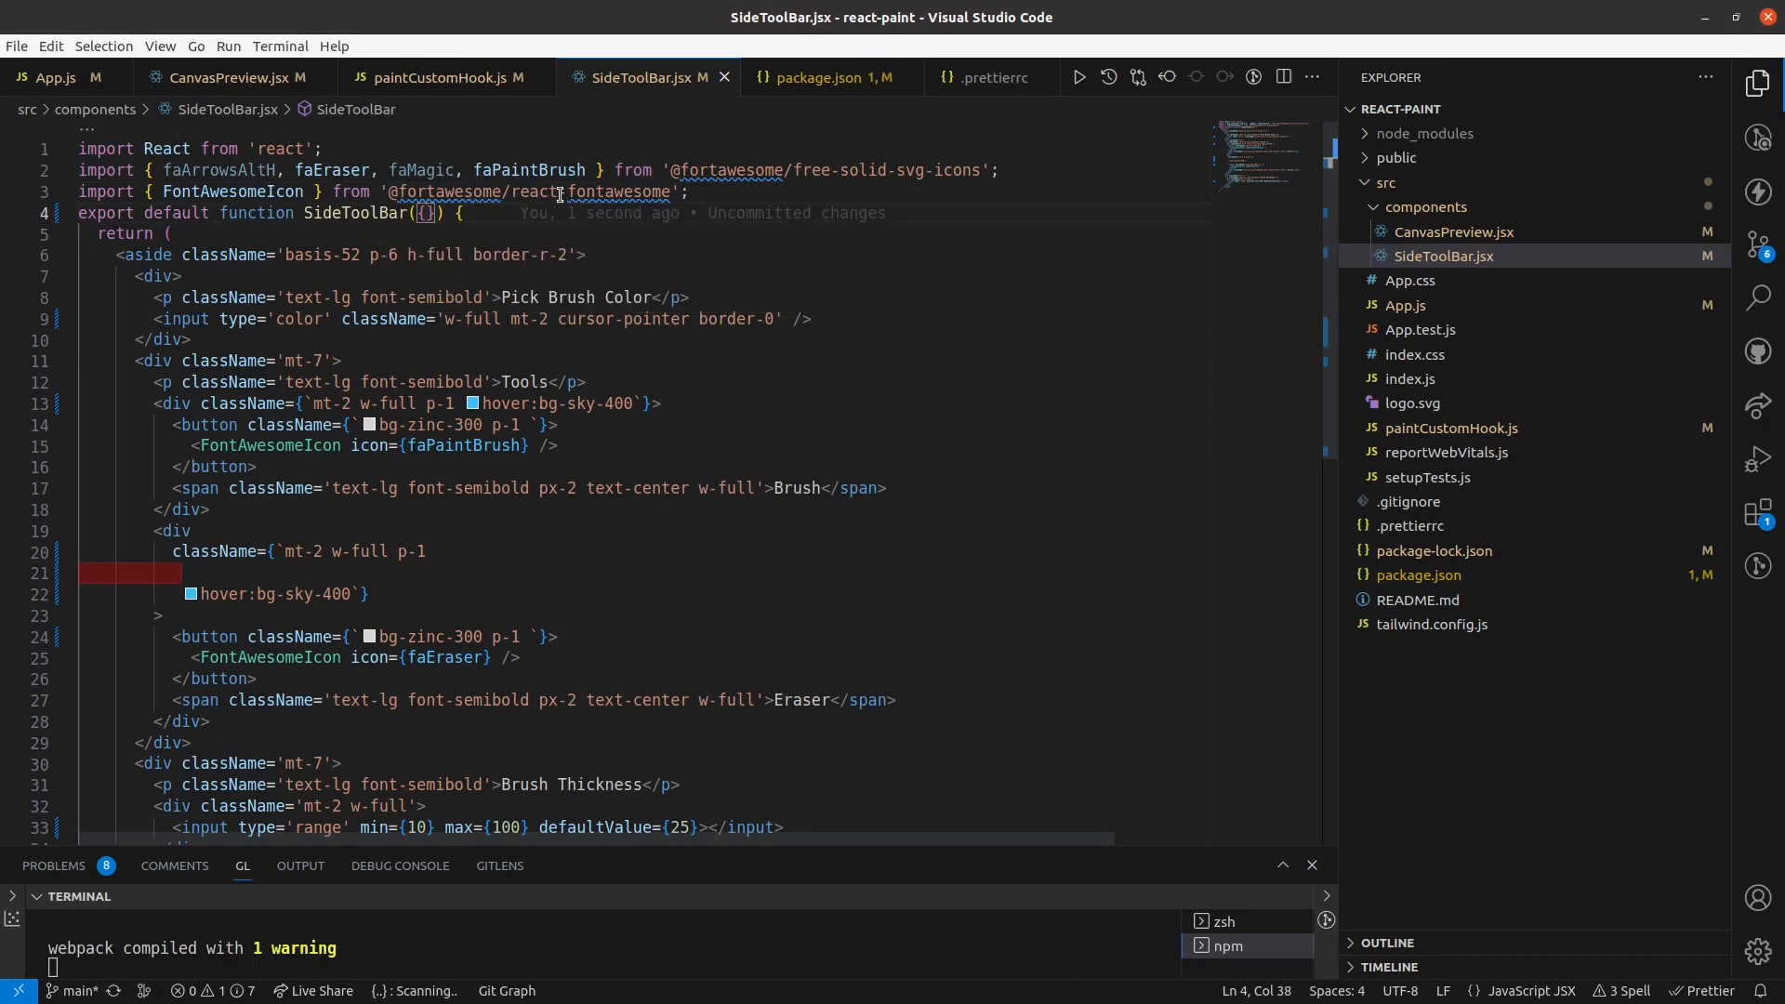
Destructure handleColor, handleBrush, handleEraser and handleThickness in SideToolBar's parameter braces.
{"action": "type", "text": "handleColor"}
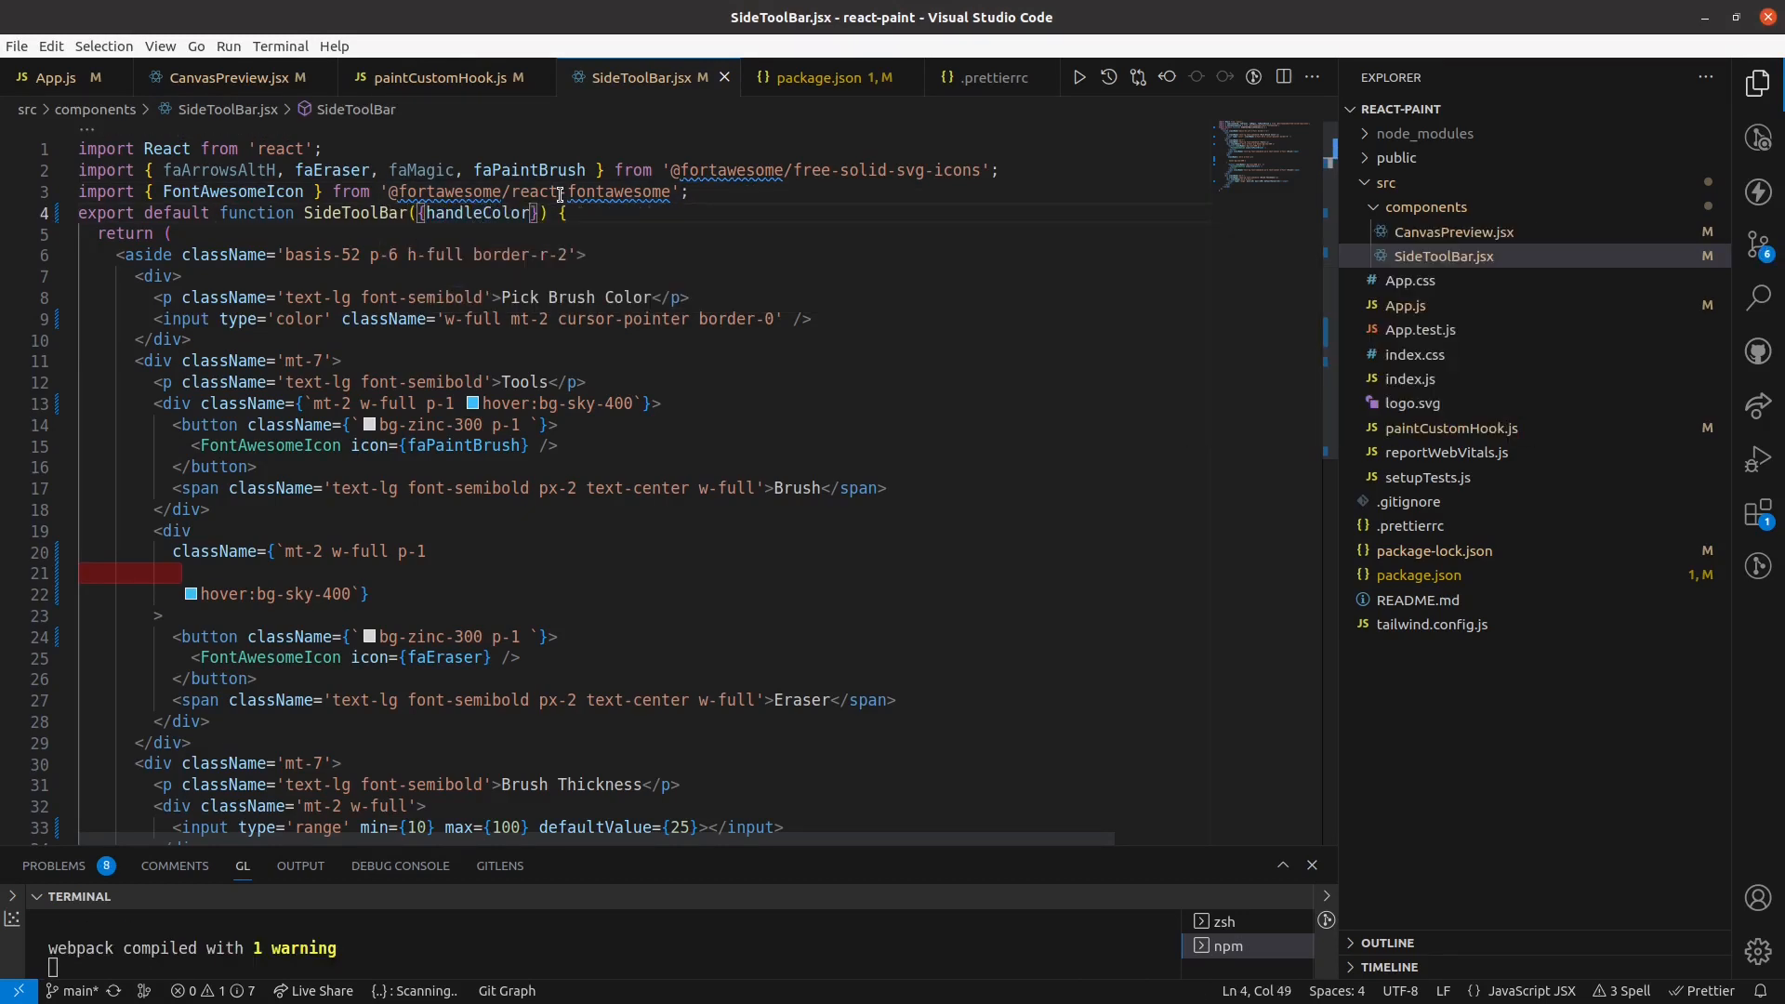
{"action": "type", "text": ","}
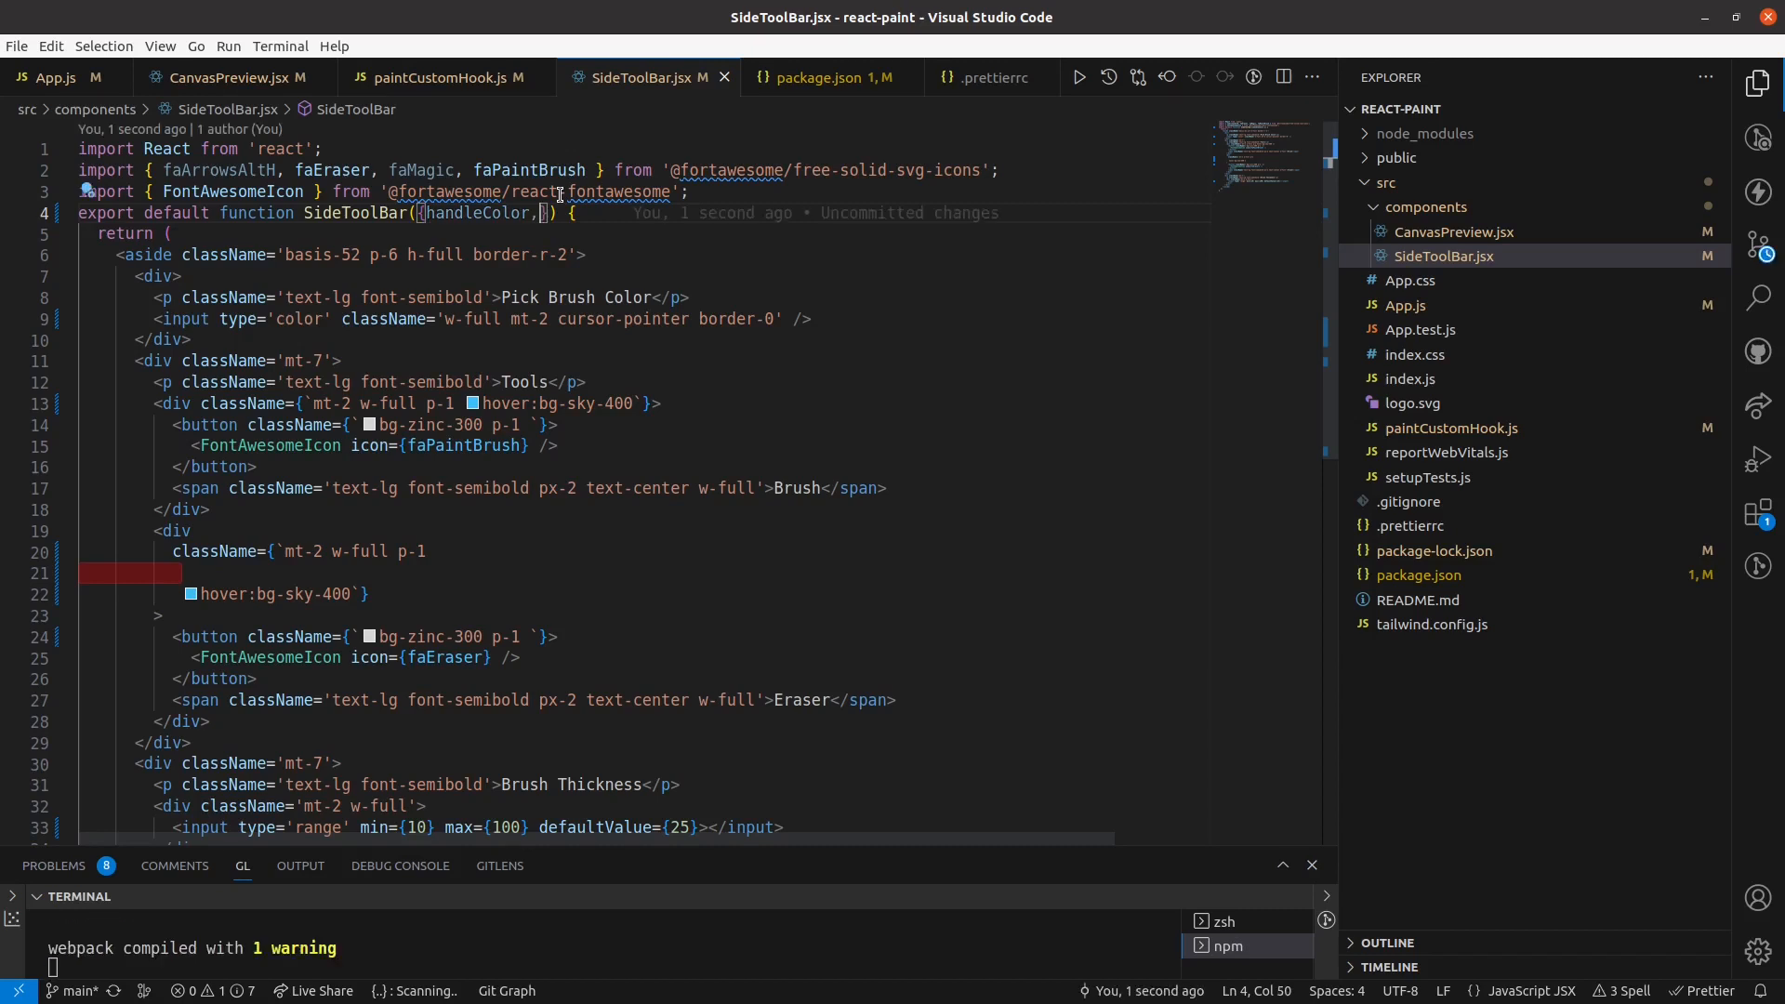
{"action": "type", "text": "handleBrush,"}
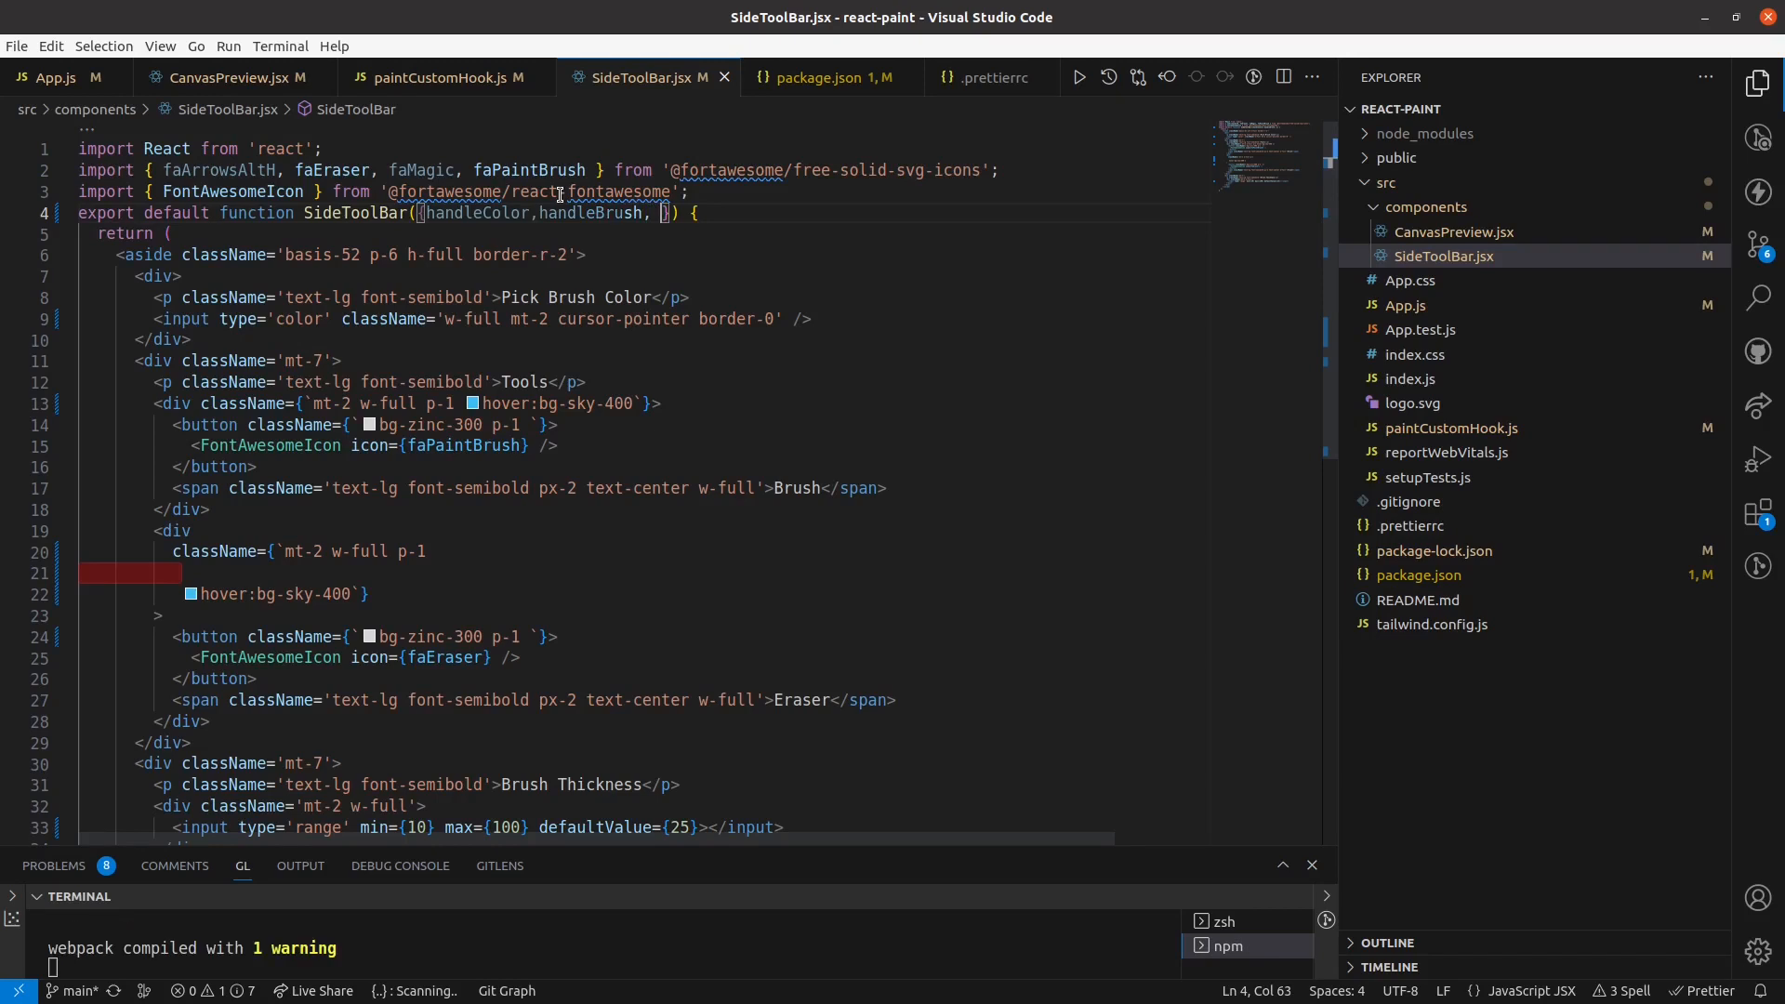
{"action": "type", "text": "handleEraser"}
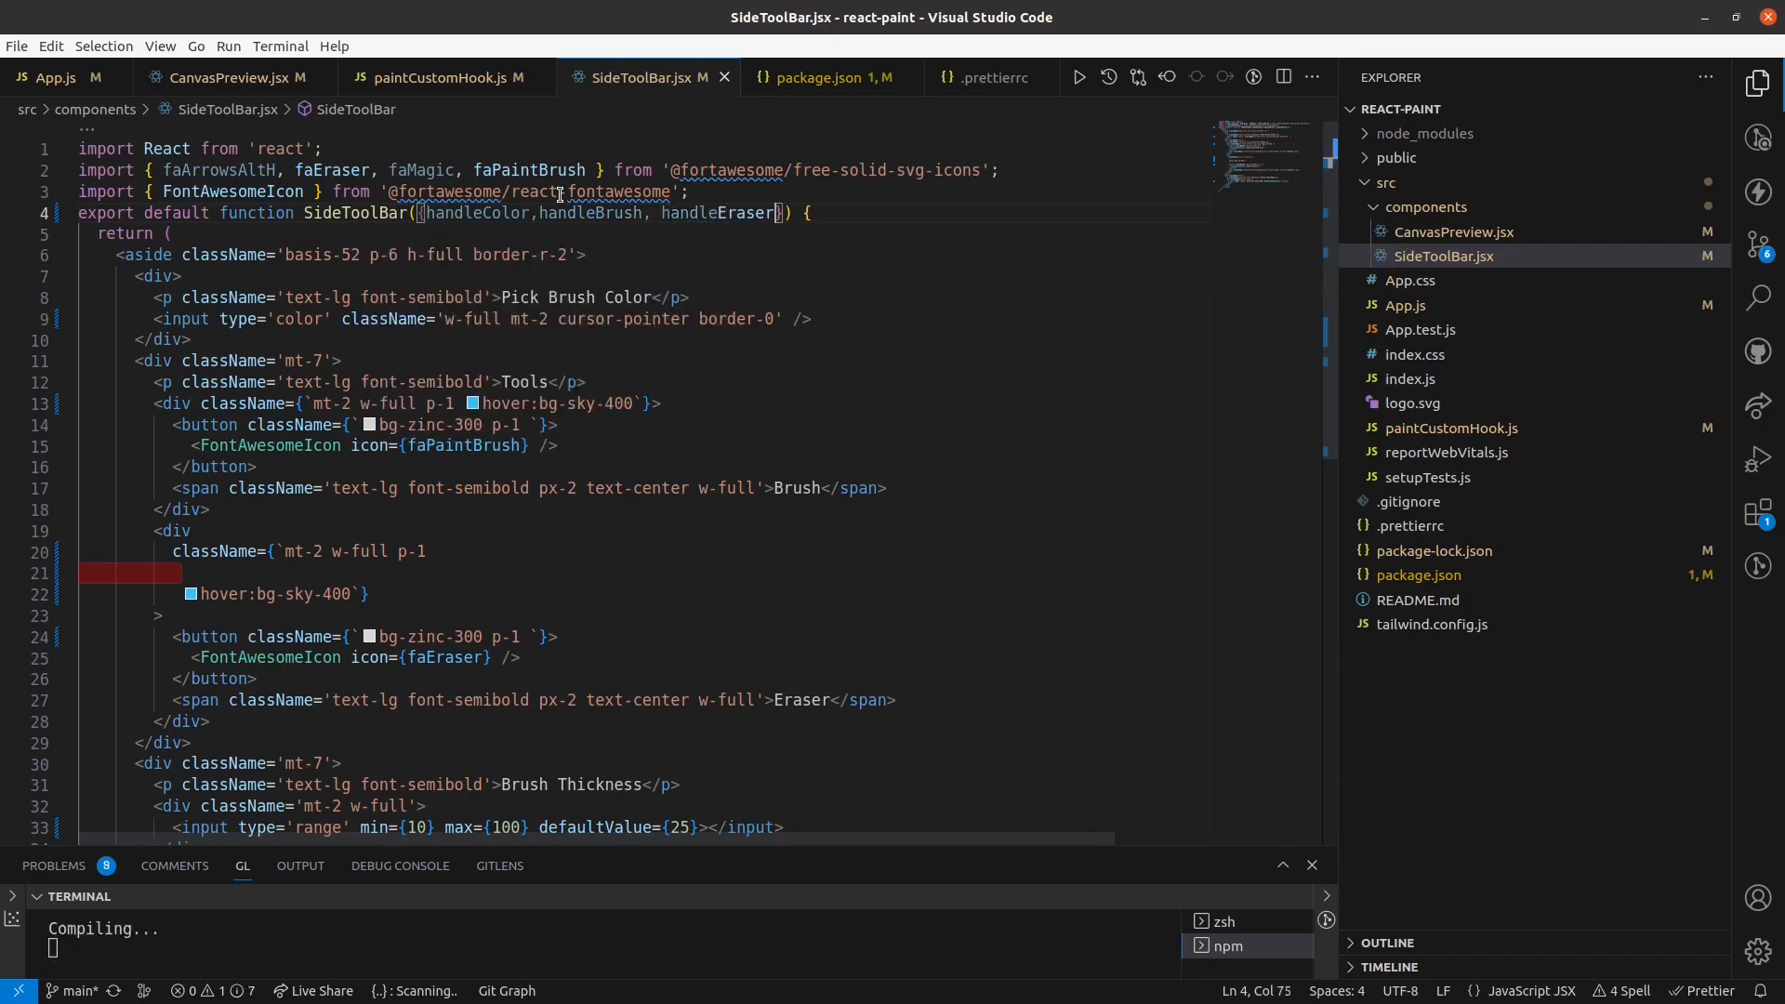
{"action": "type", "text": ","}
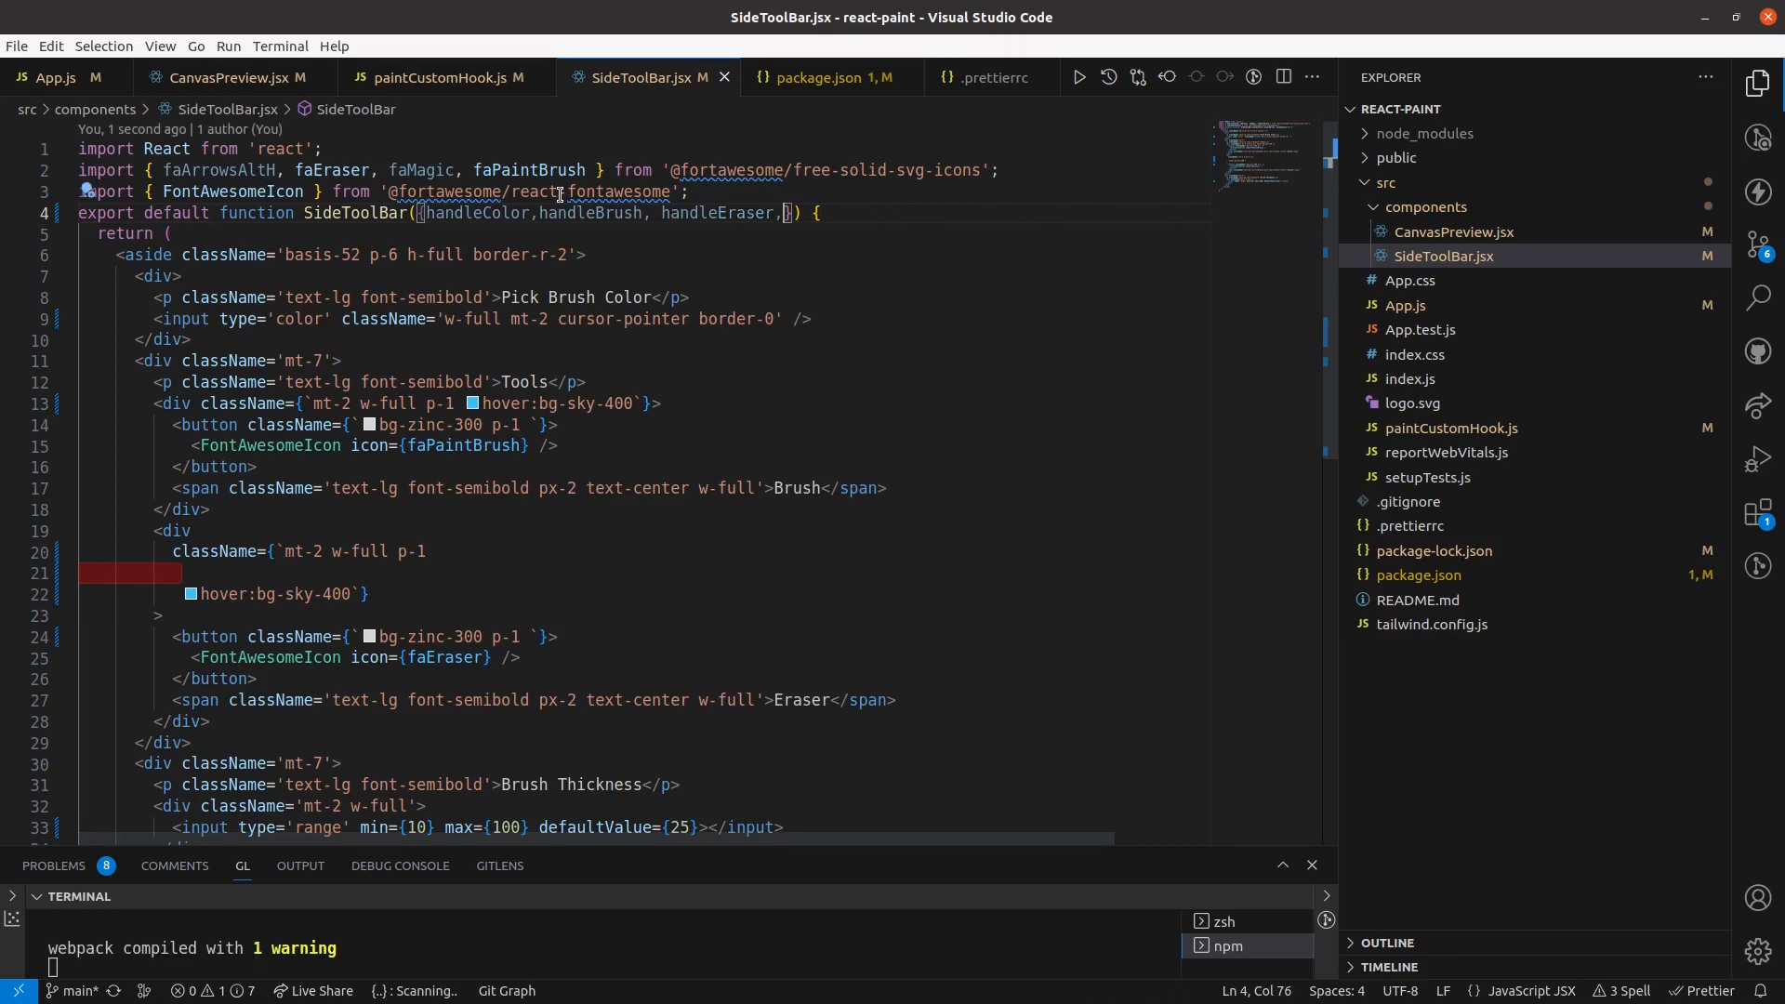
{"action": "type", "text": "handleThickness"}
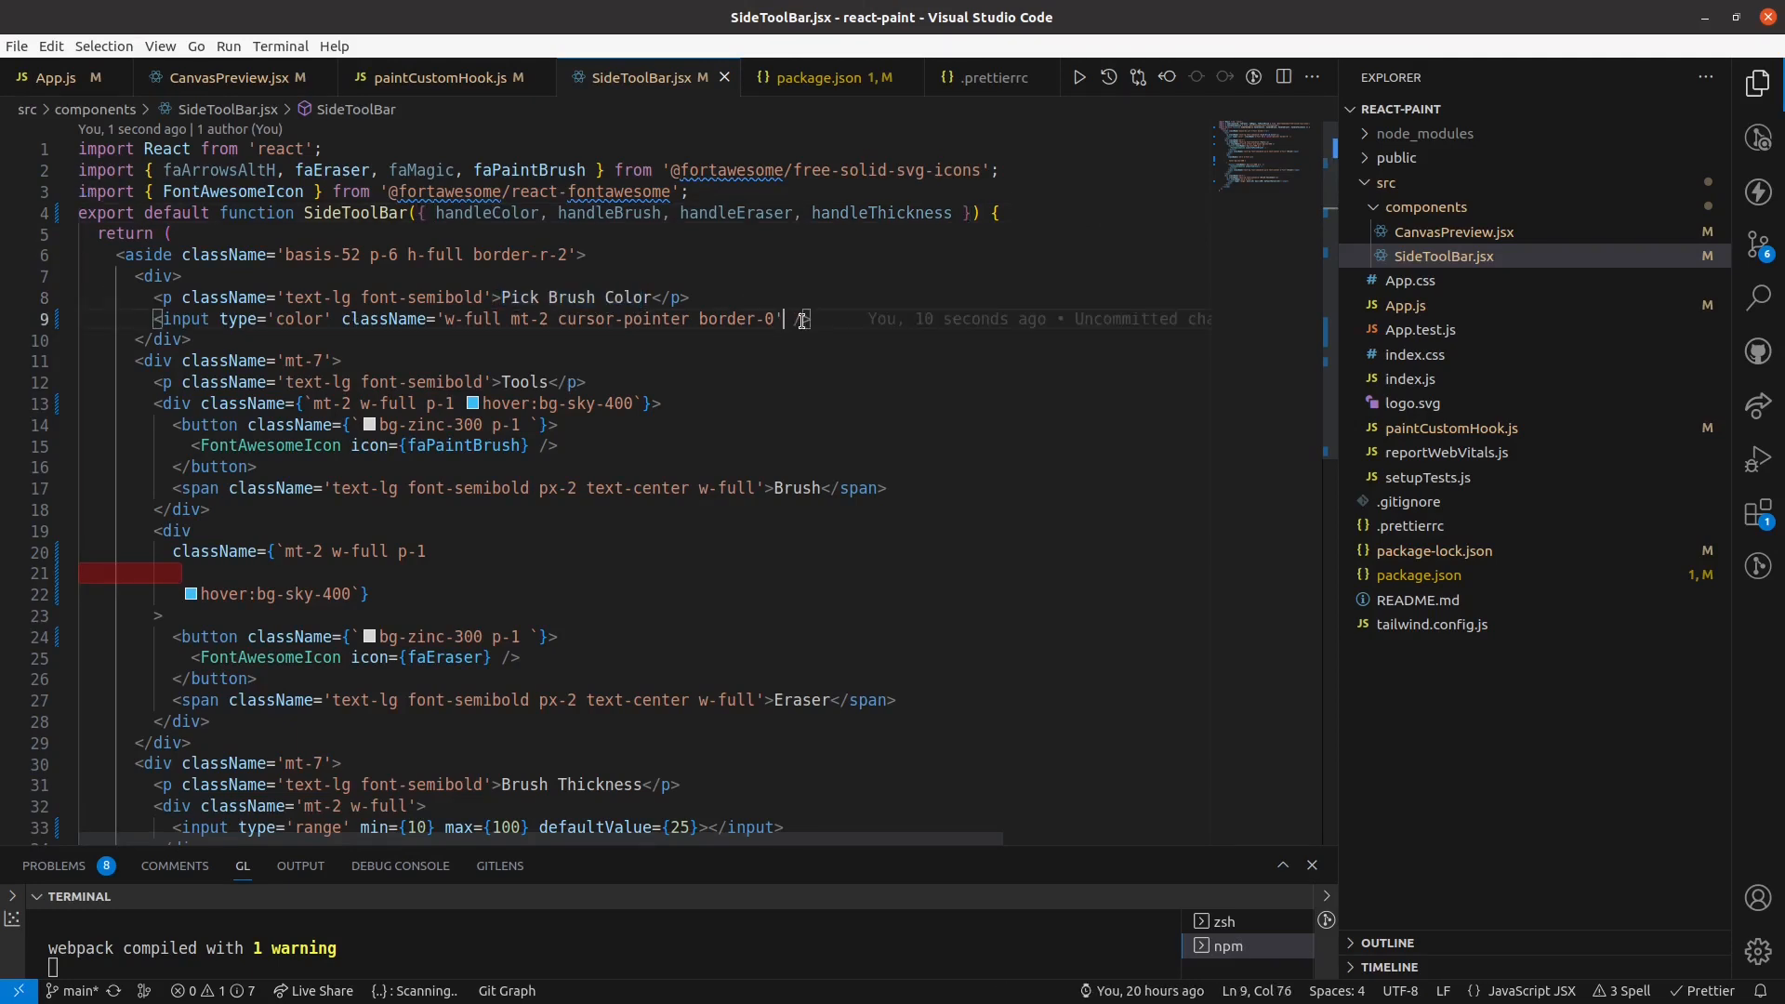
Give the colour input onChange={handleColor}, accepting the IntelliSense completion.
{"action": "right_click", "coordinate": [800, 318]}
{"action": "type", "text": "onChange={} "}
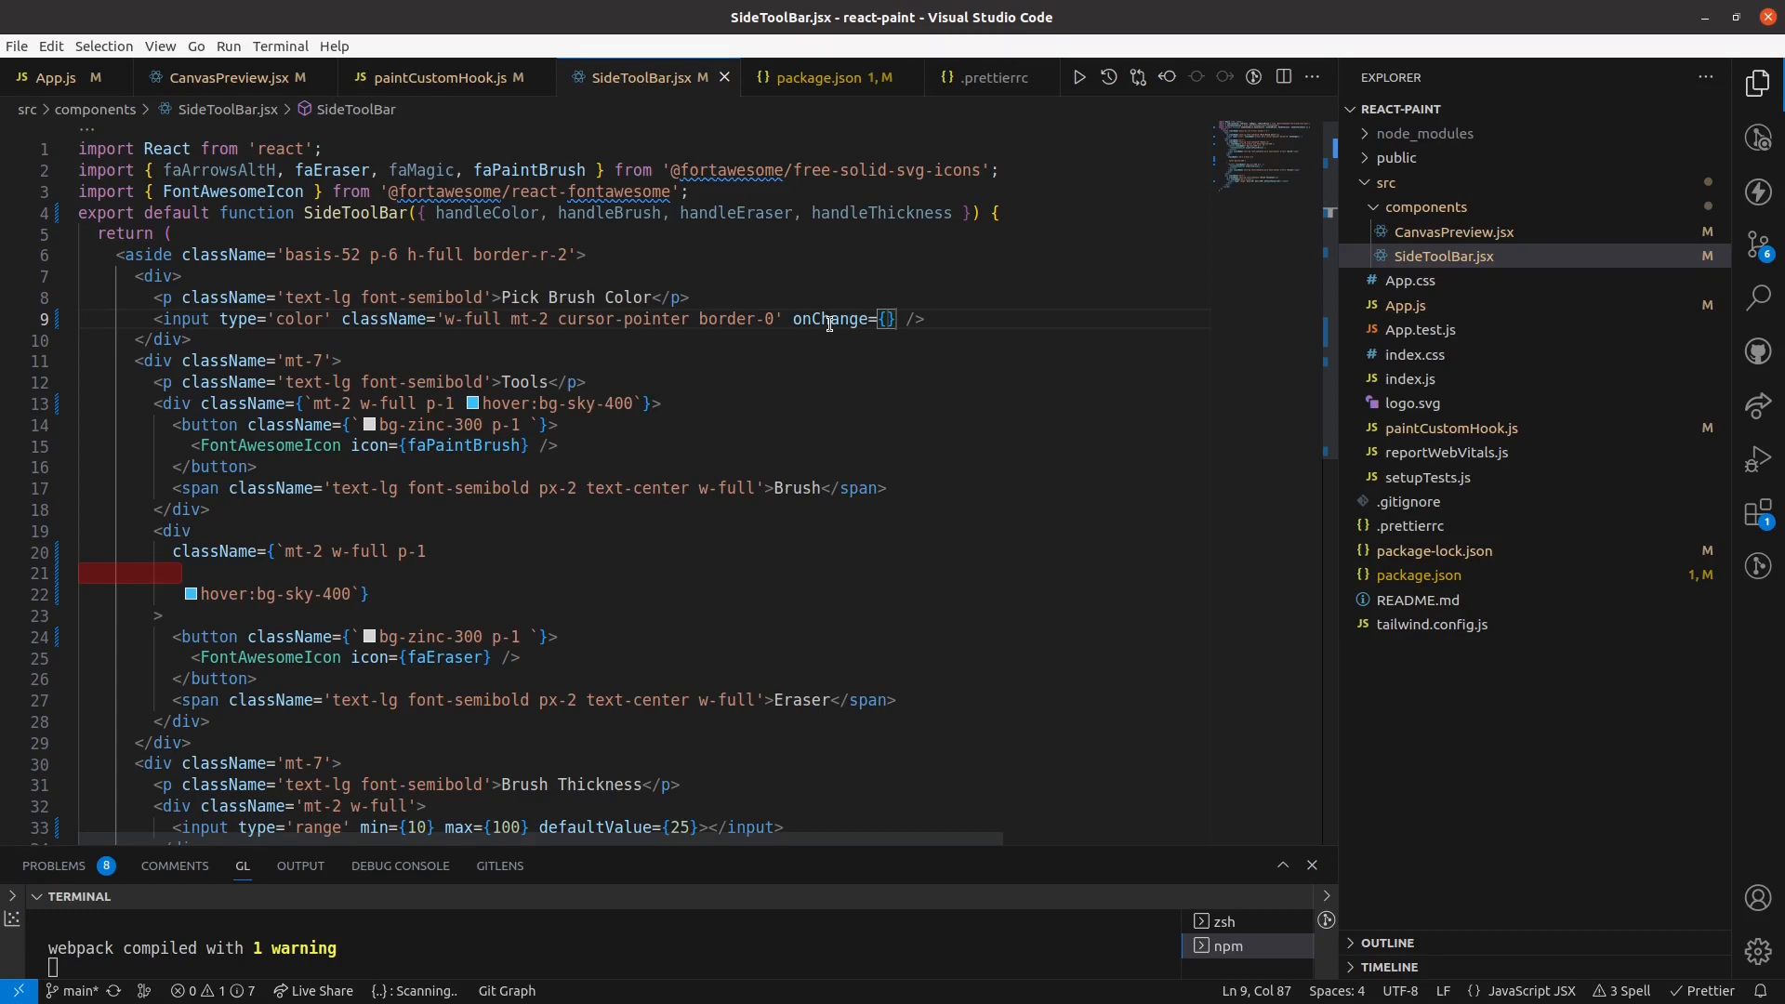
{"action": "type", "text": "handle"}
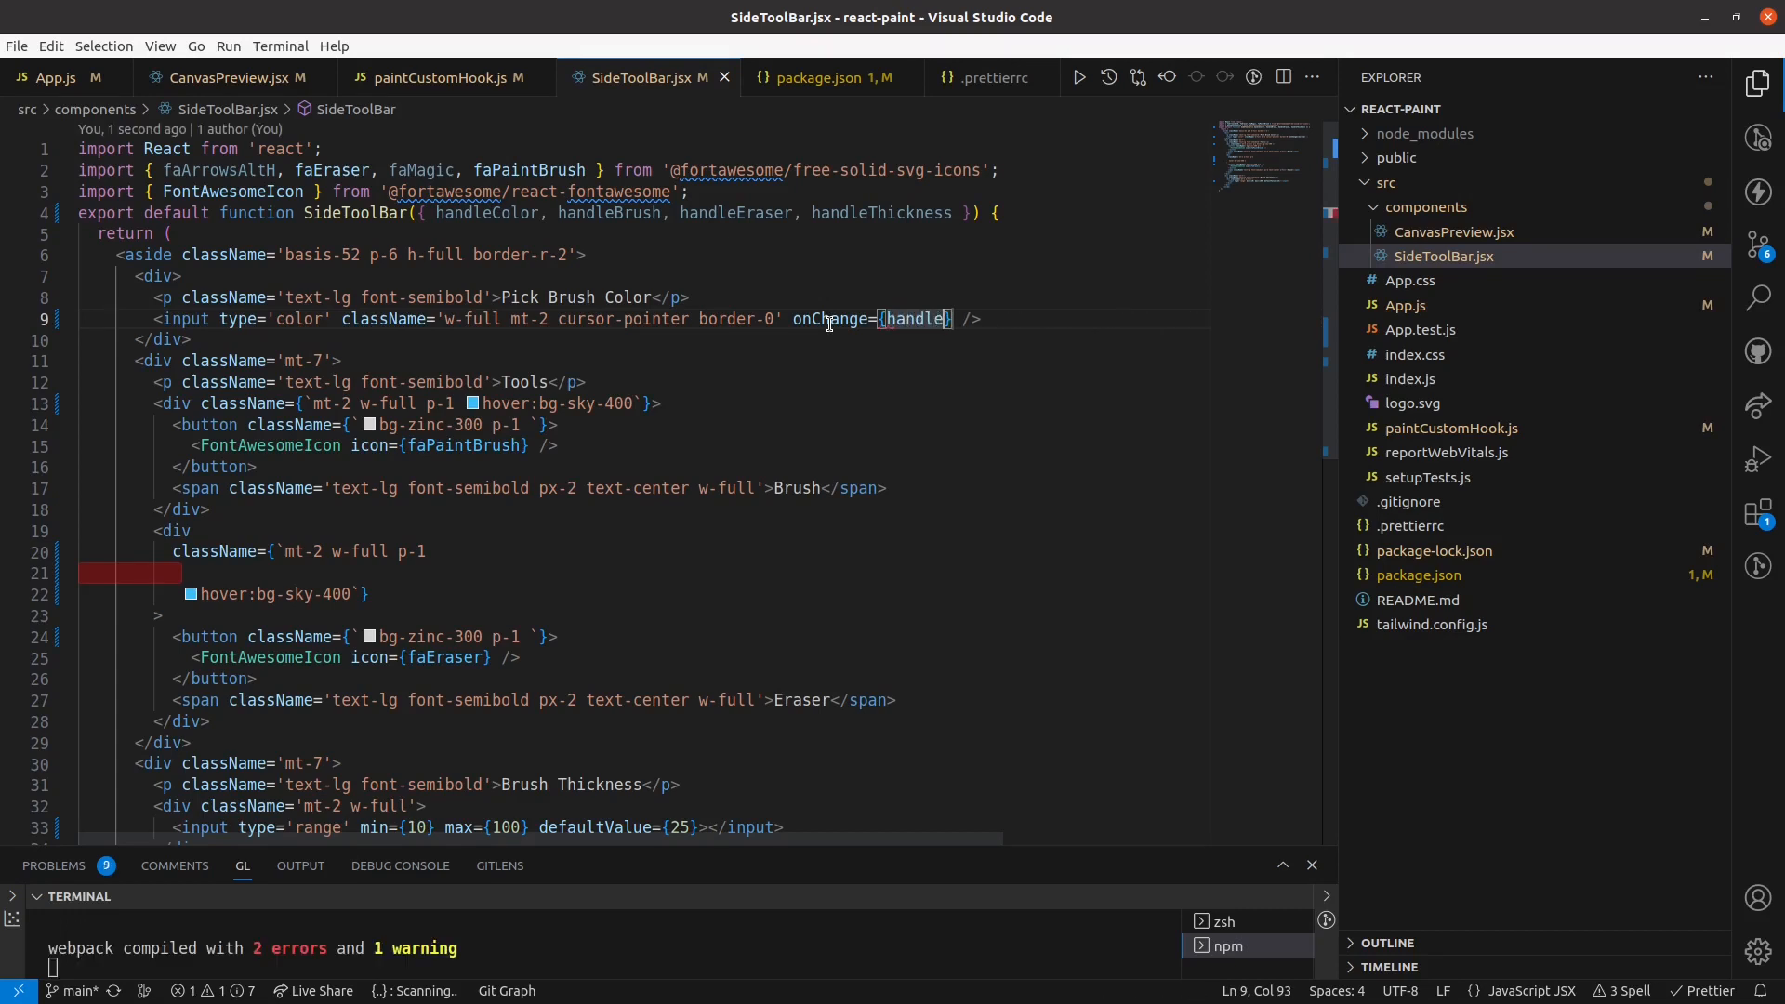
{"action": "type", "text": "Co"}
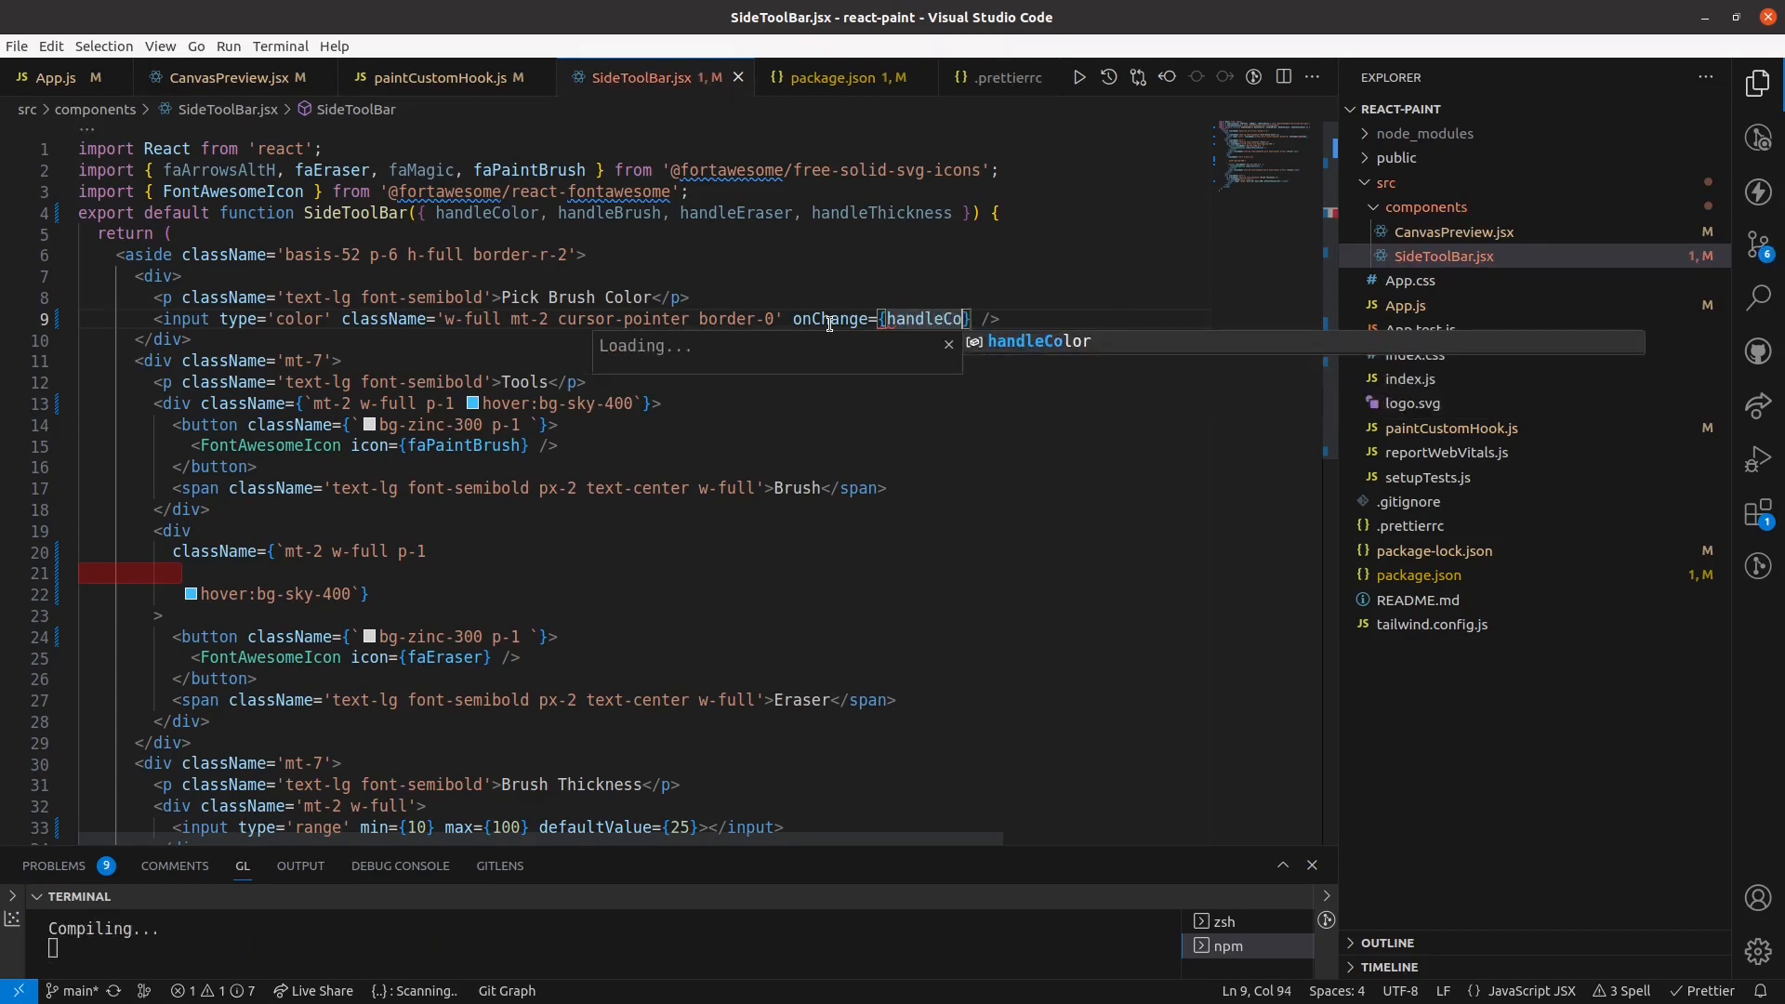
{"action": "key", "text": "Tab"}
{"action": "type", "text": " onClick={handleBrush}"}
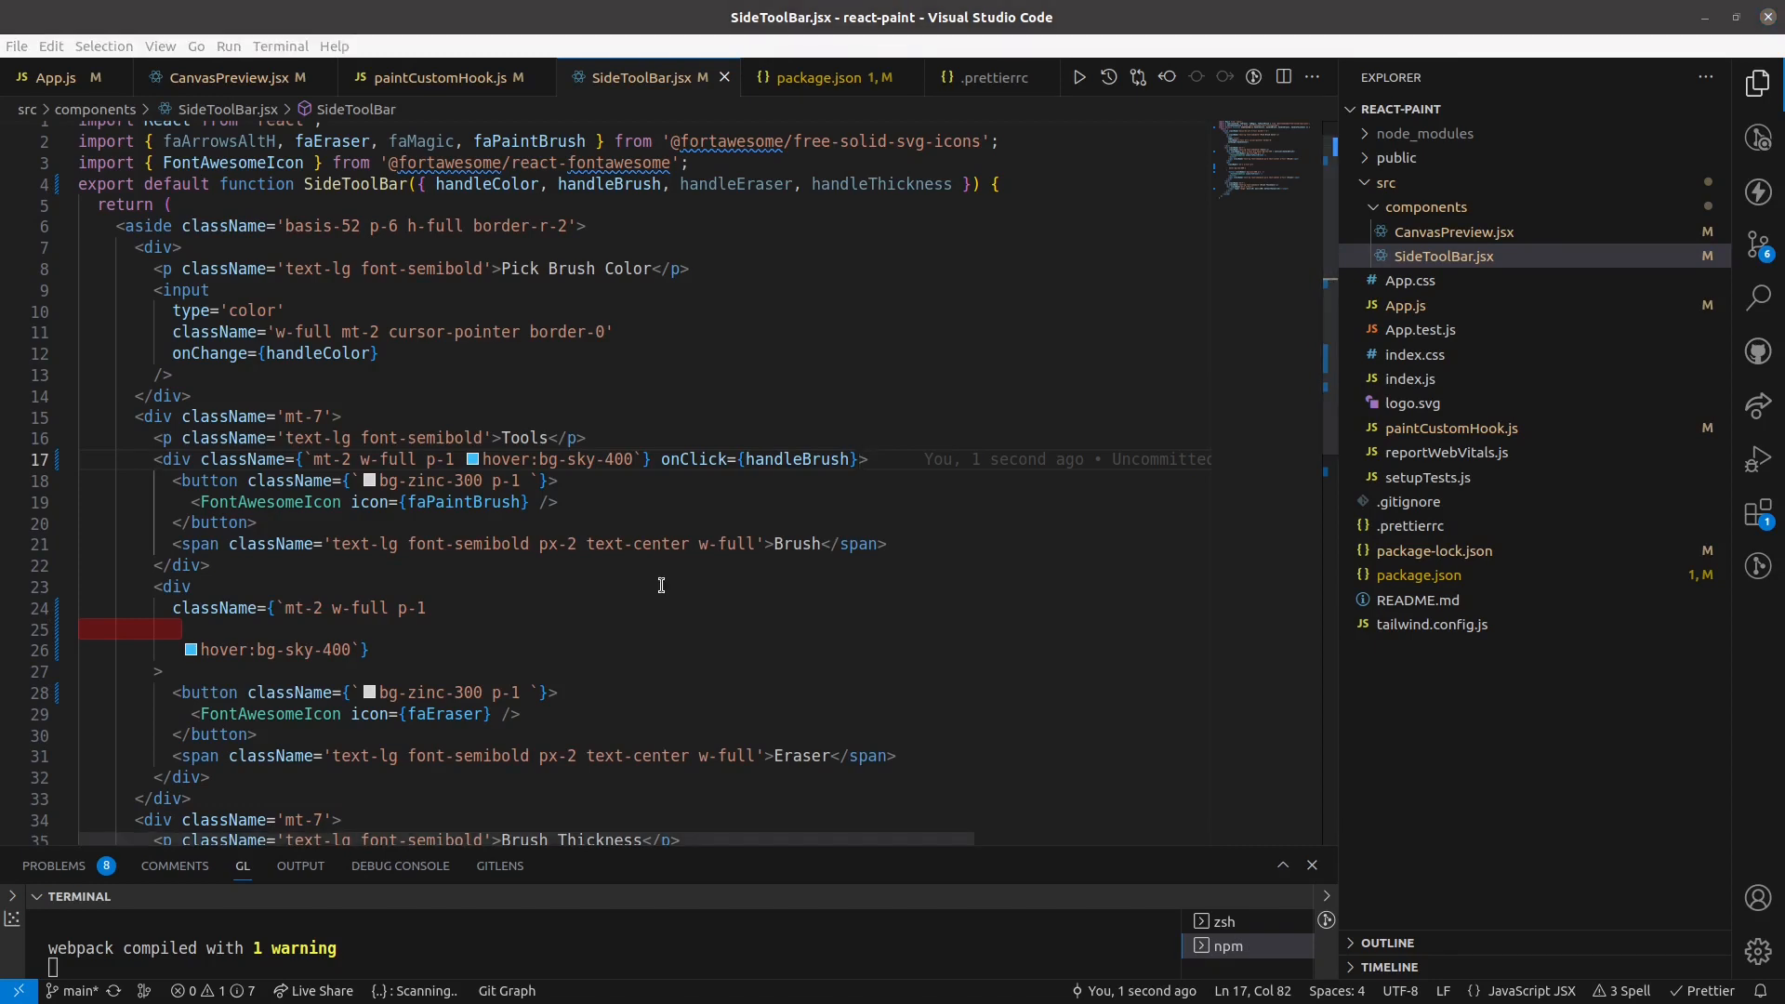
Add onClick={handleEraser} to the eraser div's opening tag.
{"action": "scroll", "scroll_direction": "down", "scroll_amount": 3}
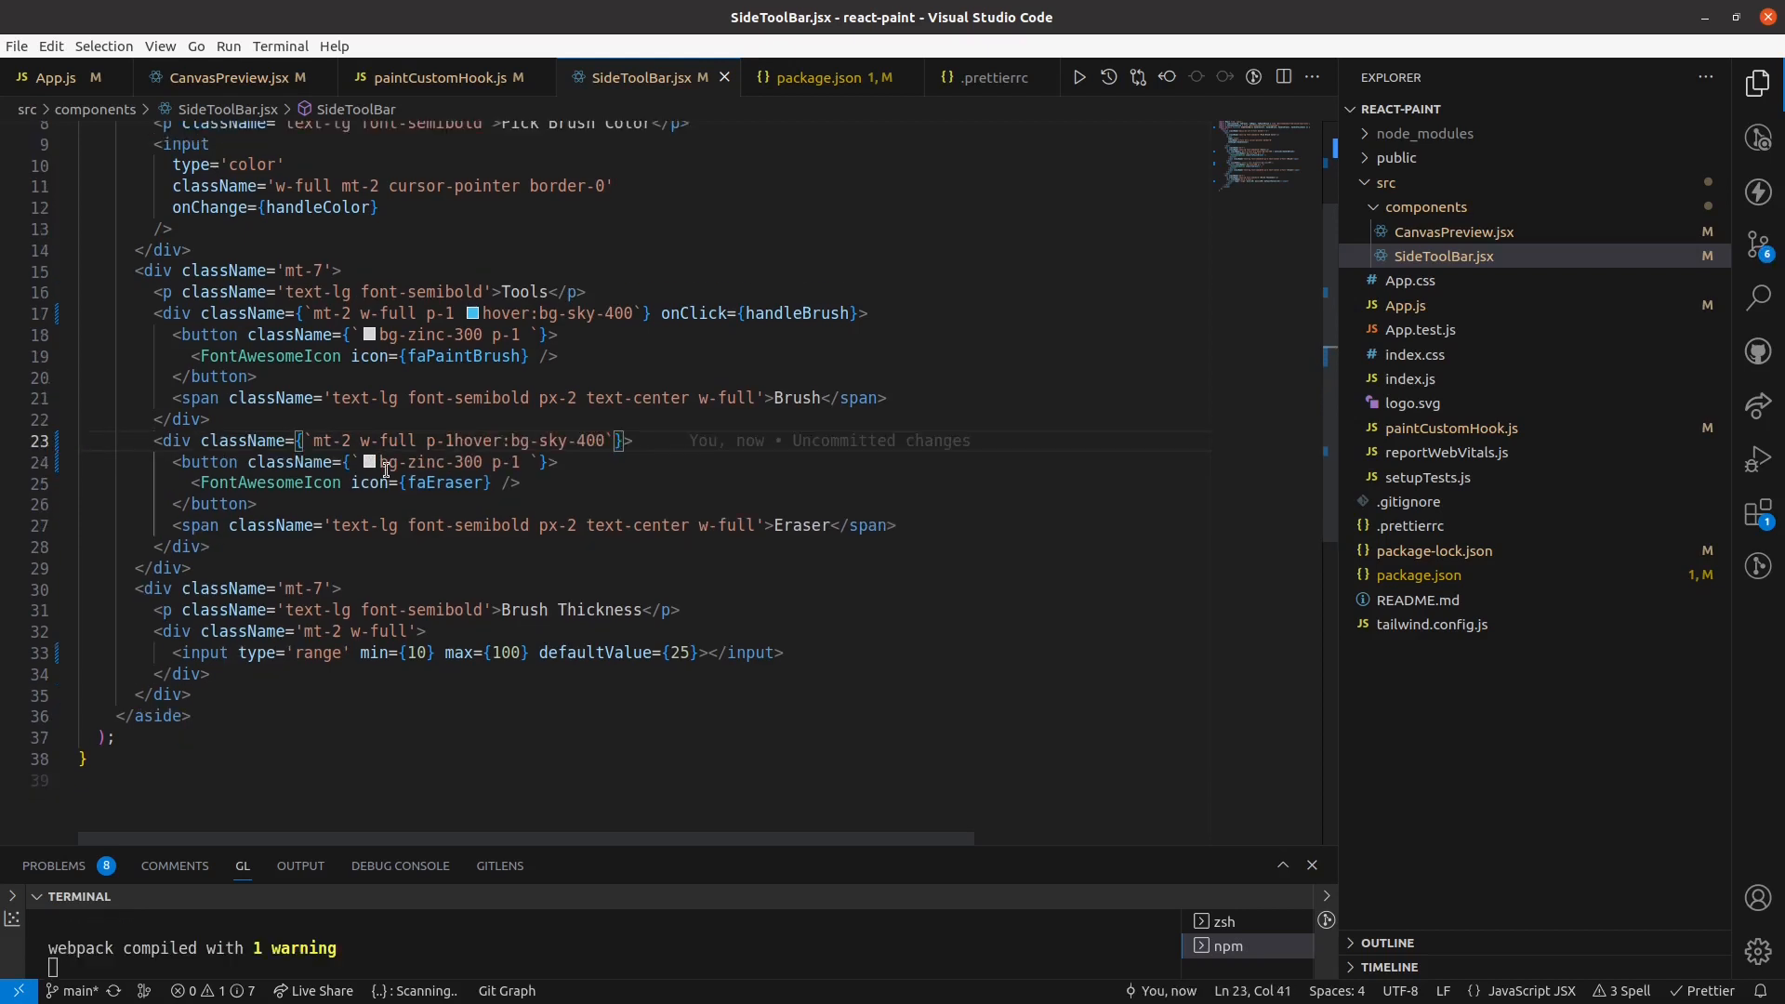
{"action": "left_click", "coordinate": [625, 441]}
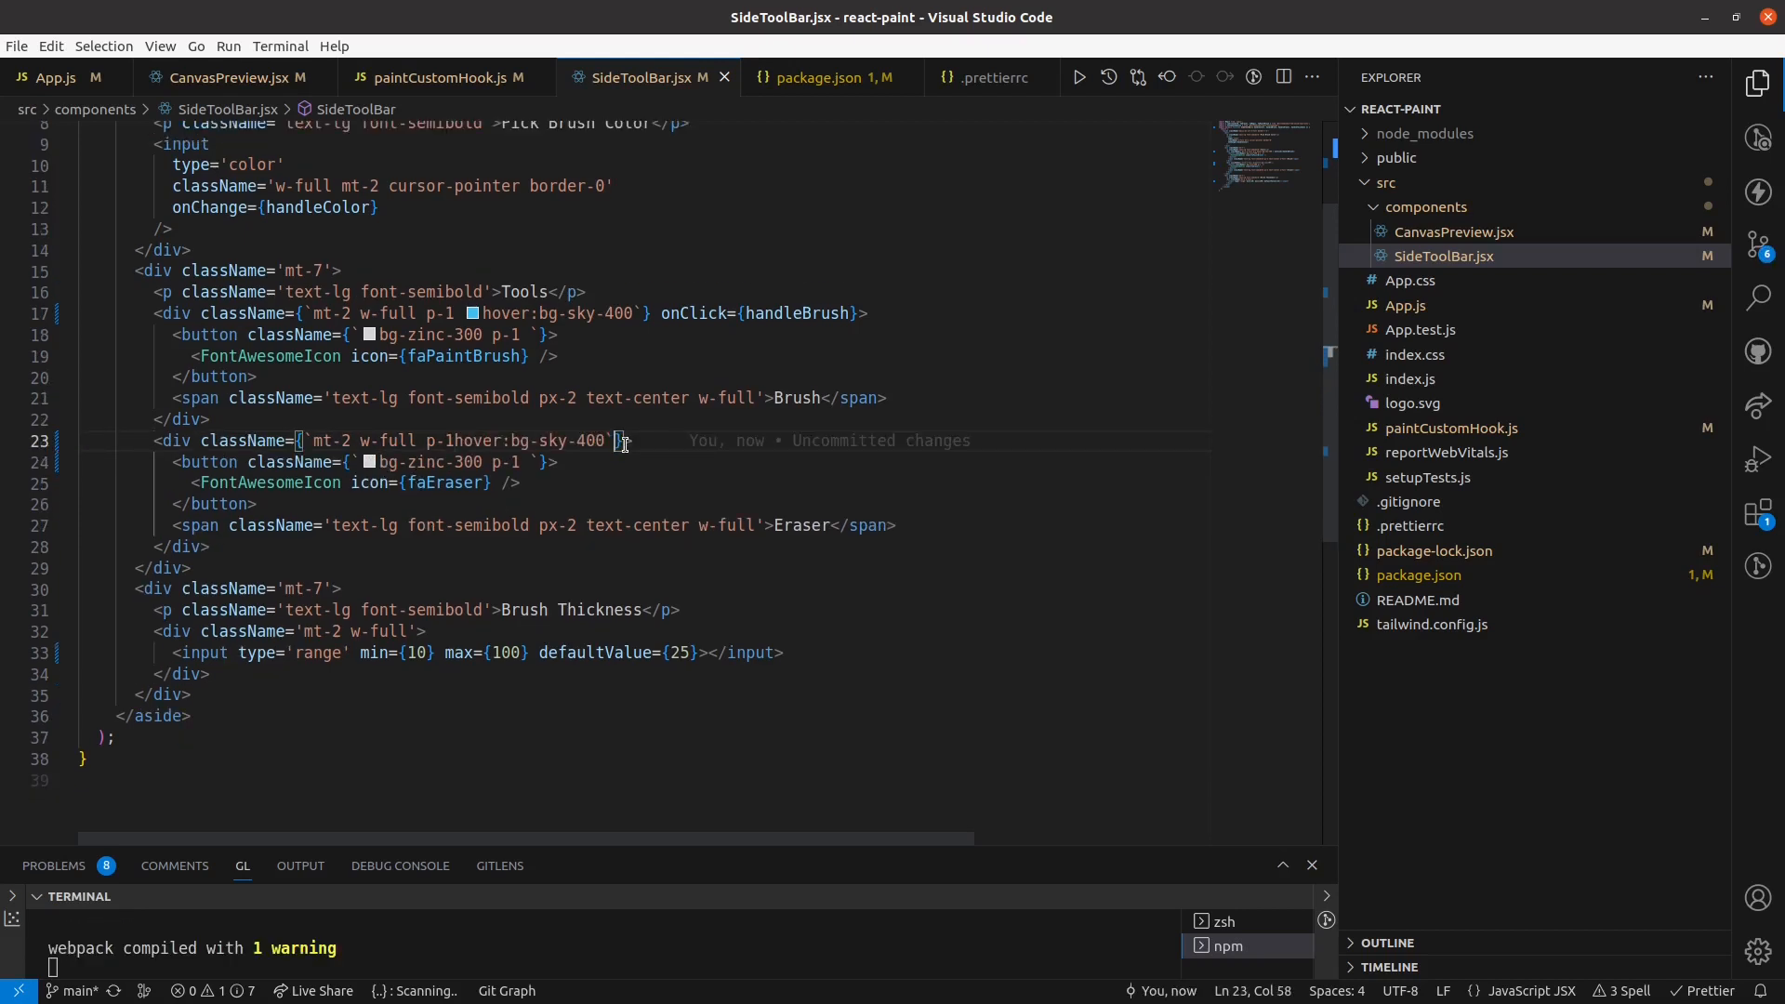
{"action": "type", "text": "onClick={handleEraser}"}
{"action": "type", "text": "onChange={handleThickness}"}
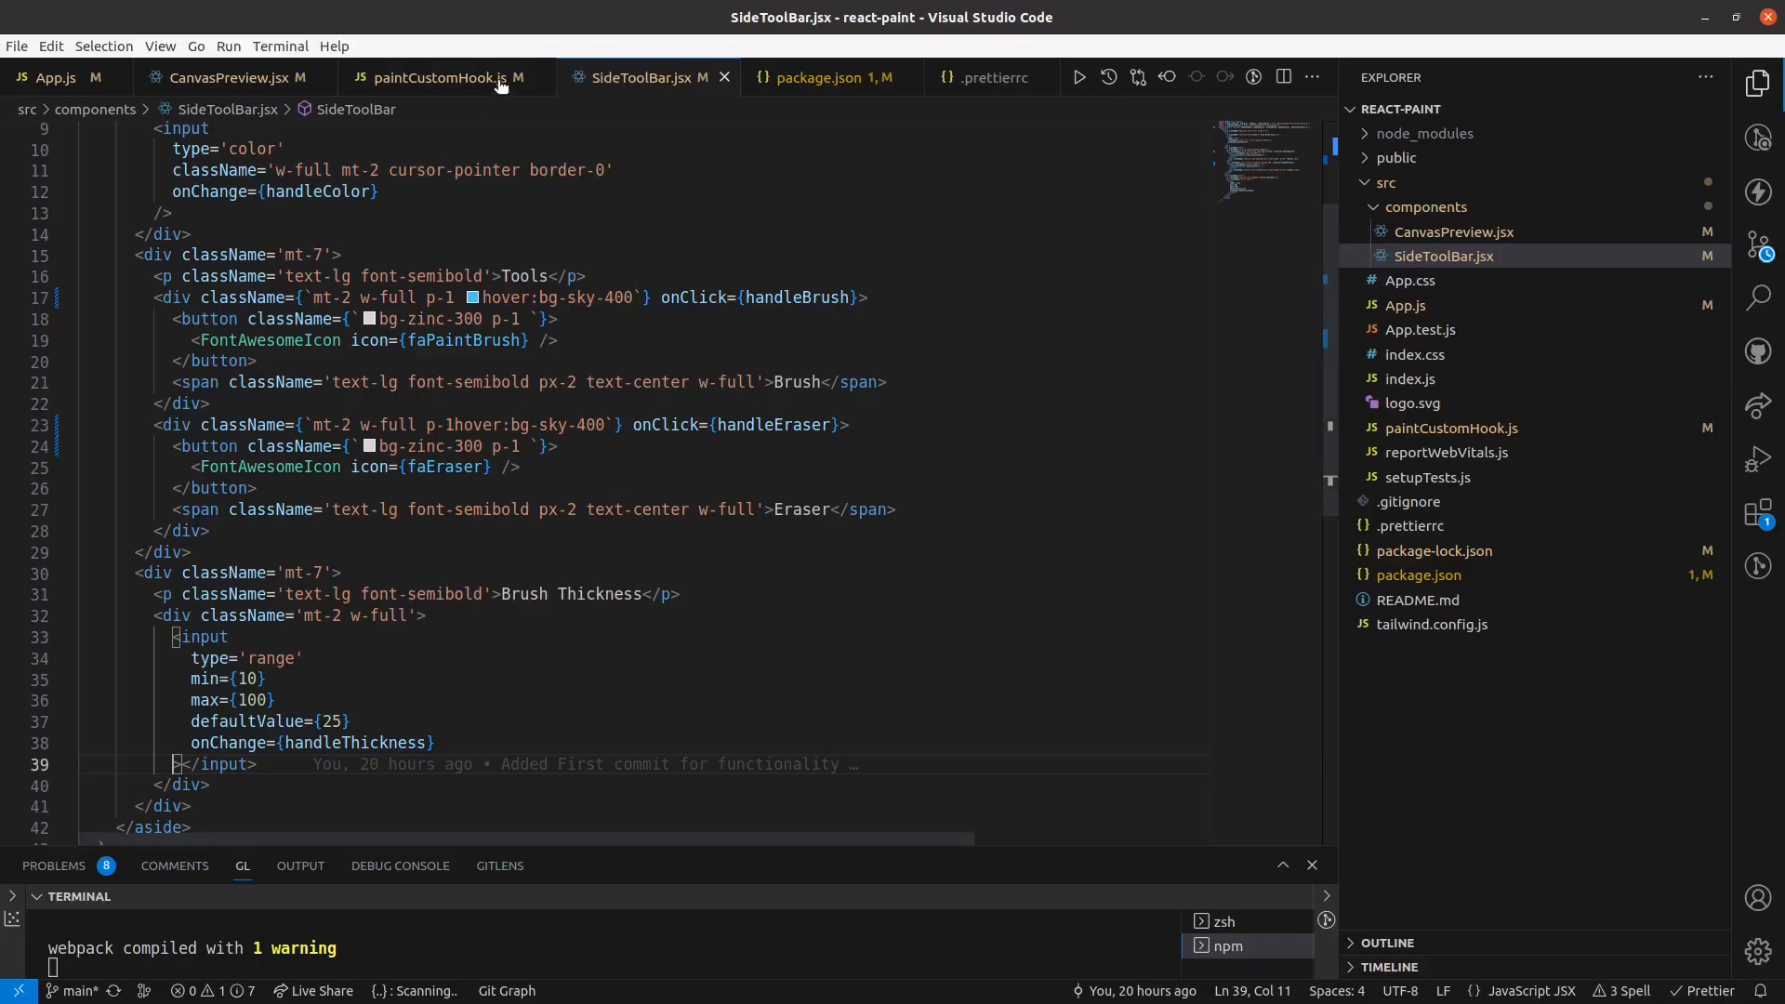
Append useState to the React import in paintCustomHook.js.
{"action": "left_click", "coordinate": [443, 78]}
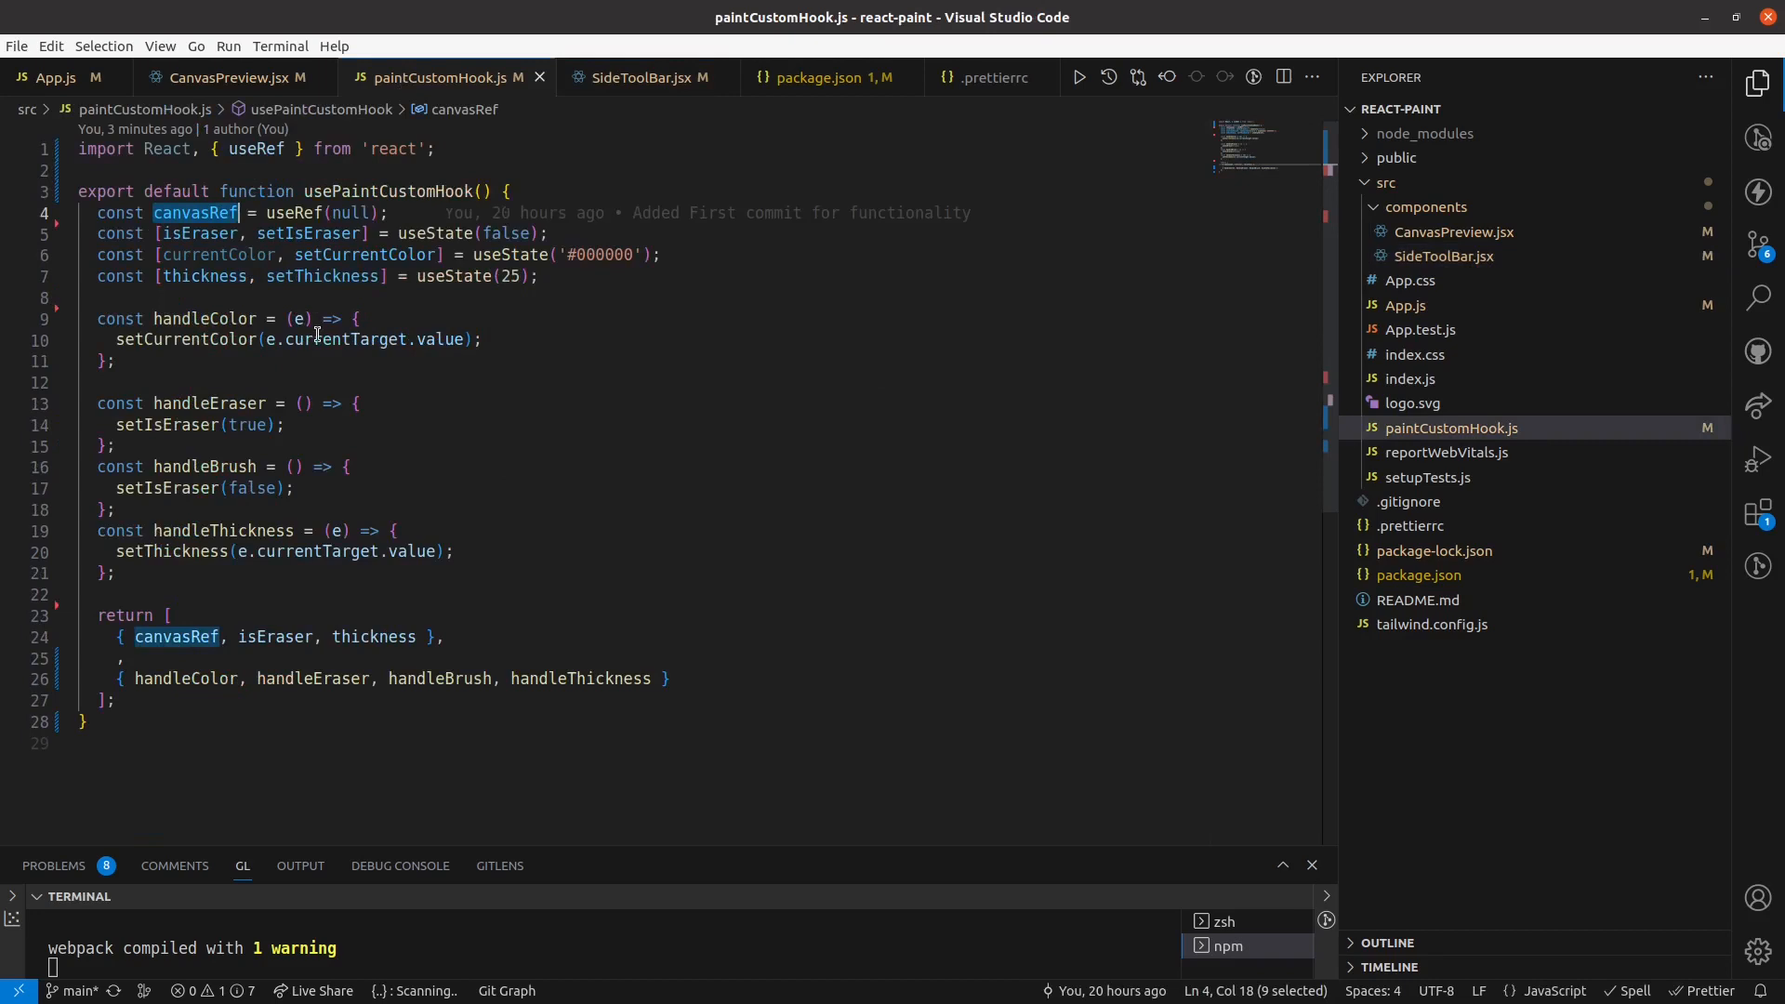
{"action": "type", "text": ",useState"}
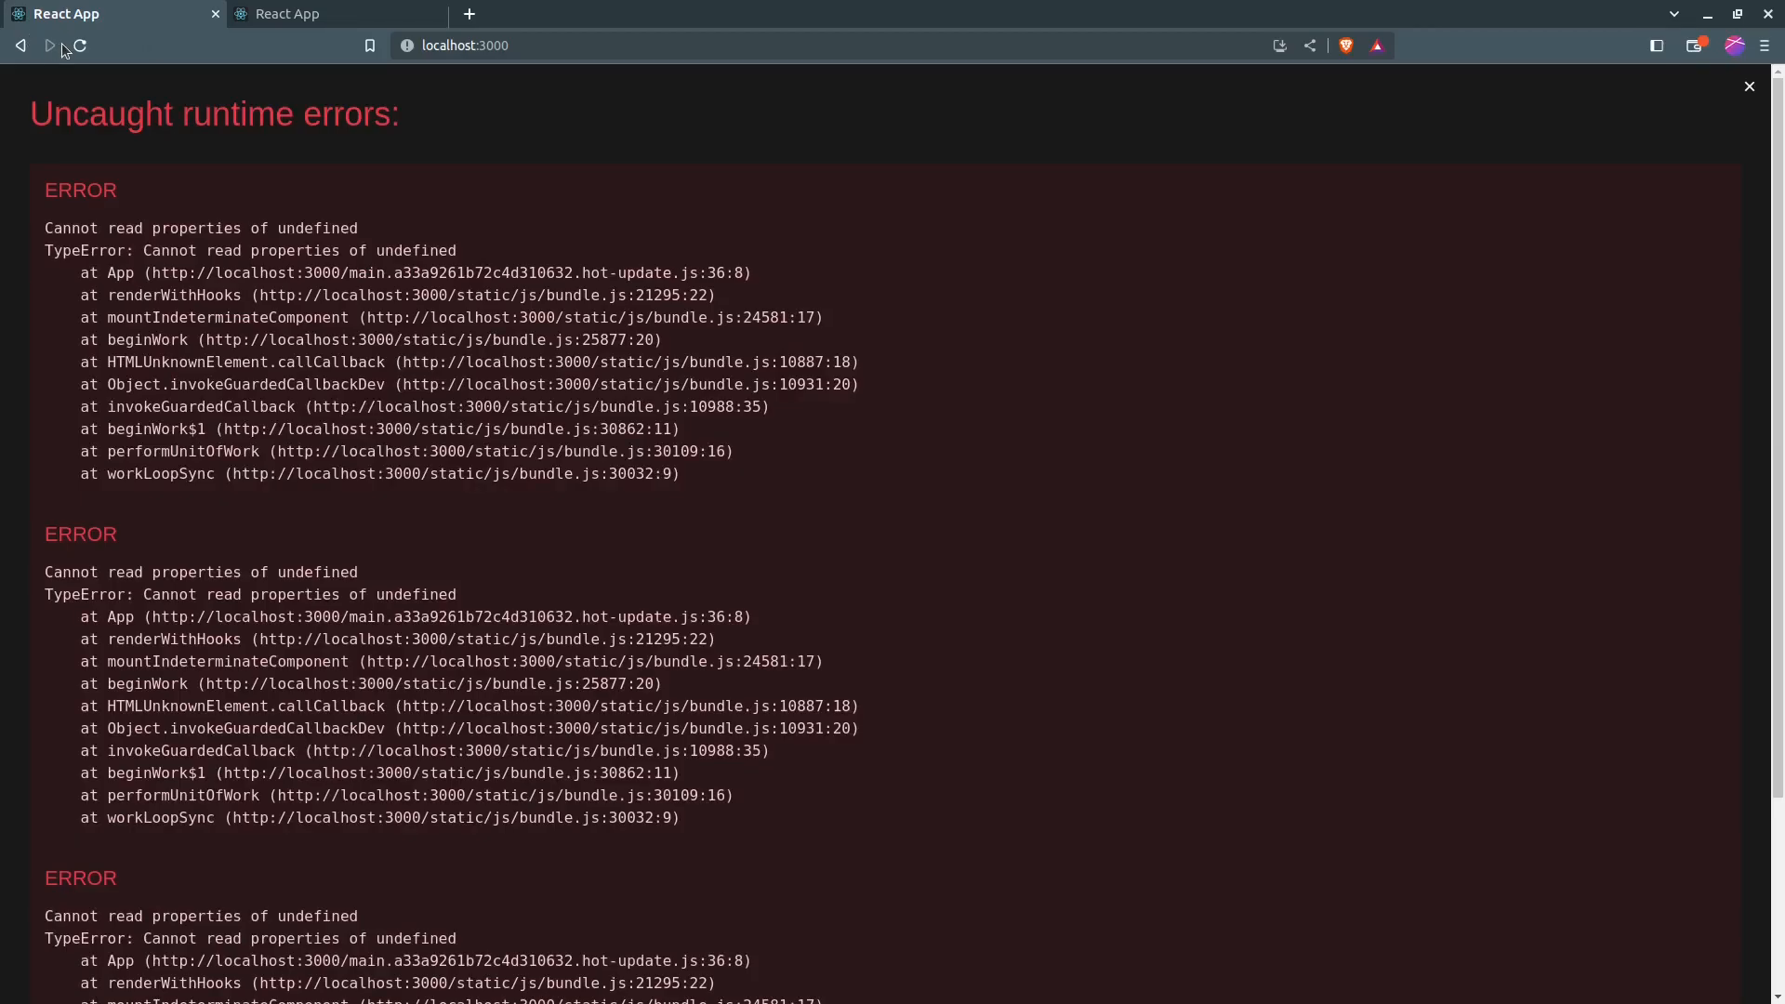
Reload localhost:3000 and scroll through the remaining TypeError overlay.
{"action": "left_click", "coordinate": [78, 45]}
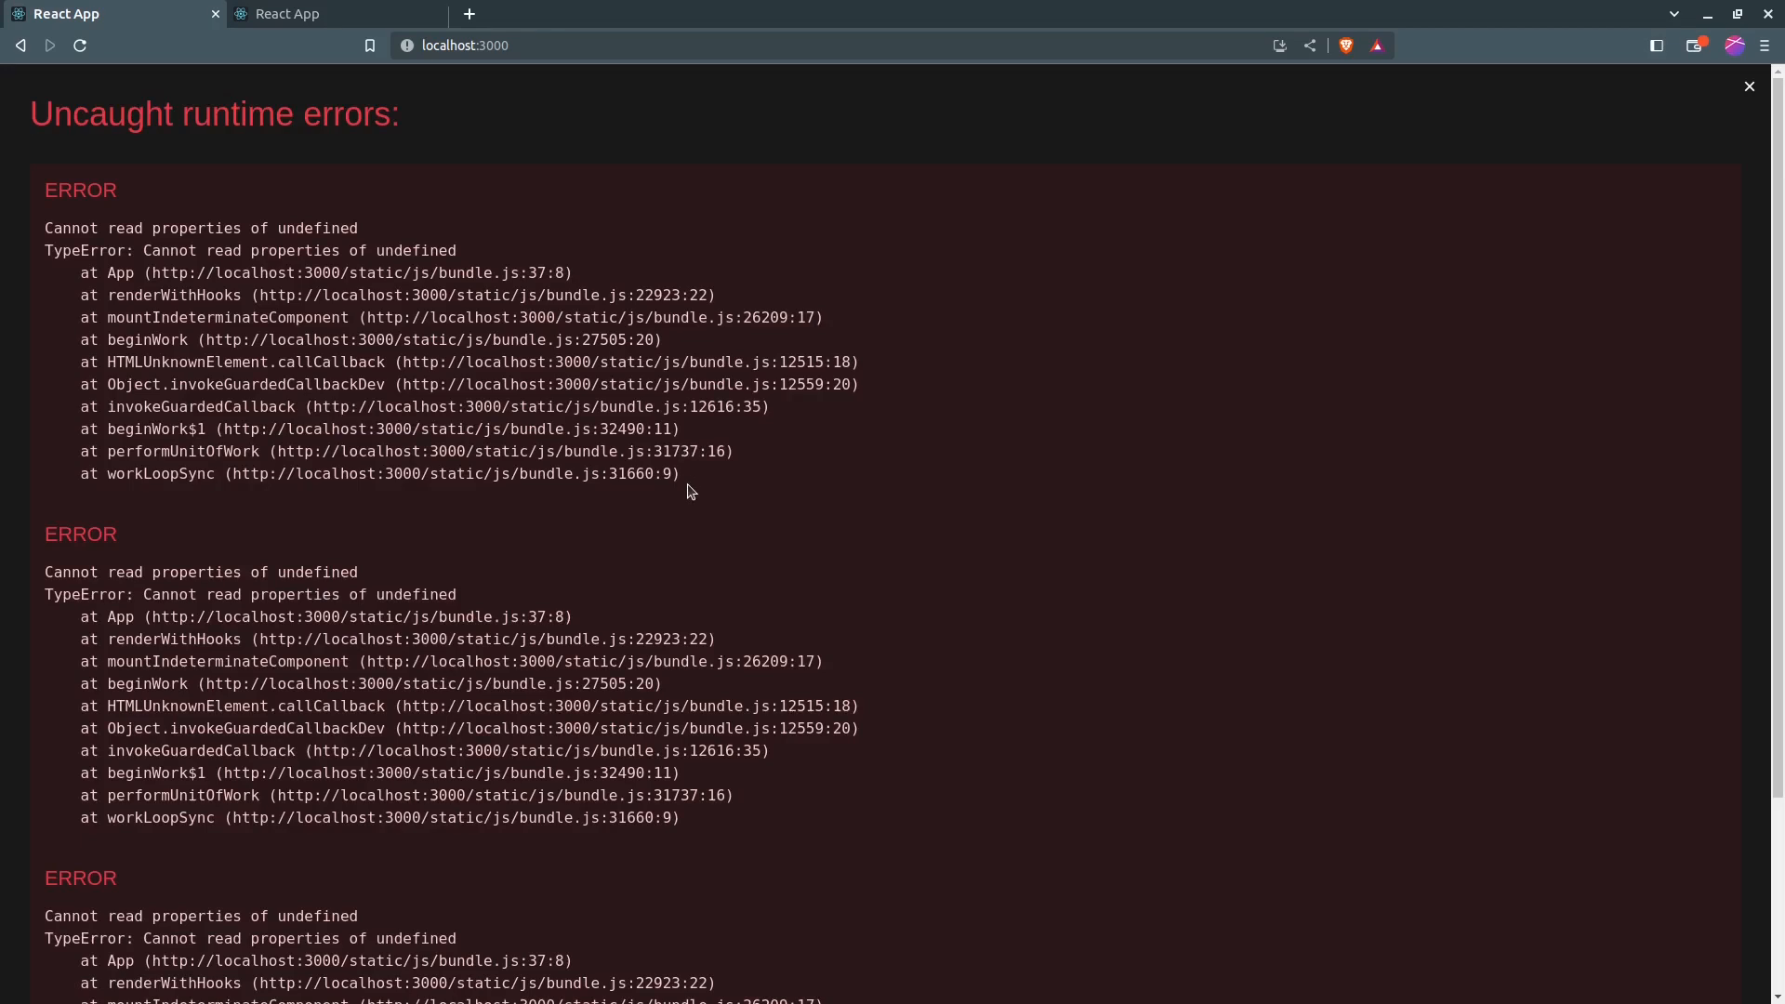
{"action": "scroll", "scroll_direction": "down", "scroll_amount": 3}
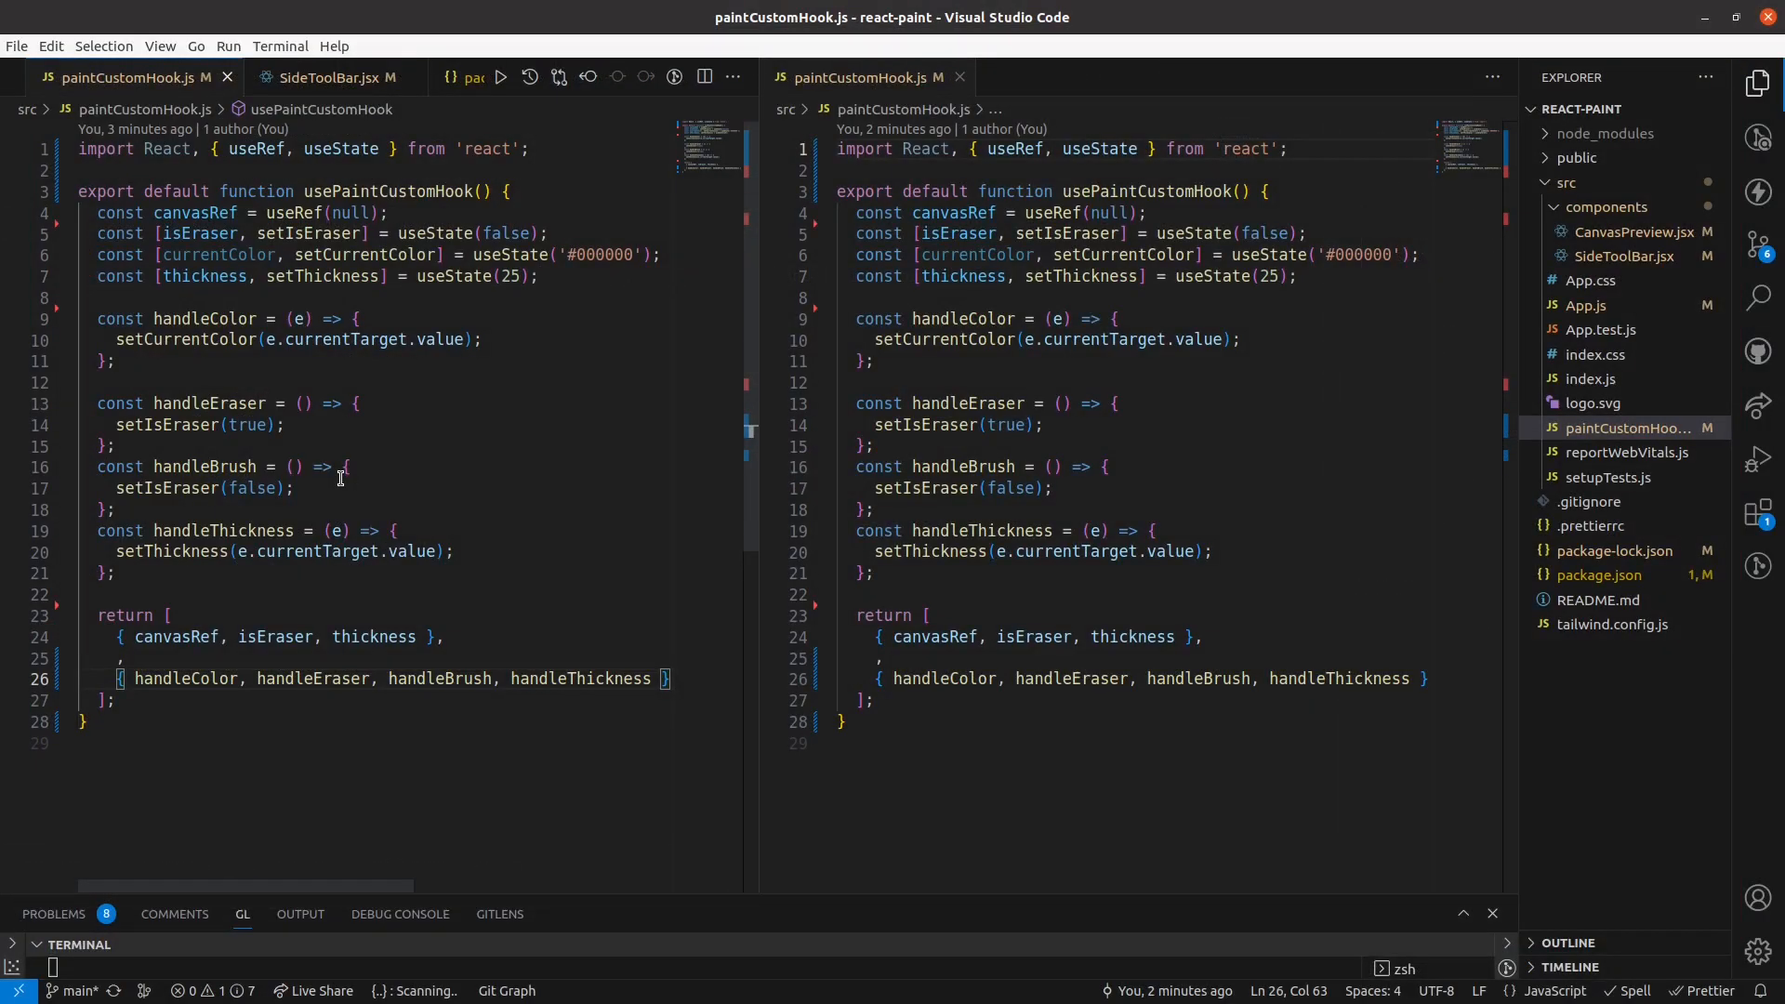
Switch the editor to App.js with the error-free app rendering its sidebar on the right.
{"action": "left_click", "coordinate": [113, 658]}
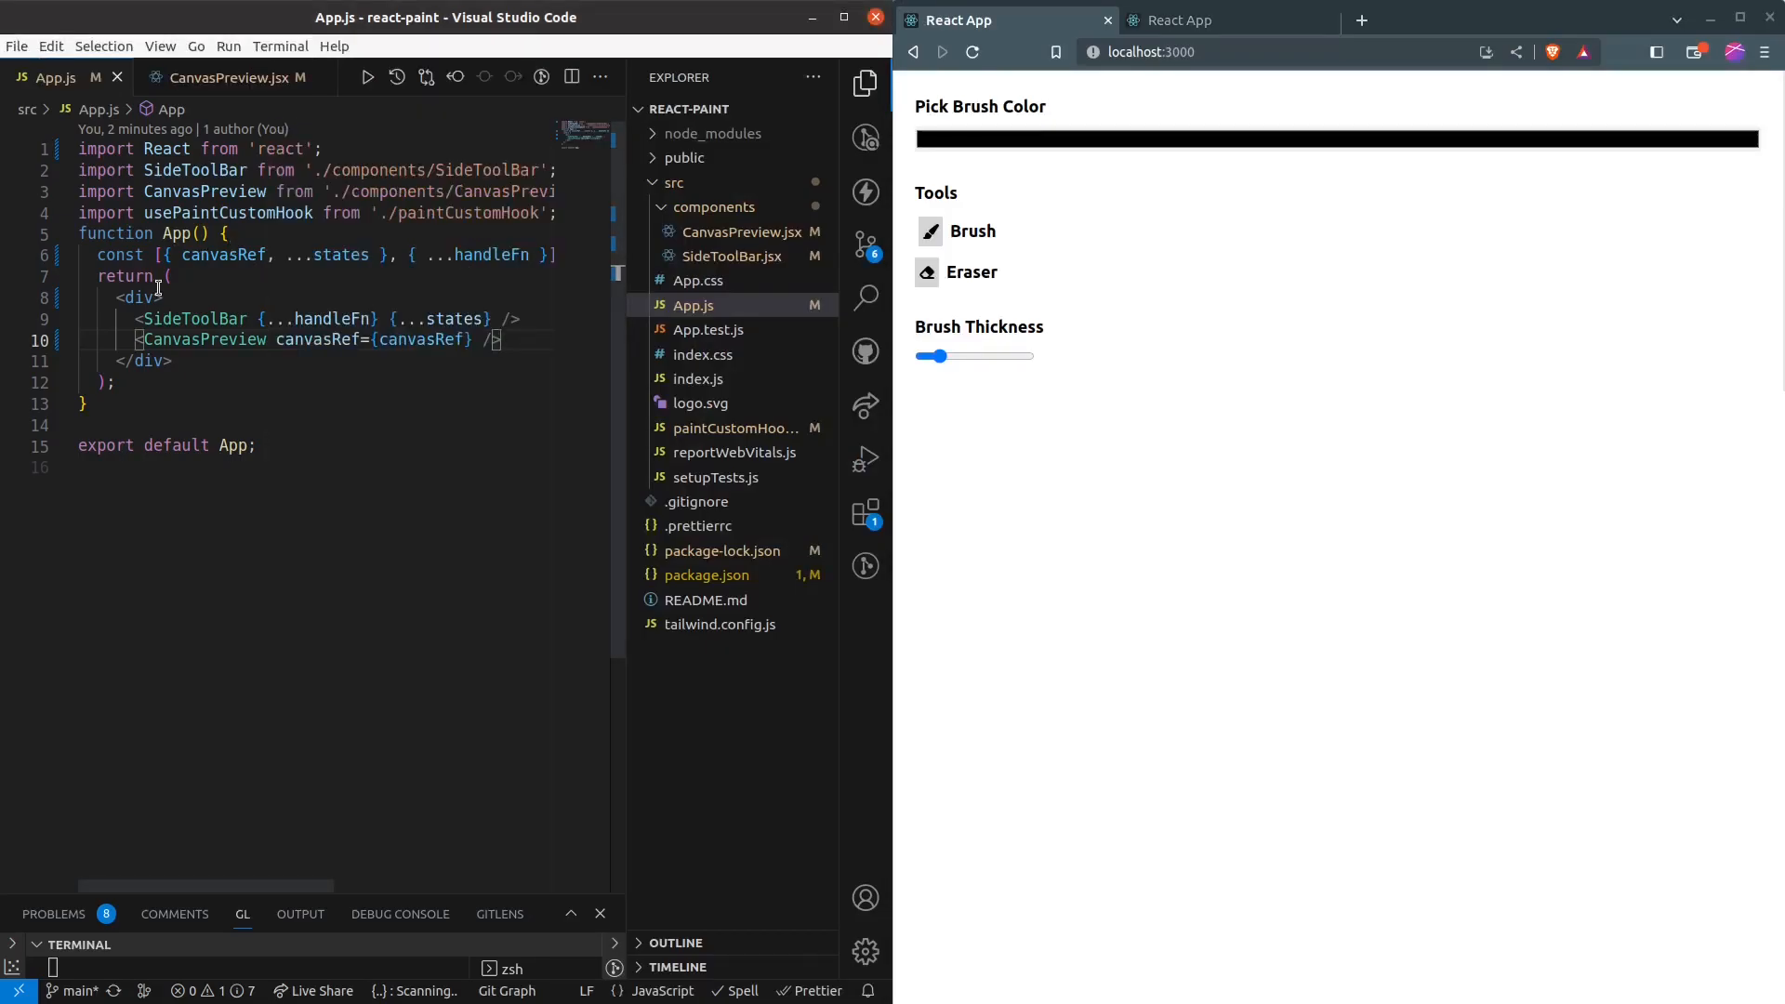
Add className='flex h-screen' to App.js's outer wrapper div via Tailwind autocomplete.
{"action": "type", "text": "c"}
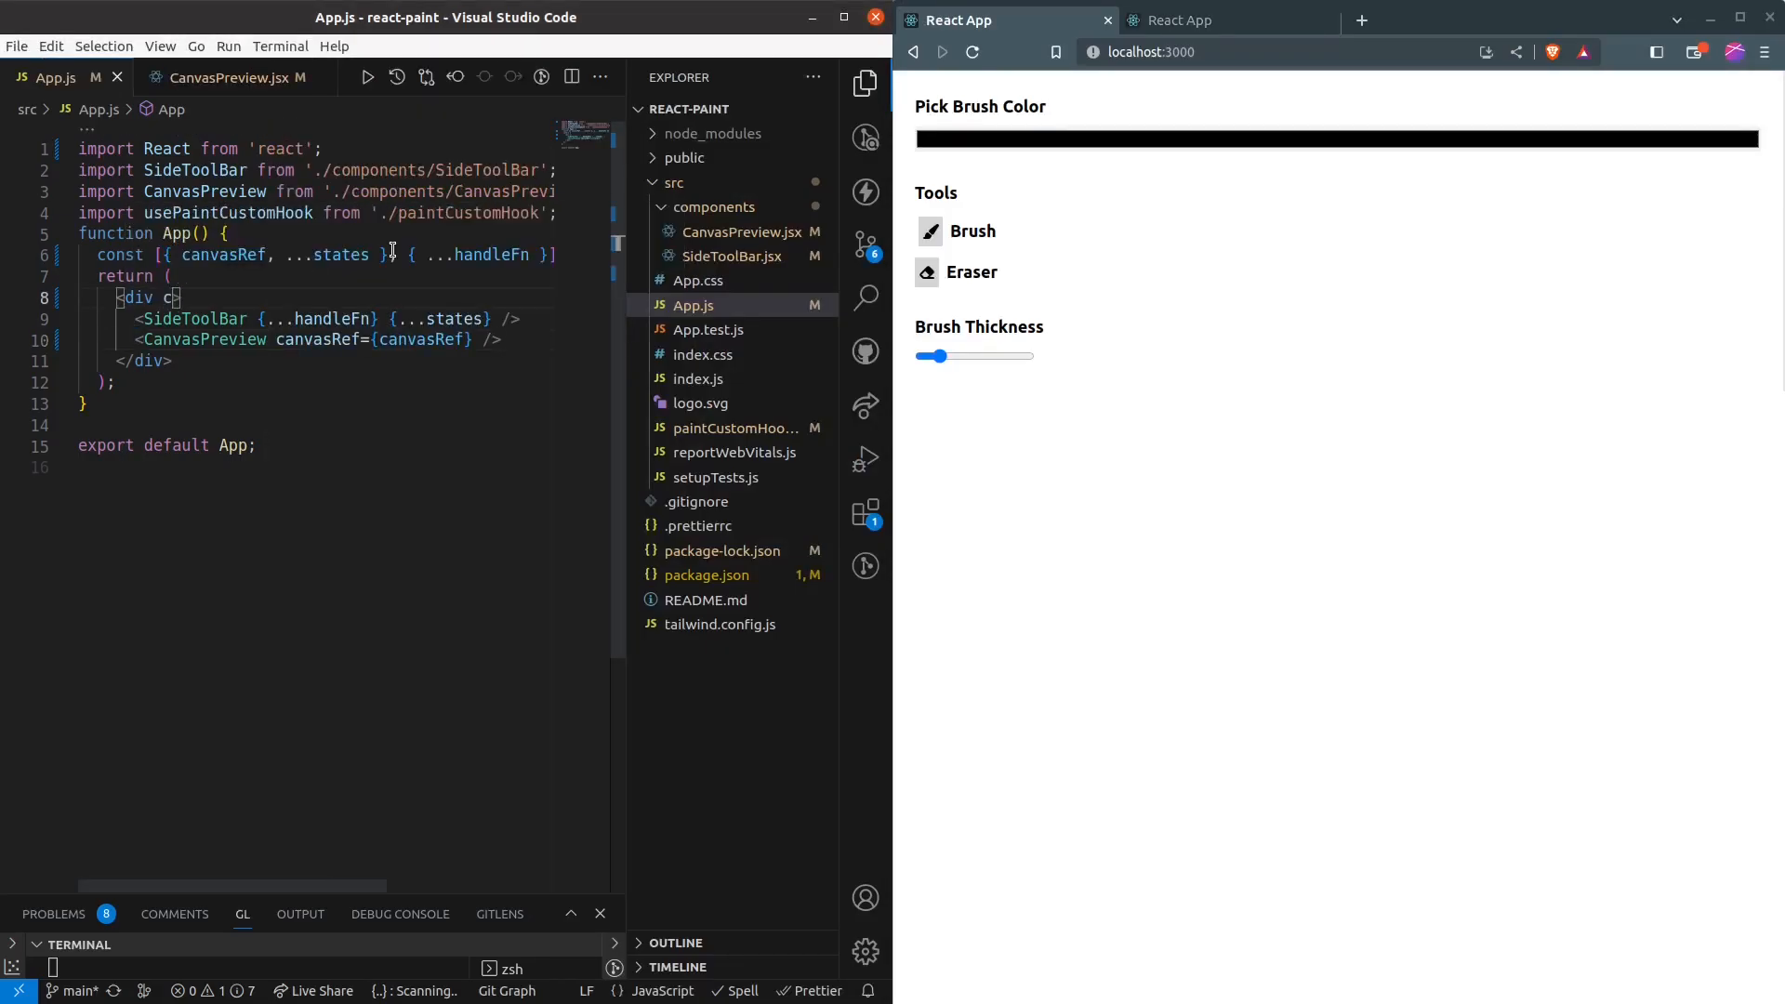
{"action": "type", "text": "lassName=''"}
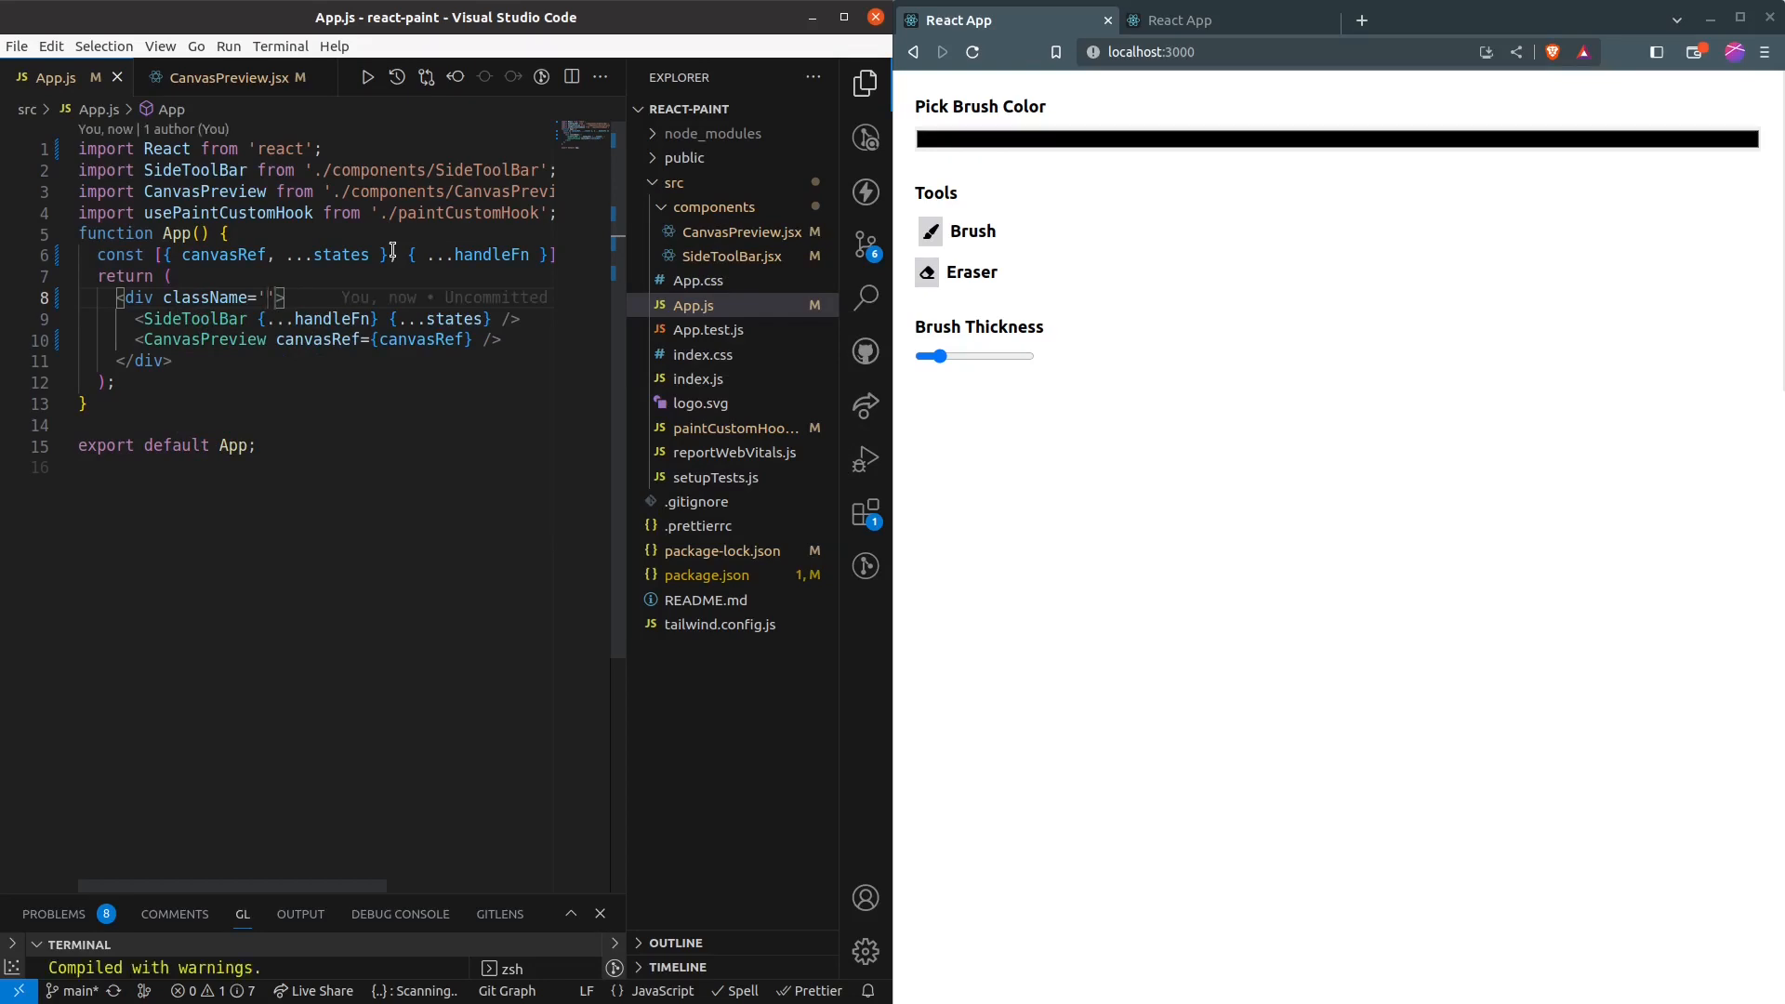
{"action": "type", "text": "flex"}
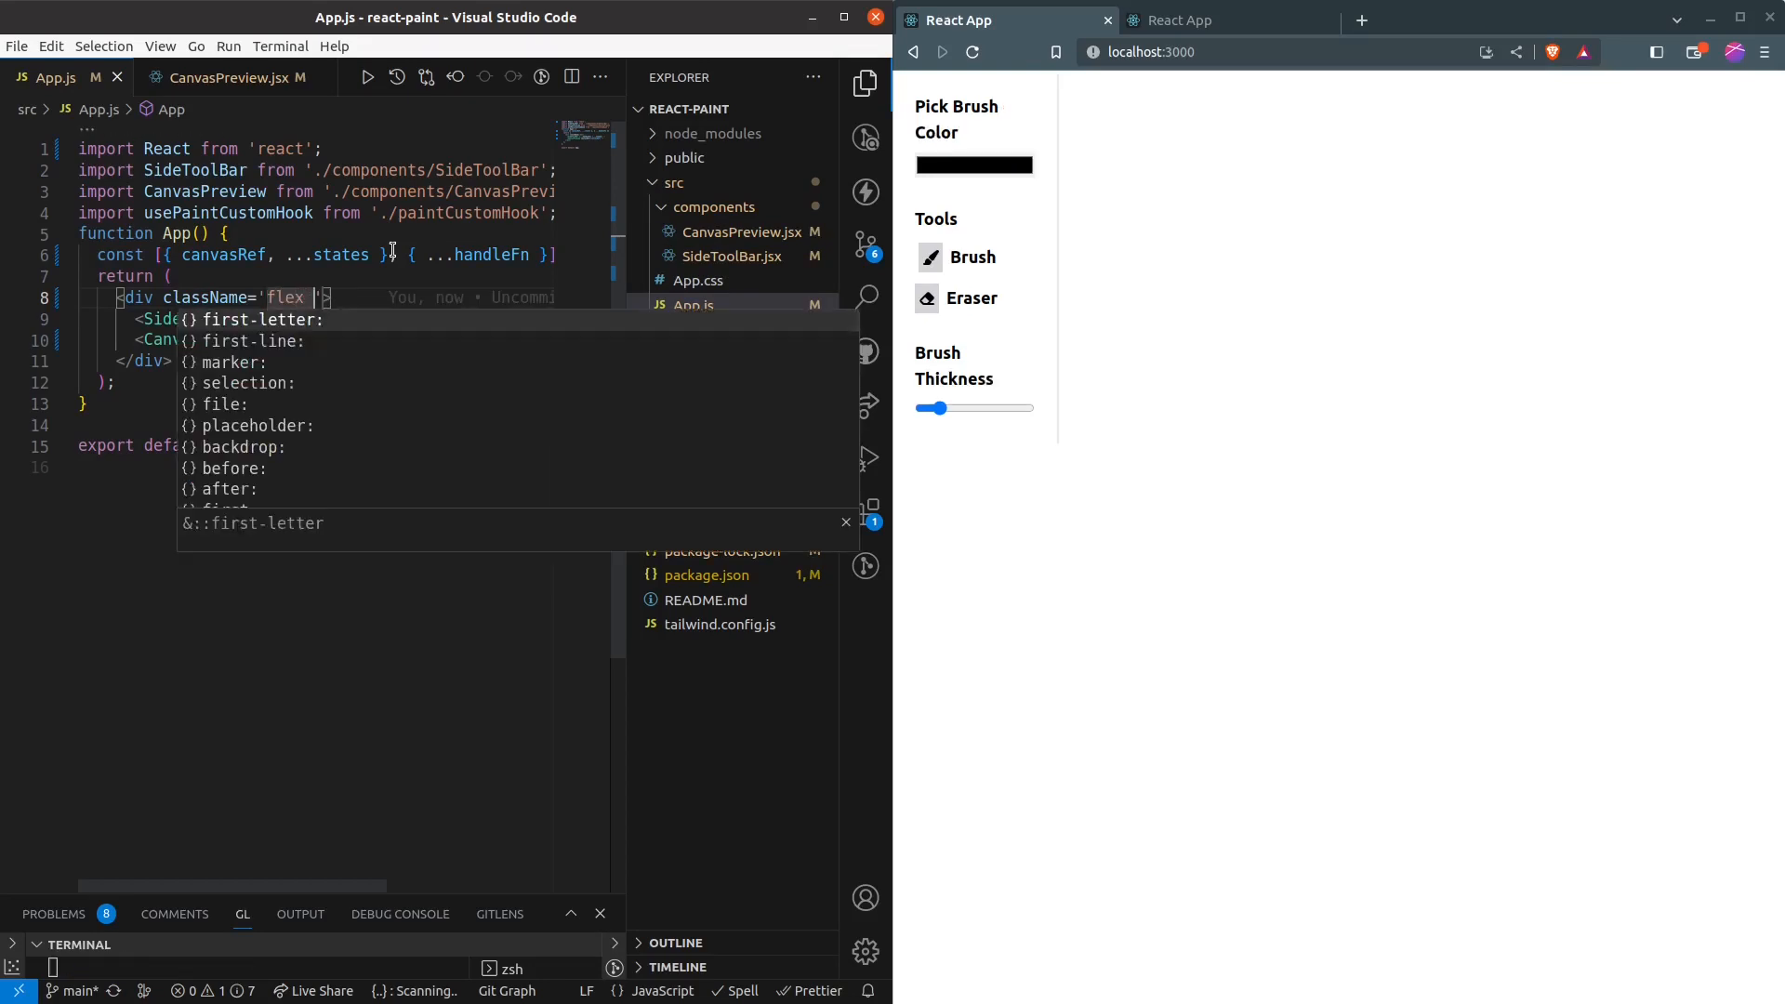
{"action": "type", "text": "-s"}
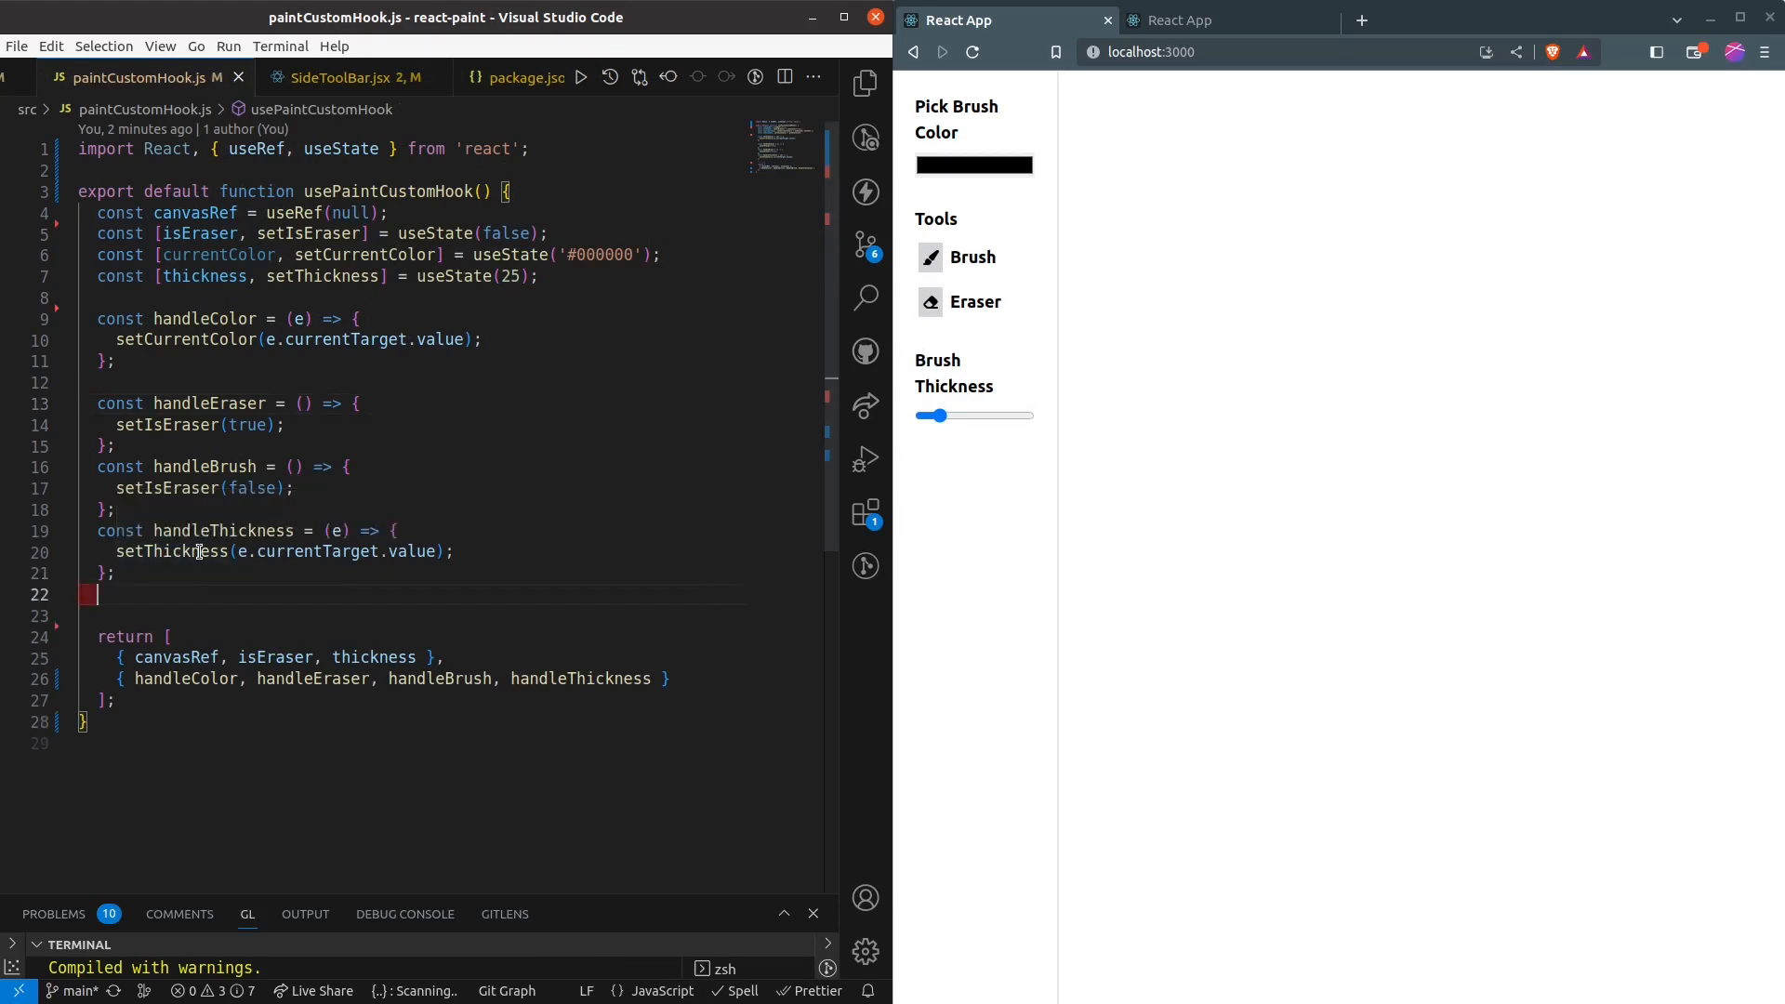
Declare init in the hook, pass init={init} from App.js, and call it in CanvasPreview.jsx.
{"action": "type", "text": "const inint"}
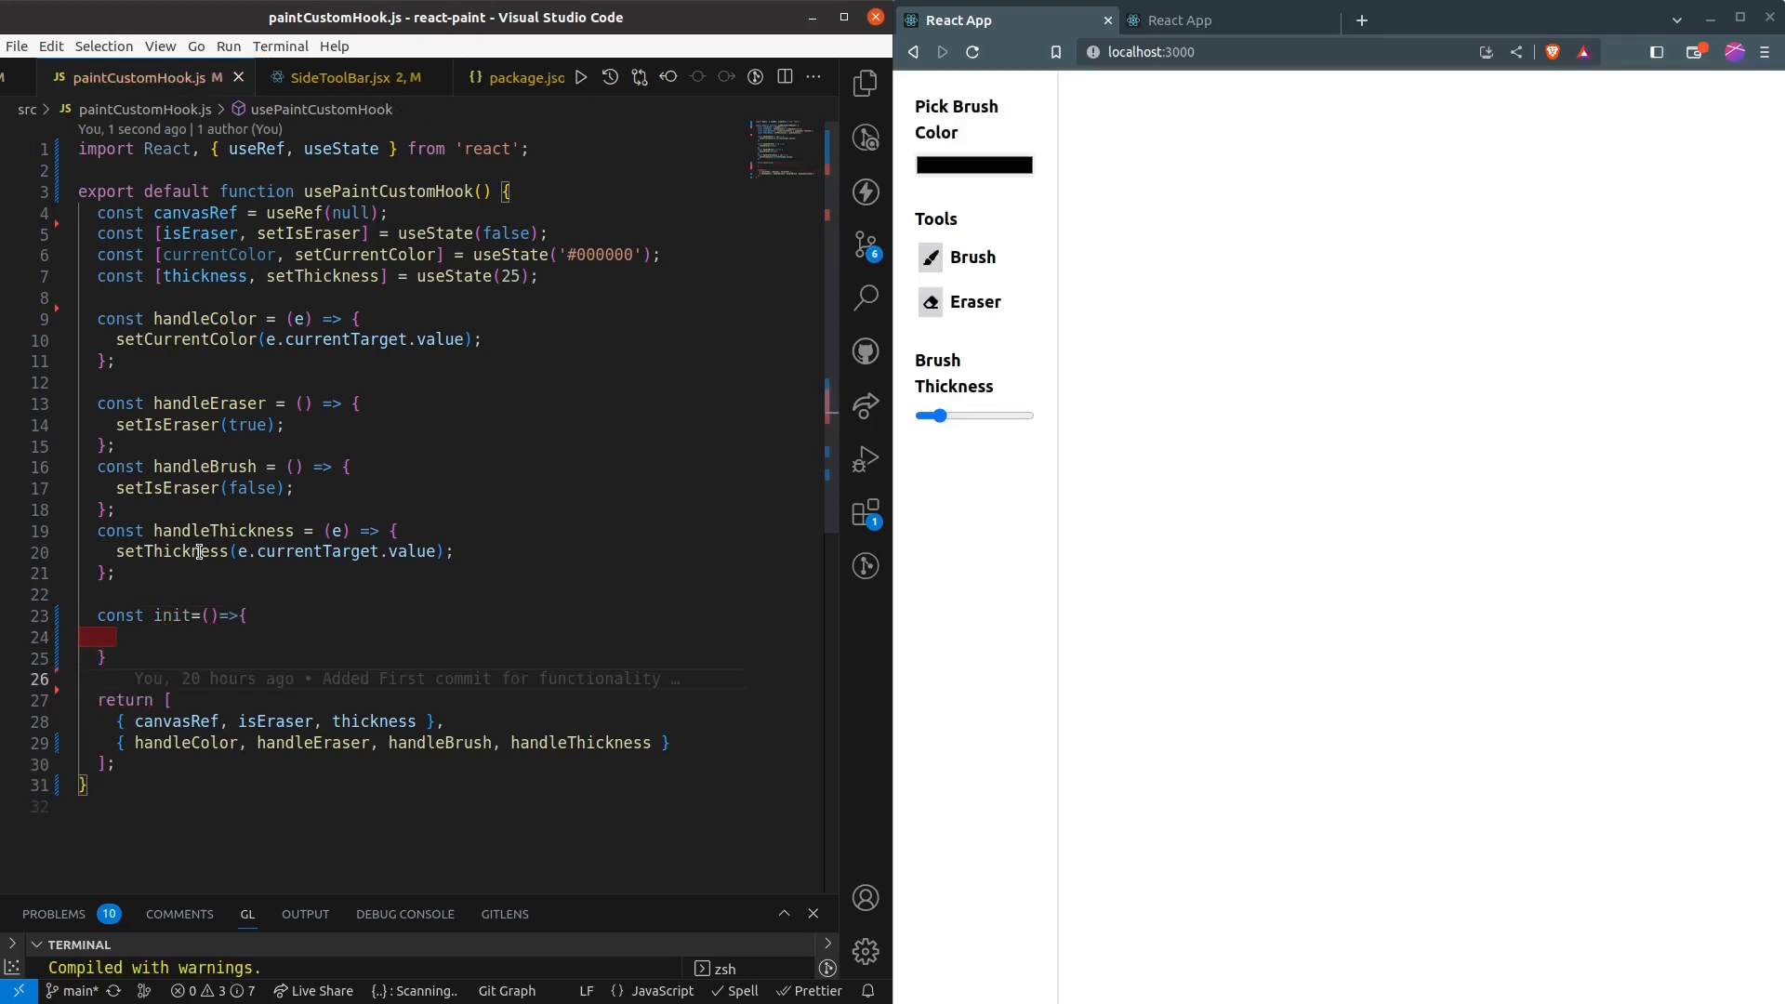
{"action": "type", "text": "init,"}
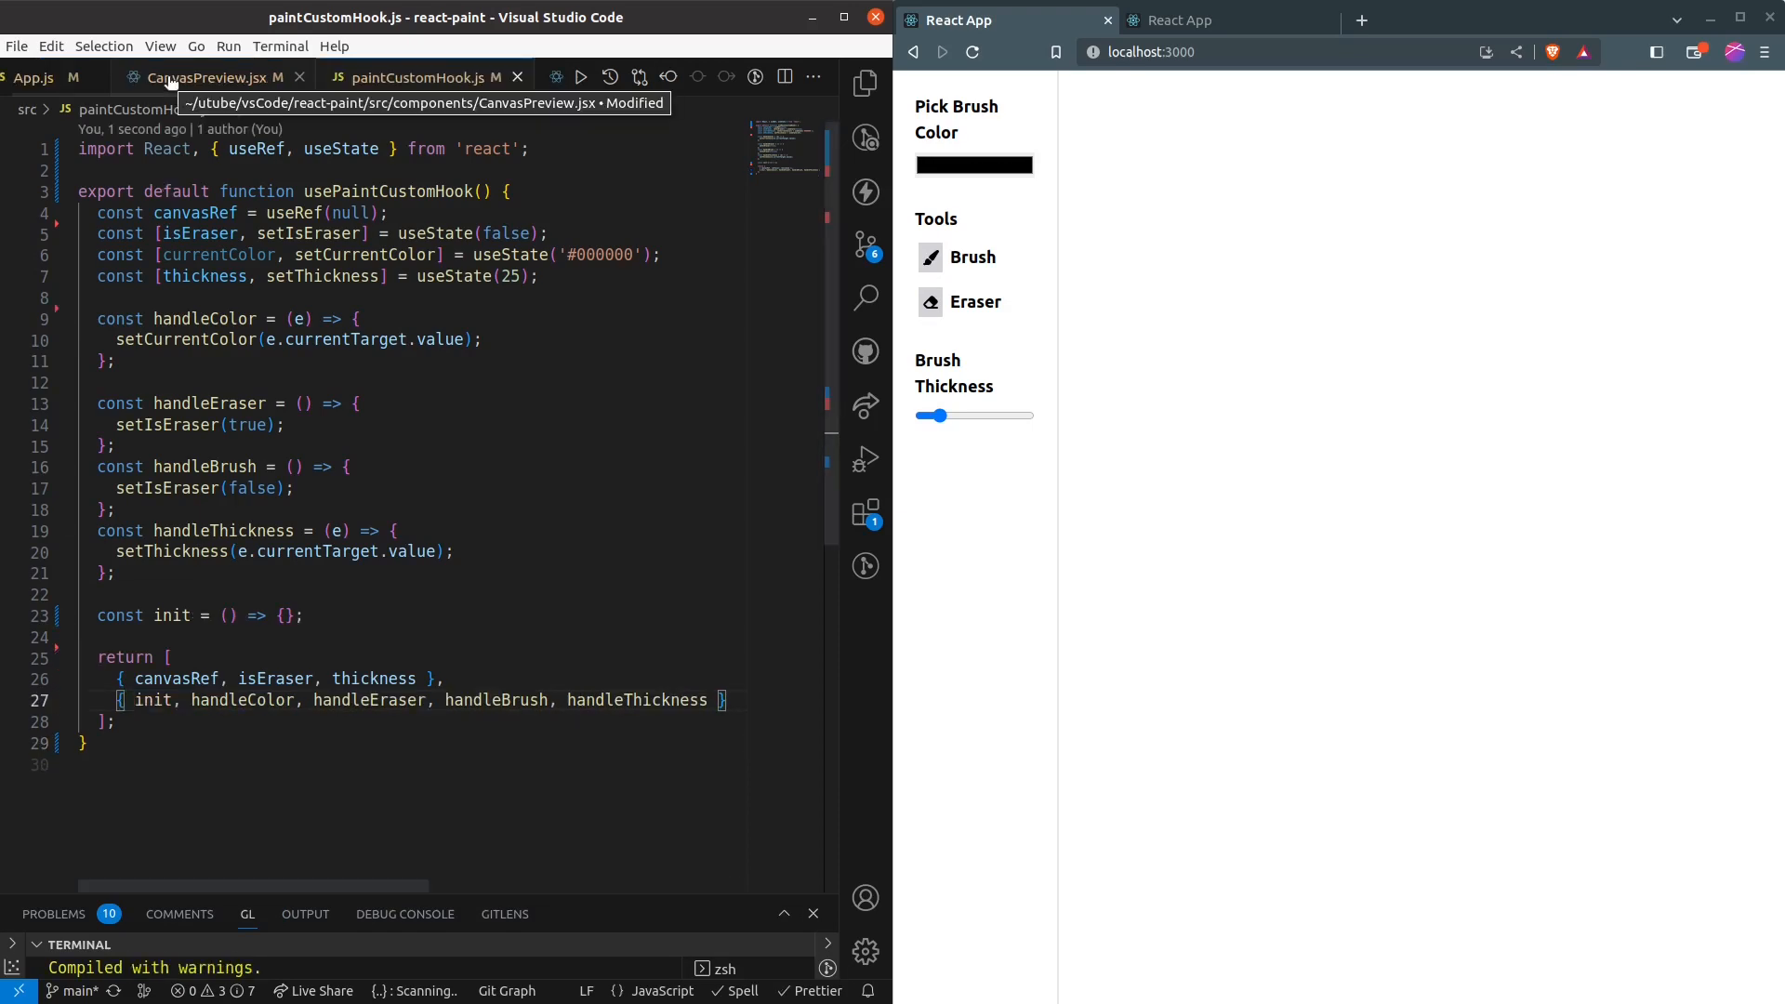
{"action": "left_click", "coordinate": [54, 78]}
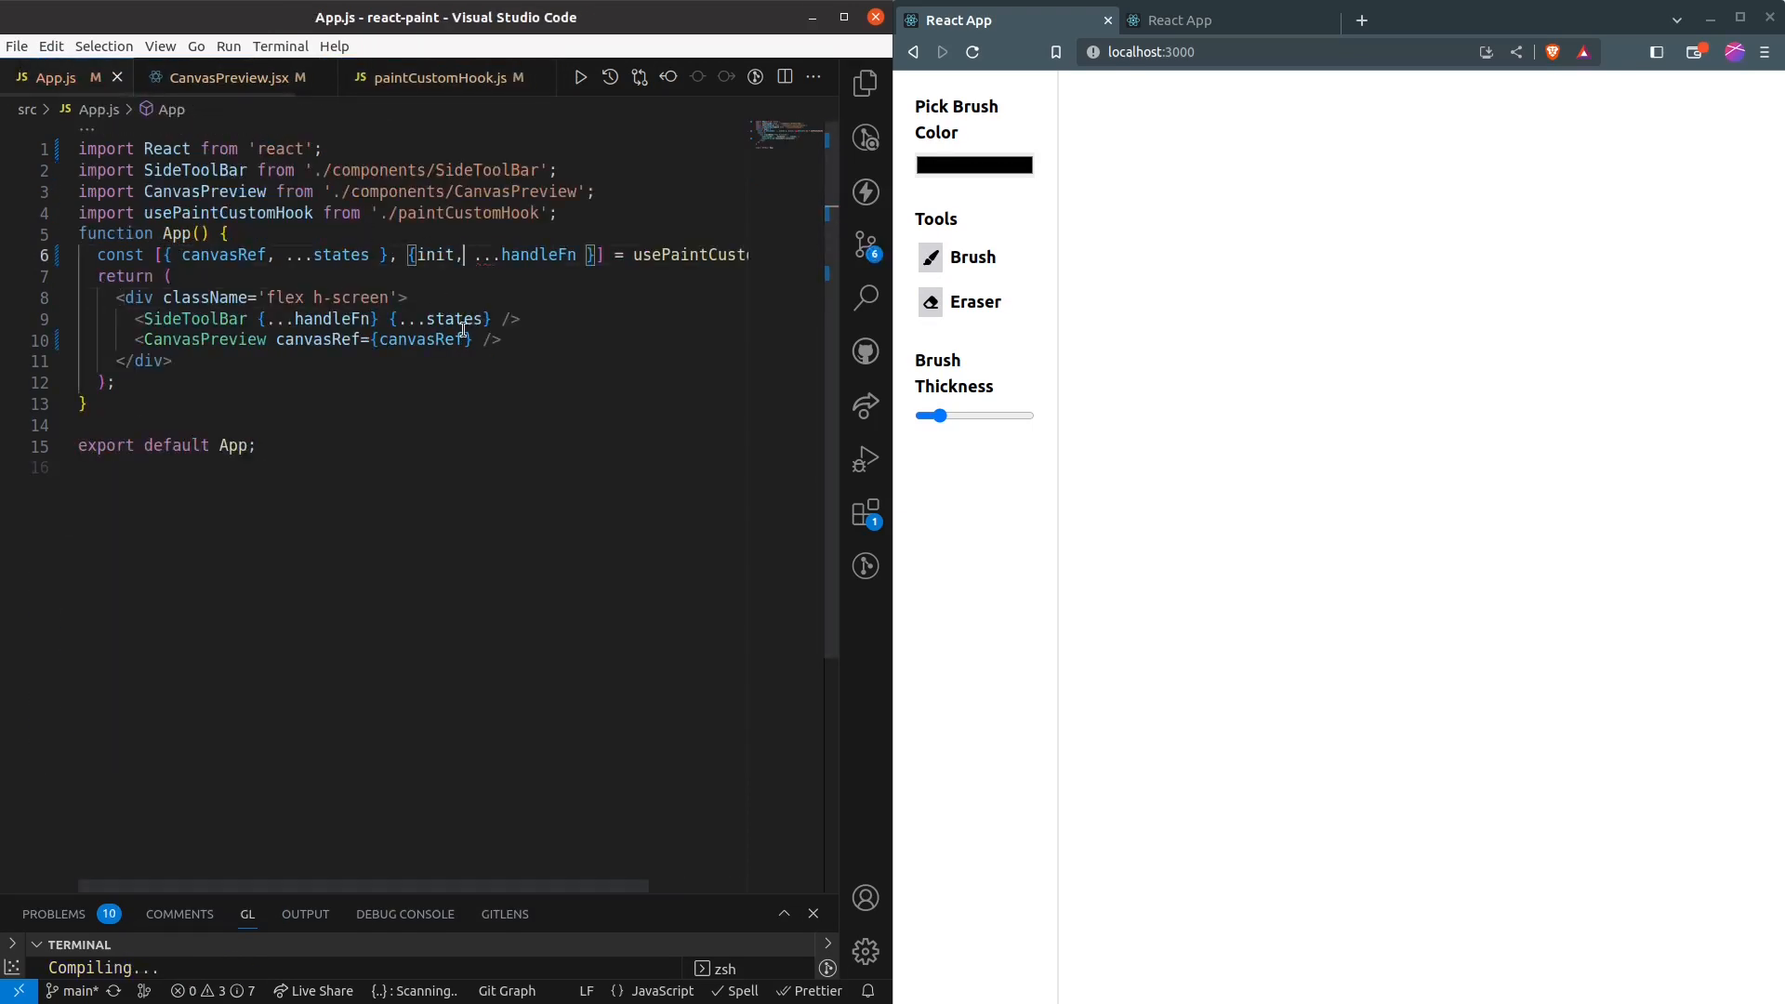
{"action": "type", "text": "init={init}"}
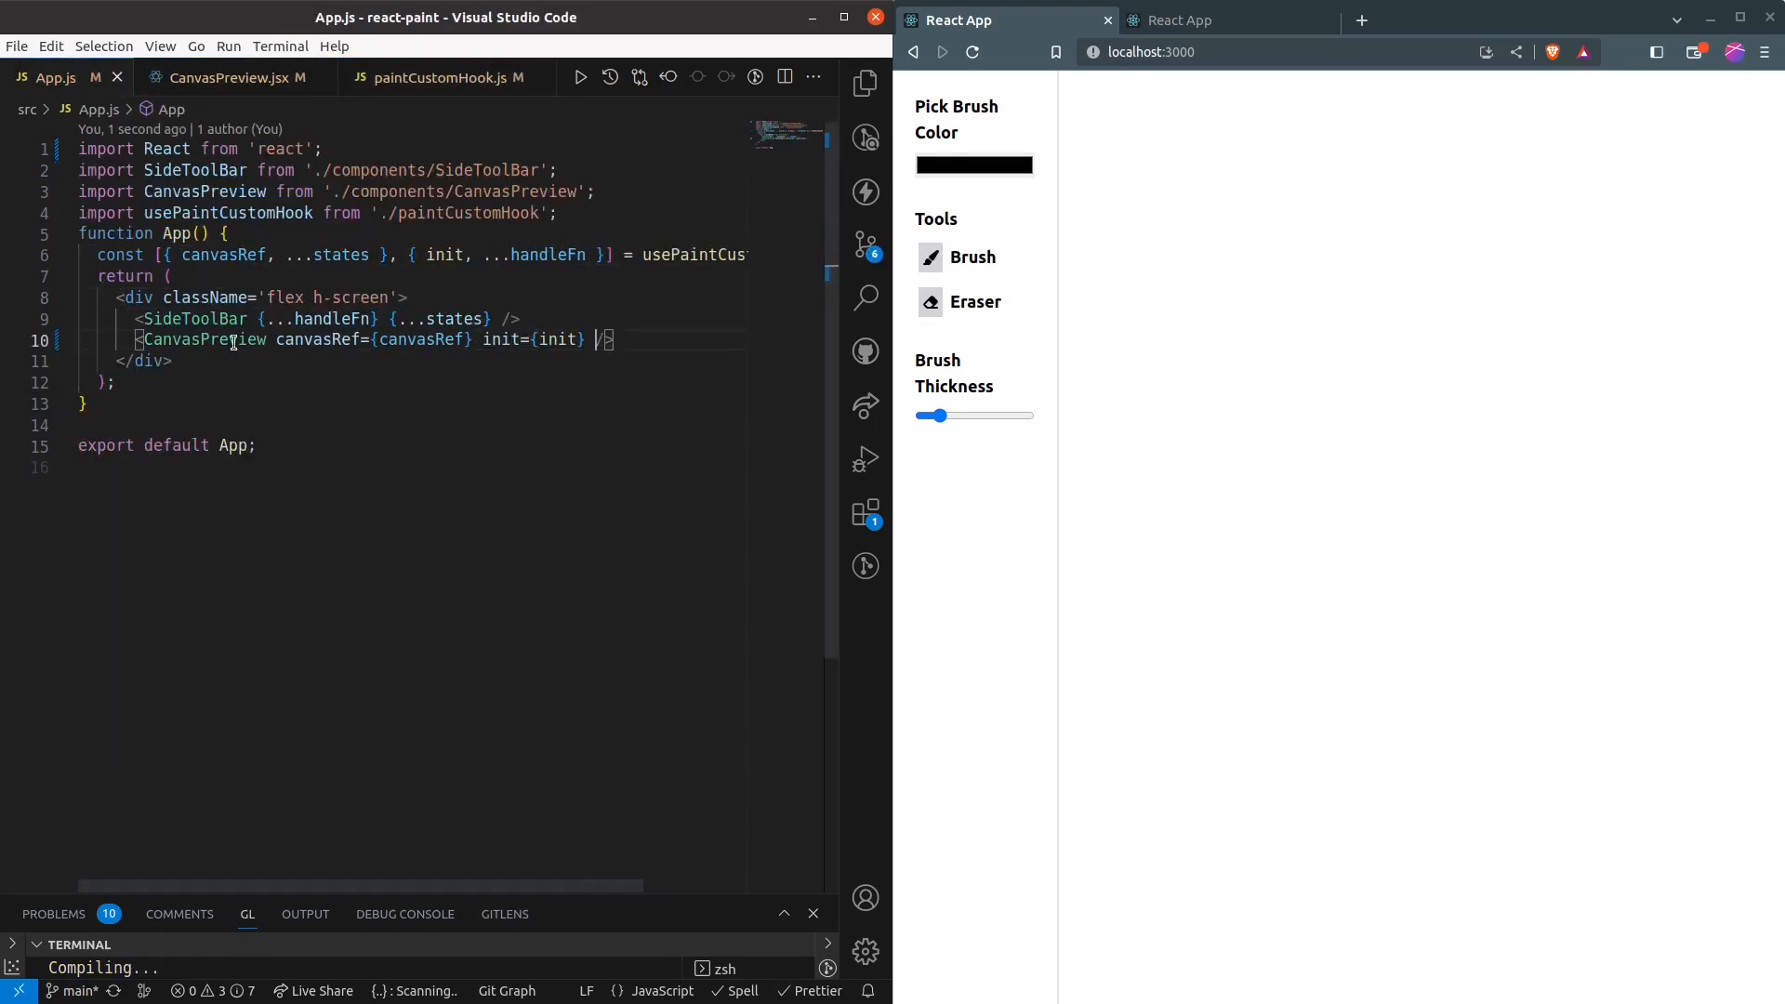
{"action": "left_click", "coordinate": [227, 76]}
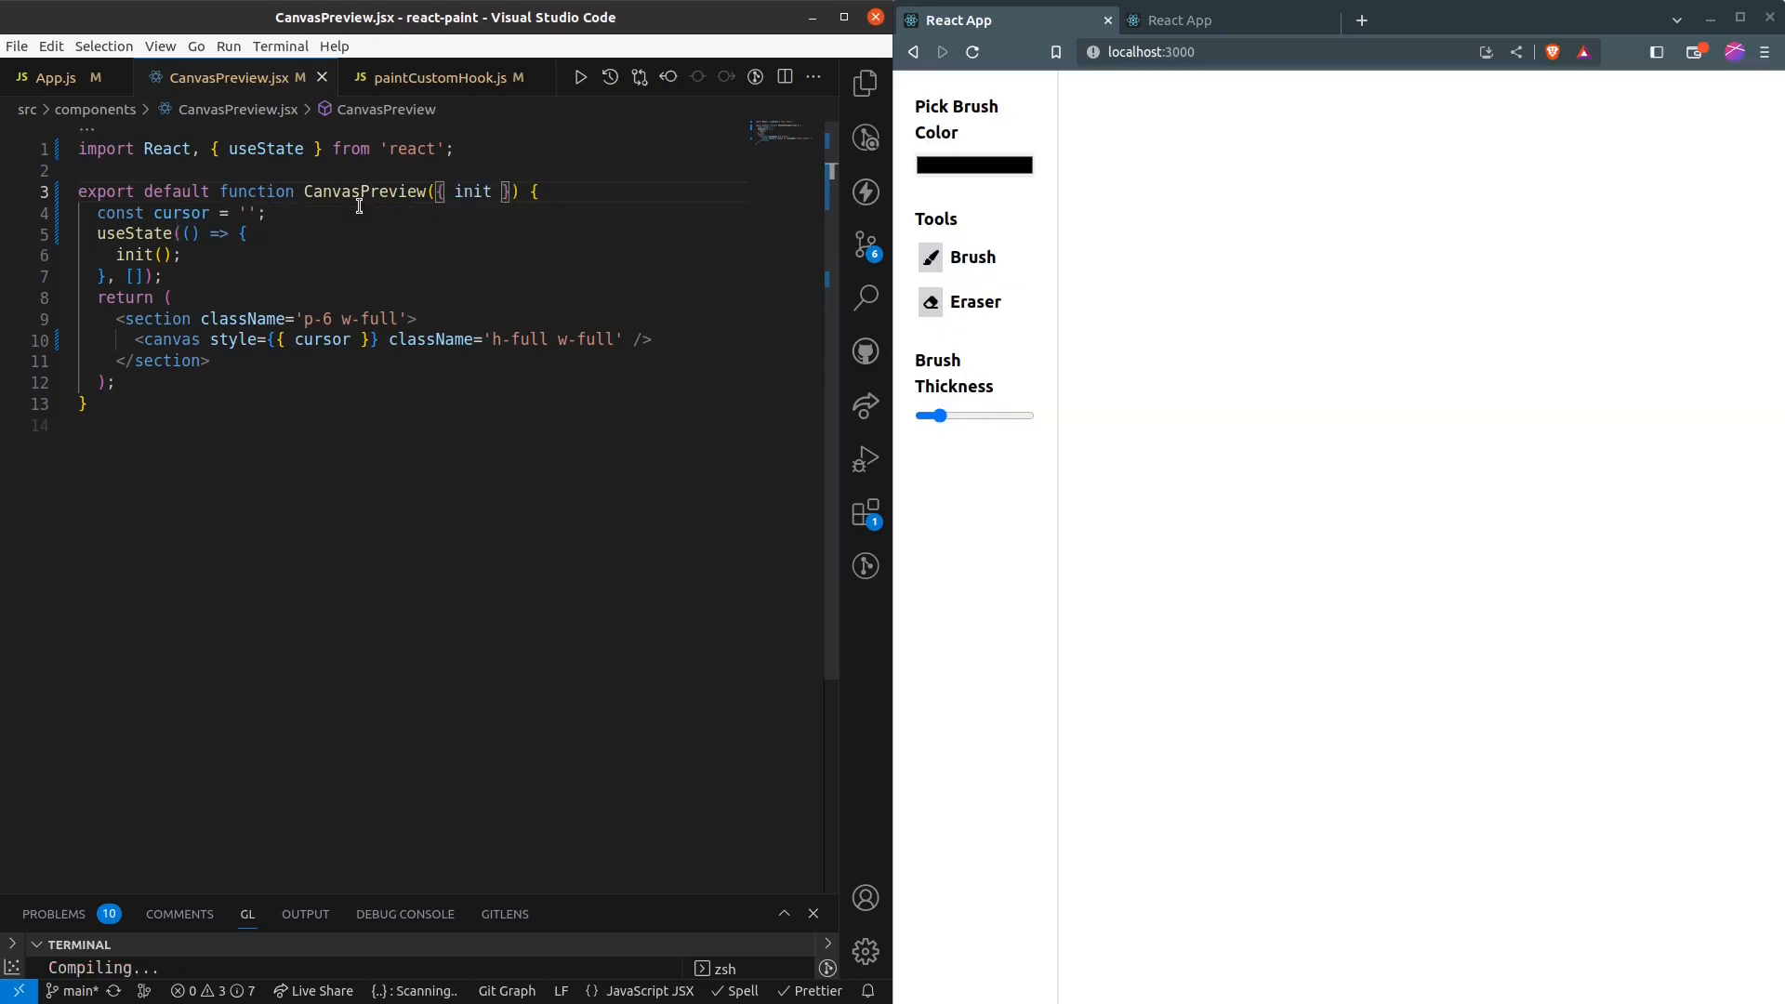
Back in the hook, add const ctx = useRef(canvasRef?.current?.getContext('2d')).
{"action": "left_click", "coordinate": [439, 78]}
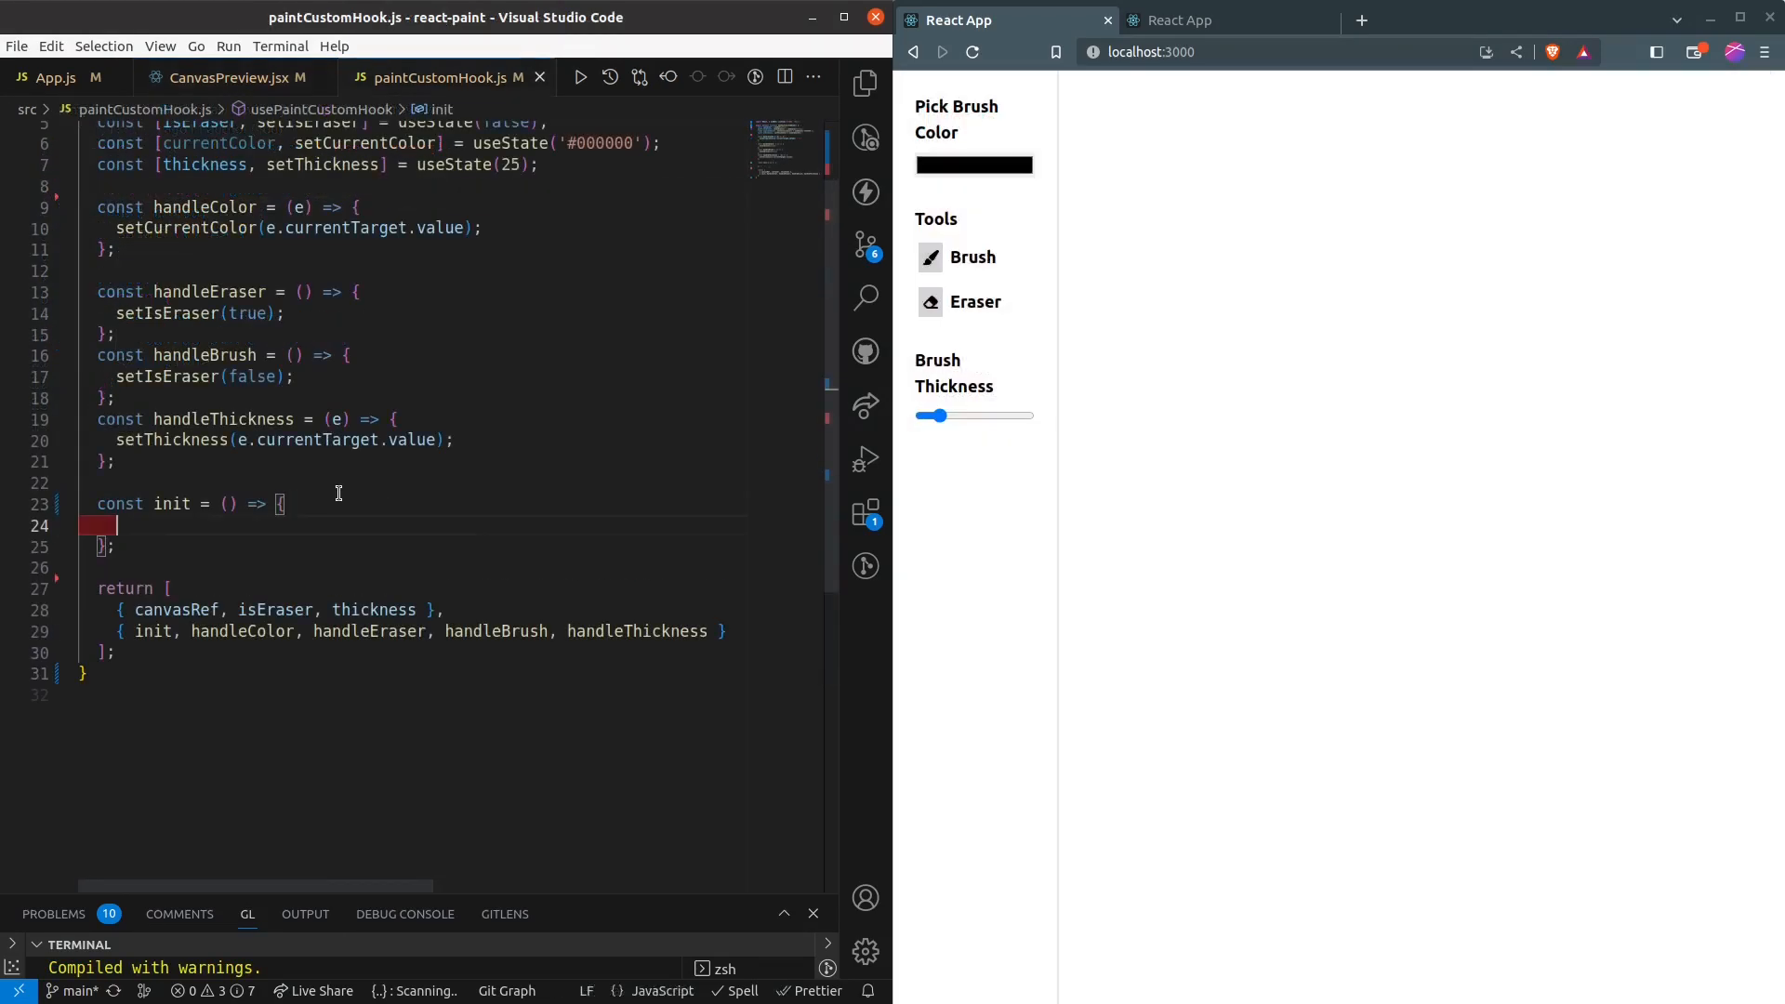
{"action": "type", "text": "ctx"}
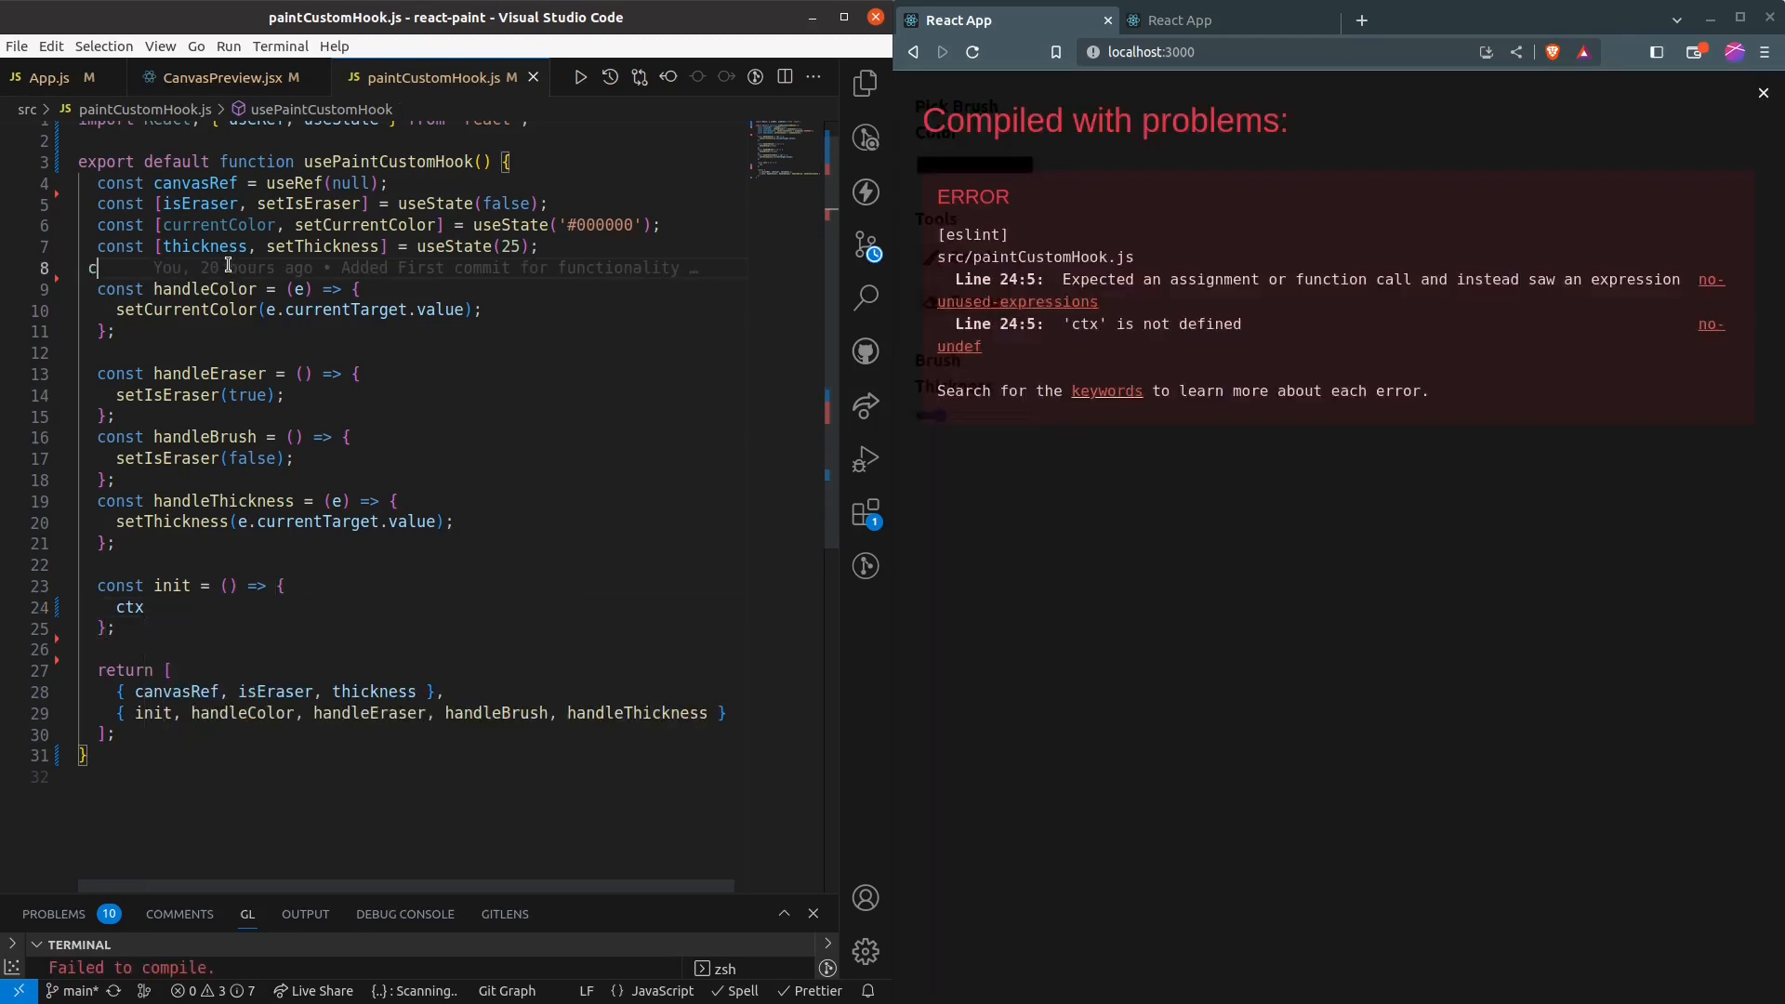
{"action": "type", "text": "onst ctx = useRef(canvasRef?.current?.getContext('2d'));"}
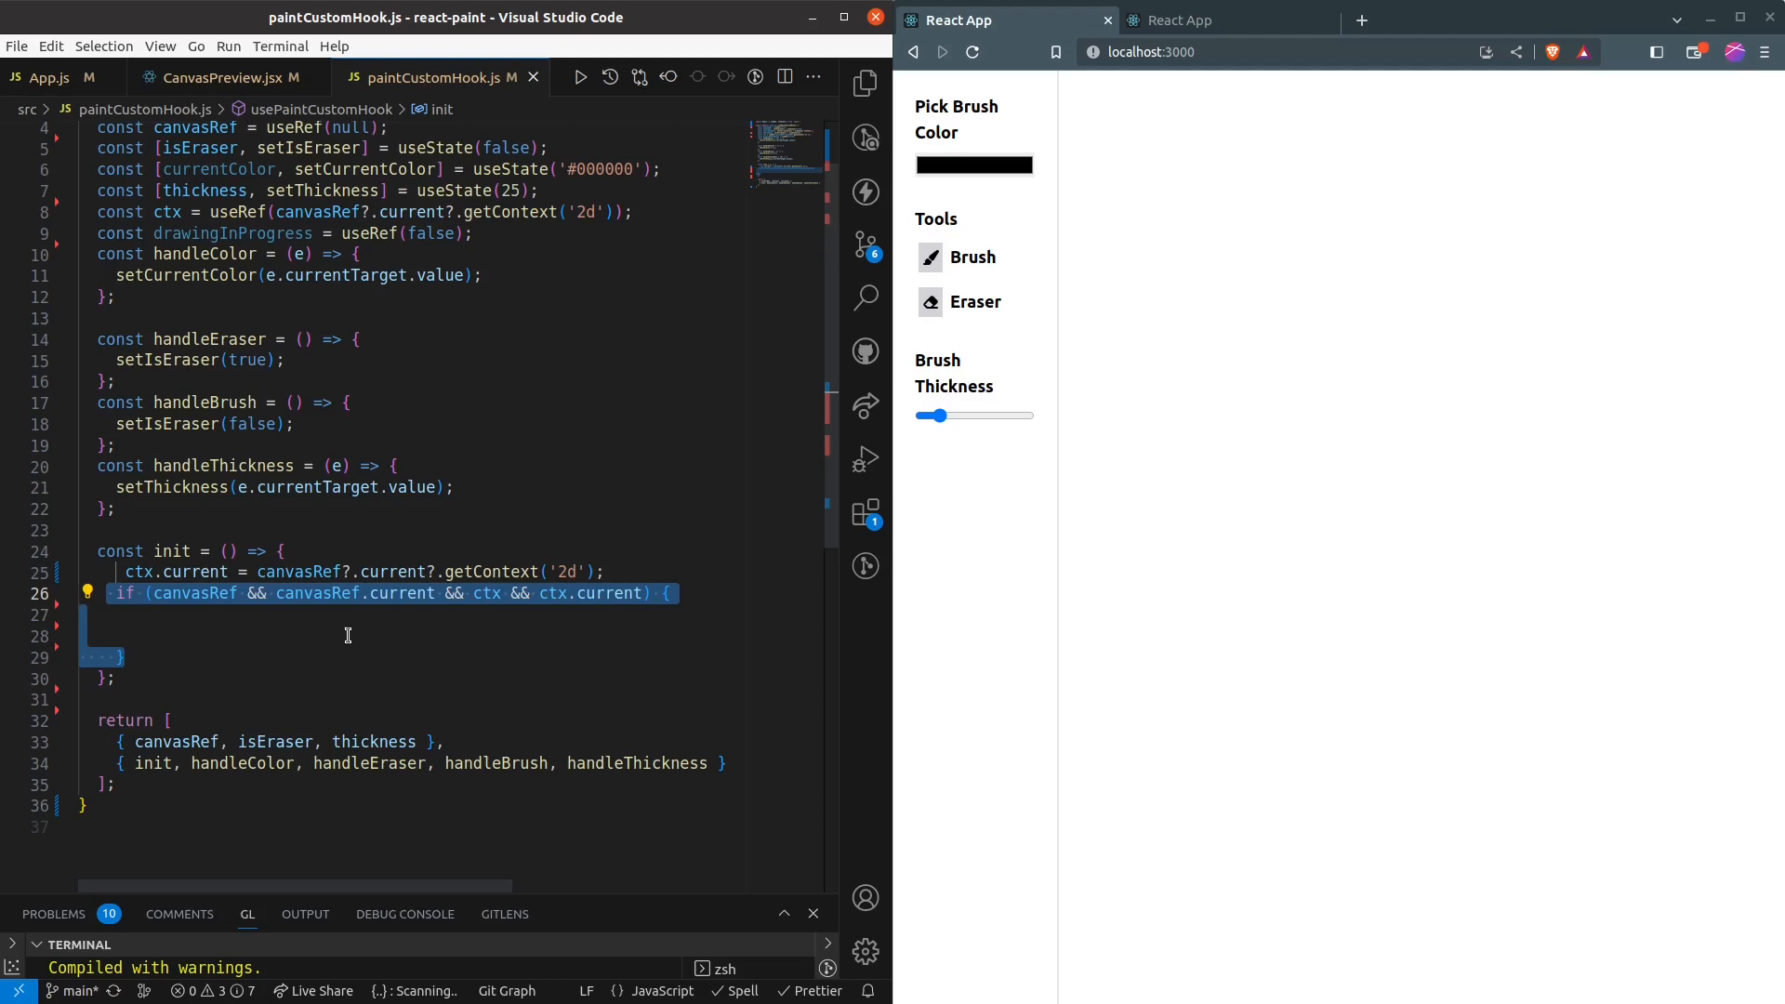
Attach mousemove→draw, mouseup→stopDrawing and mousedown→handleMouseDown listeners inside init's guard.
{"action": "type", "text": "canvasRef.current.addEventListener('mousemove', draw);"}
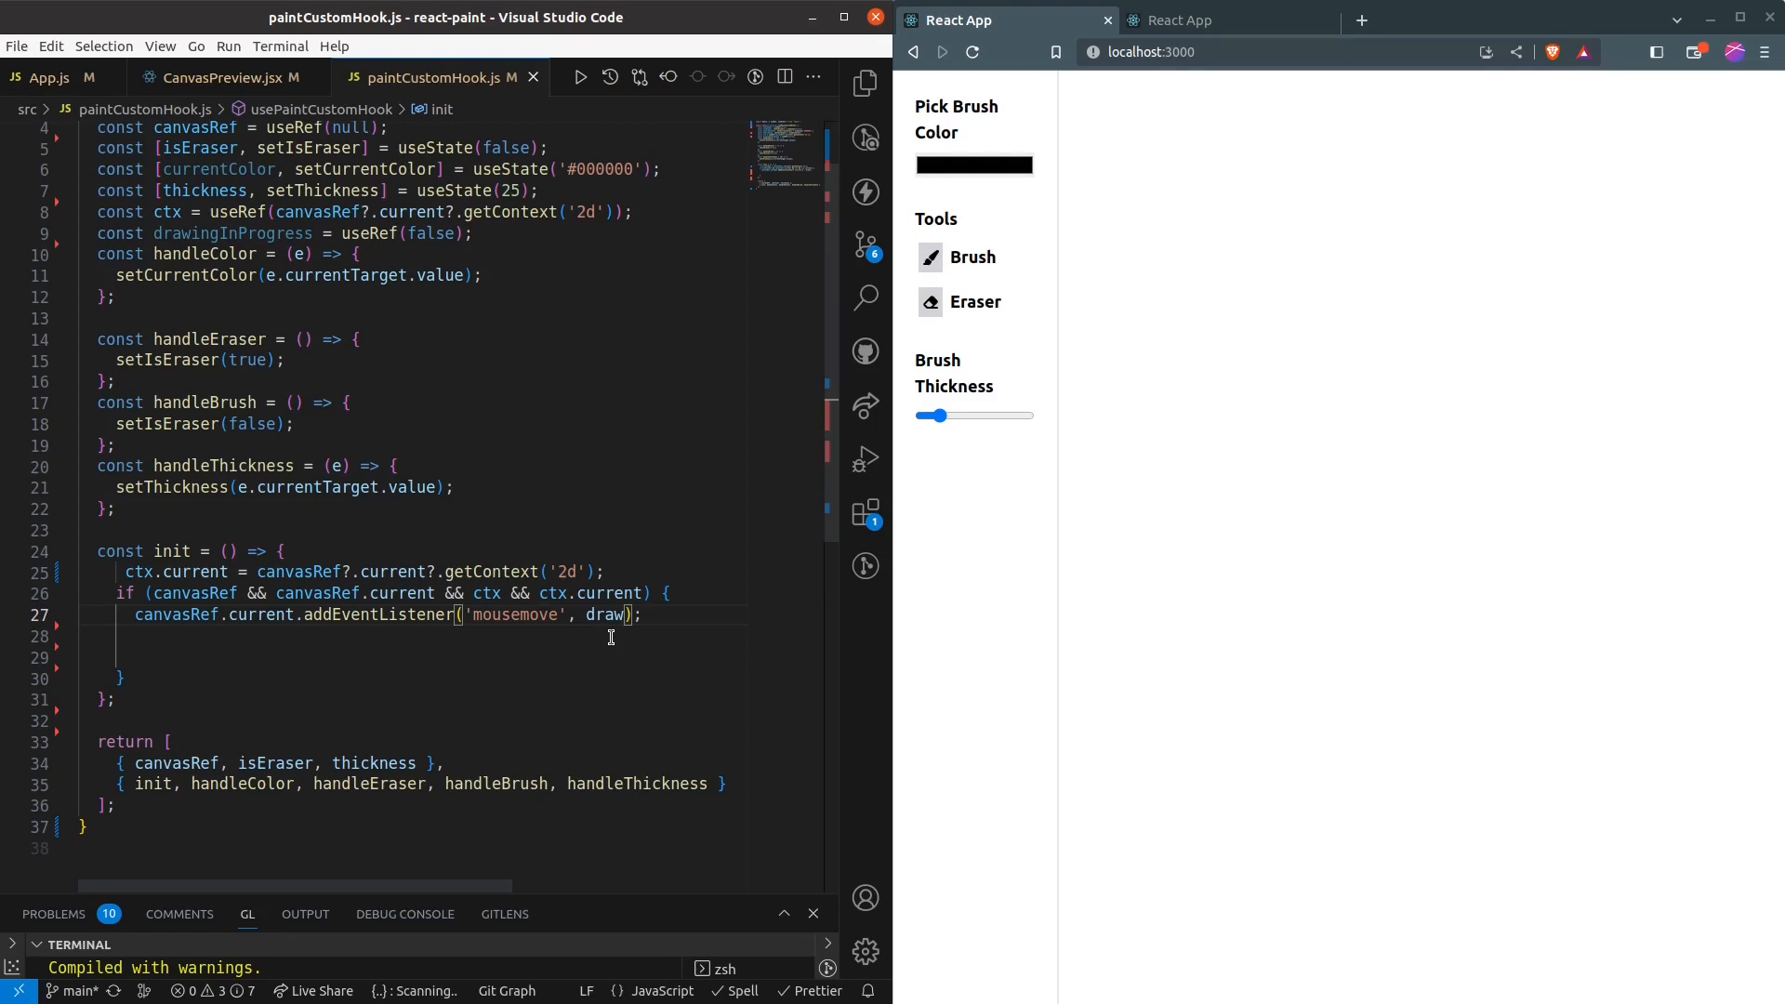
{"action": "type", "text": "canvasRef.current.addEventListener('mouseup', stopDrawing);"}
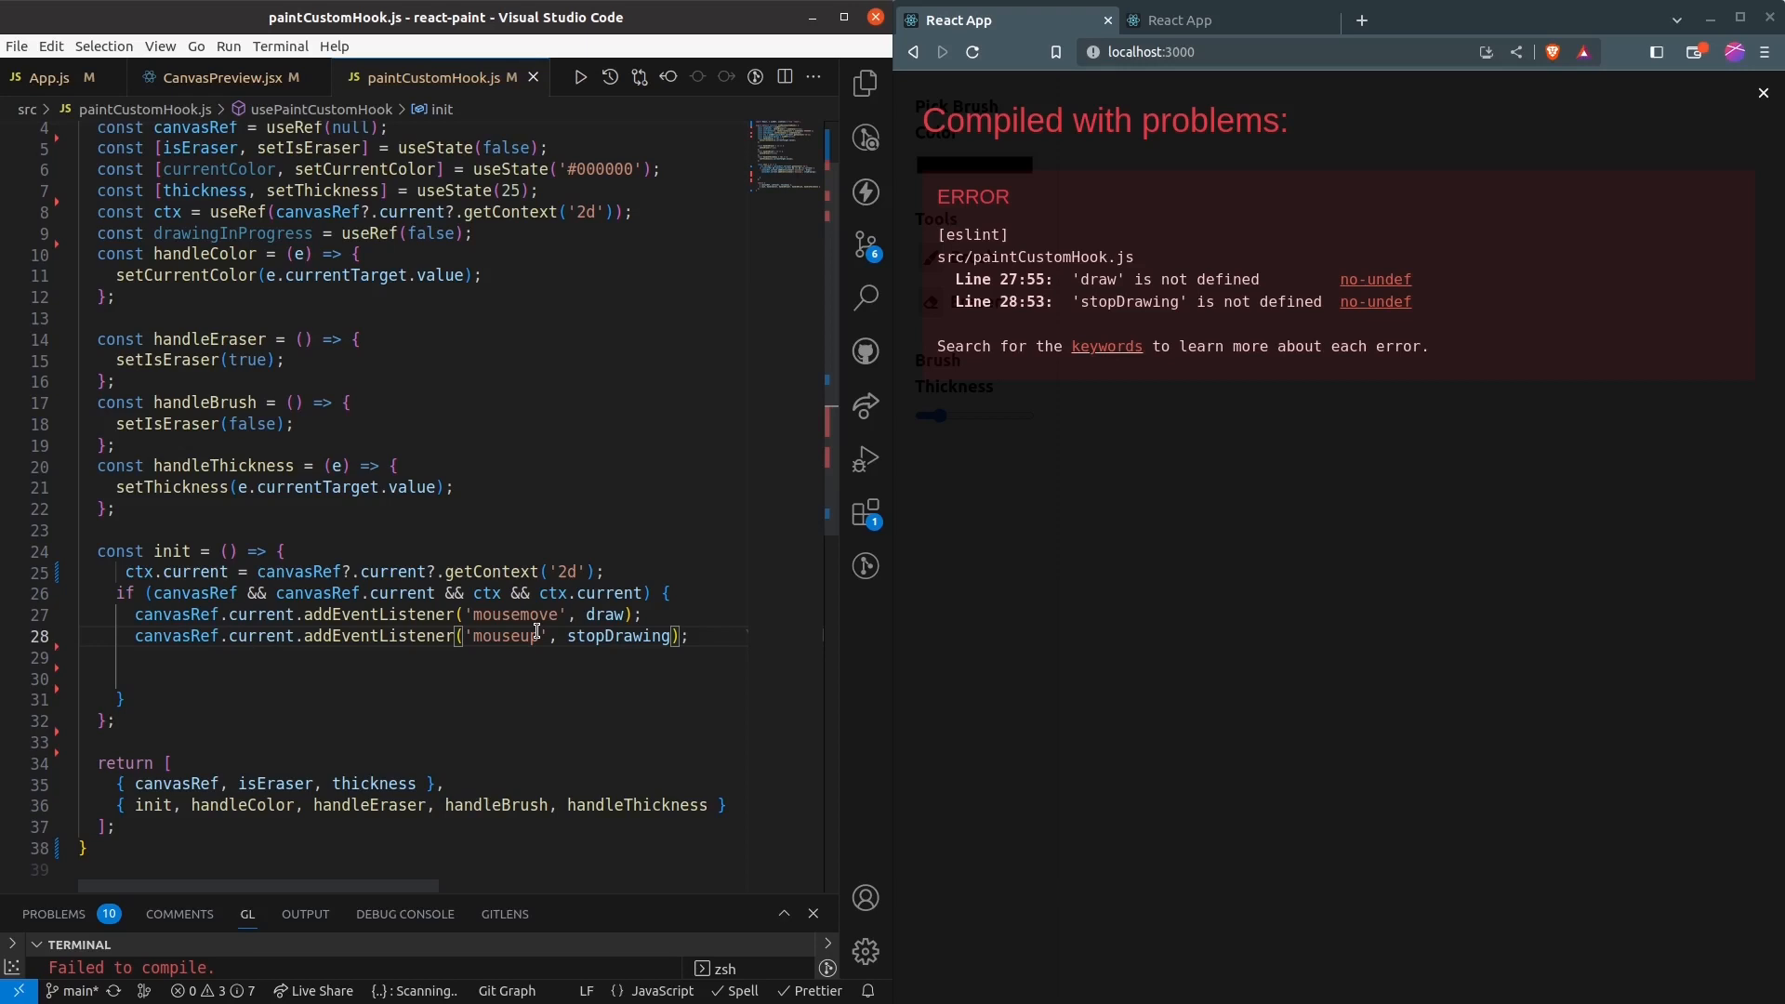
{"action": "type", "text": "canvasRef.current.addEventListener('mousedown', handleMouseDown);"}
{"action": "left_click", "coordinate": [450, 530]}
{"action": "type", "text": "const s"}
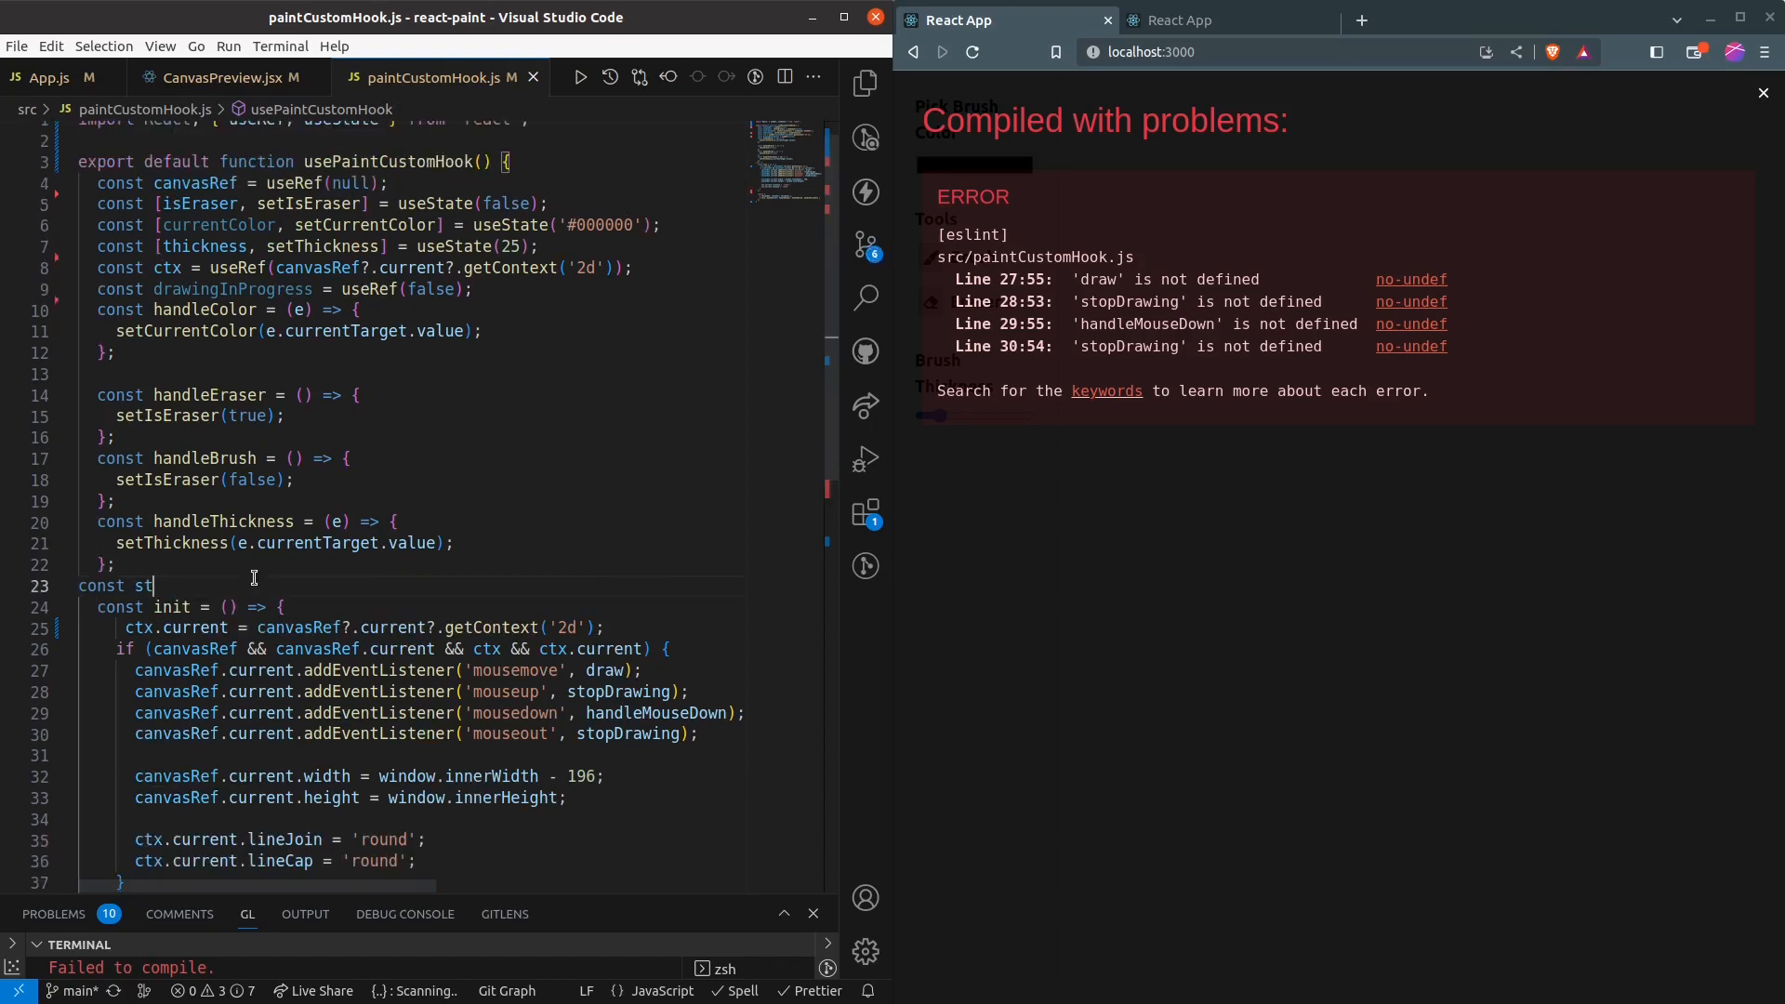
Write stopDrawing and handleMouseDown setting drawingInProgress.current=true and storing lastX from the event.
{"action": "type", "text": "t"}
{"action": "type", "text": "const handleMouseDown = () => {"}
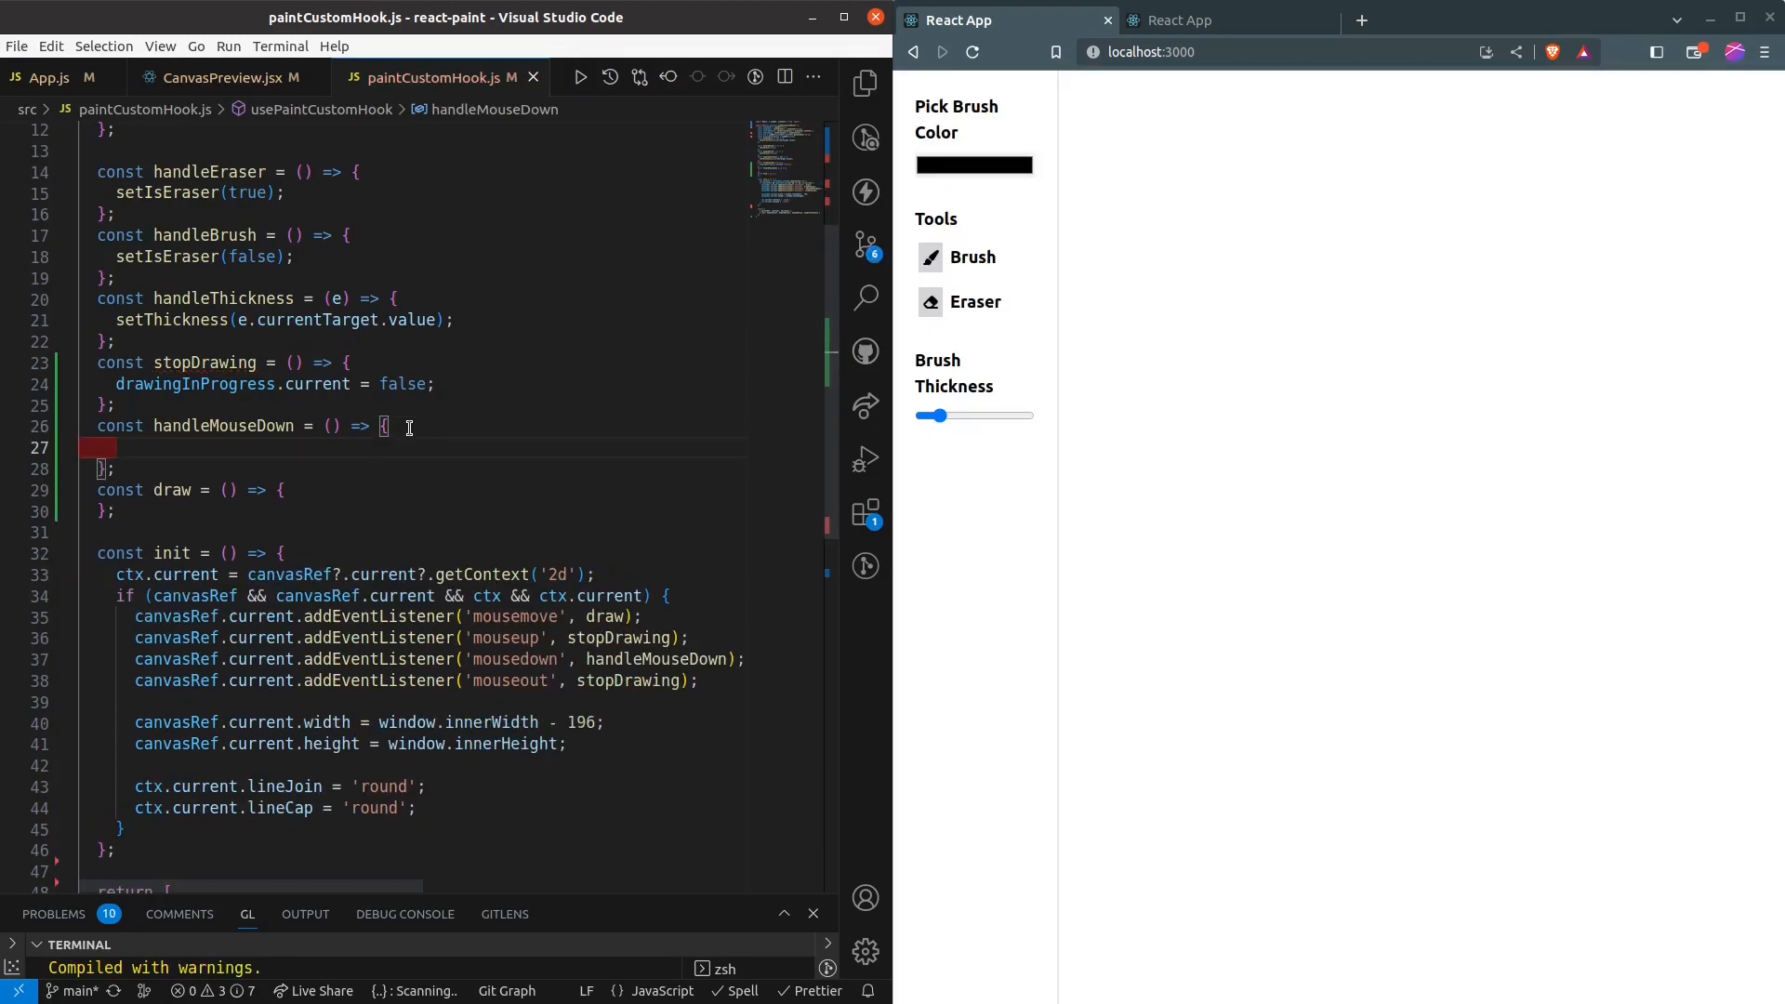
{"action": "type", "text": "drawingInProgress.current=true"}
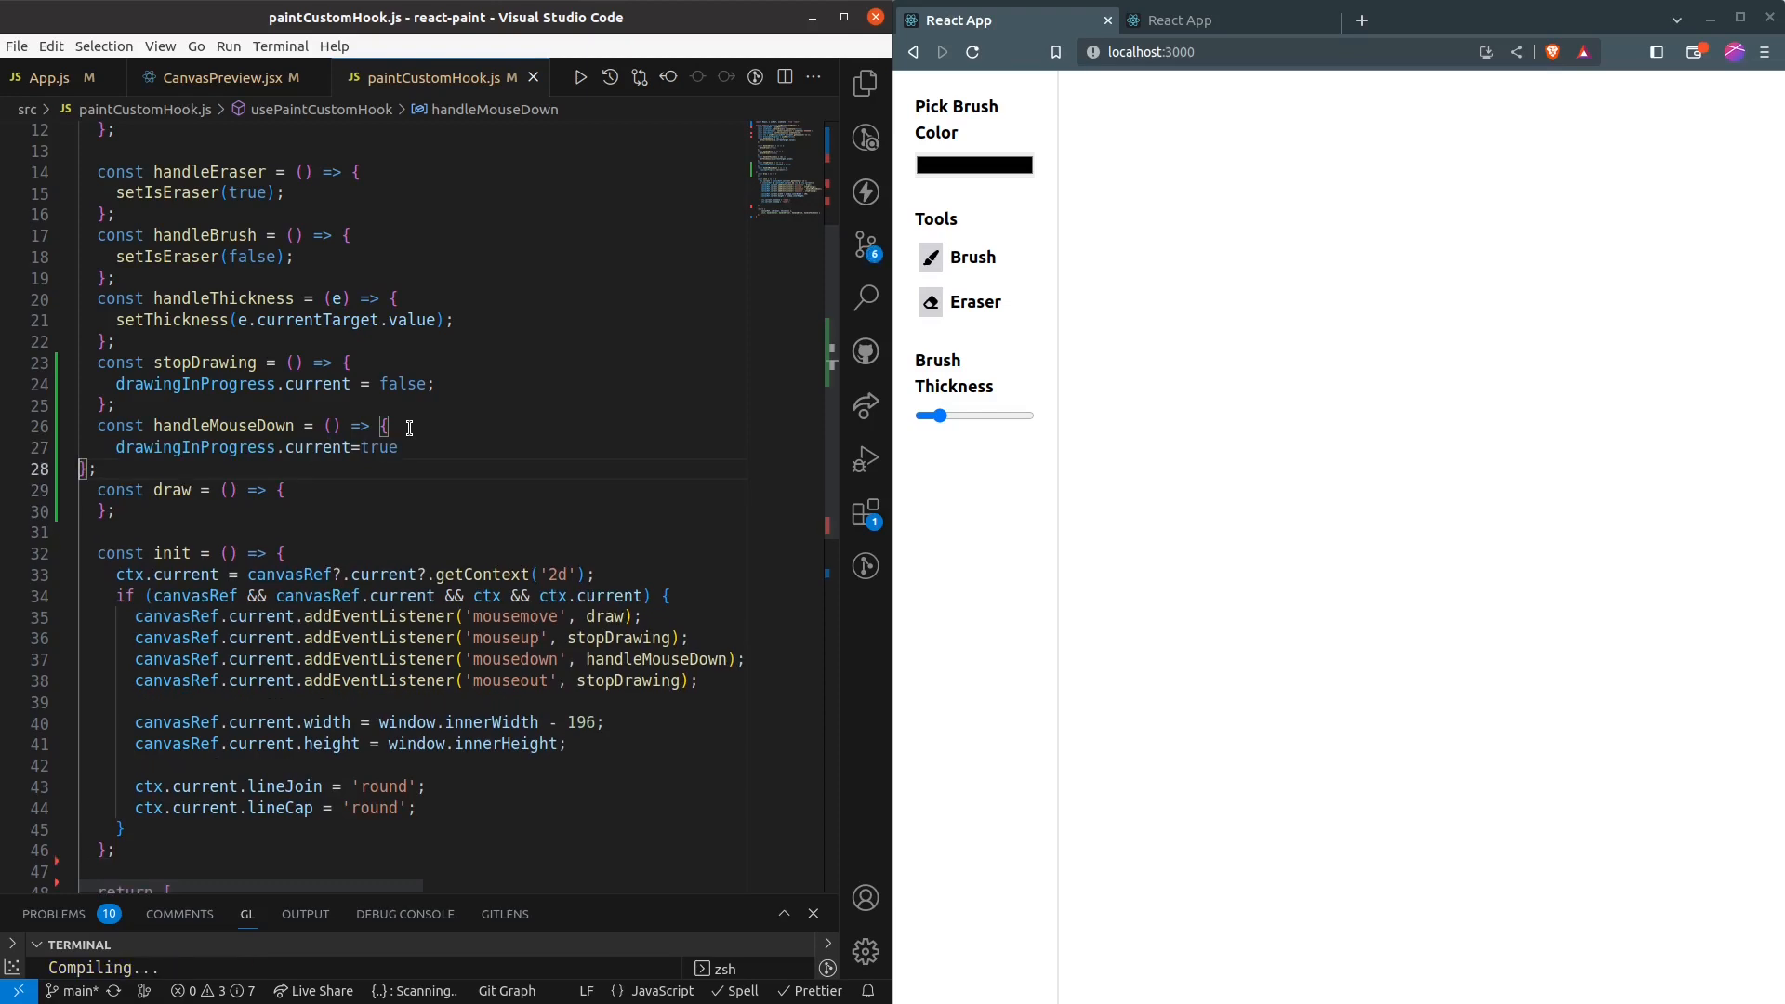
{"action": "type", "text": "lastX.cuurent, lastY.current] = [e.offsetX, e.offsetY];"}
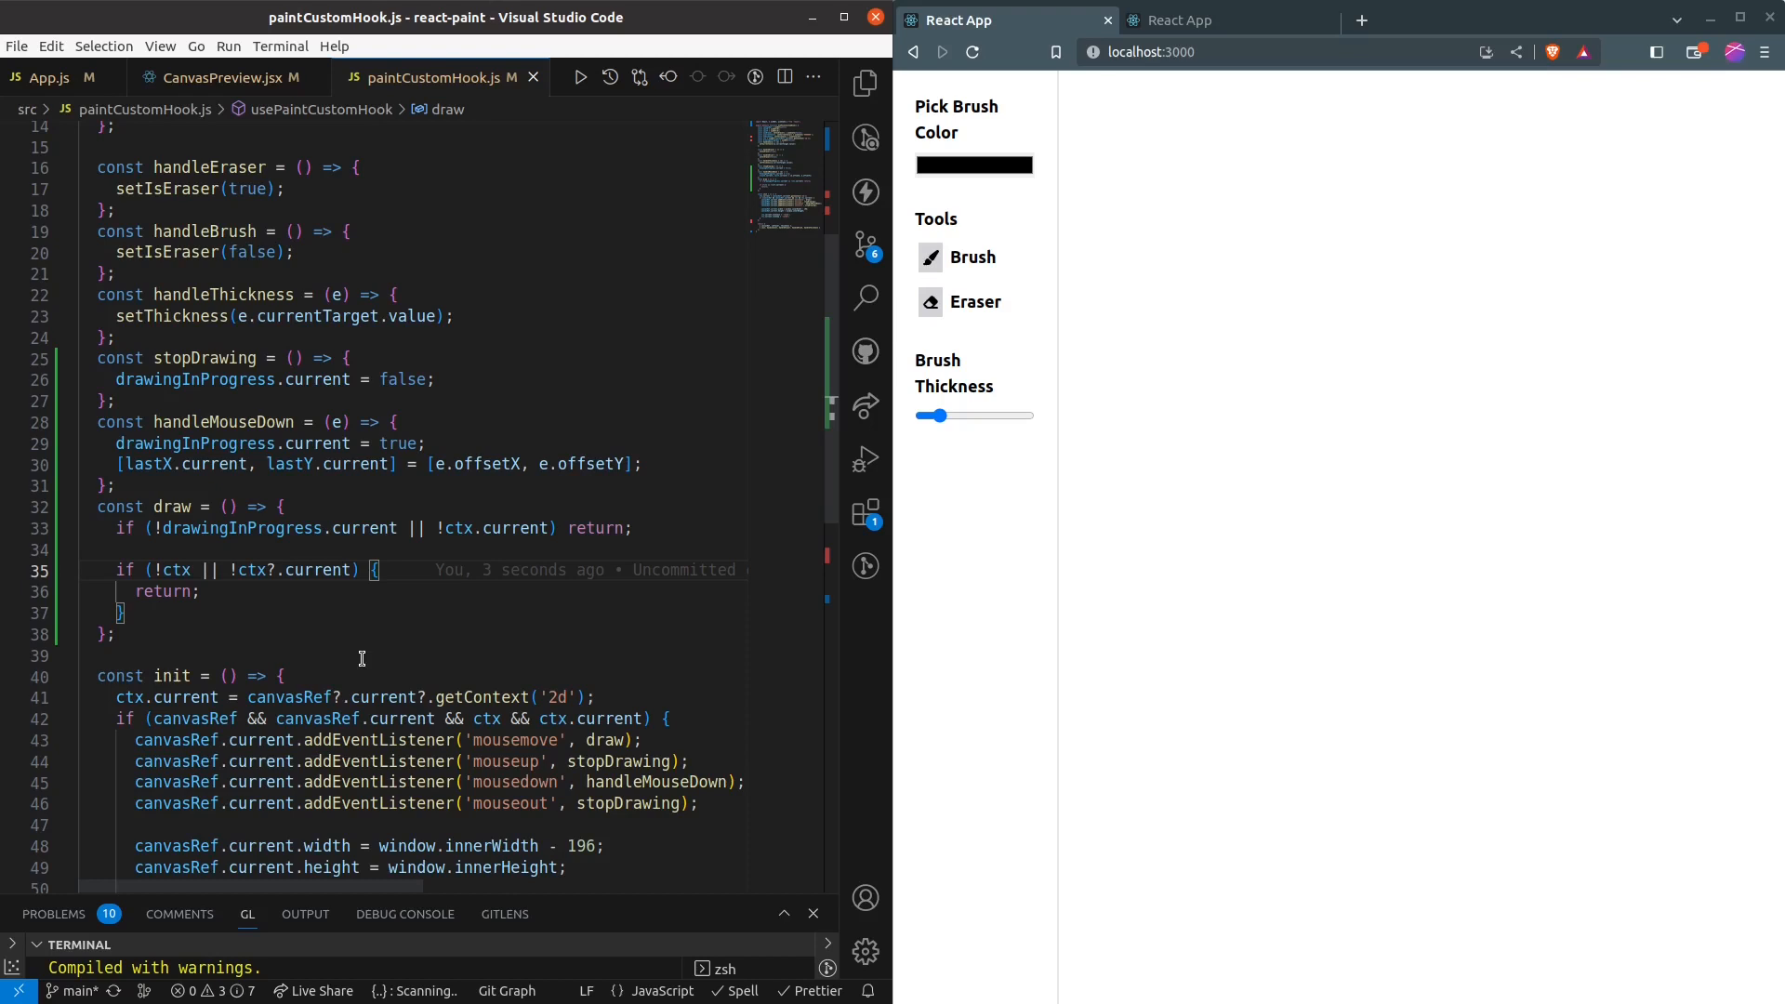
Have draw call ctx.current.beginPath() with an event parameter and update lastX/lastY from its offsets.
{"action": "type", "text": "ctx.current.beginPath();"}
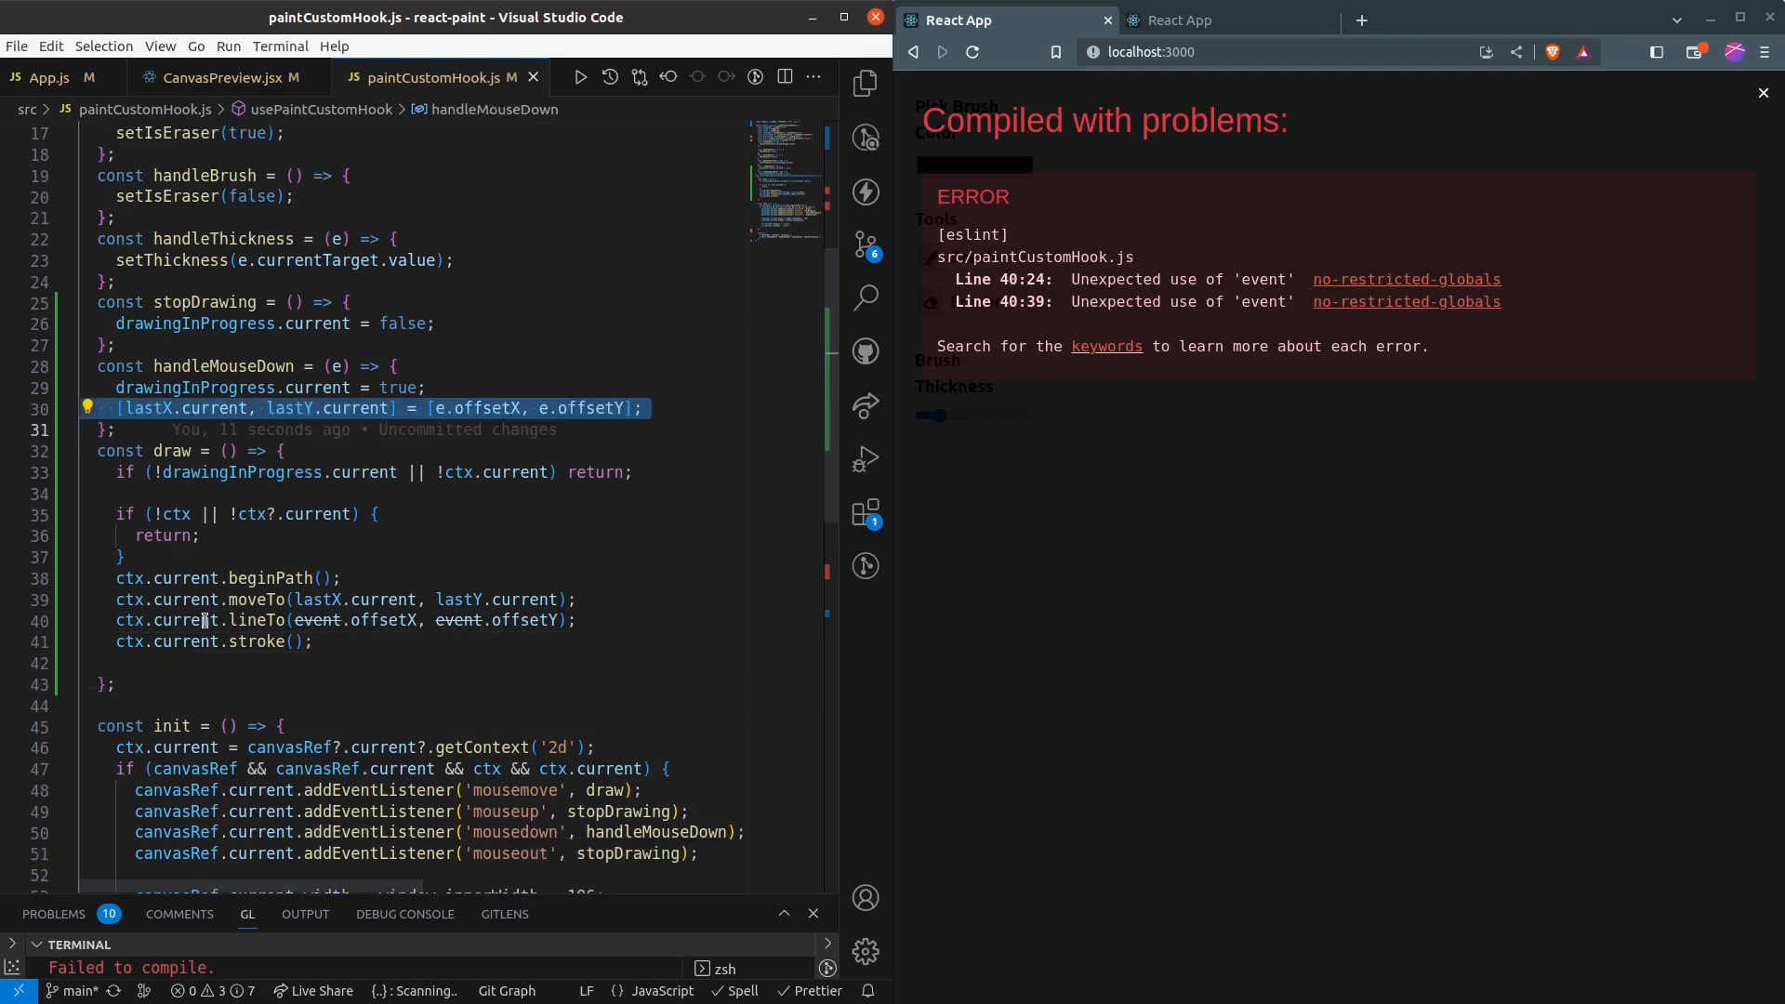
{"action": "type", "text": "e"}
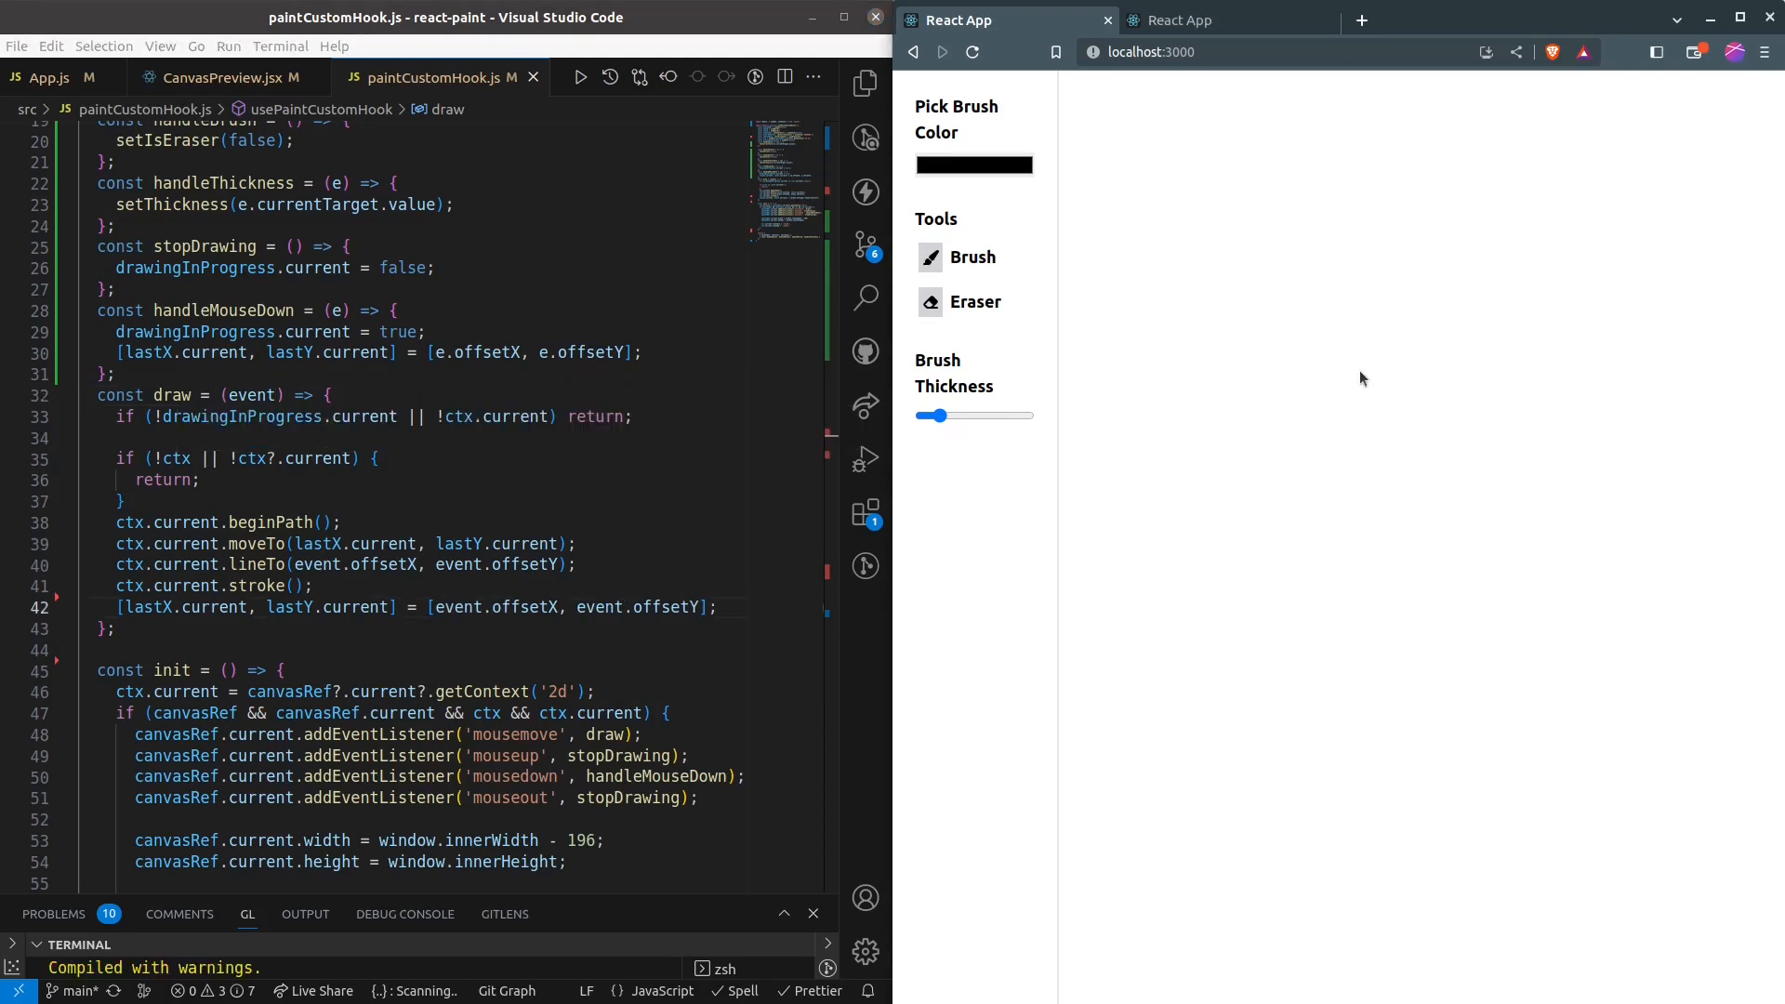
{"action": "scroll", "scroll_direction": "down", "scroll_amount": 3}
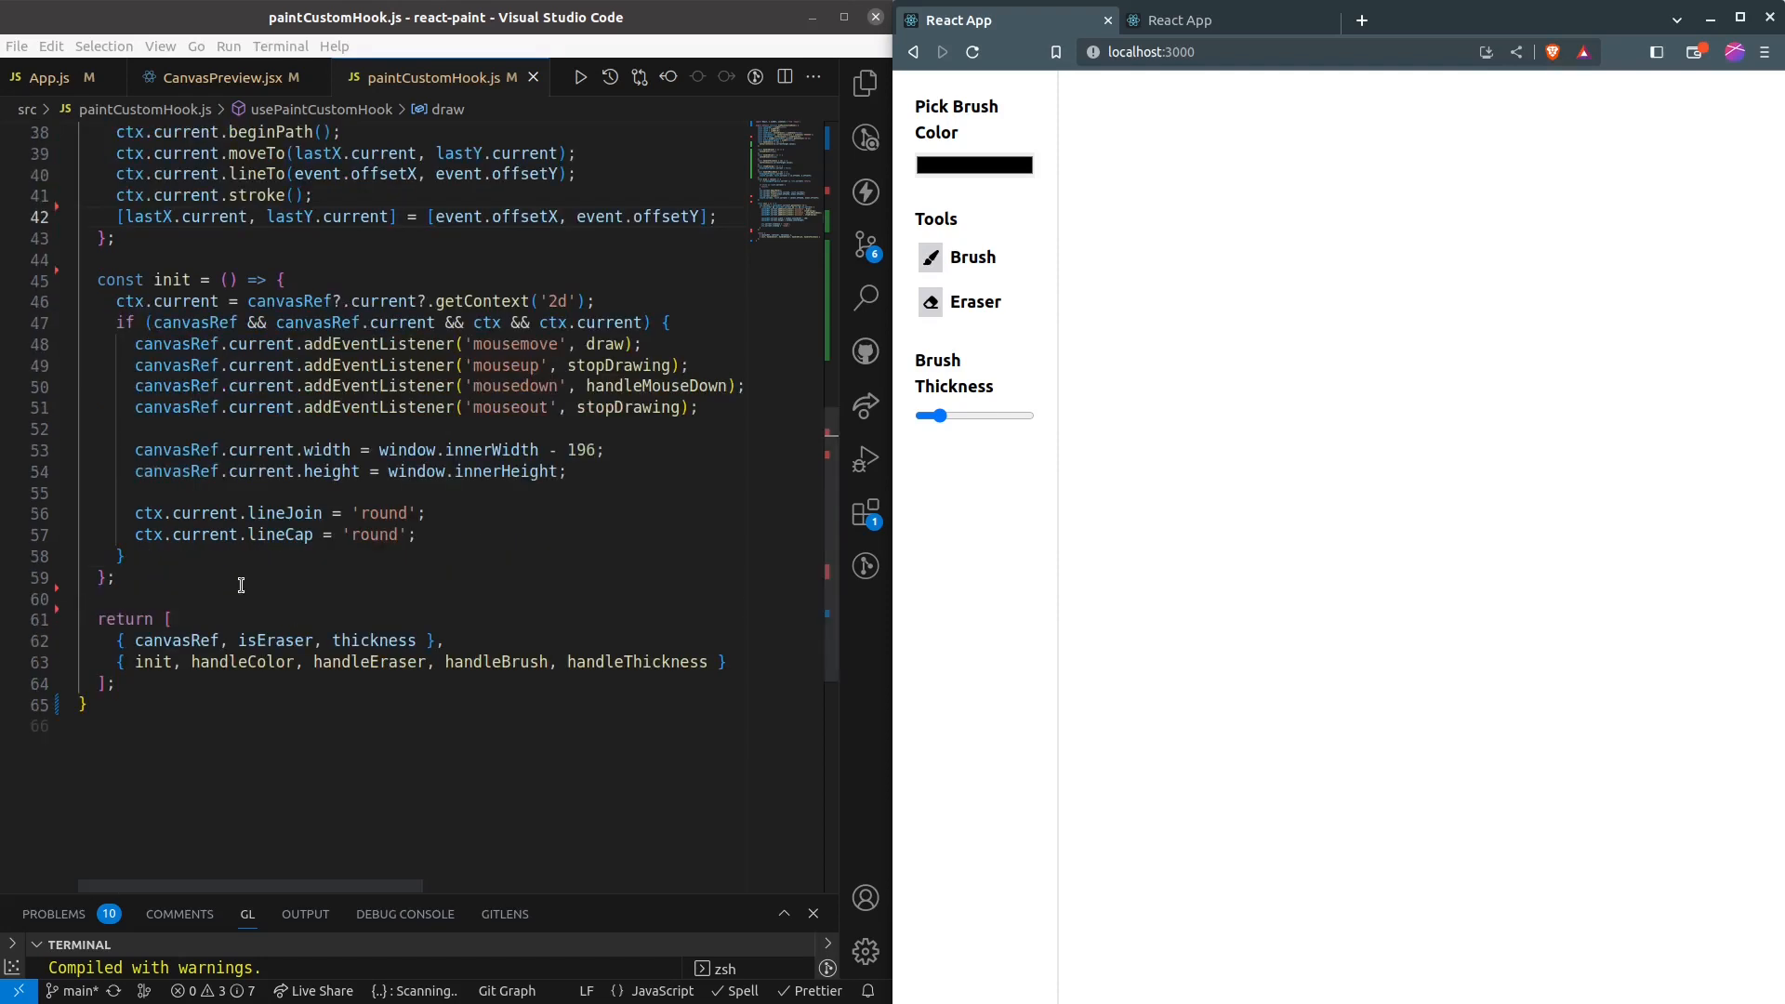
Write a useEffect on [currentColor, thickness, isEraser] setting ctx.current strokeStyle to currentColor and lineWidth.
{"action": "type", "text": "useEffect(()=>{"}
{"action": "type", "text": "},[currentColor])"}
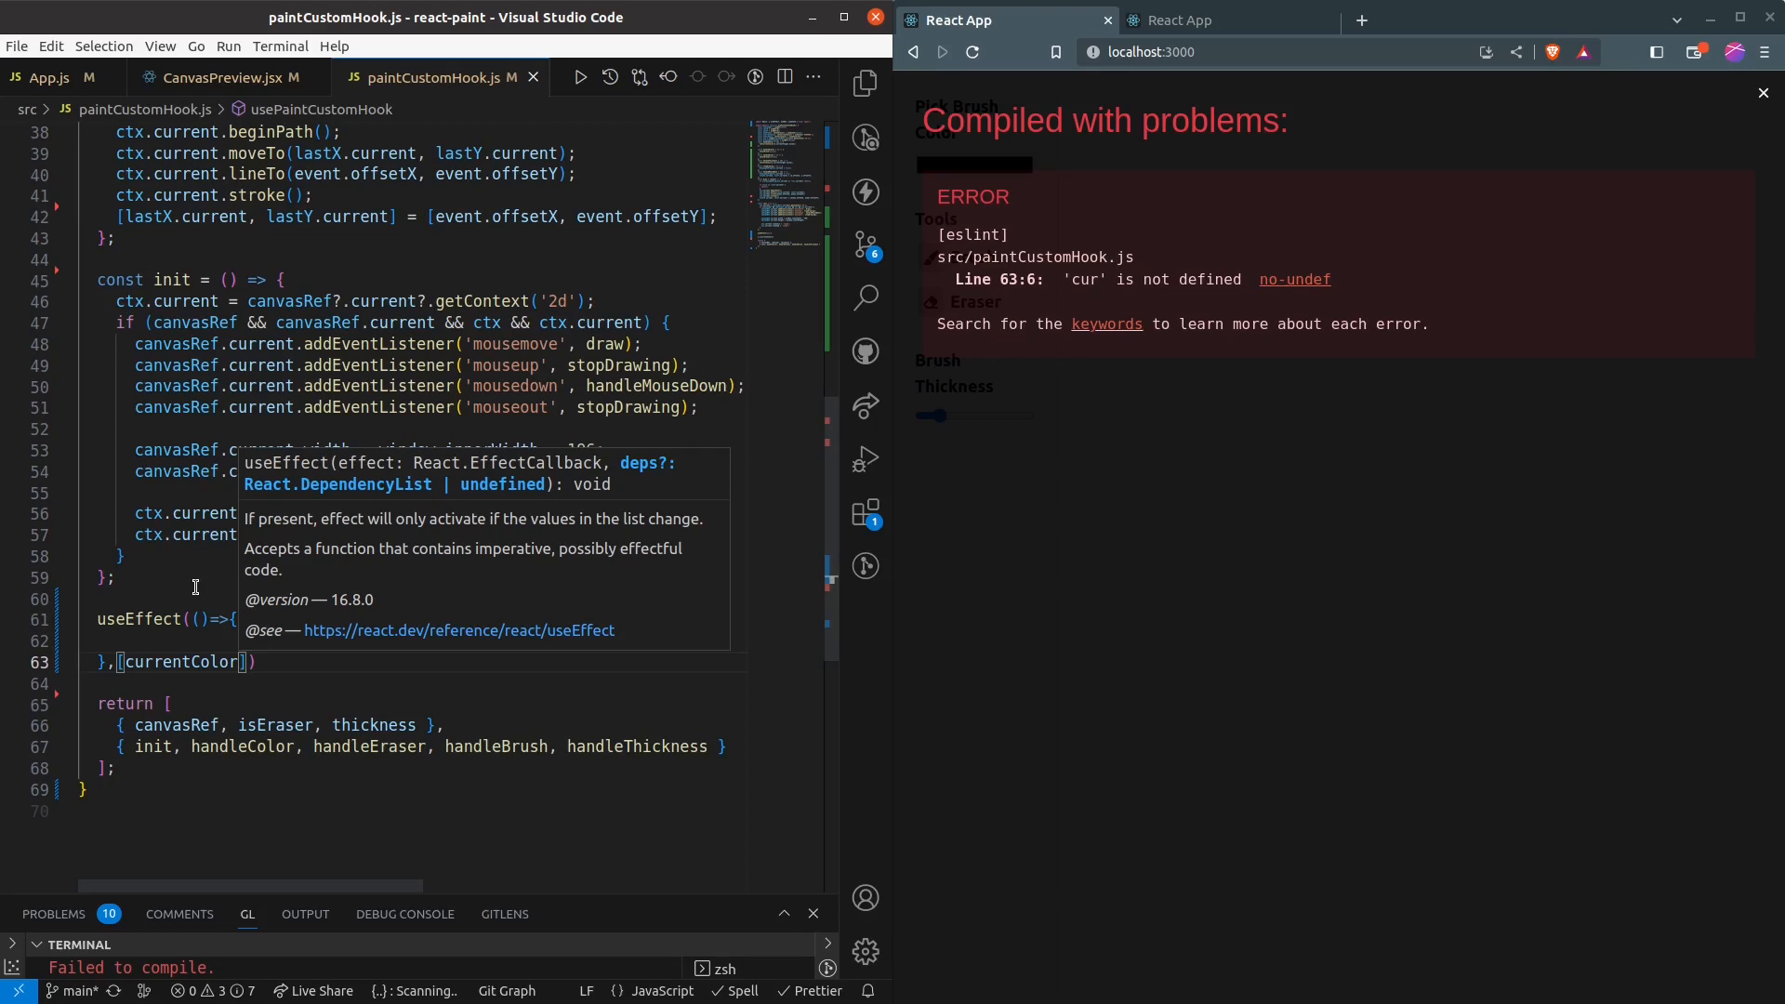
{"action": "type", "text": "thickness, isEraser"}
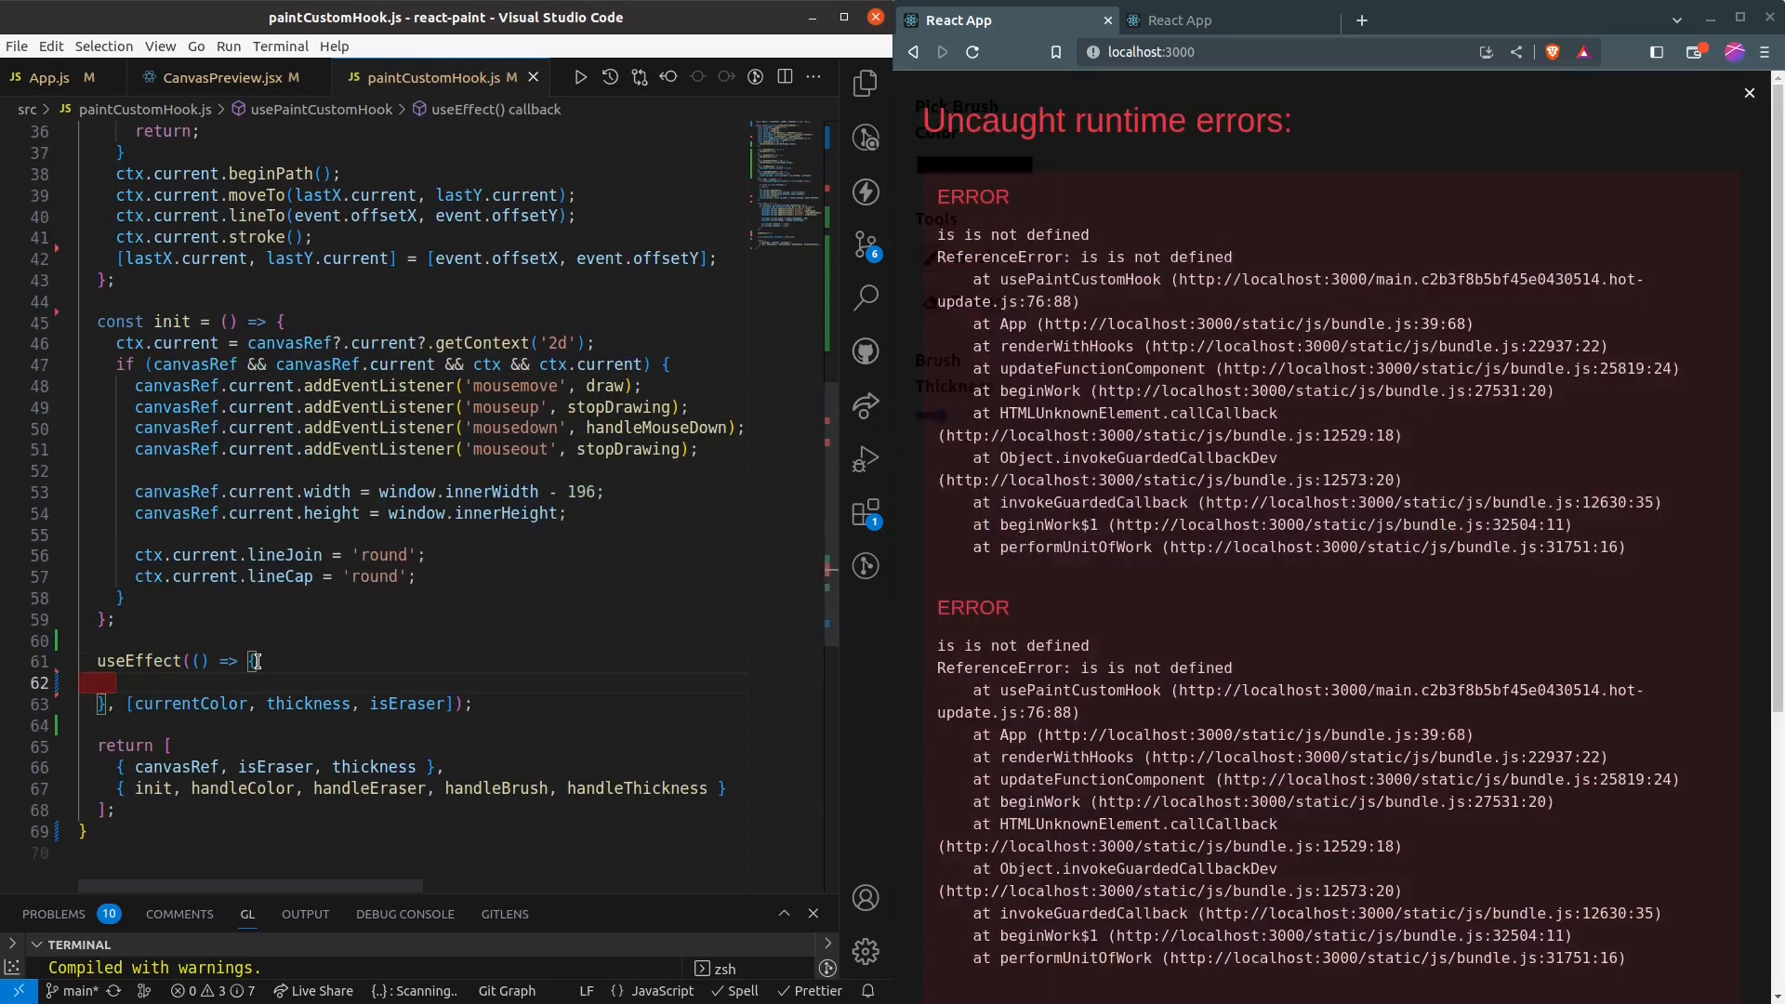
{"action": "type", "text": "if(x)"}
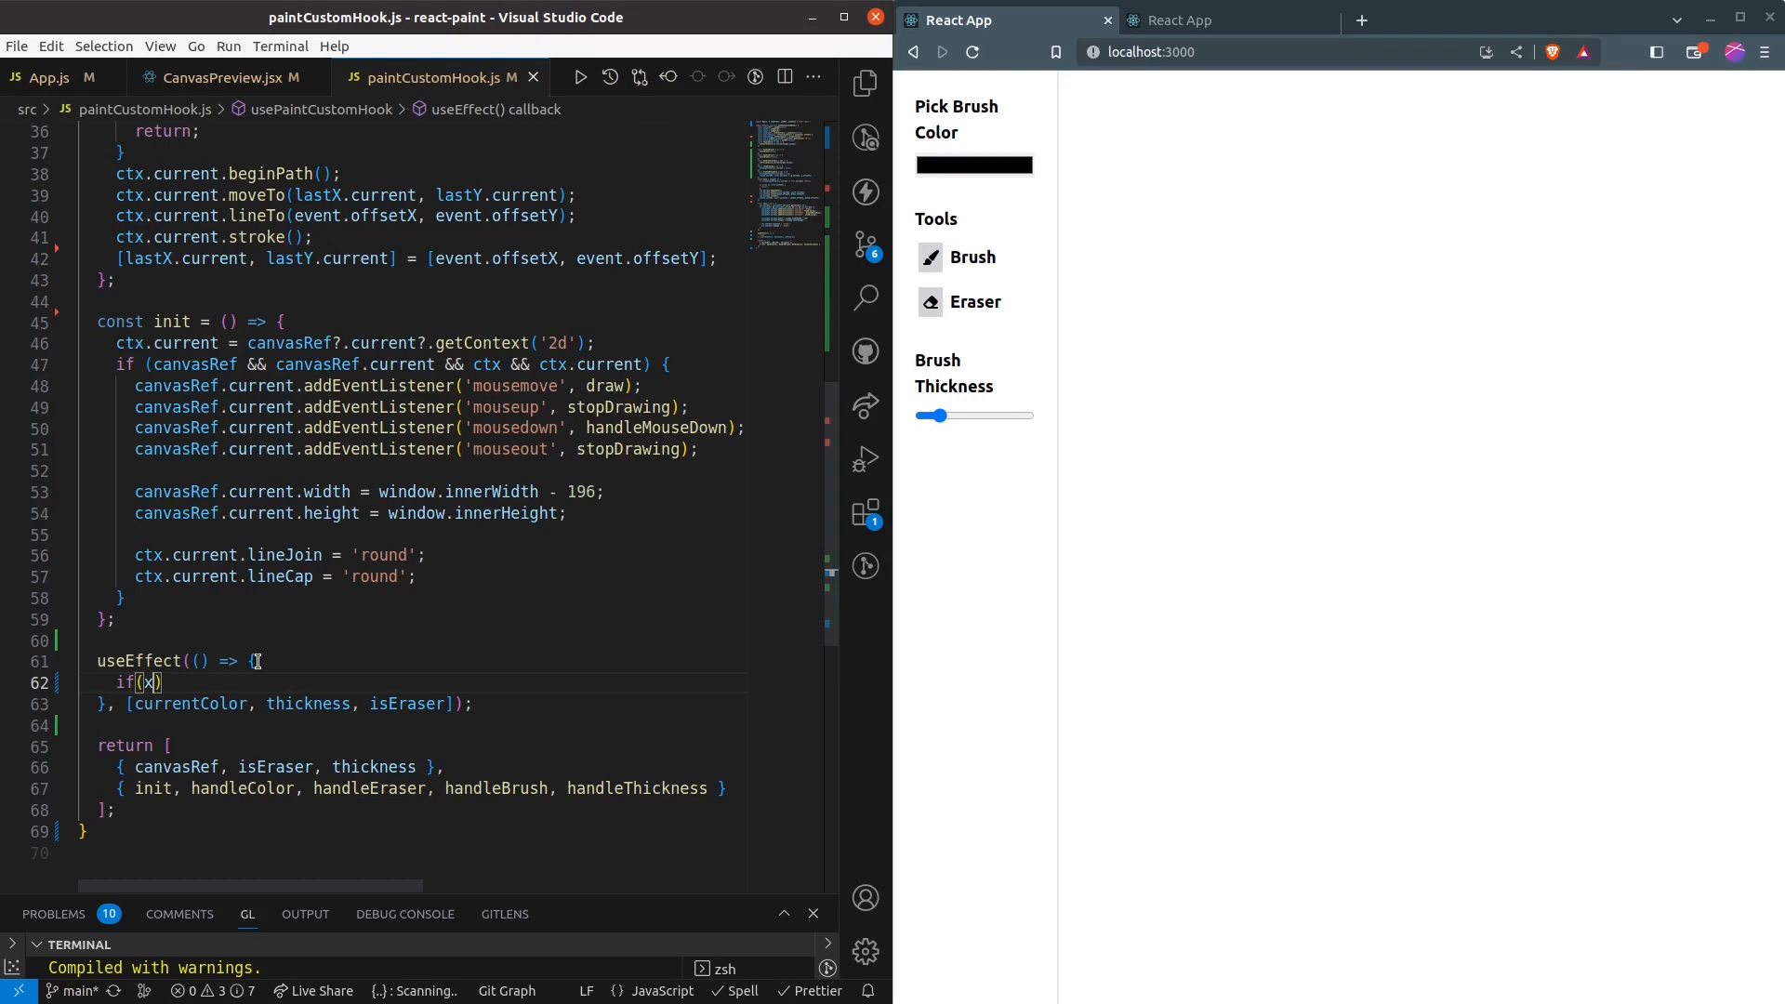
{"action": "type", "text": "ctx.current"}
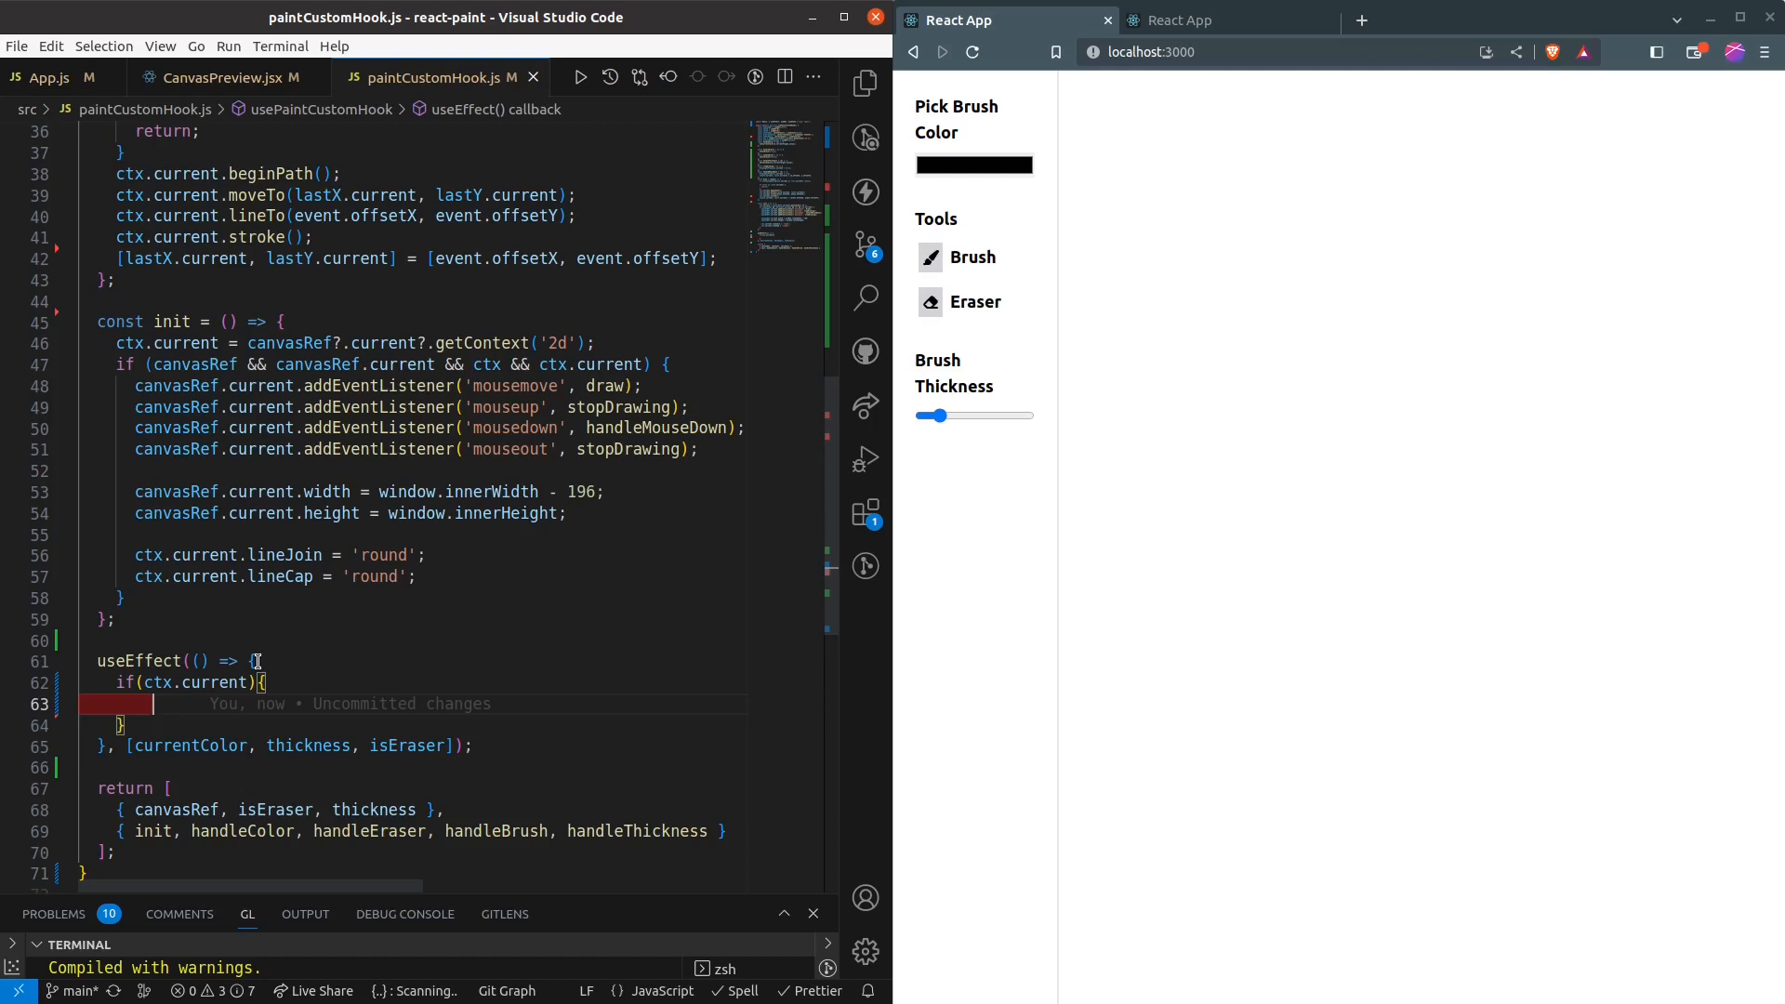
{"action": "type", "text": "ctx.current.stokeS"}
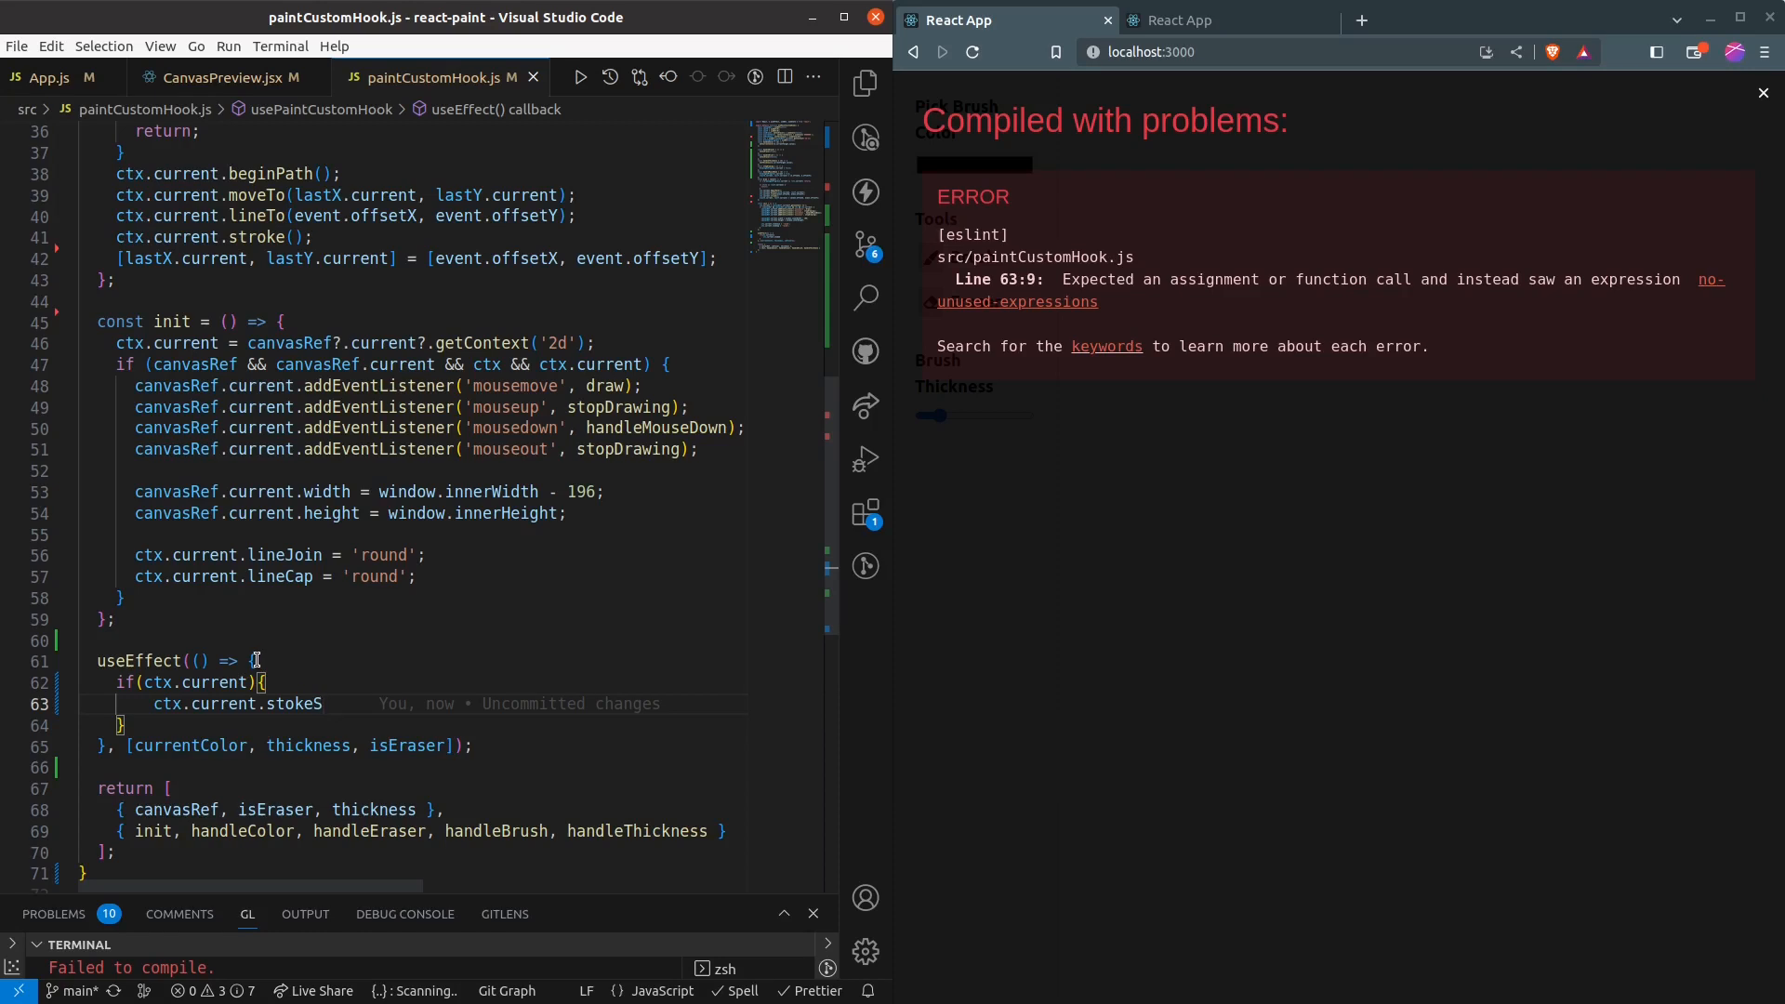
{"action": "type", "text": "tyle=currentColor"}
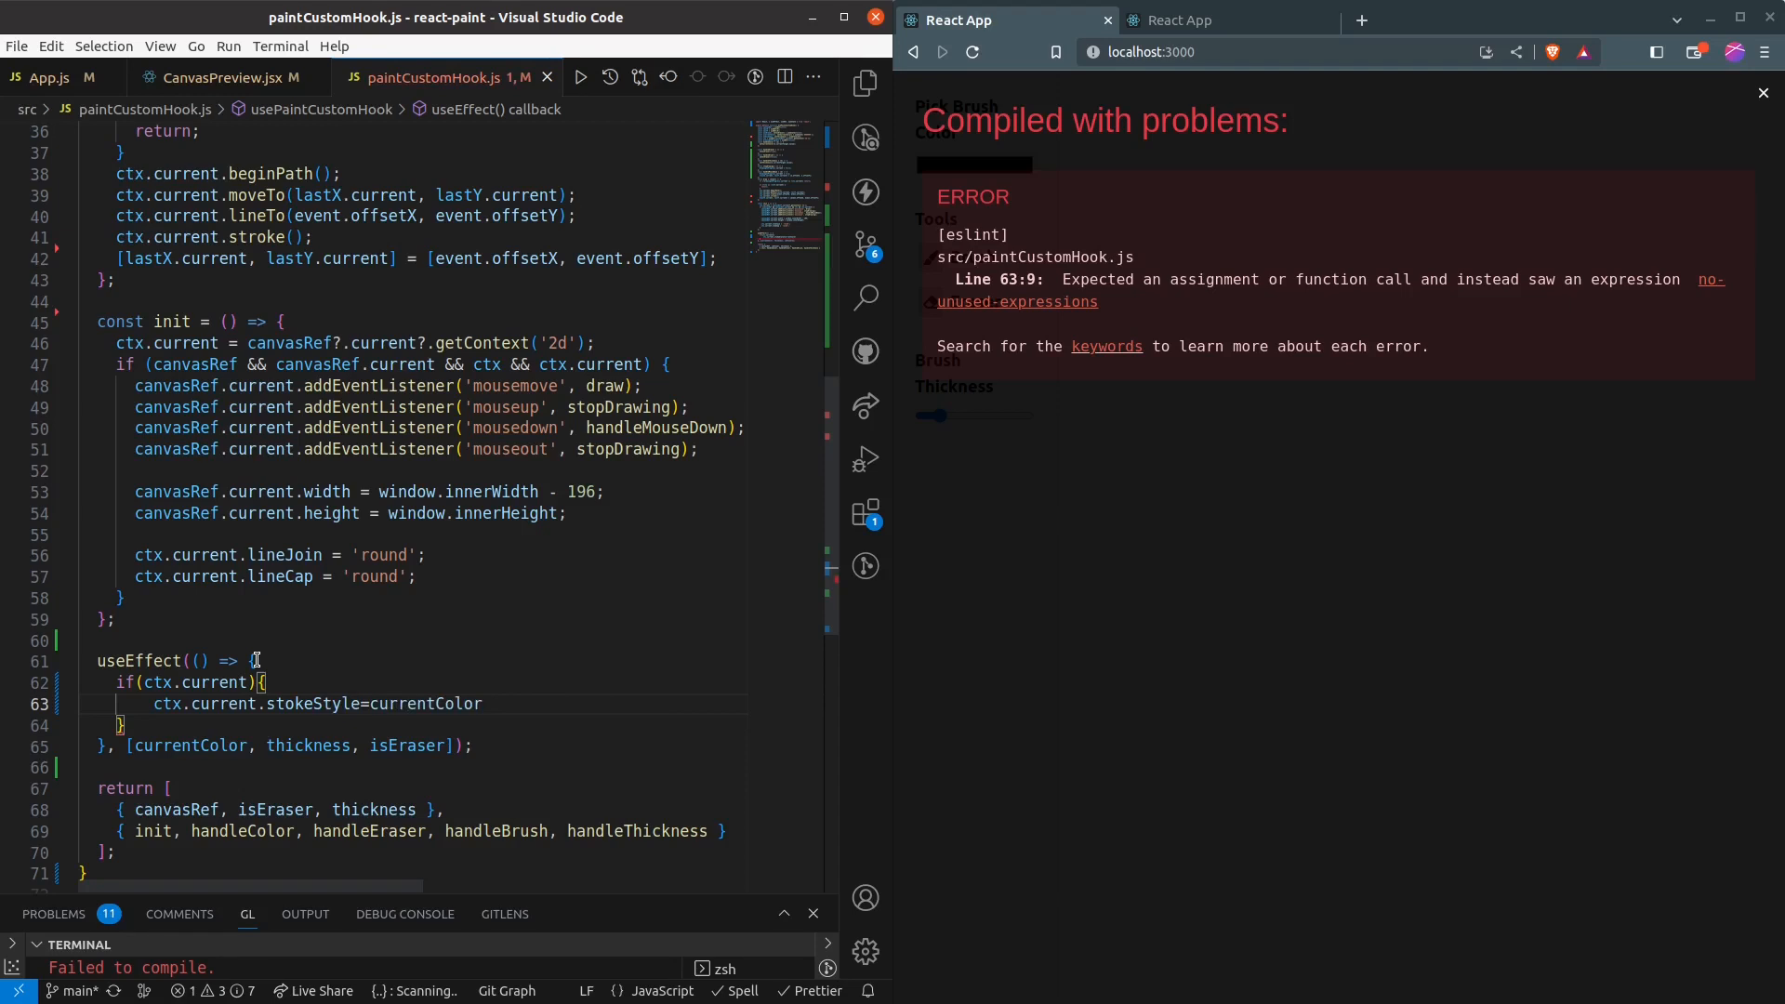
{"action": "type", "text": "ctx.cur"}
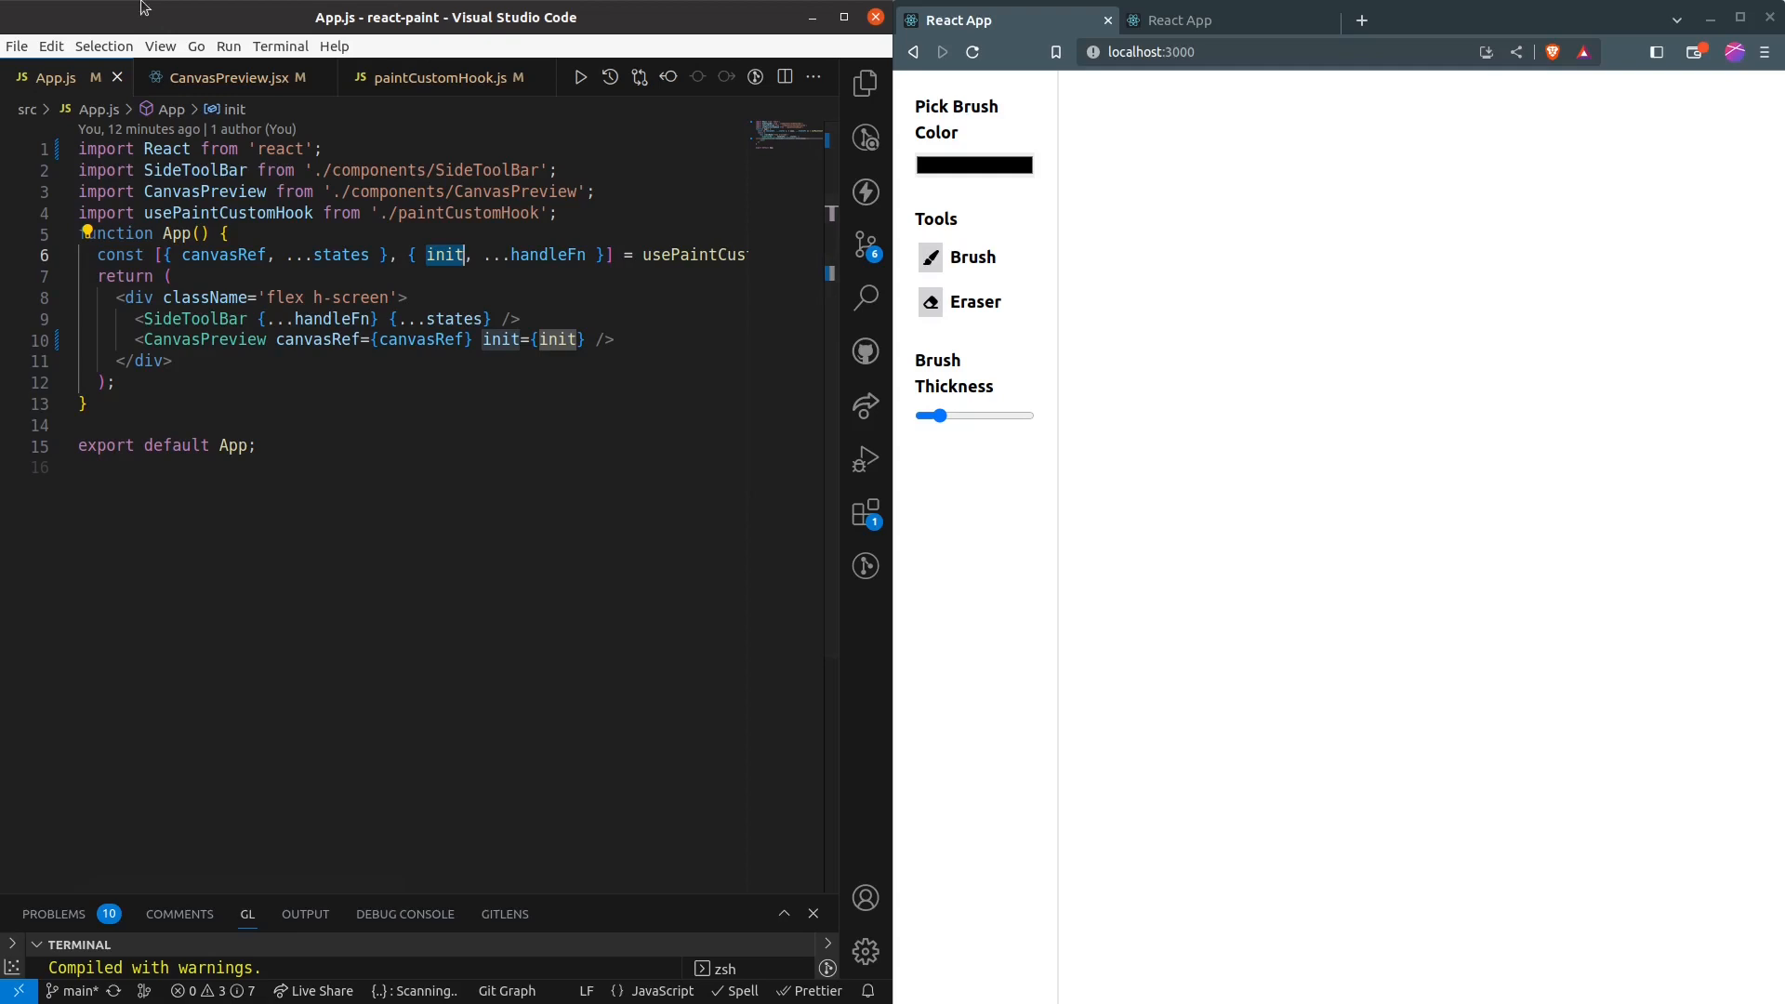
Reopen paintCustomHook.js and review the new strokeStyle/lineWidth effect.
{"action": "left_click", "coordinate": [444, 78]}
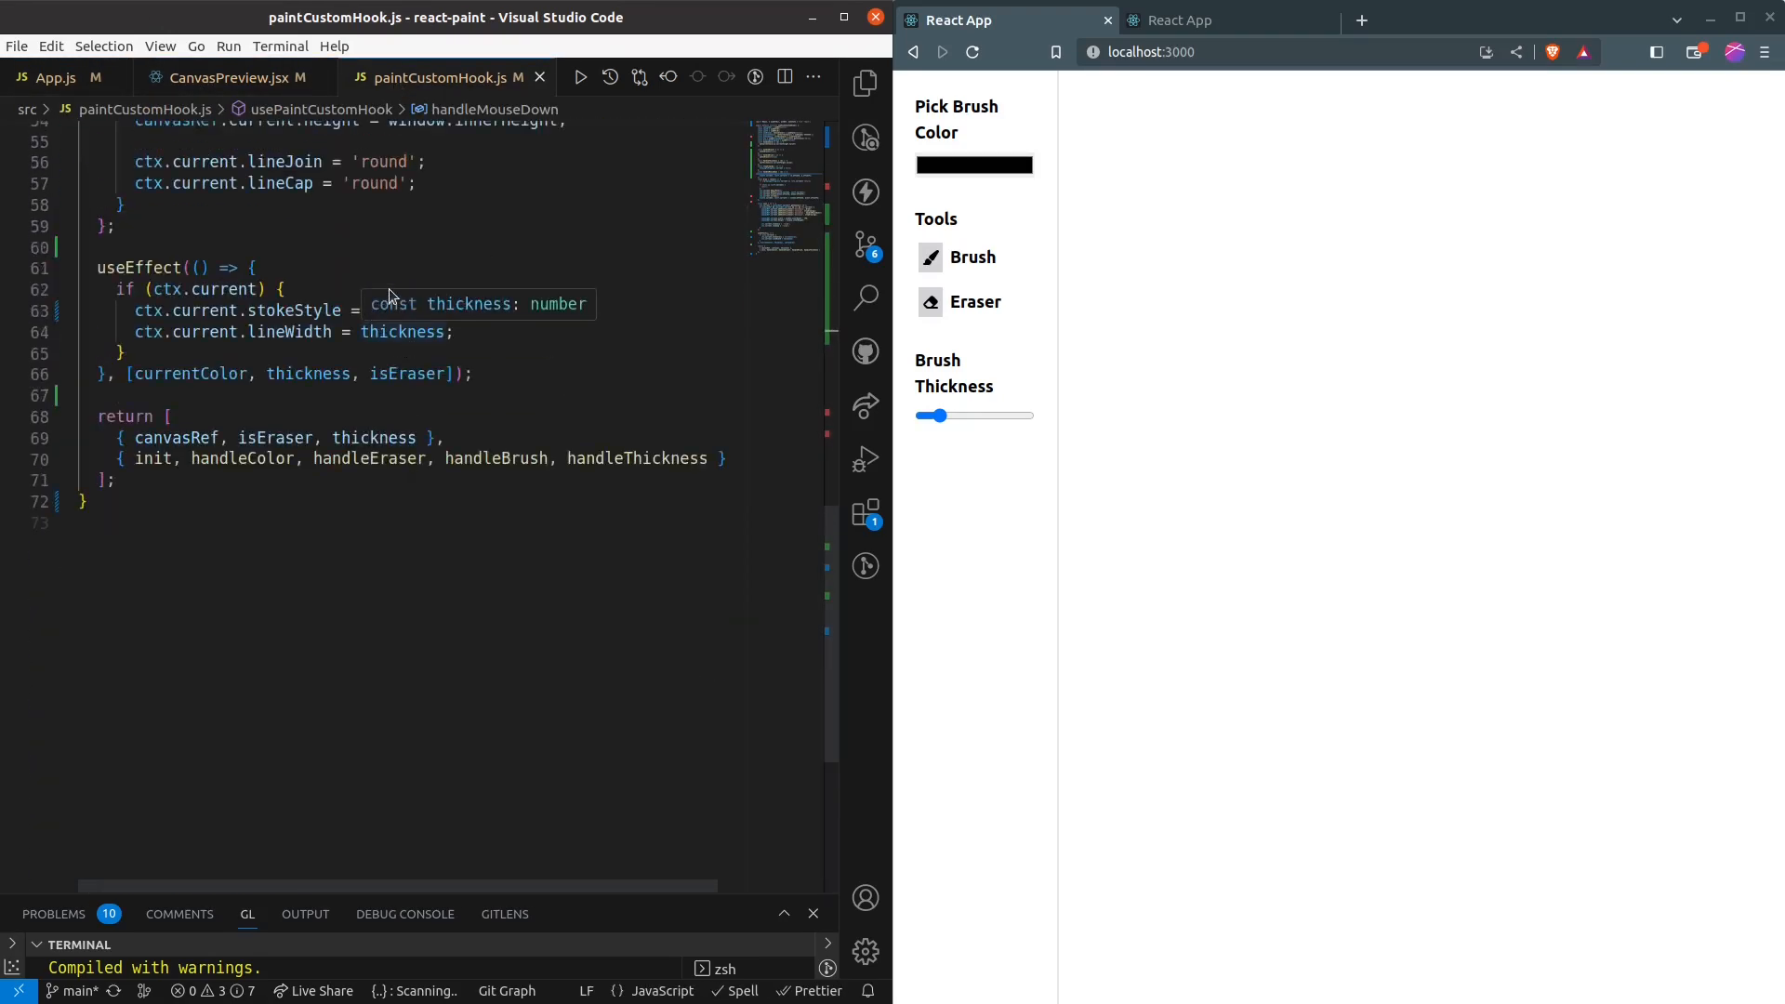
{"action": "scroll", "scroll_direction": "up", "scroll_amount": 3}
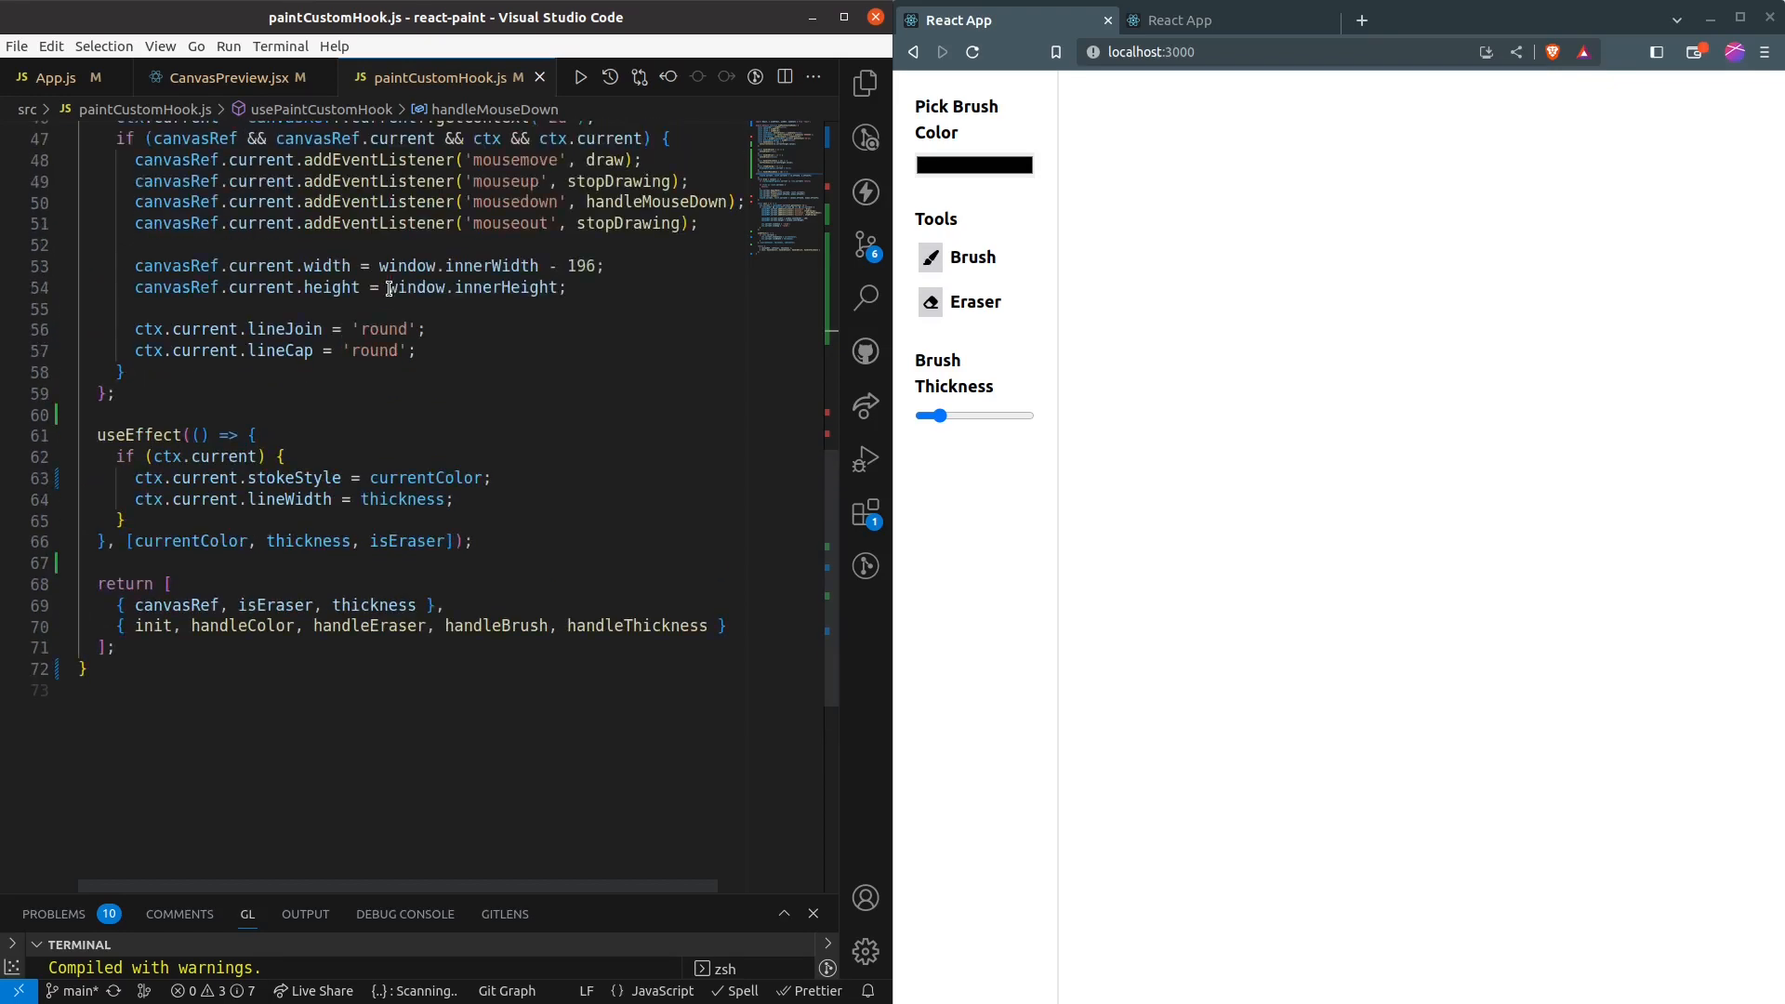
{"action": "left_click", "coordinate": [223, 79]}
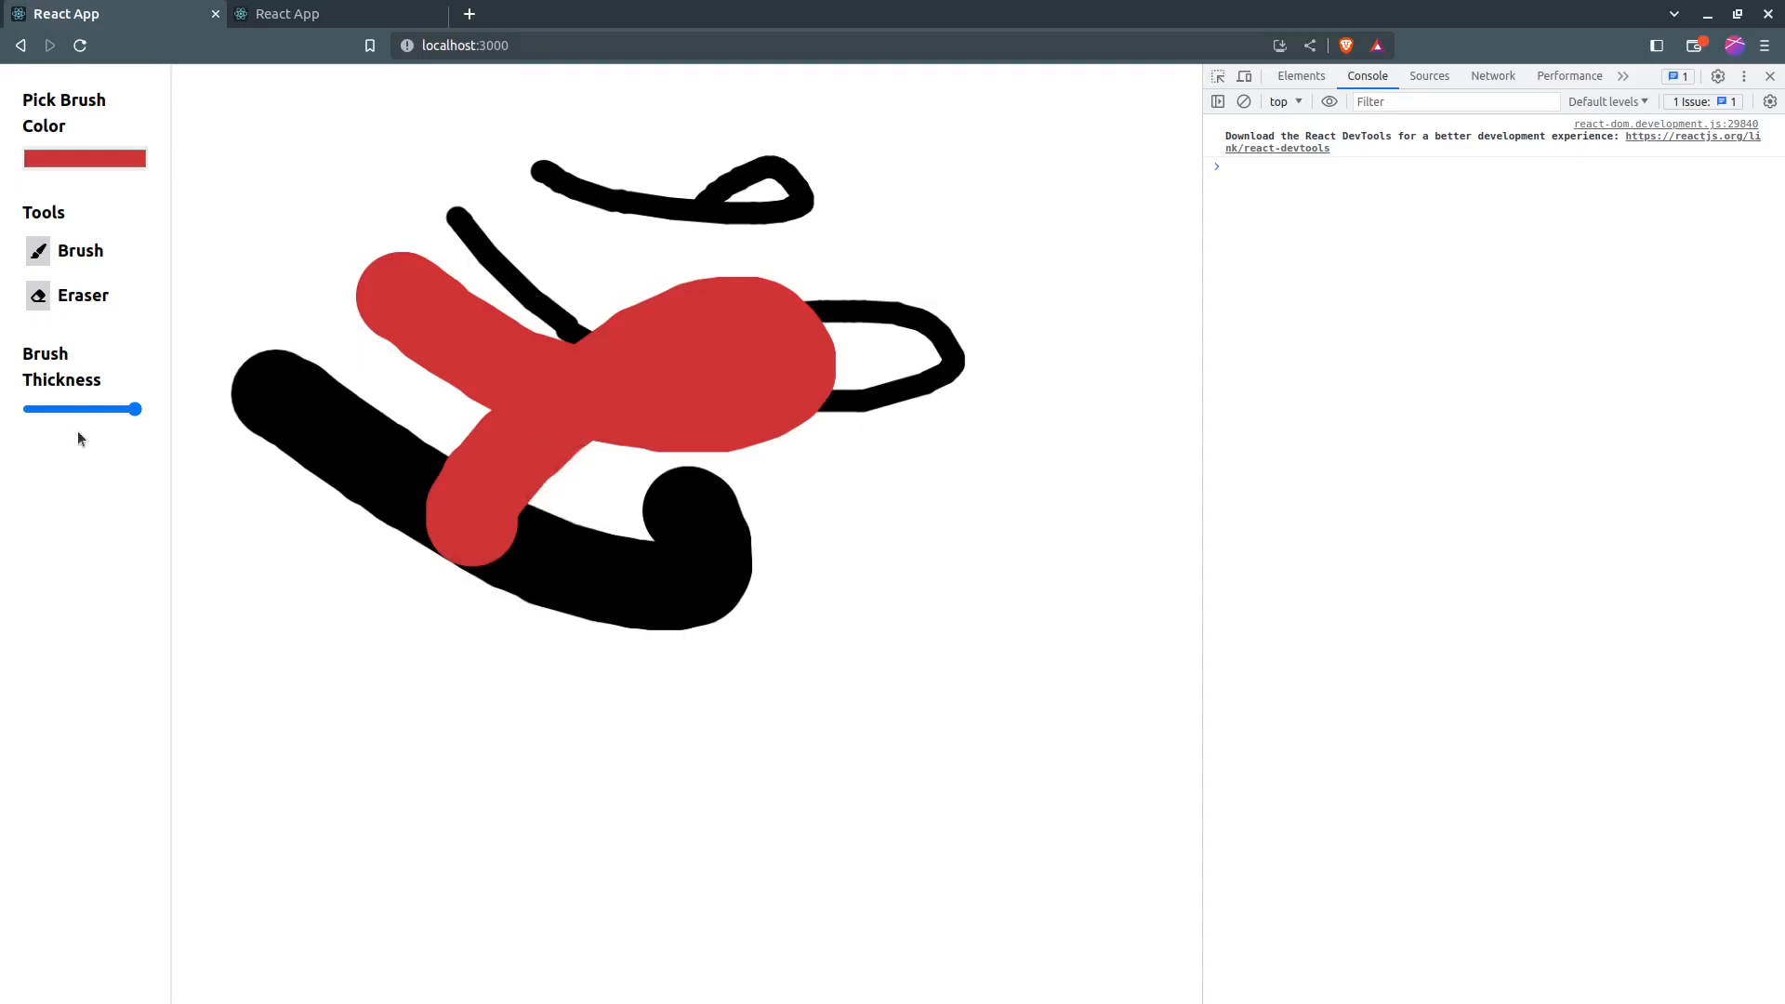
Return from the browser paint test to the code editor.
{"action": "left_click", "coordinate": [80, 251]}
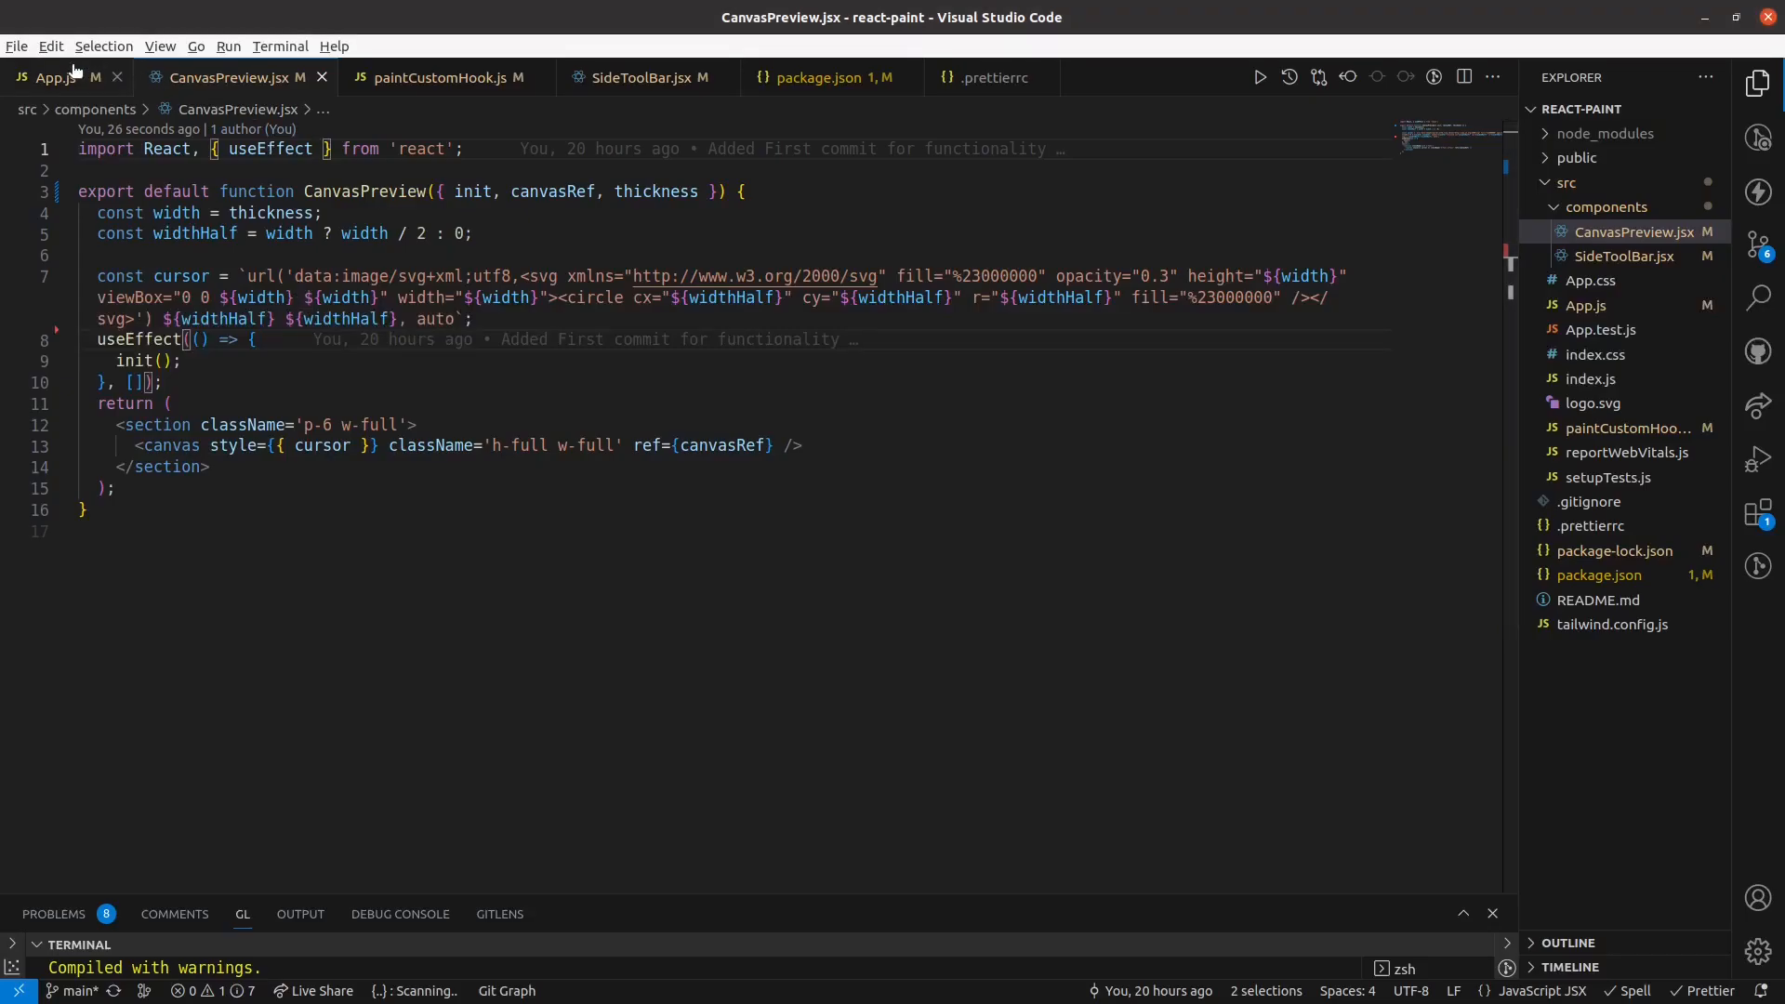
Add isEraser to SideToolBar's props for the conditional bg-green-600 / bg-zinc-200 highlight.
{"action": "left_click", "coordinate": [54, 79]}
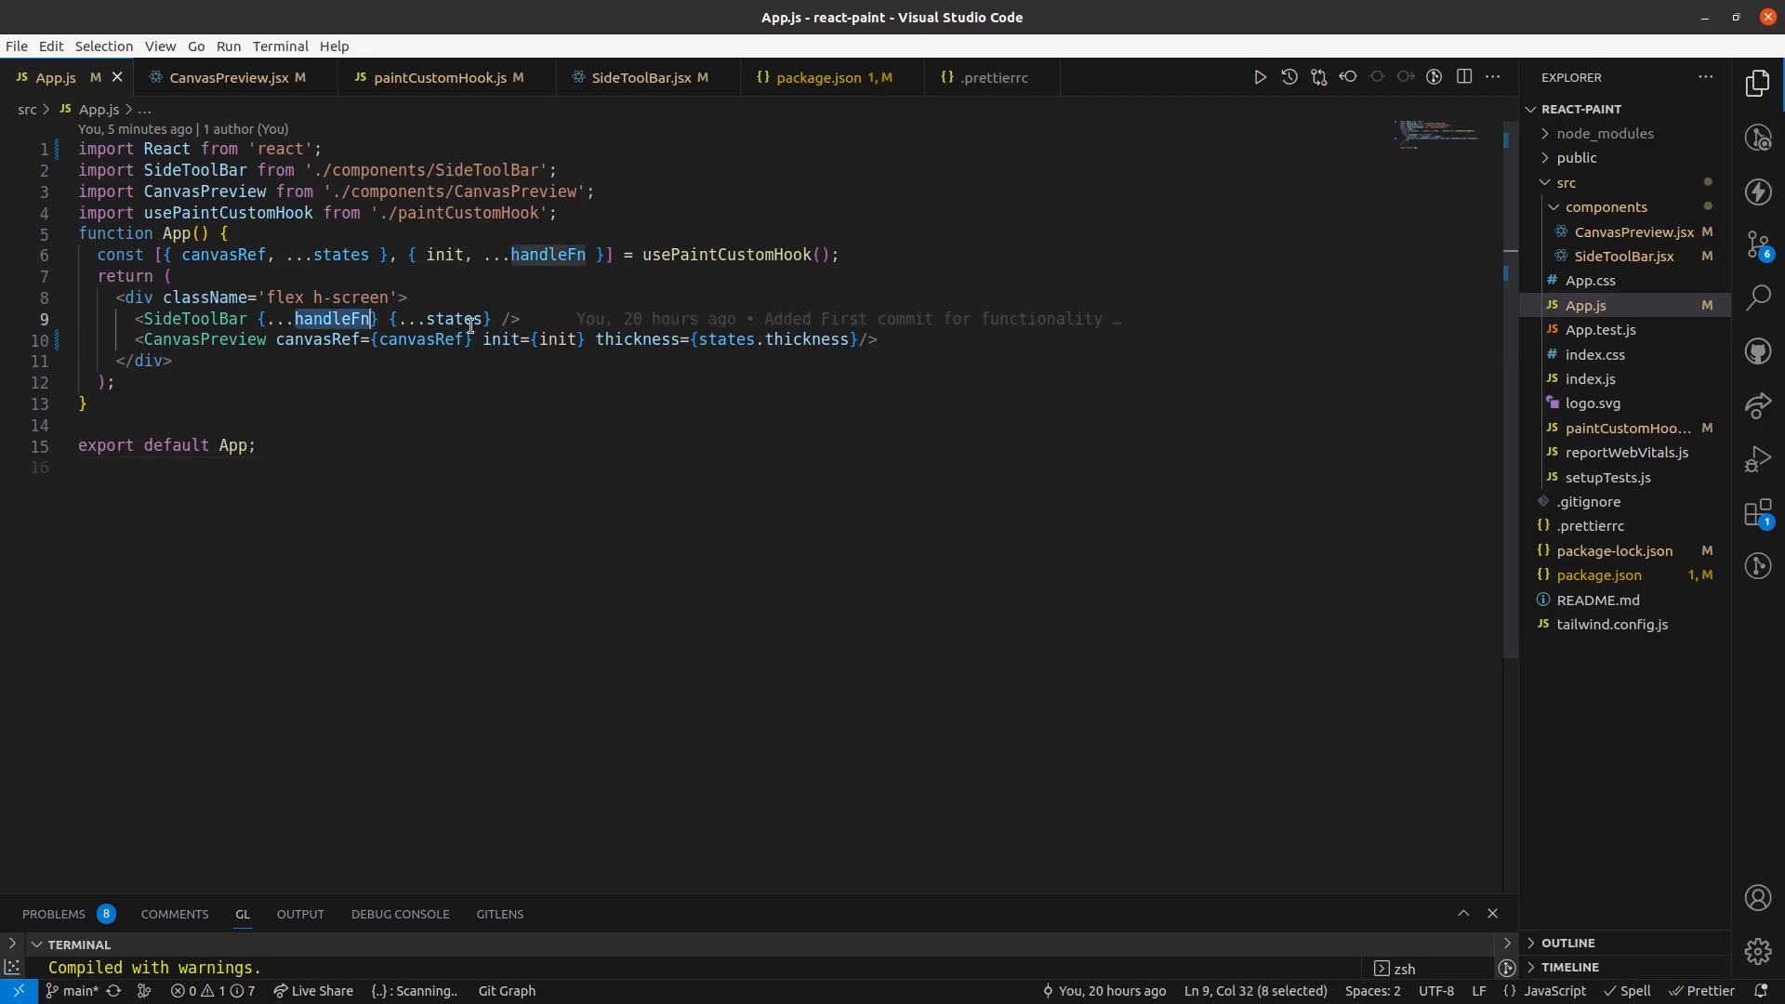
{"action": "left_click", "coordinate": [643, 78]}
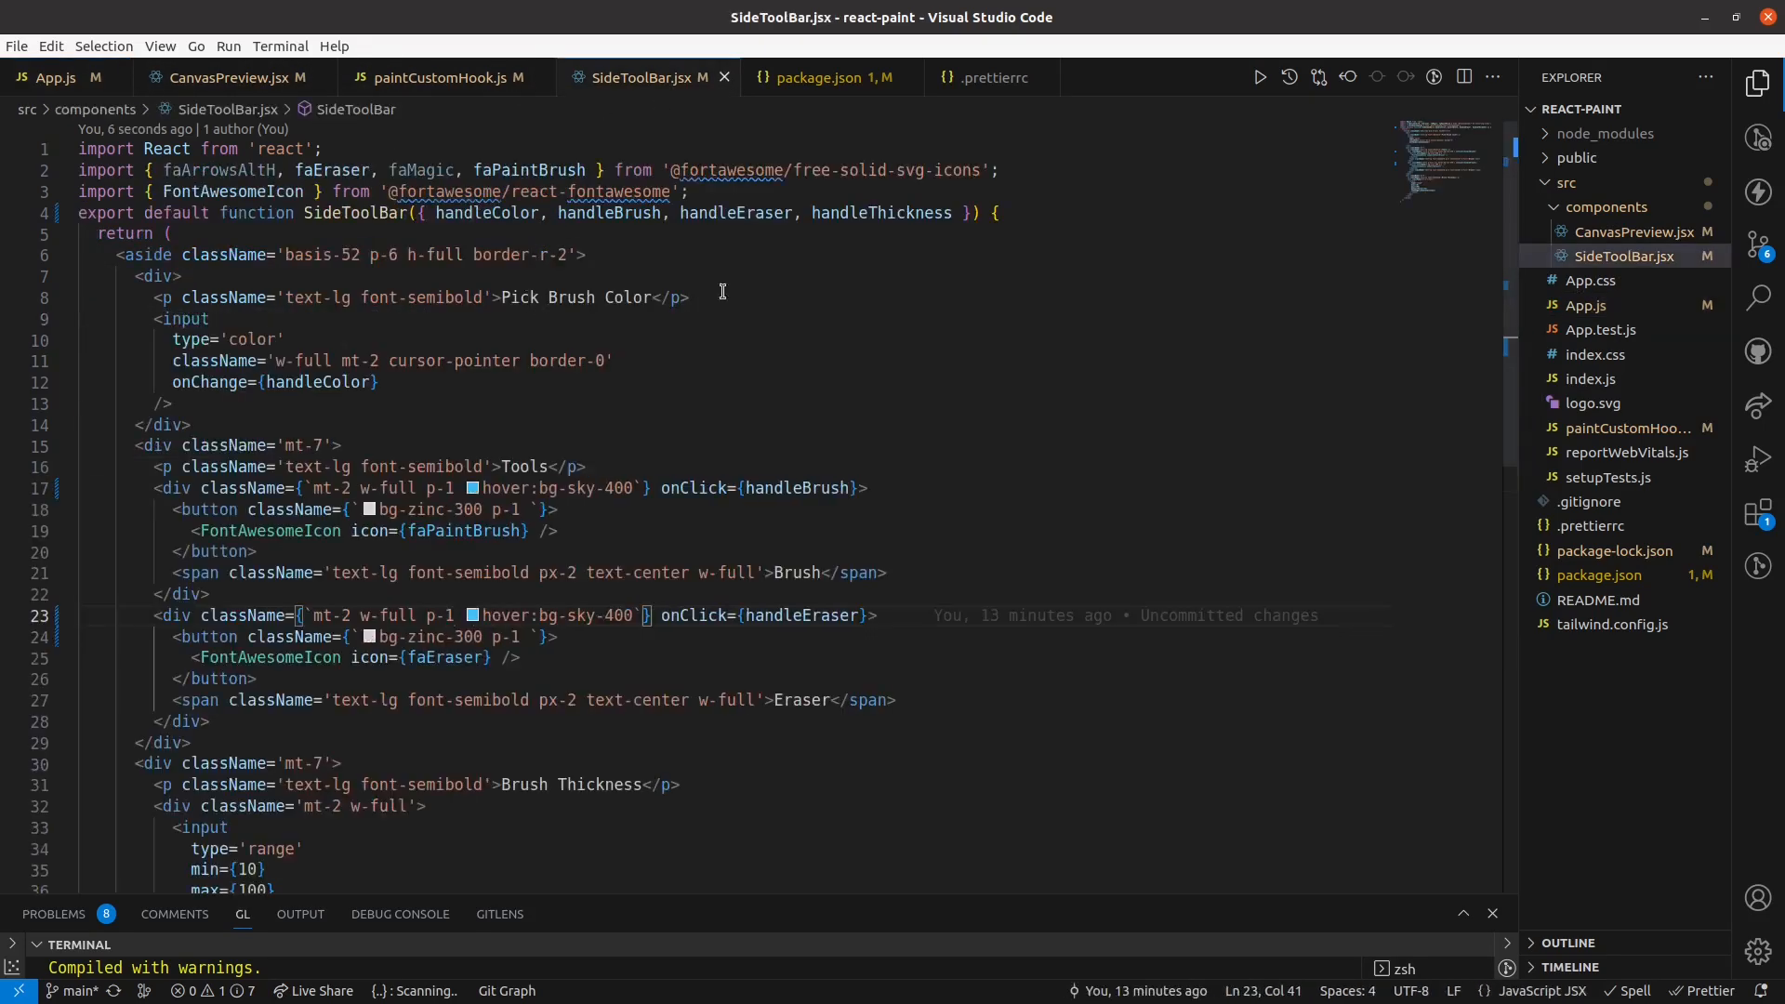
{"action": "type", "text": ",is"}
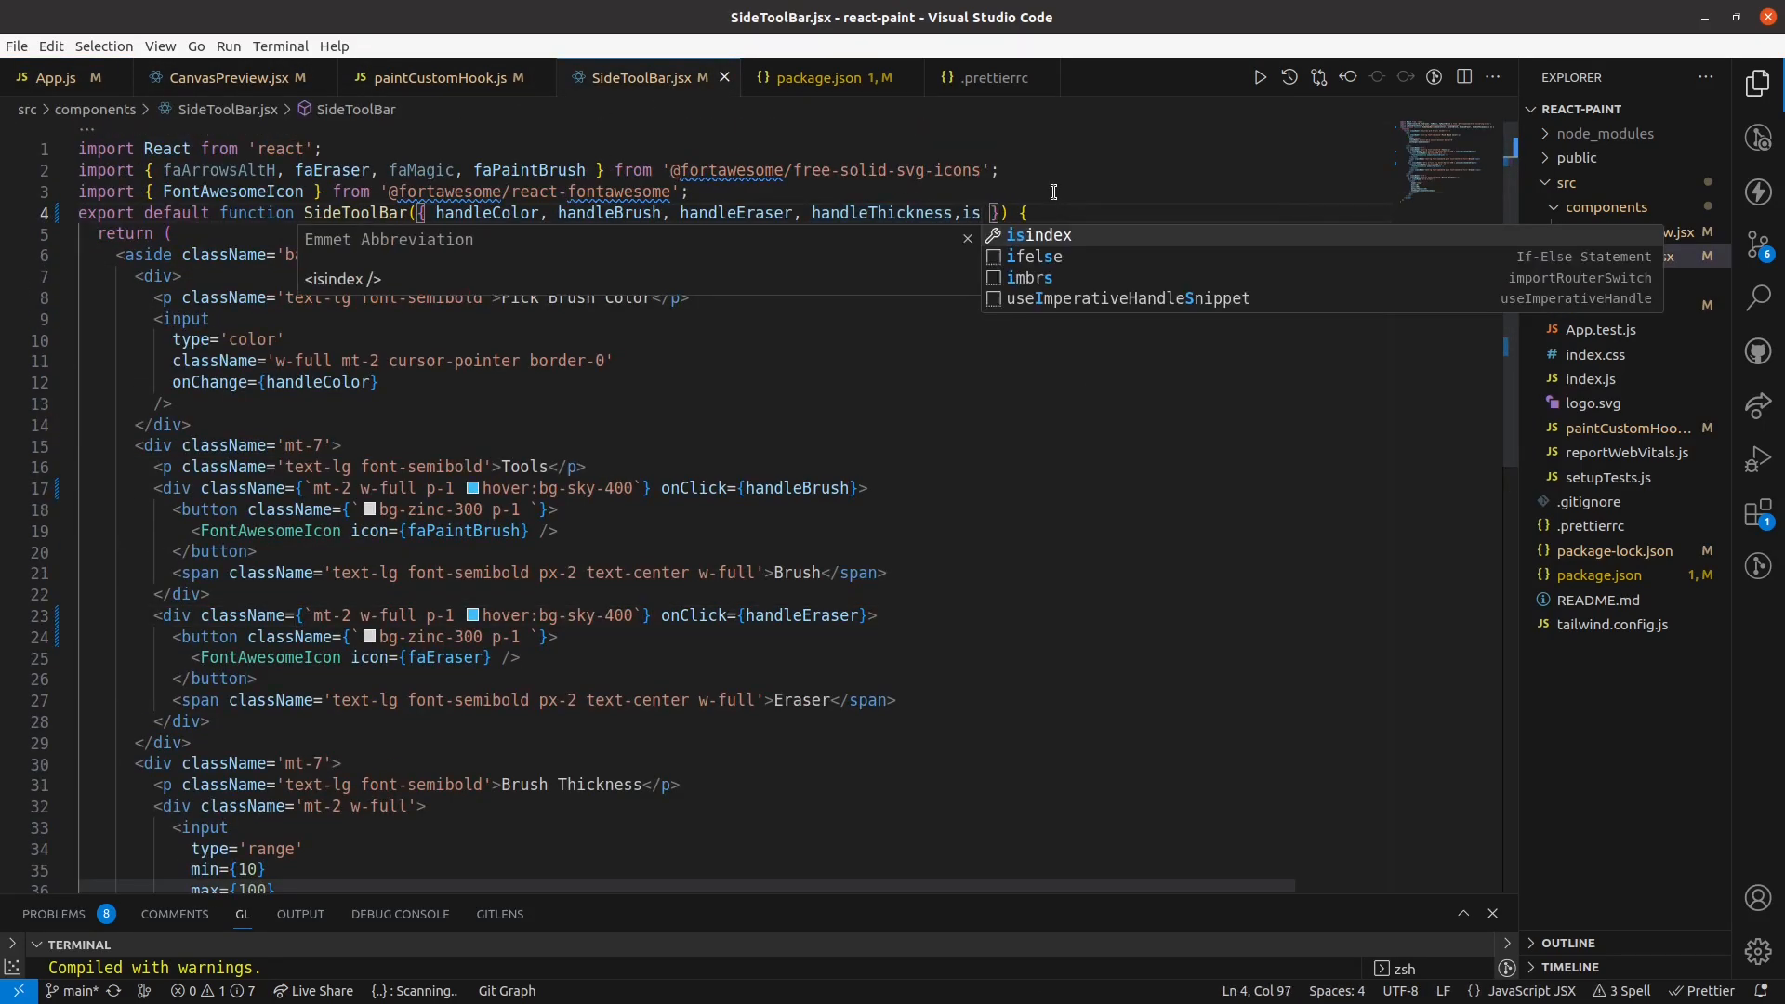
{"action": "type", "text": "Eraser"}
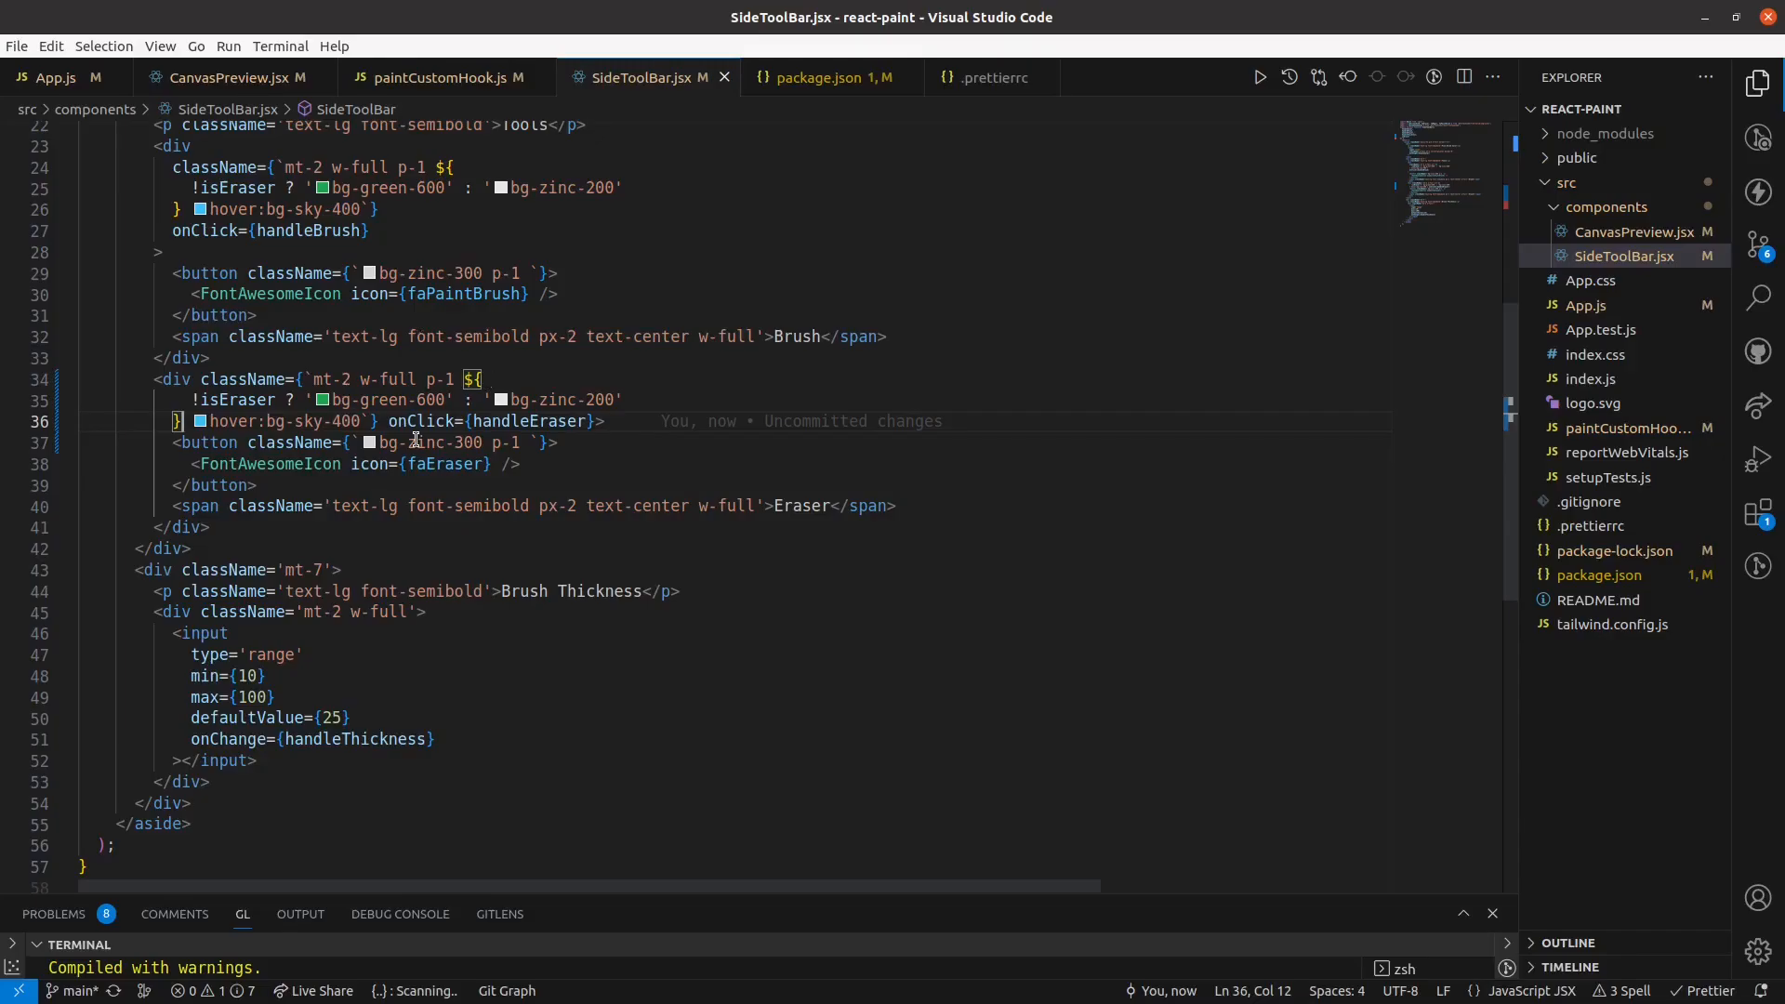
{"action": "mouse_move", "coordinate": [199, 400]}
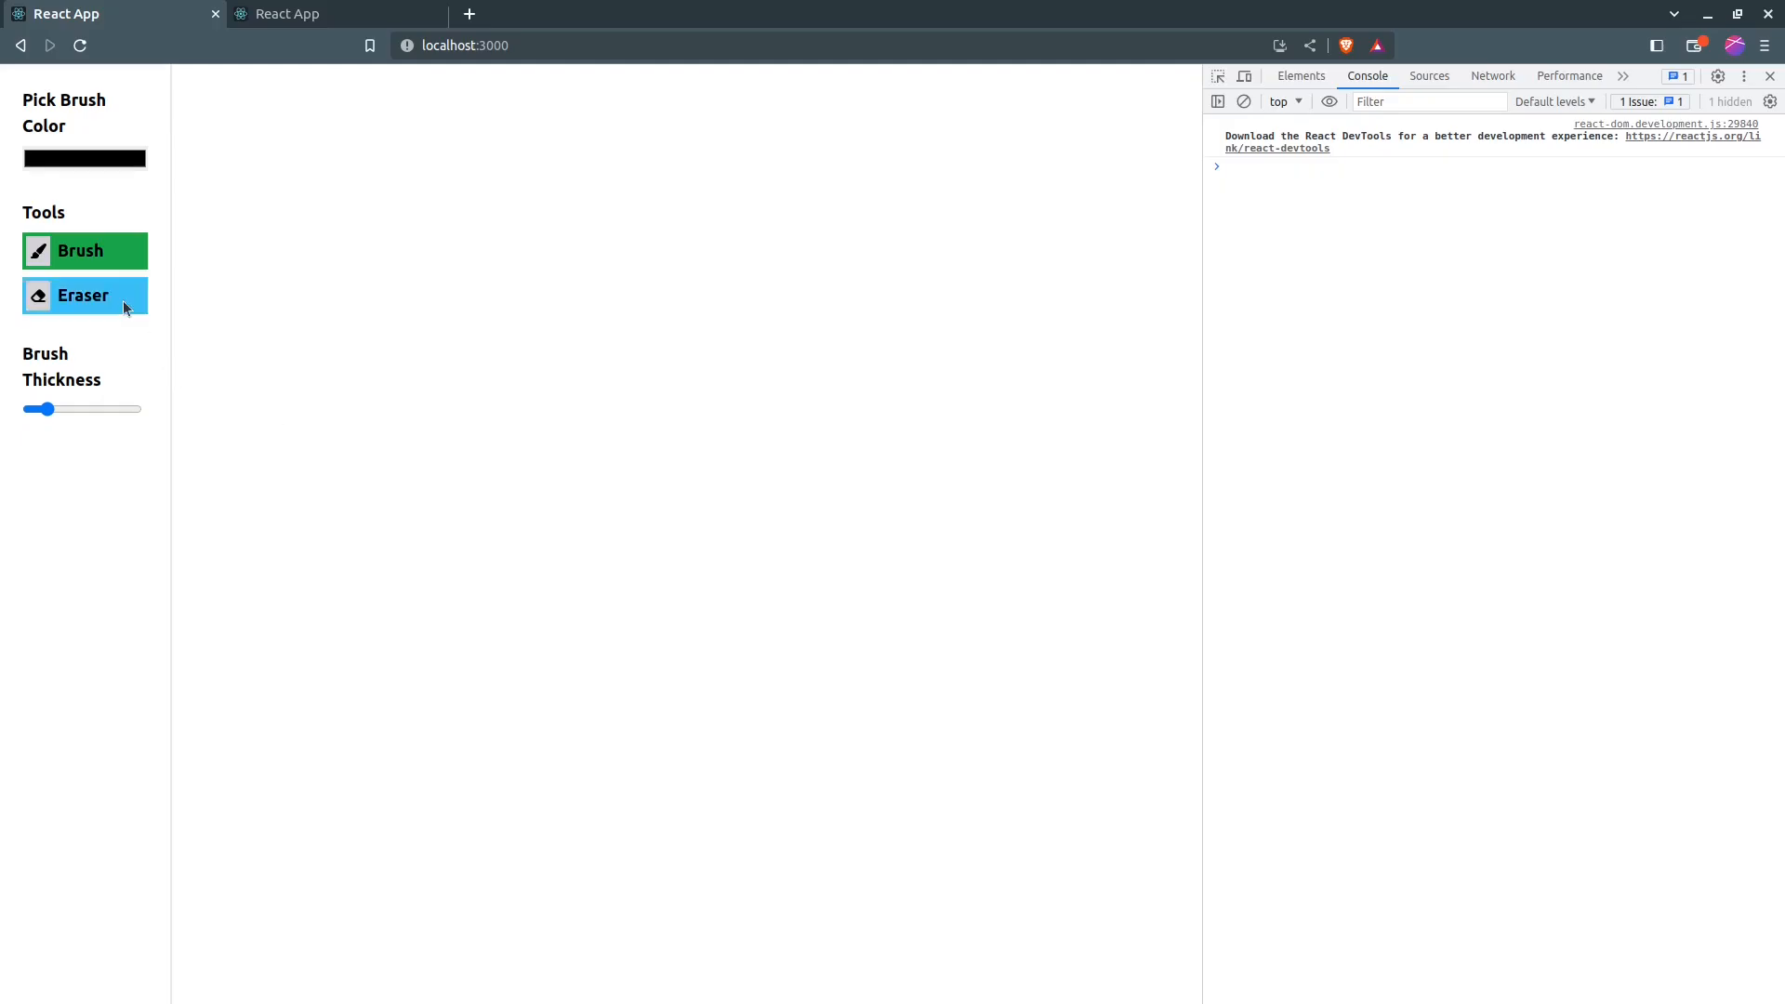
Select Brush then Eraser in the running app to check the green highlighting.
{"action": "left_click", "coordinate": [83, 251]}
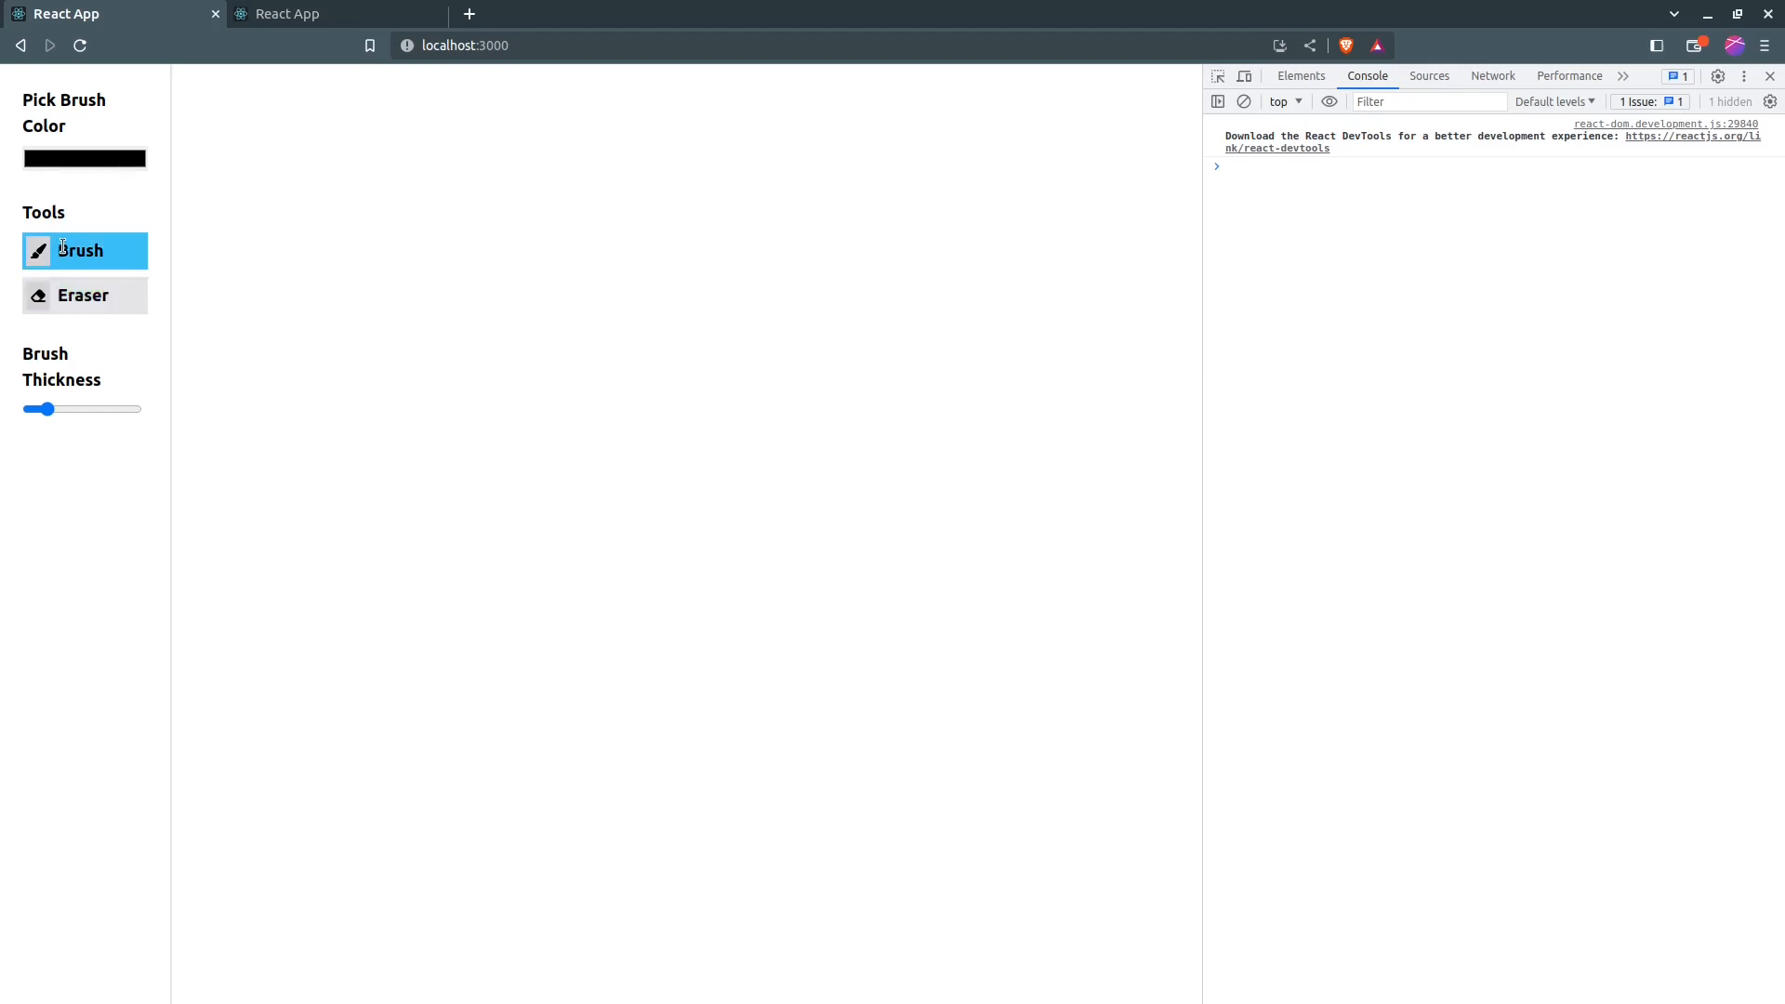
{"action": "left_click", "coordinate": [83, 295]}
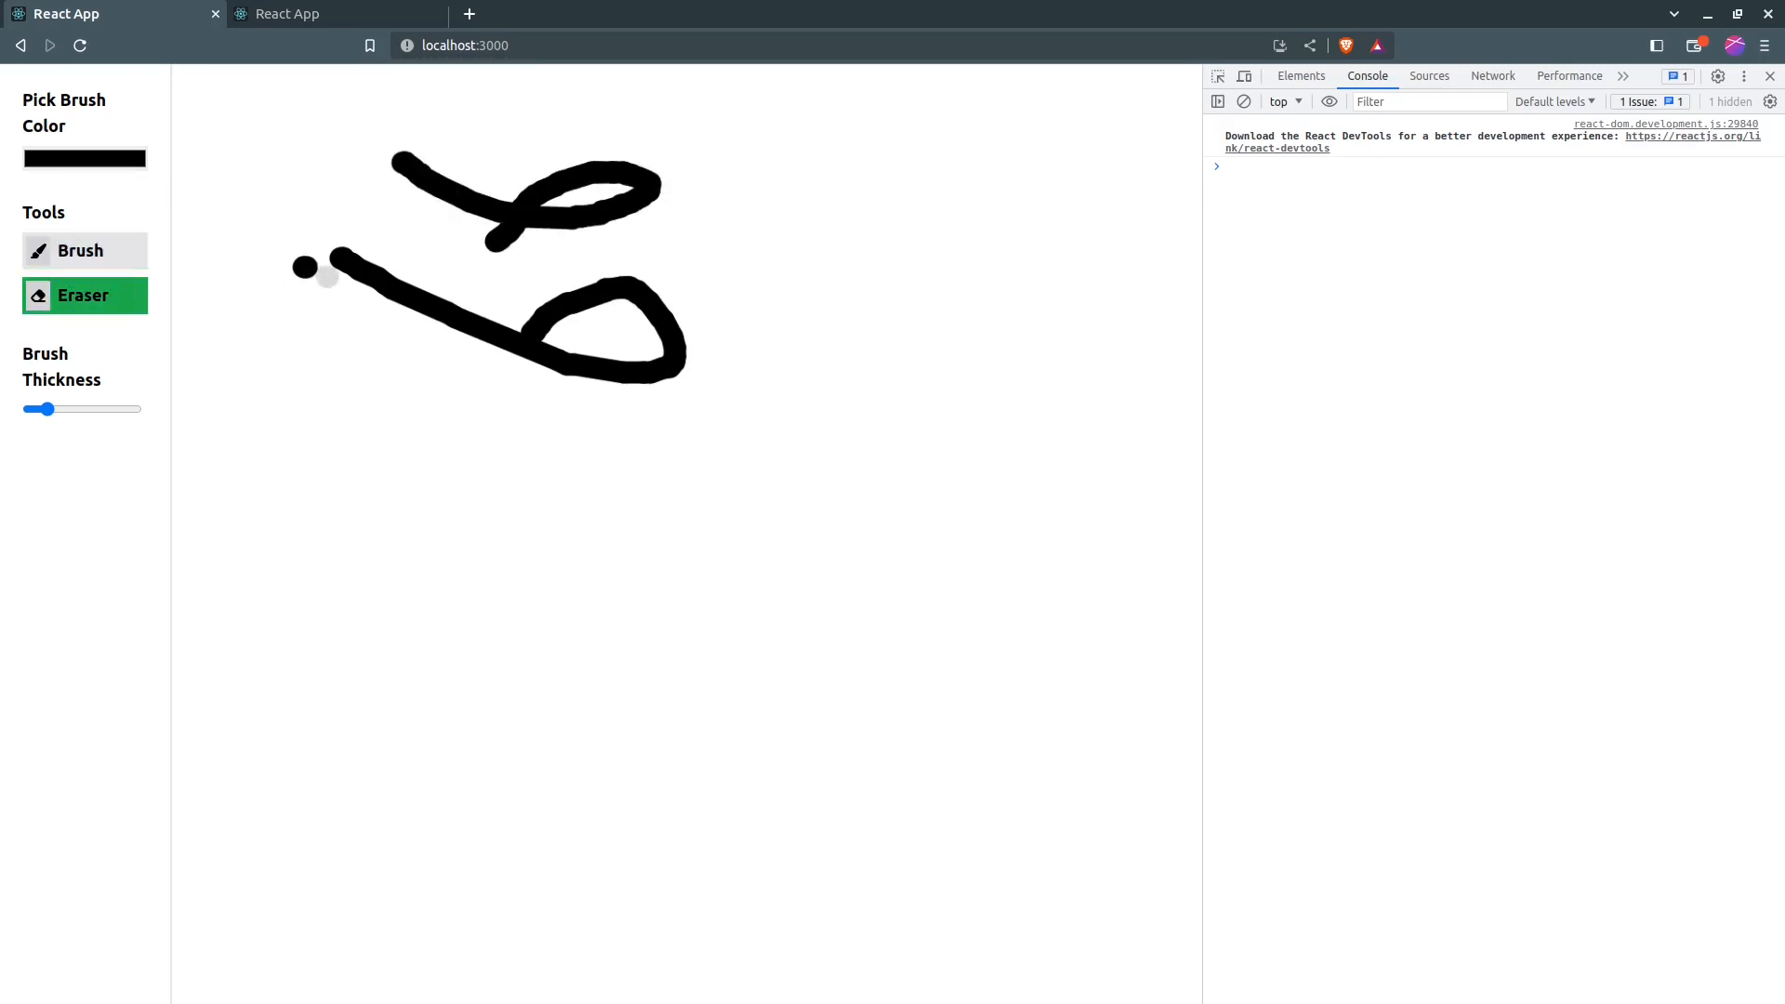
{"action": "left_click", "coordinate": [84, 252]}
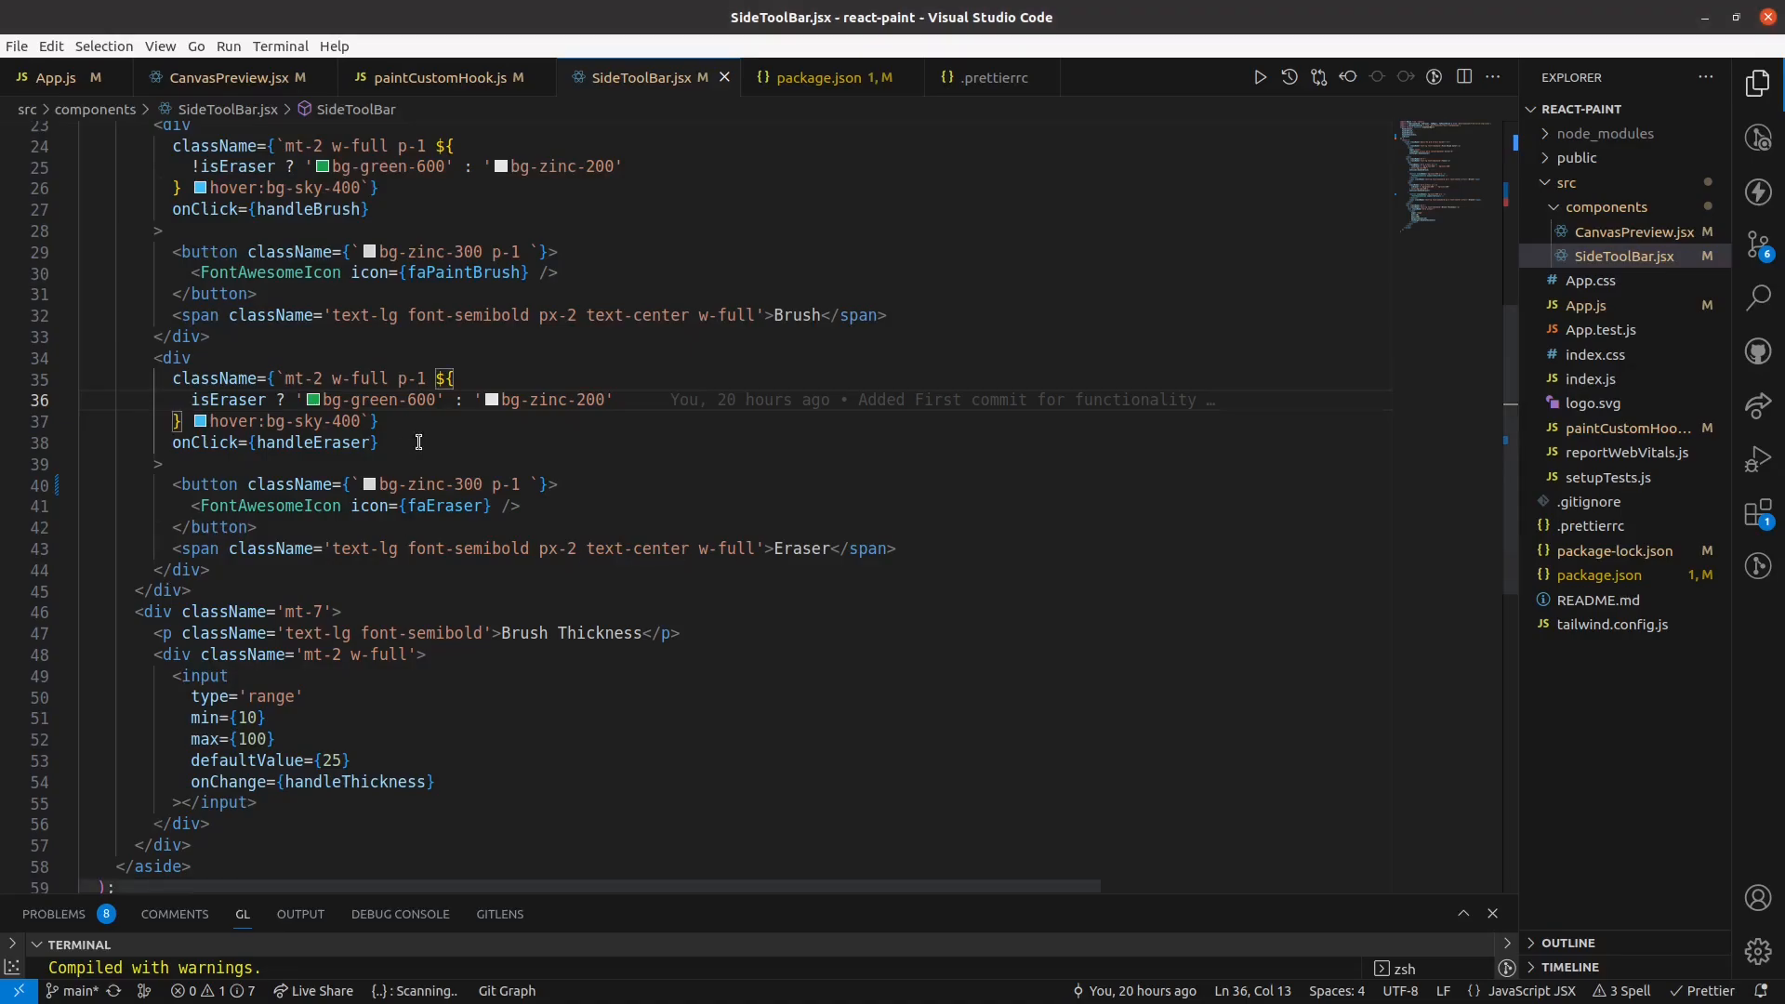
Key the Eraser highlight on isEraser directly and reopen paintCustomHook.js.
{"action": "scroll", "scroll_direction": "down", "scroll_amount": 3}
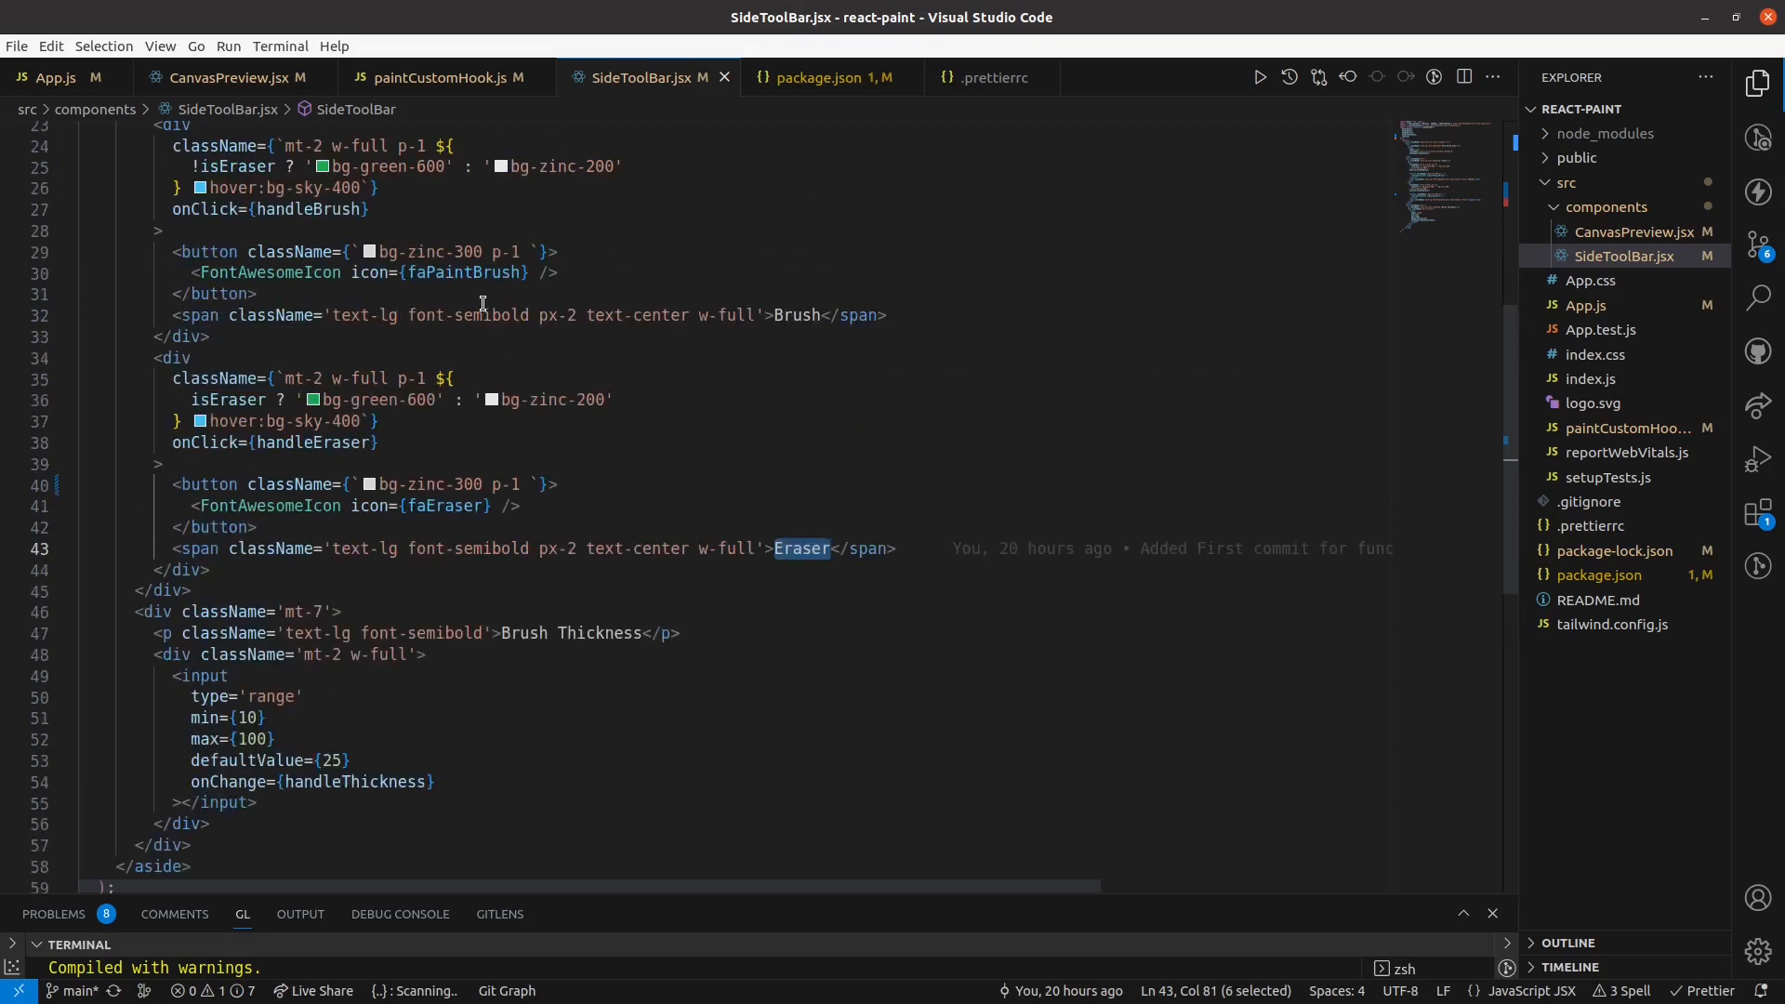
{"action": "left_click", "coordinate": [438, 78]}
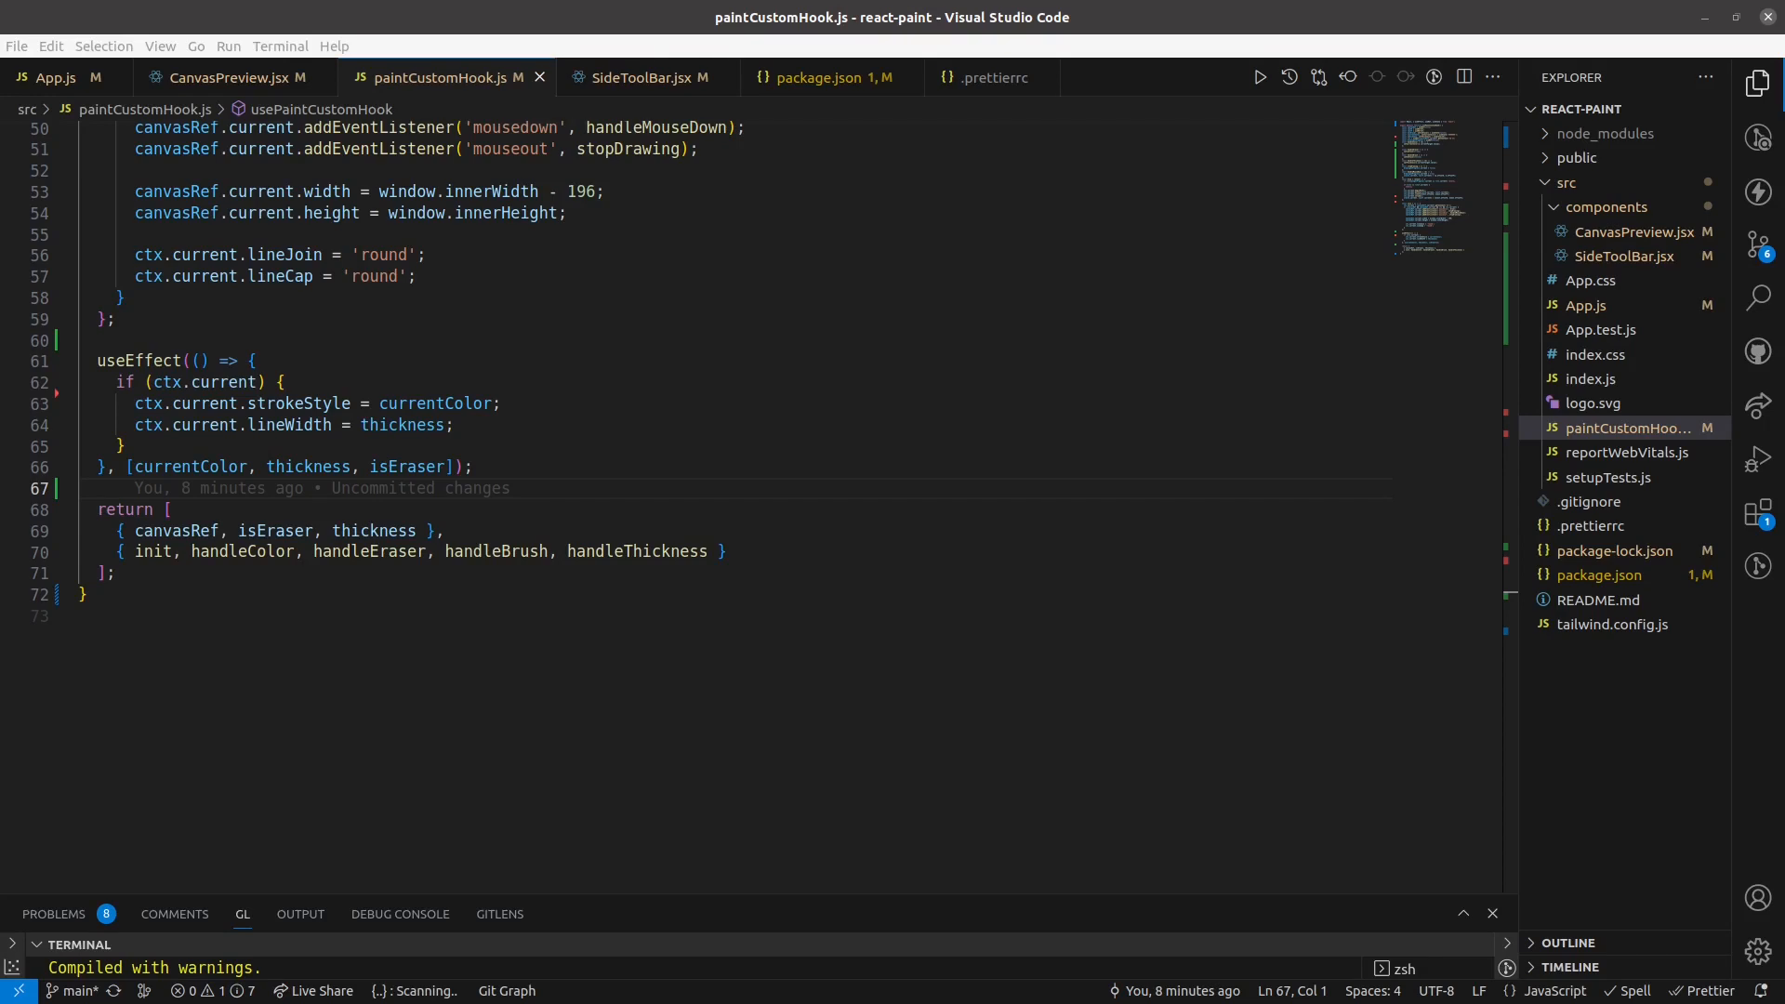
{"action": "mouse_move", "coordinate": [506, 415]}
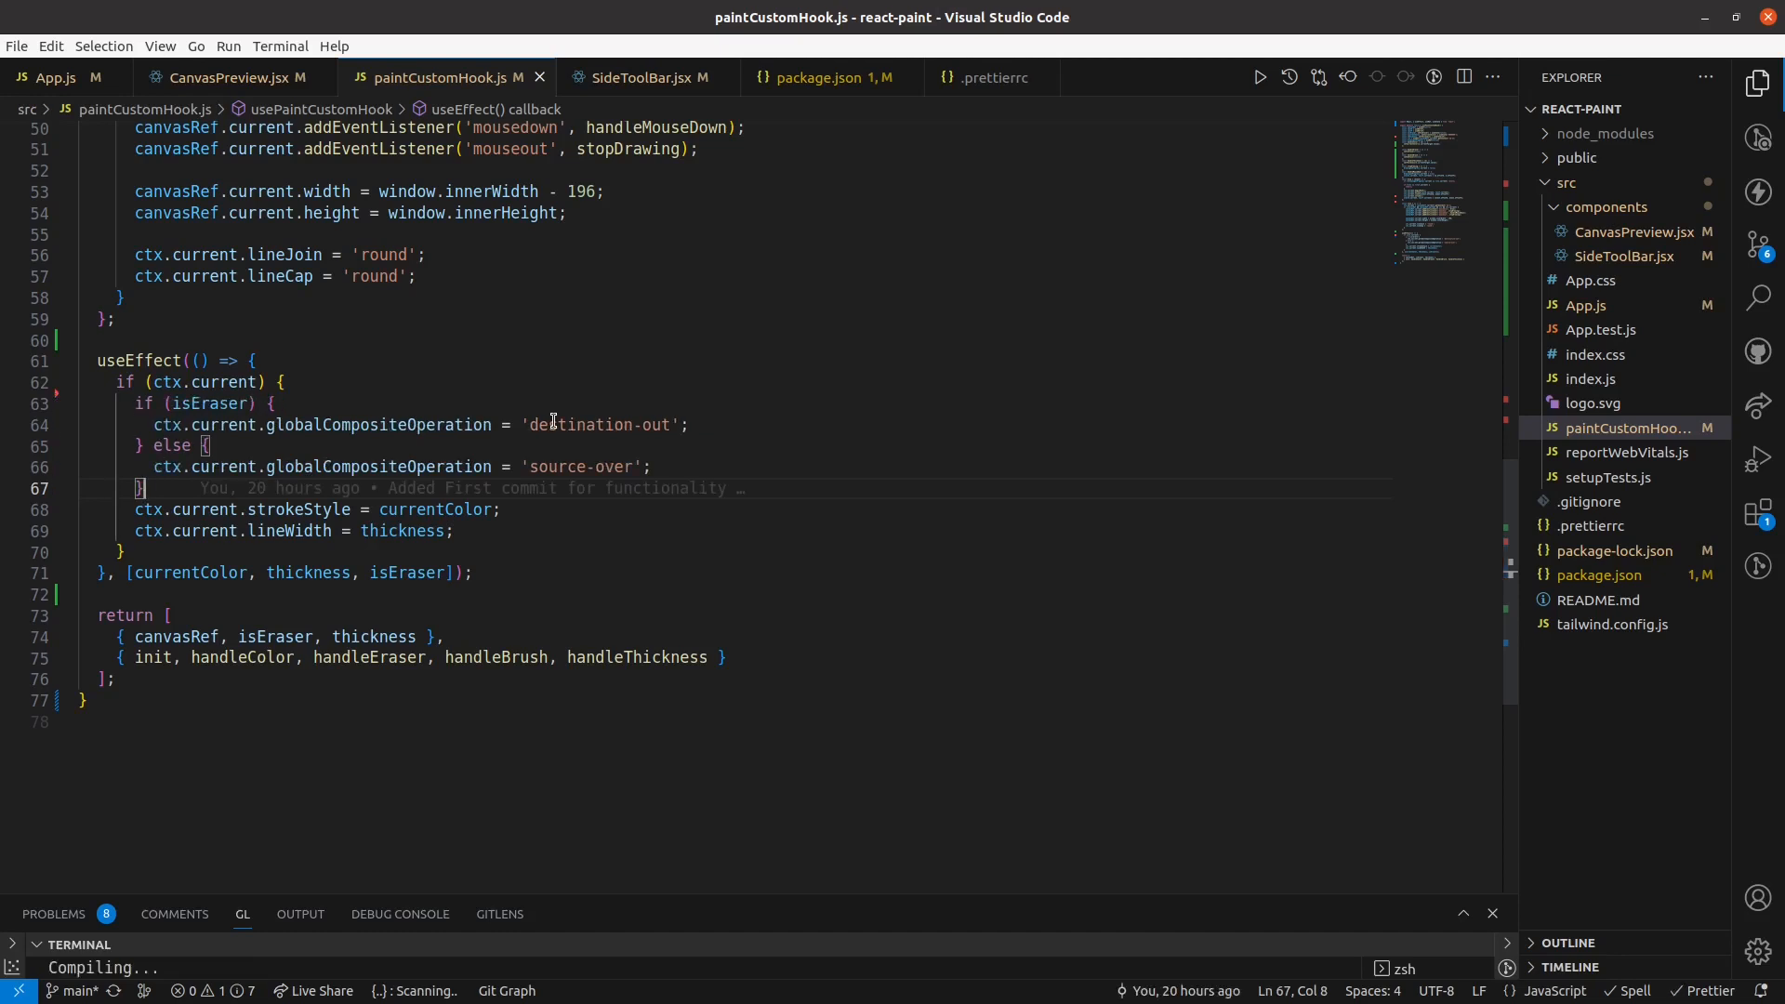
Set globalCompositeOperation to 'destination-out' when isEraser, otherwise 'source-over', inside the effect.
{"action": "double_click", "coordinate": [597, 424]}
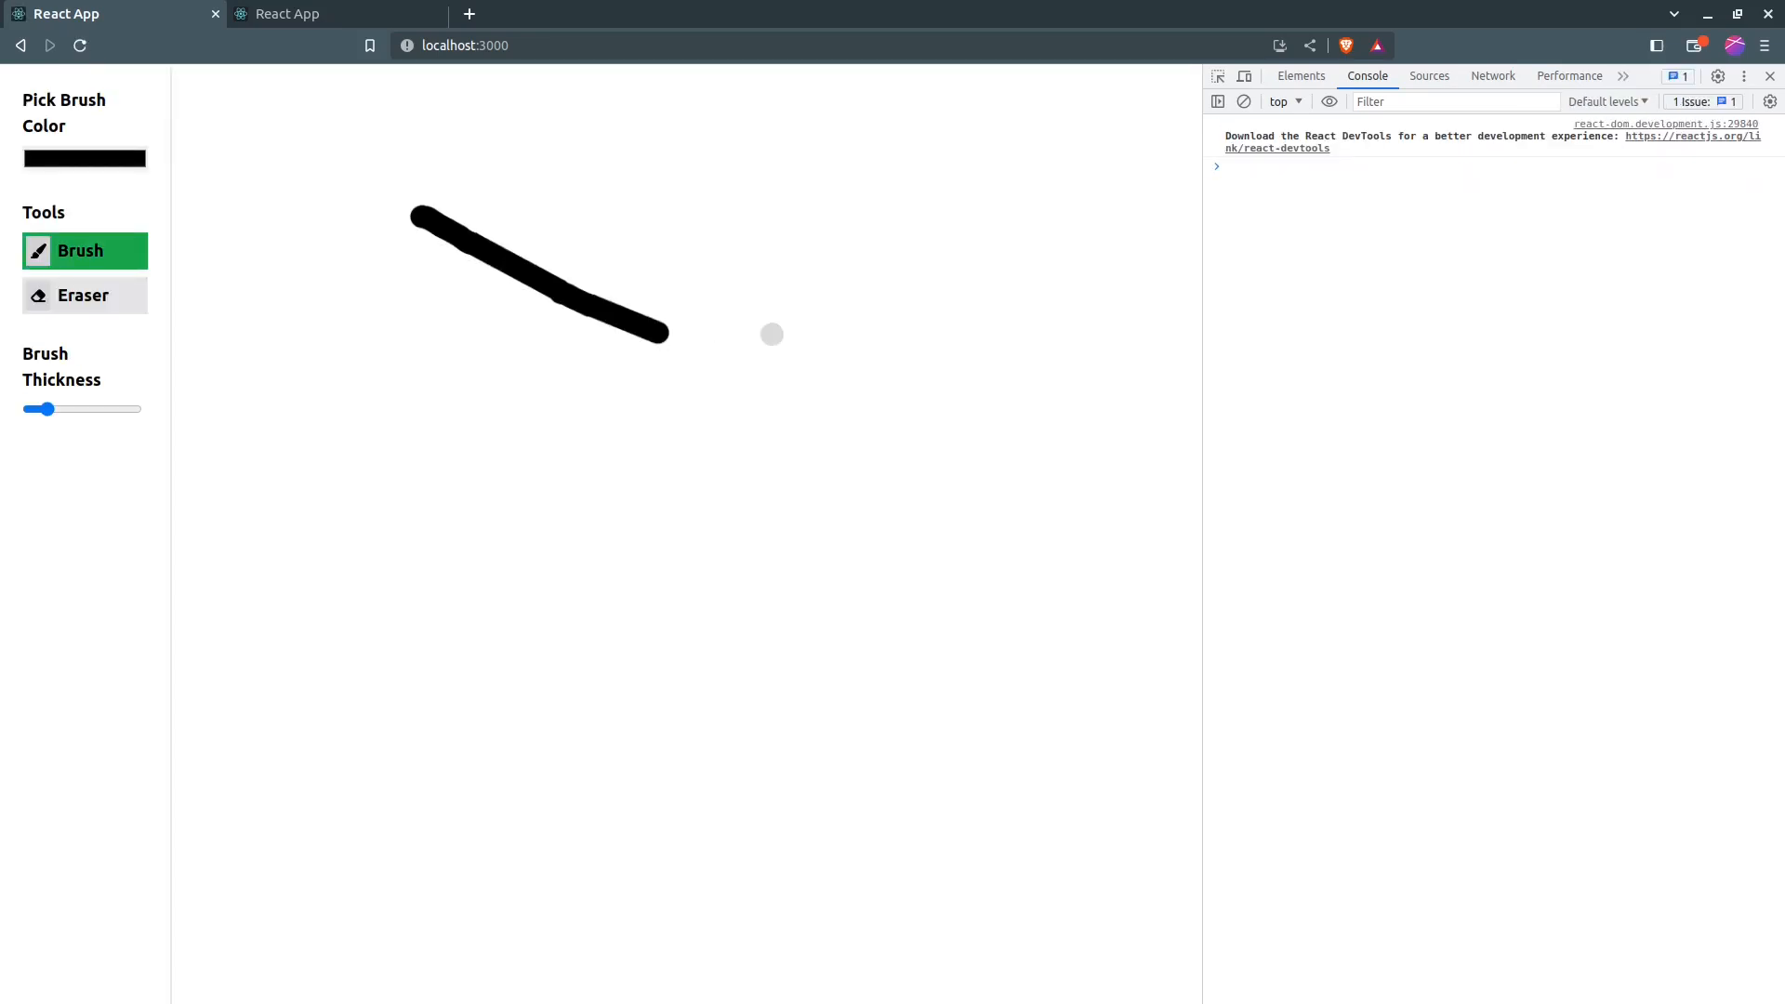
Alternate Eraser and Brush in the app, erasing parts of drawn black strokes.
{"action": "left_click", "coordinate": [84, 295]}
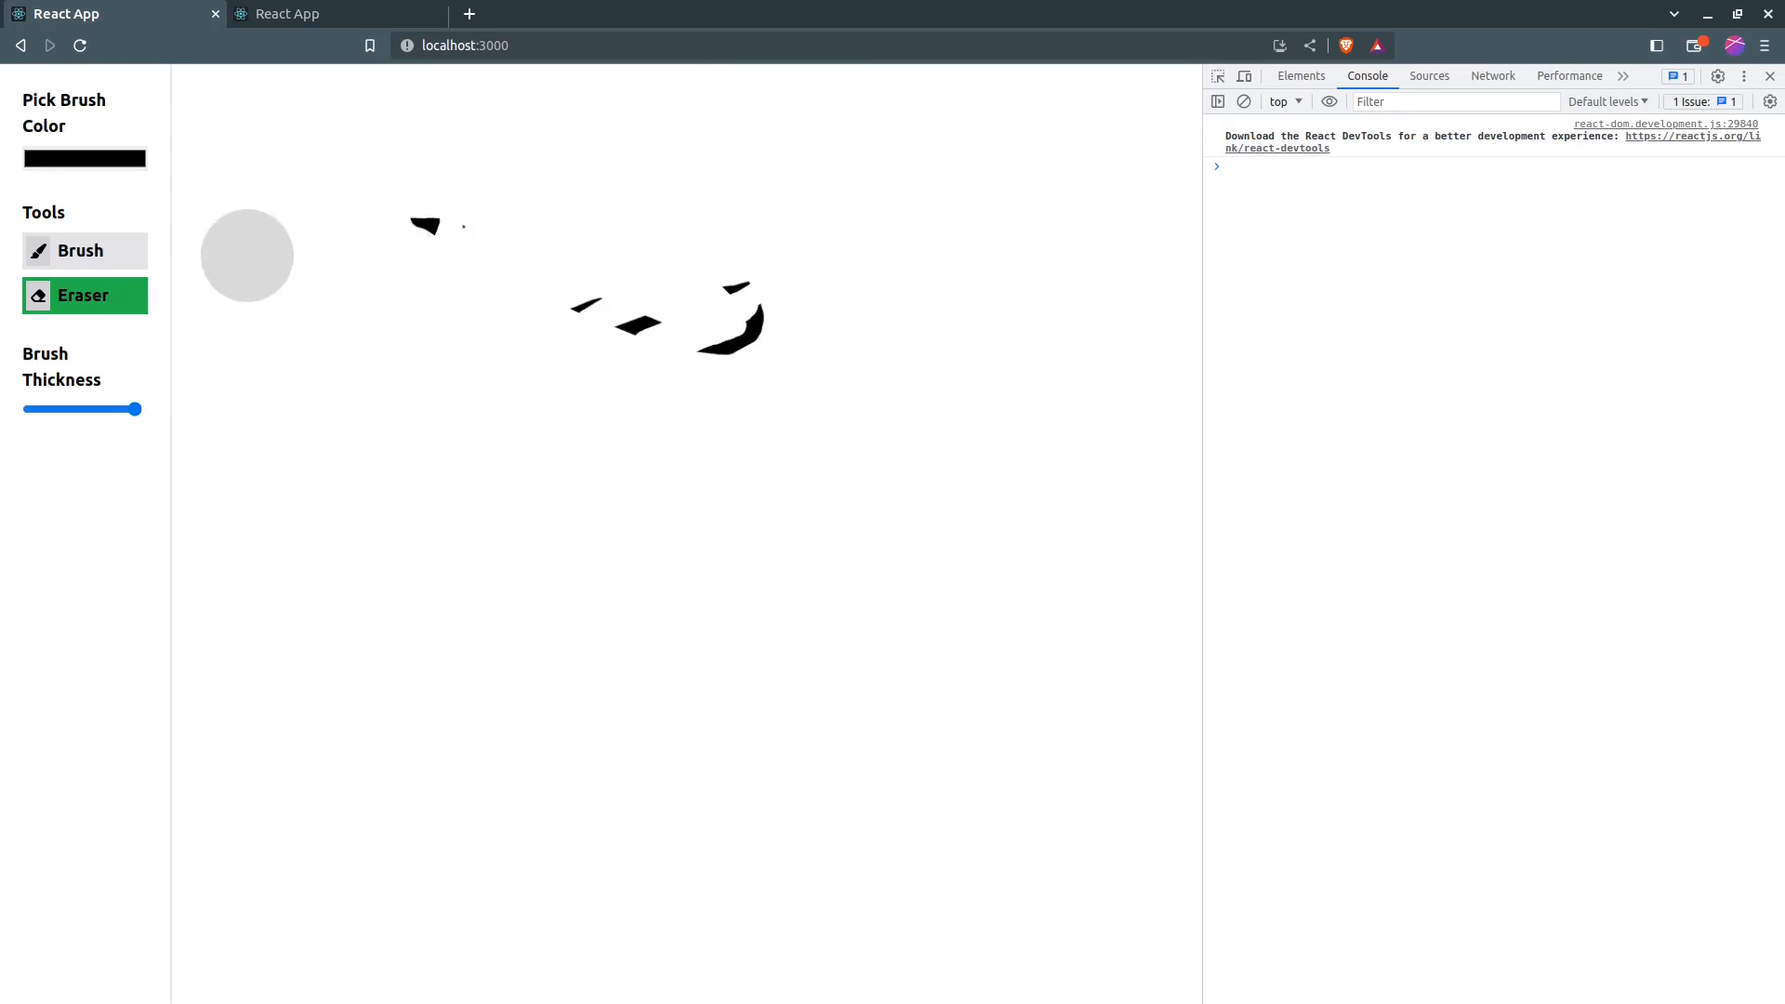
{"action": "left_click", "coordinate": [80, 251]}
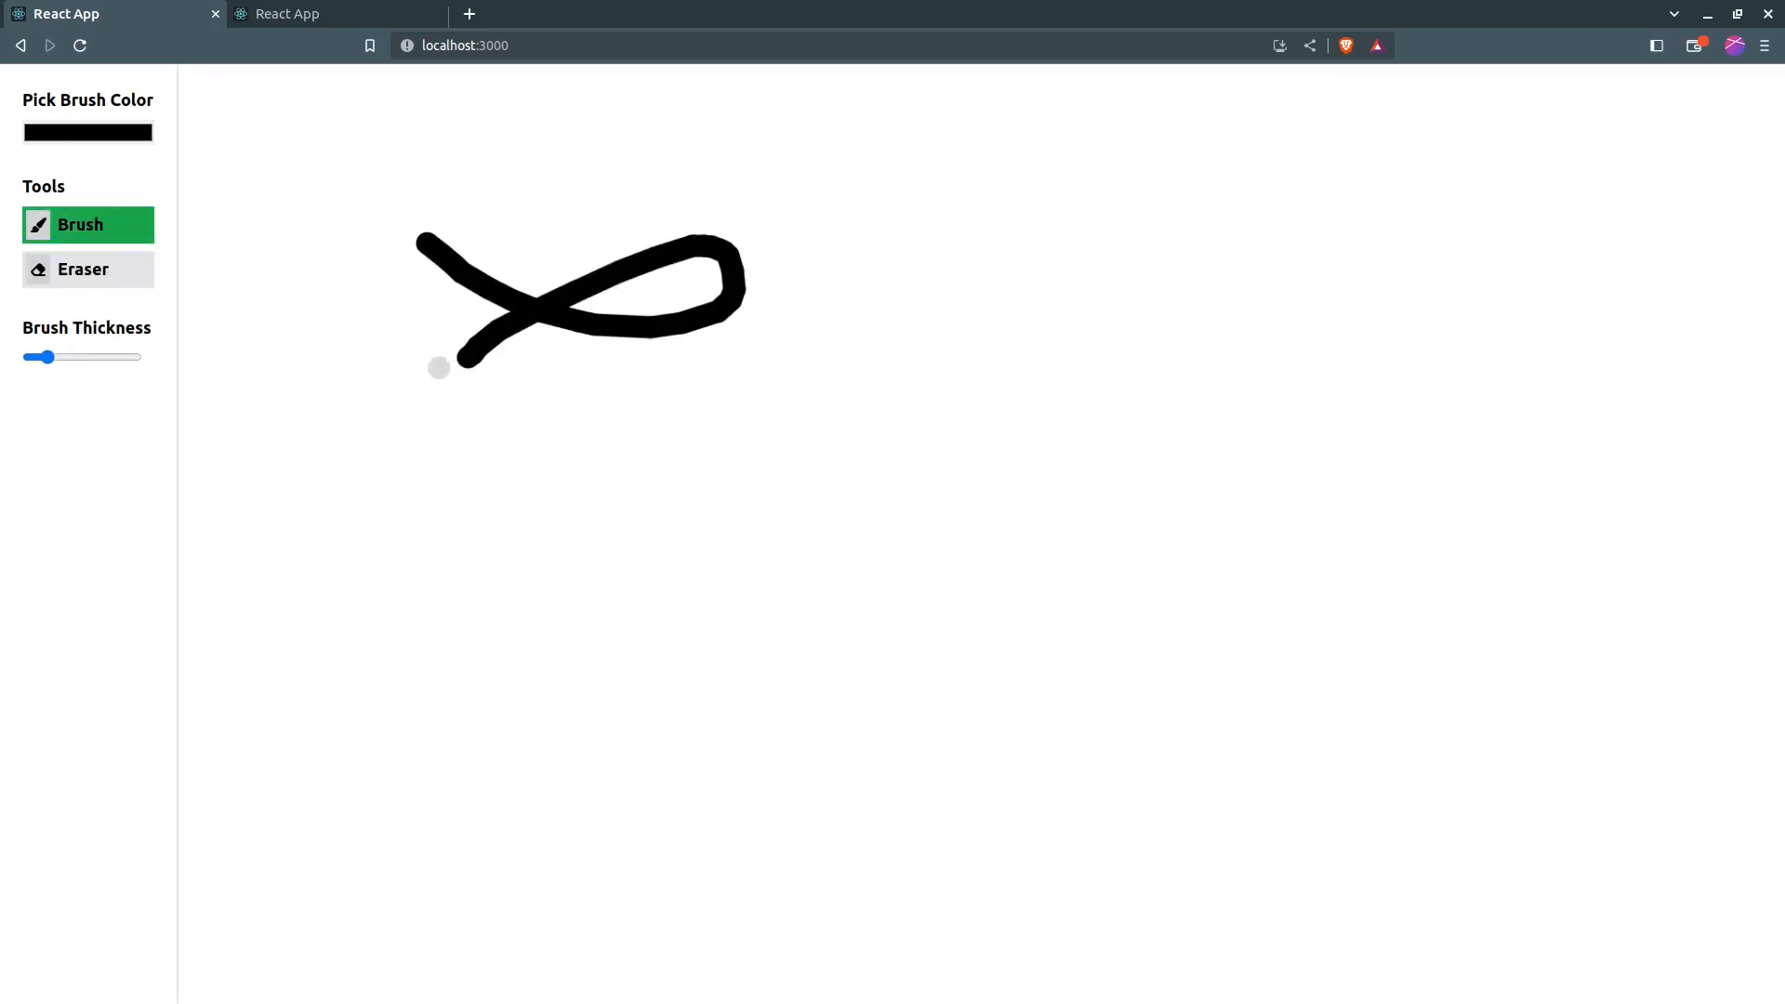
{"action": "left_click", "coordinate": [87, 268]}
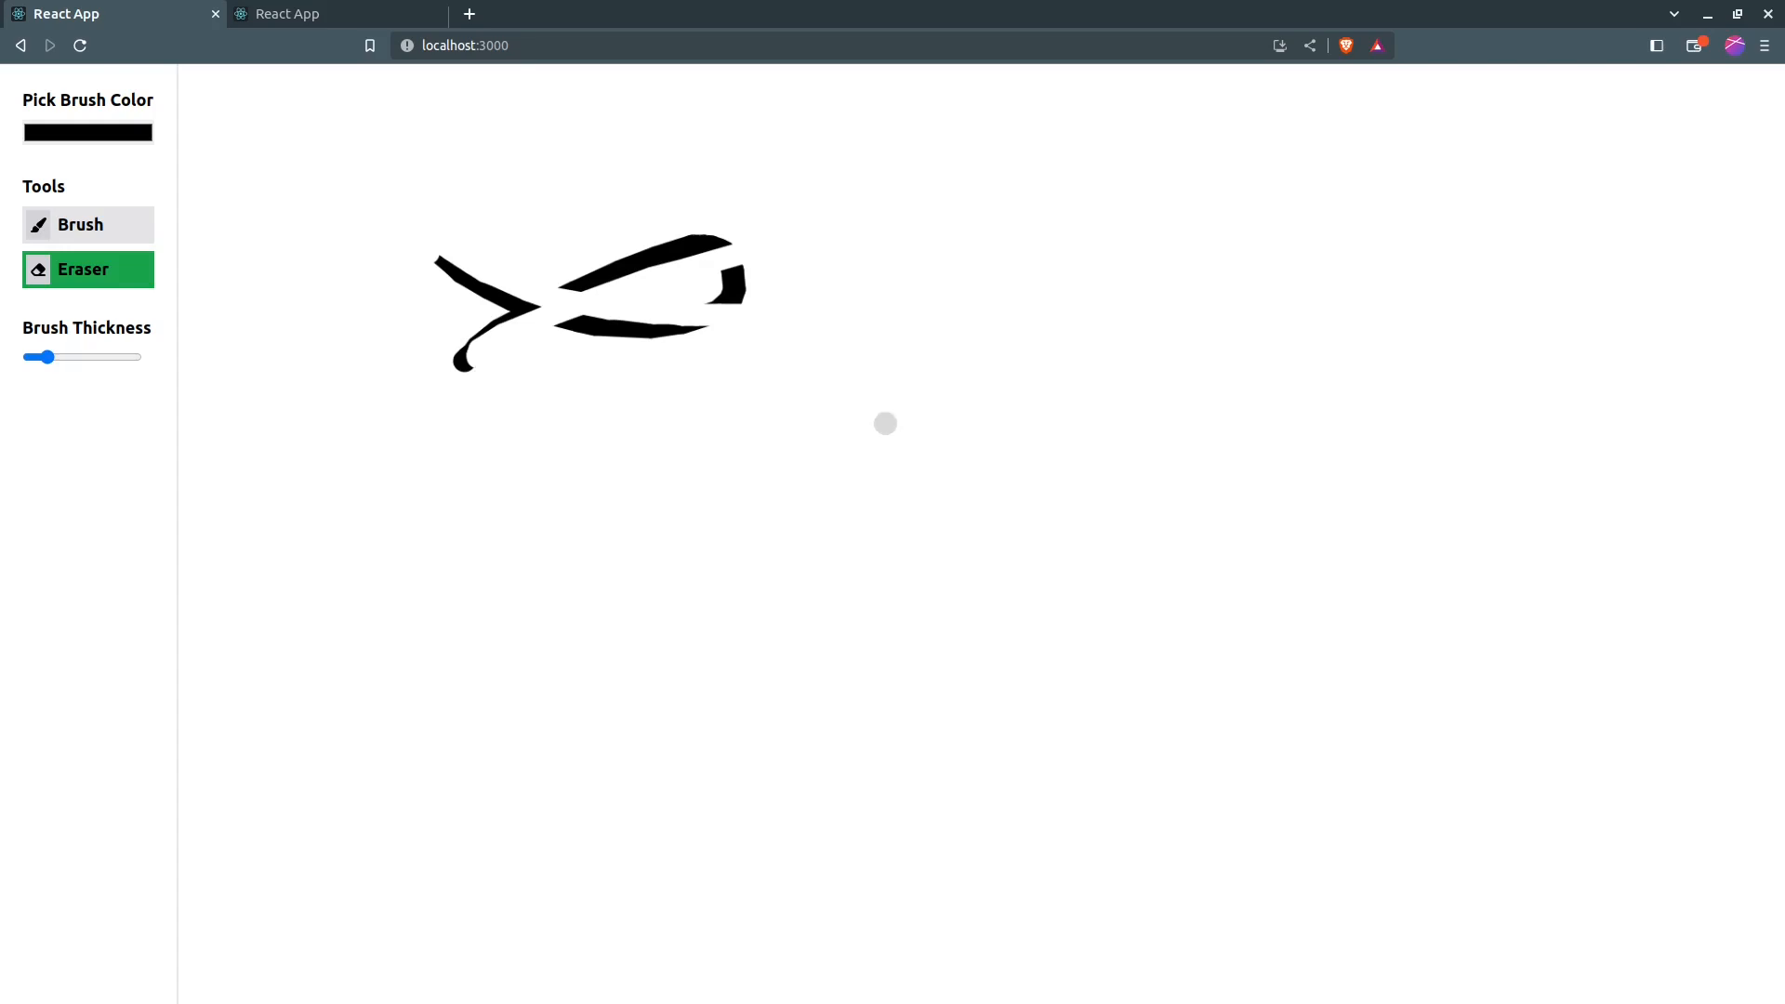